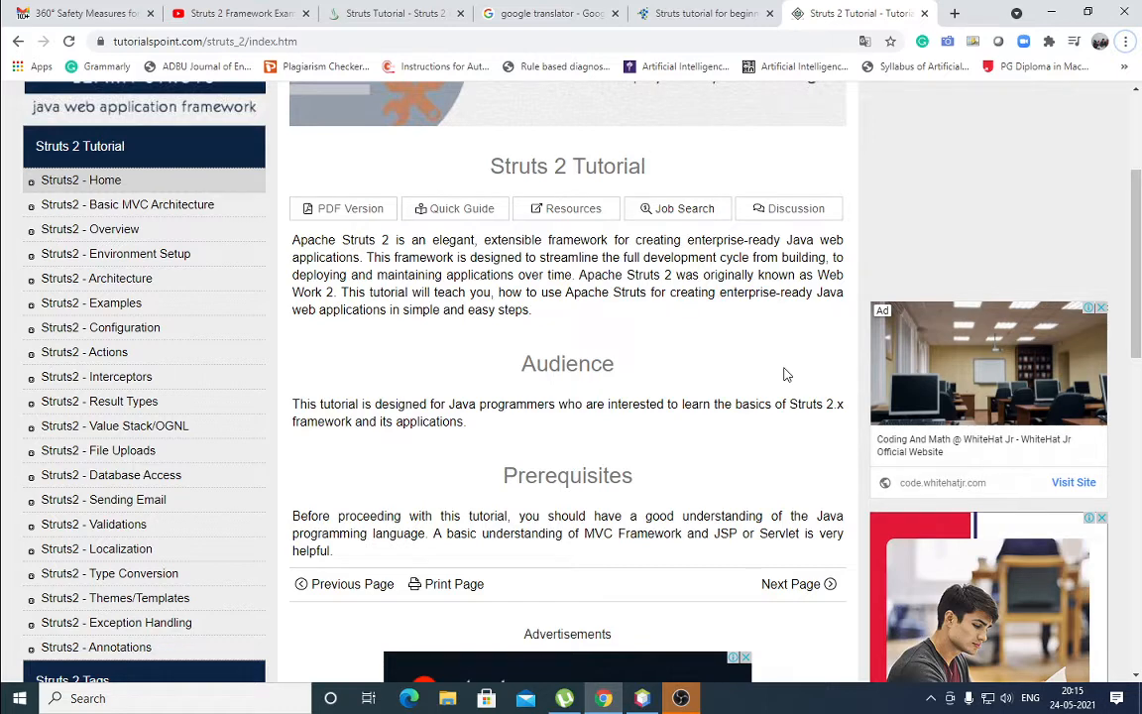
mouse_move(676, 317)
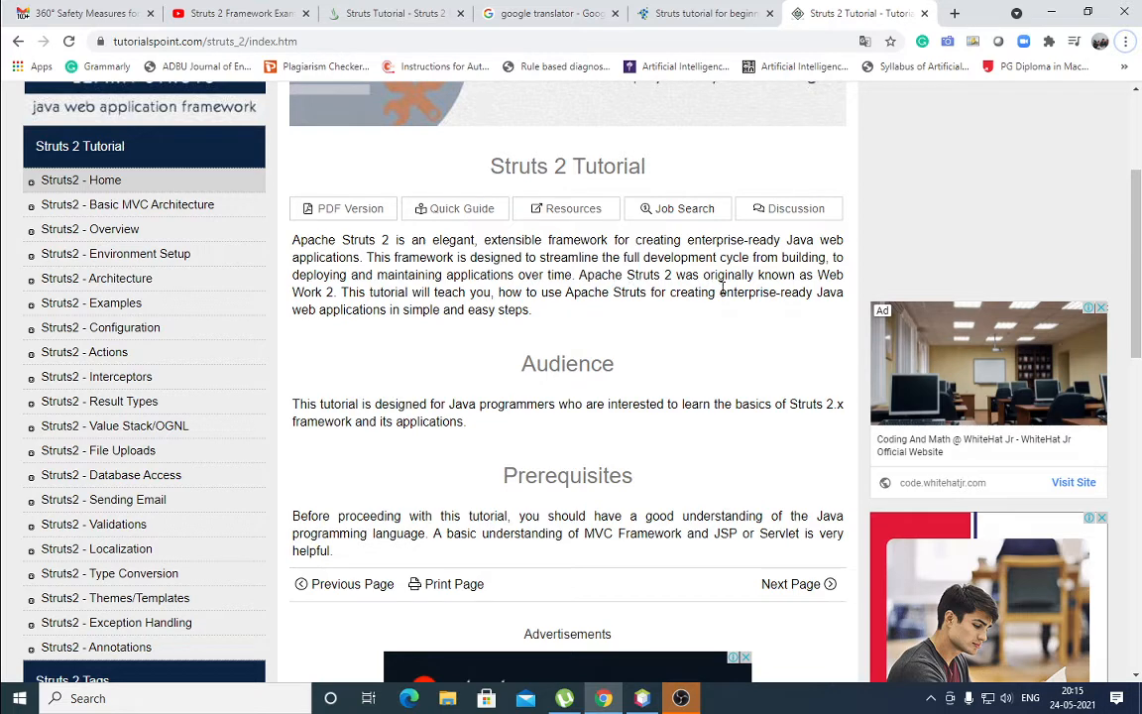
mouse_move(854, 309)
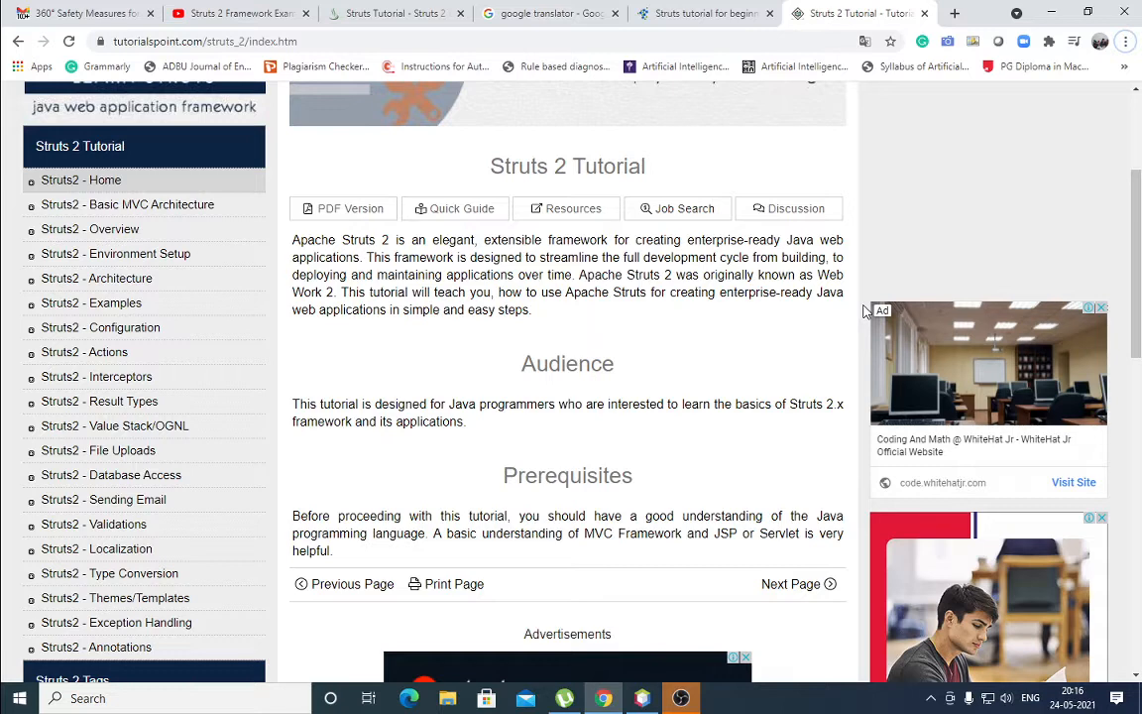
- Advance via Next Page to the Basic MVC Architecture chapter and scroll to its MVC flow diagram
click(791, 583)
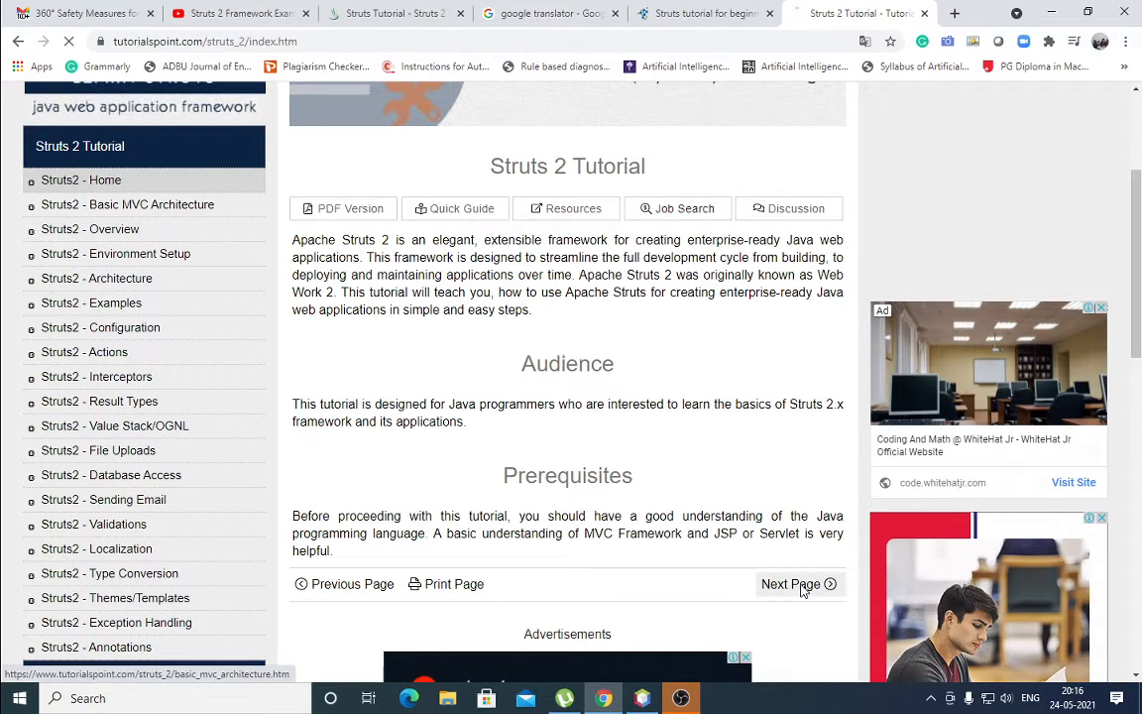
click(791, 583)
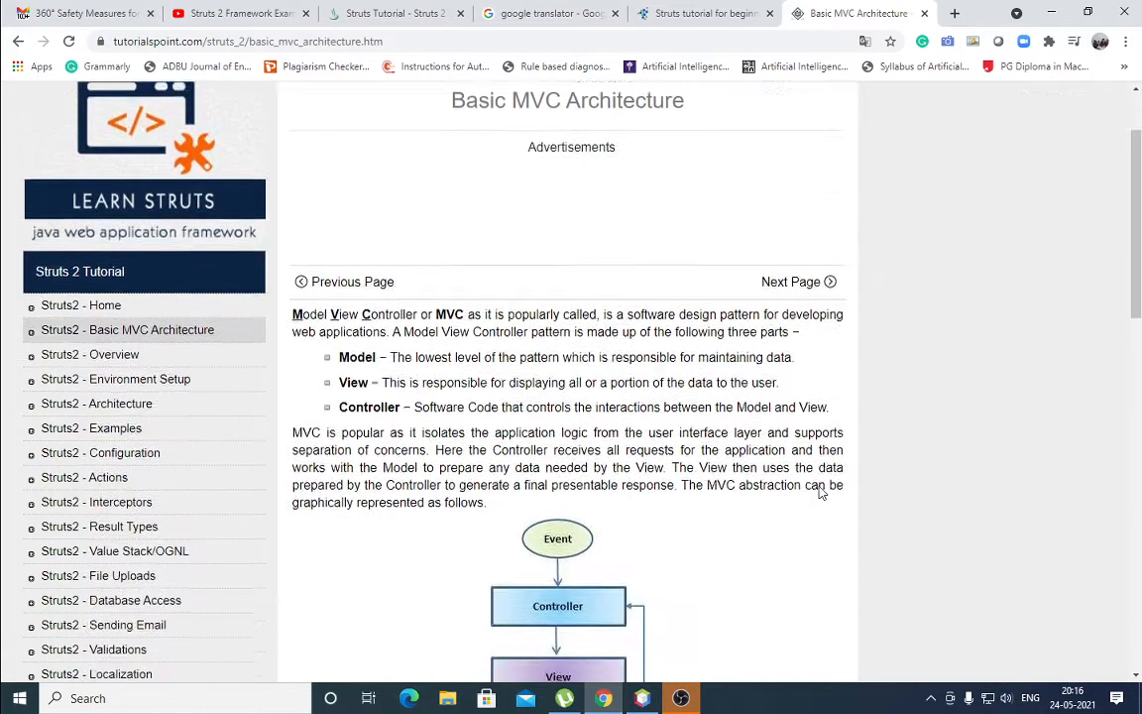
scroll(down, 3)
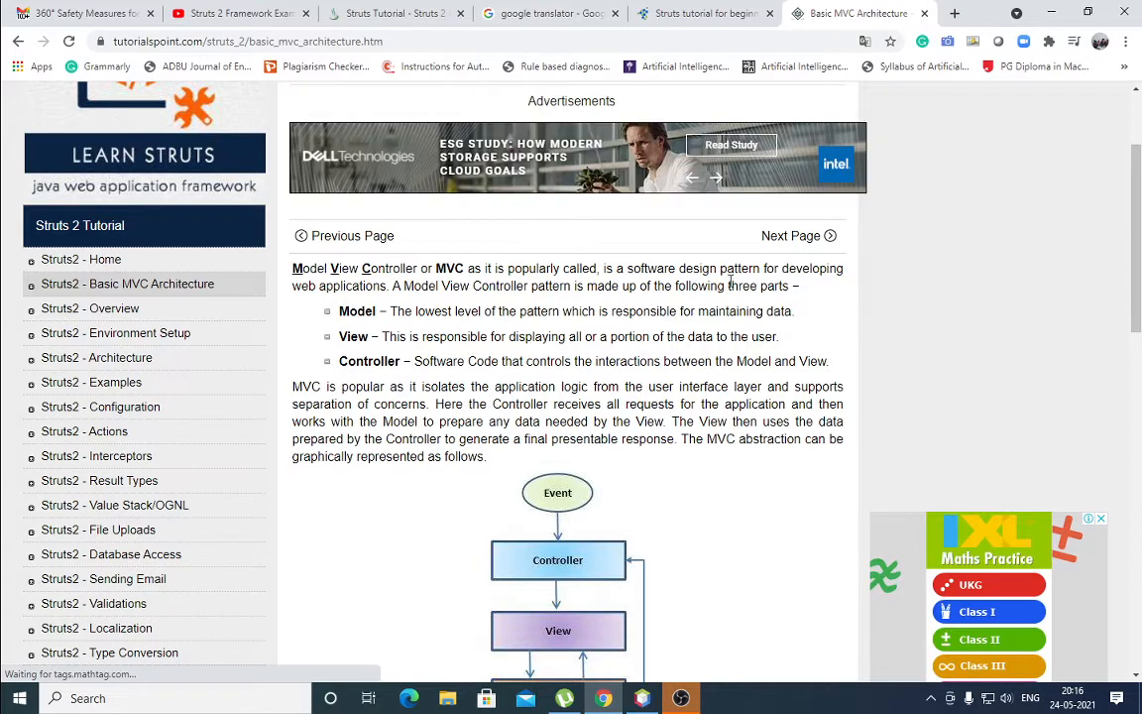
mouse_move(803, 289)
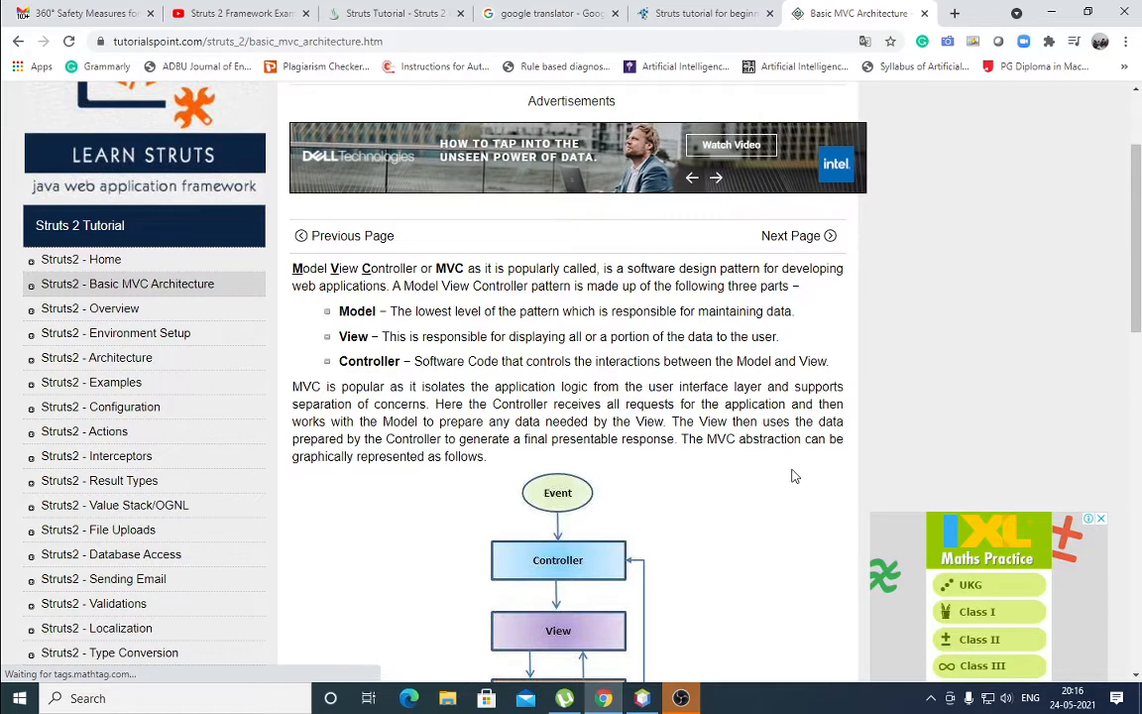
scroll(down, 3)
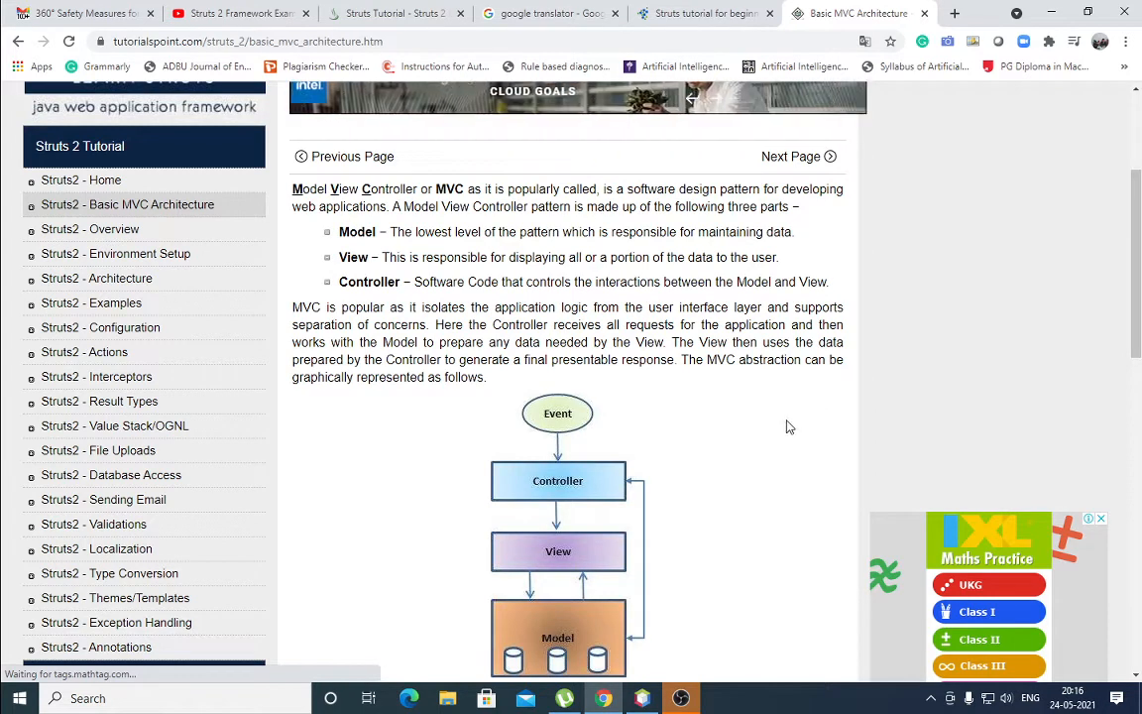
mouse_move(730, 404)
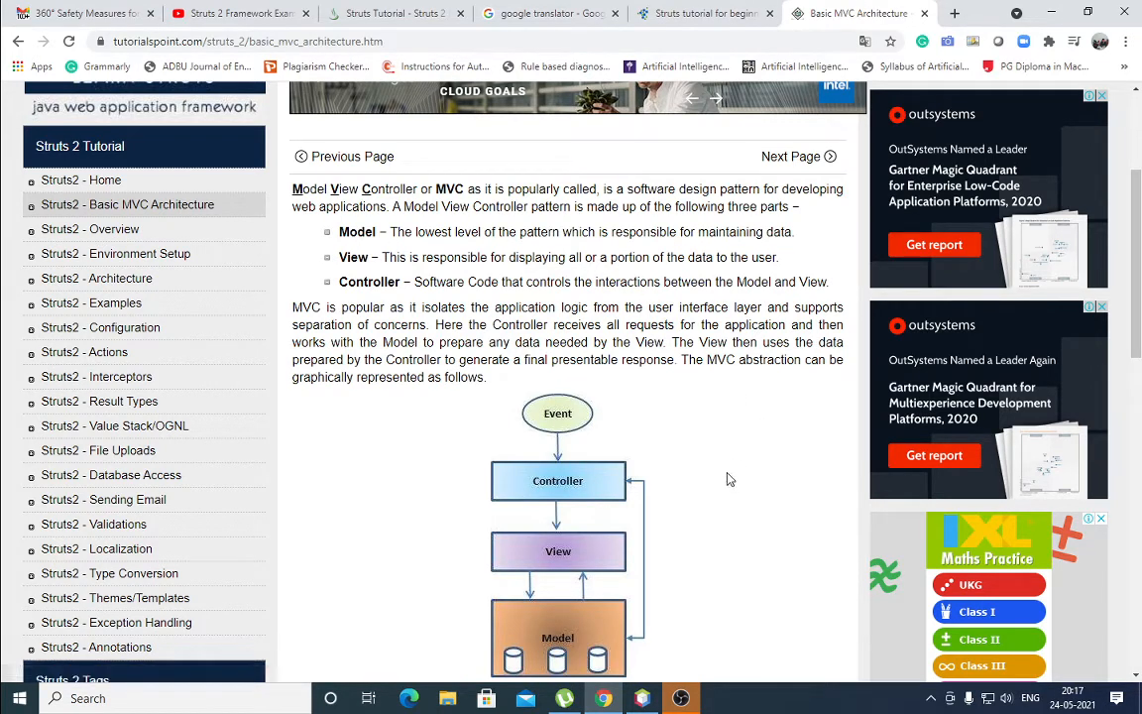
- Scroll below the diagram to The Model, The View and The Controller sections
scroll(down, 3)
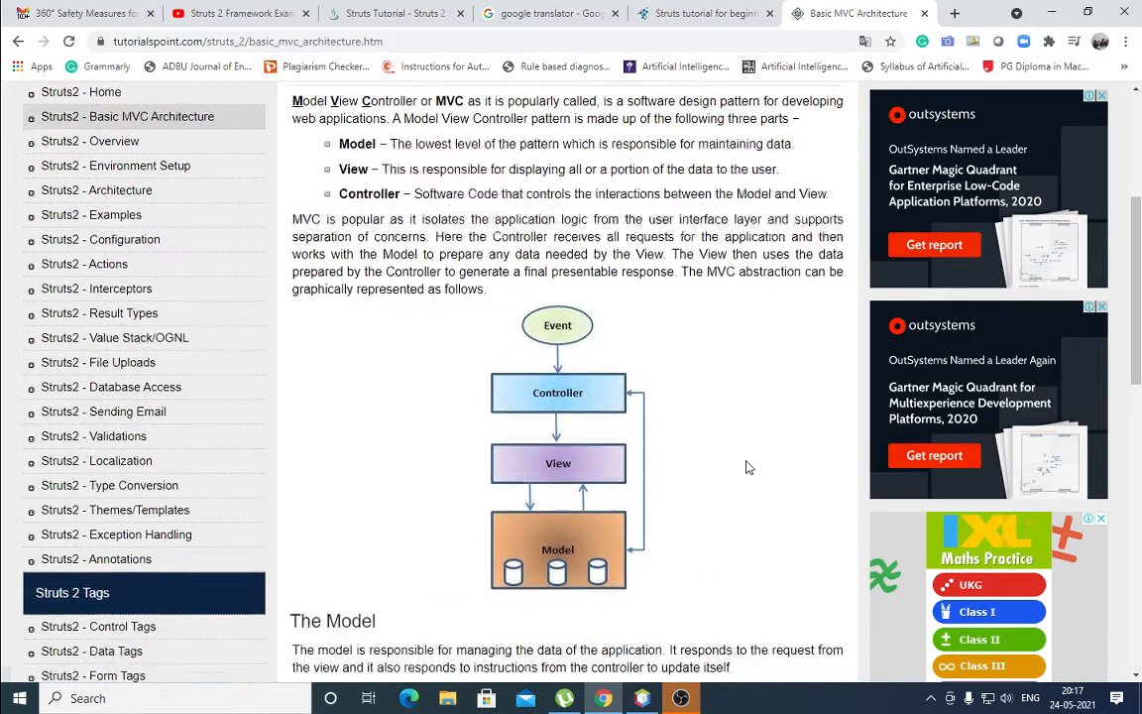
scroll(down, 3)
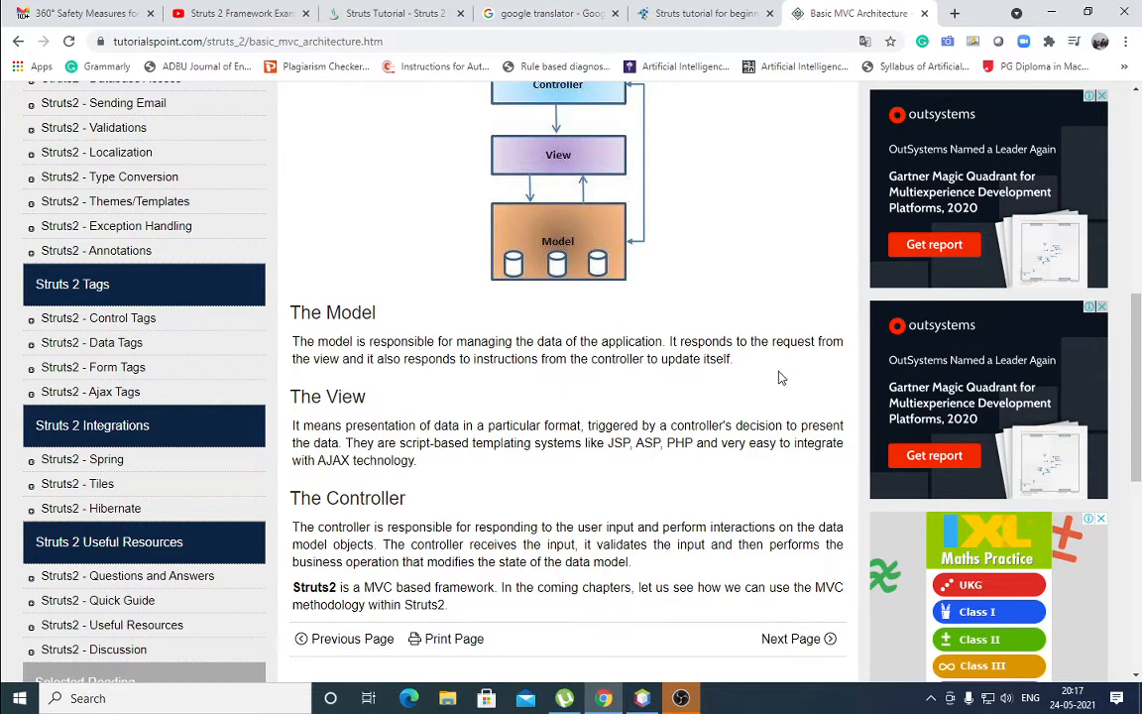
mouse_move(730, 476)
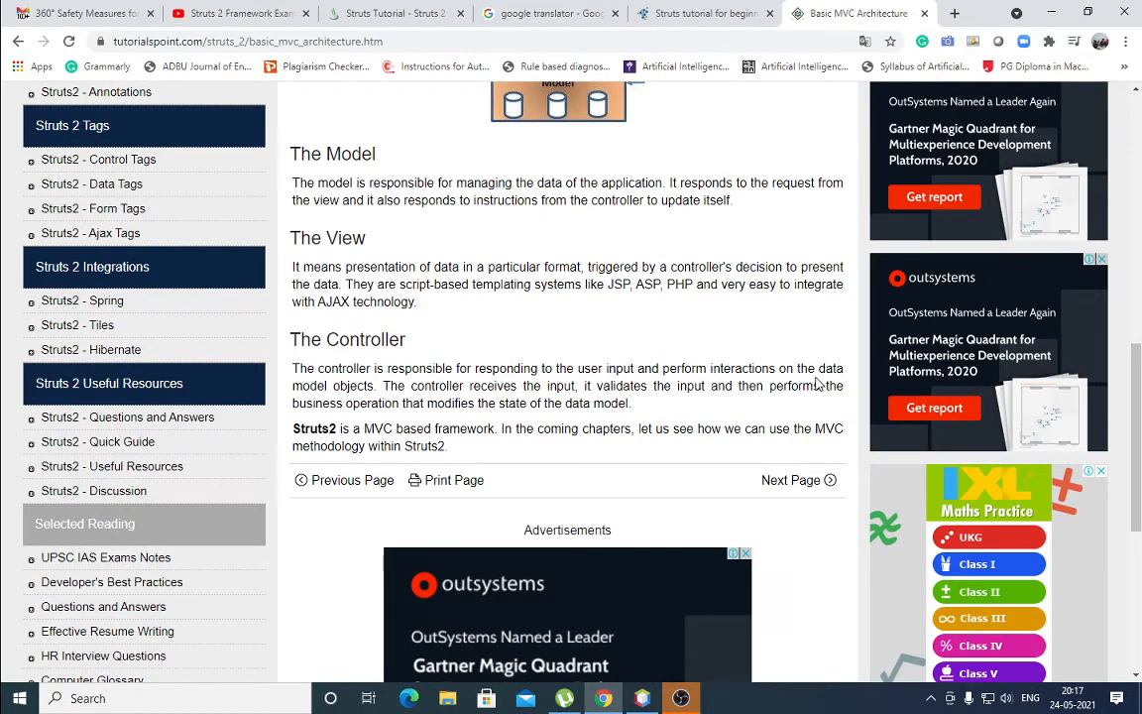
mouse_move(955, 301)
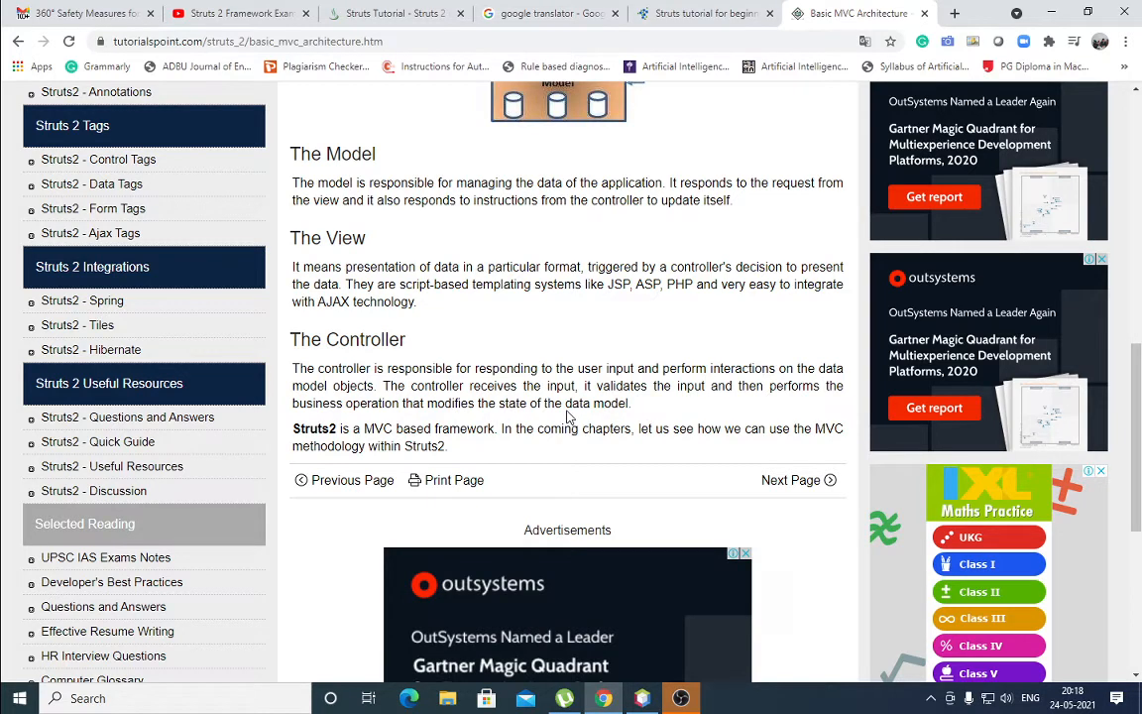
mouse_move(710, 400)
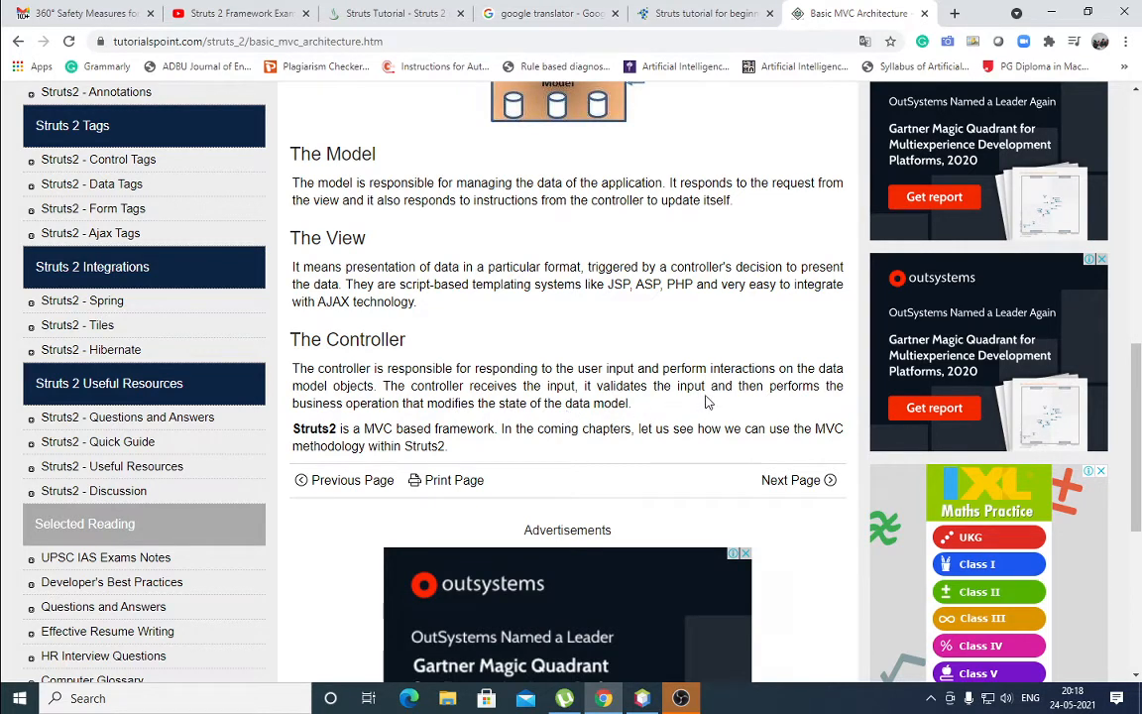
mouse_move(821, 401)
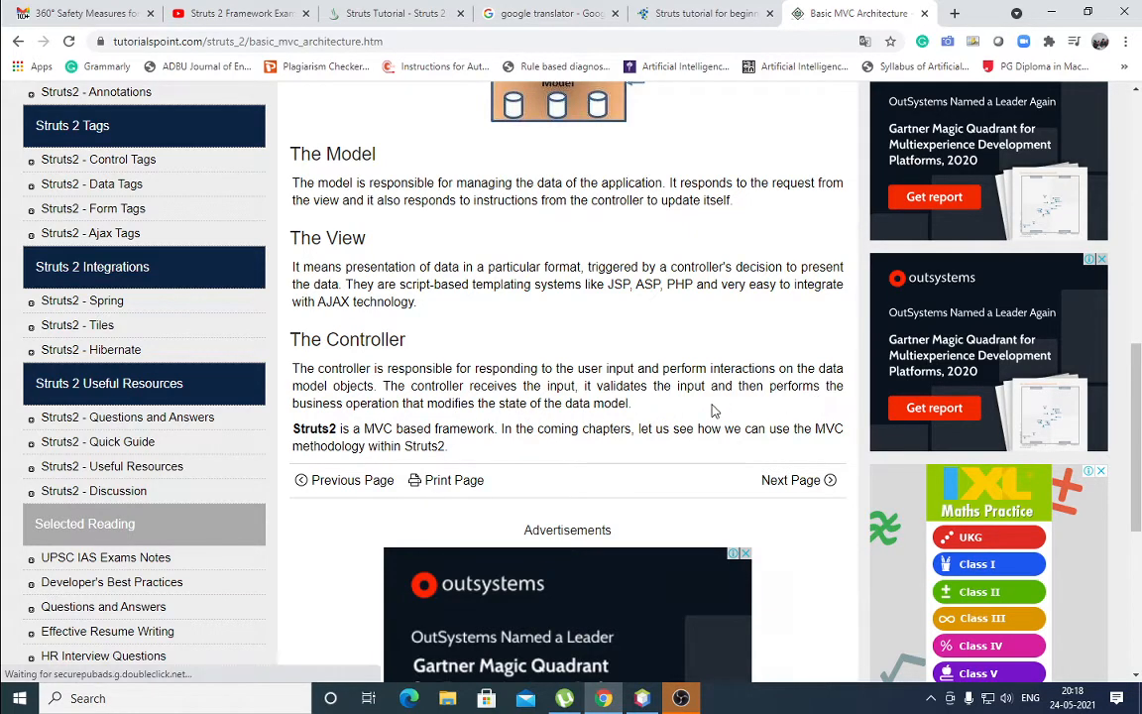
scroll(down, 3)
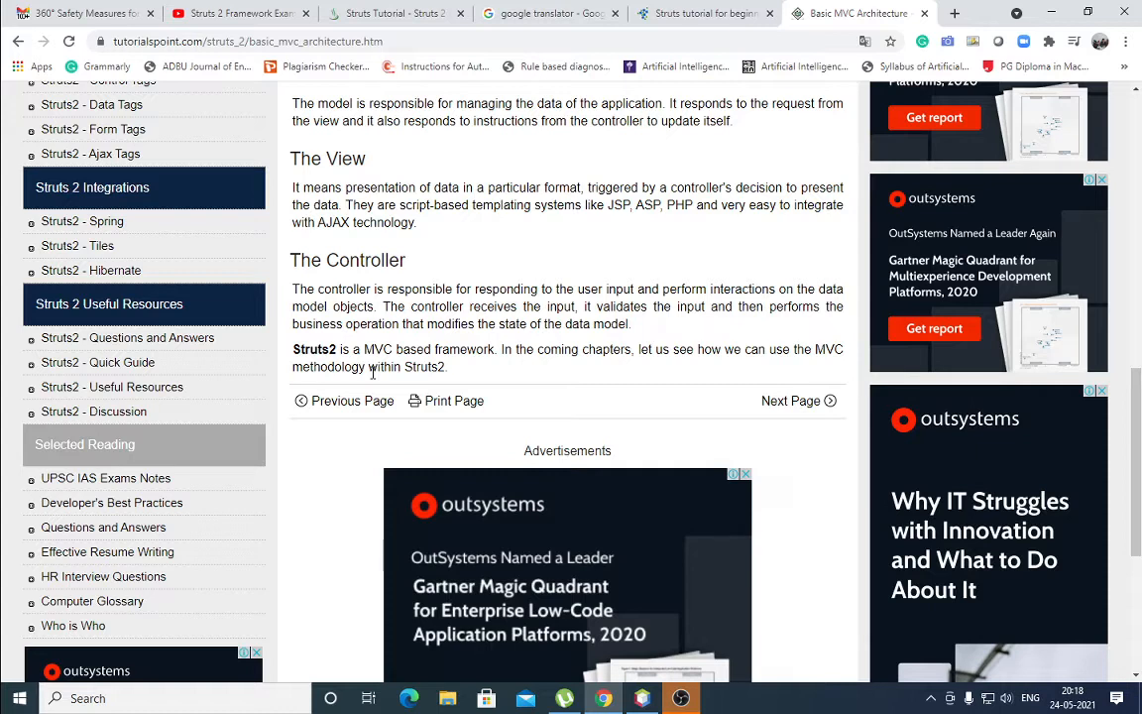
mouse_move(736, 345)
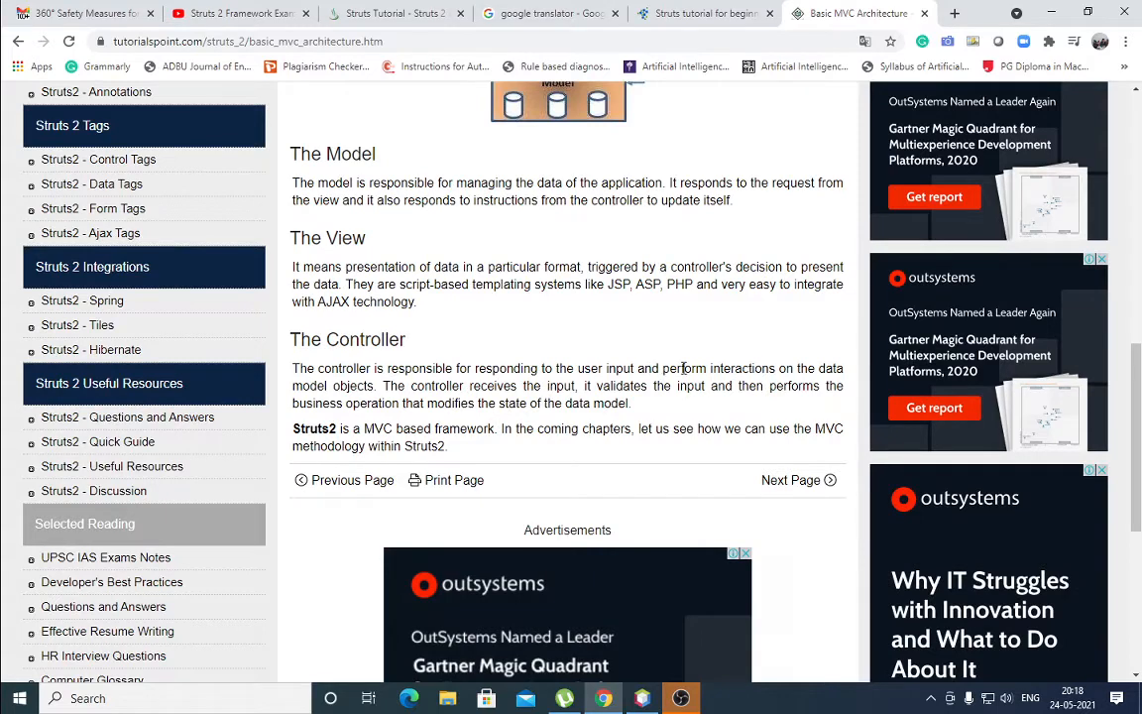
scroll(down, 3)
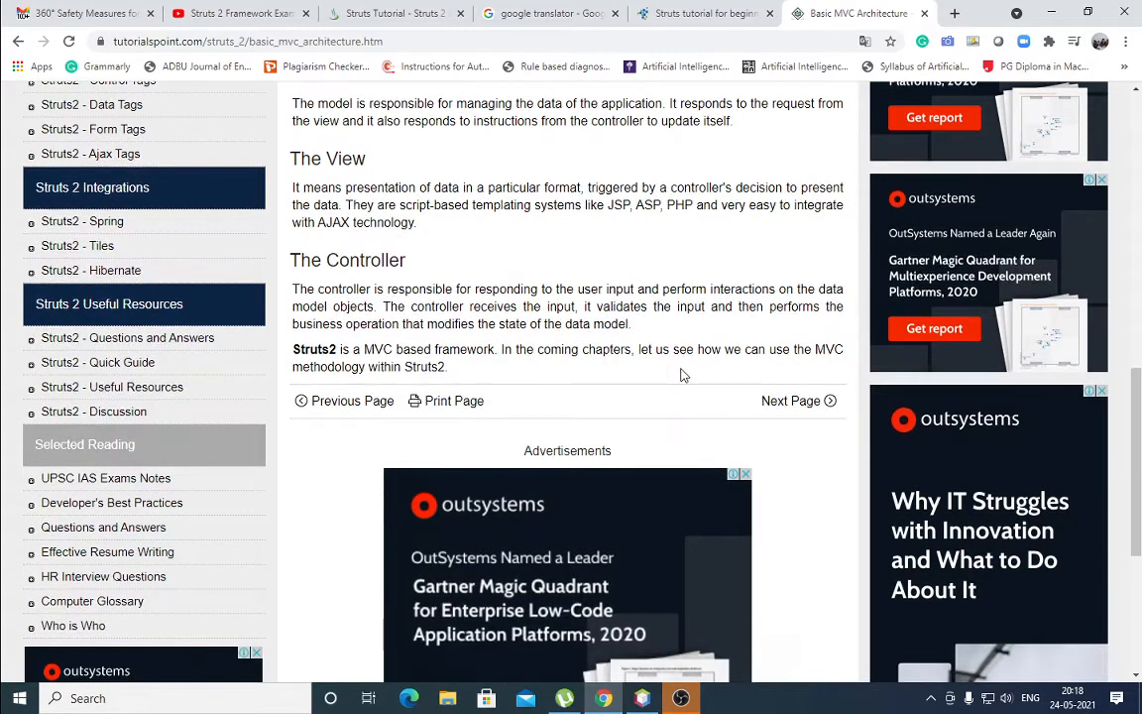
scroll(down, 3)
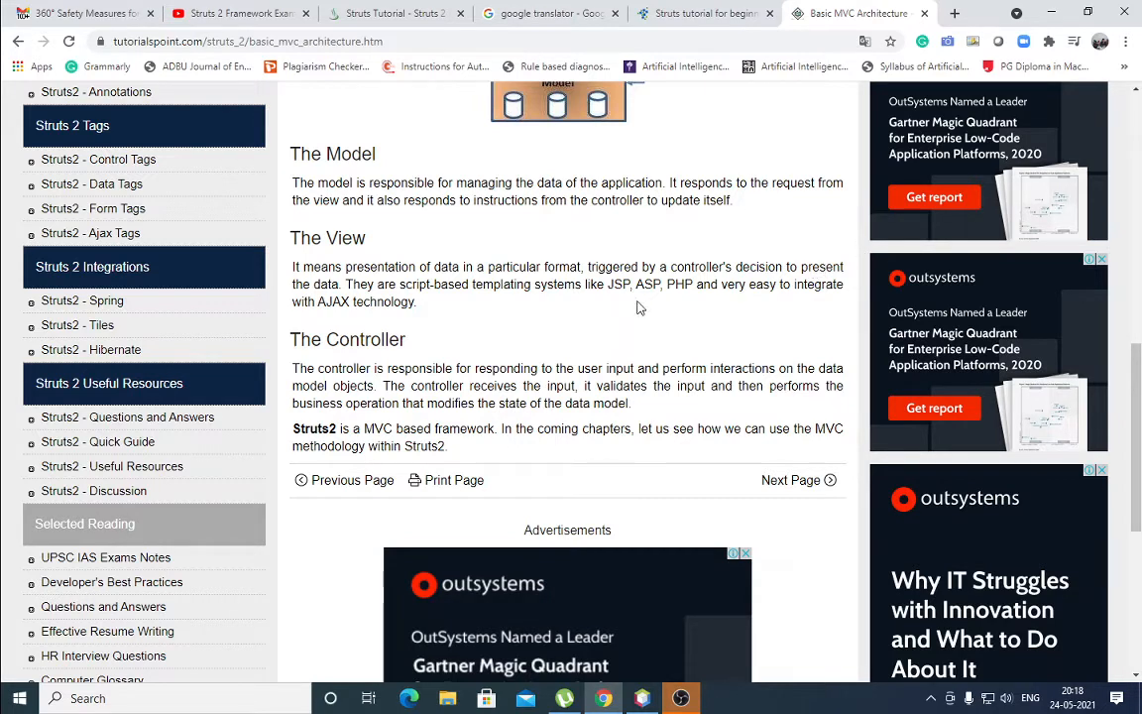
mouse_move(571, 325)
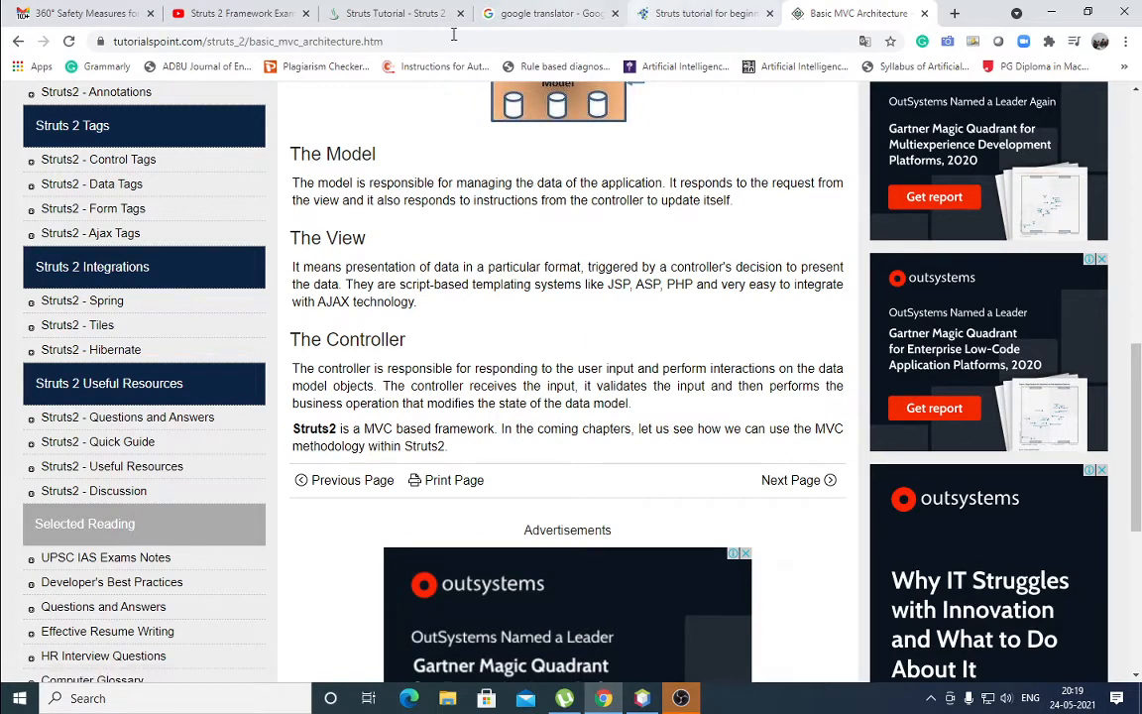
- Switch to the Dinesh on Java Struts 2 tab and scroll to its About Struts 2 Framework section
click(704, 12)
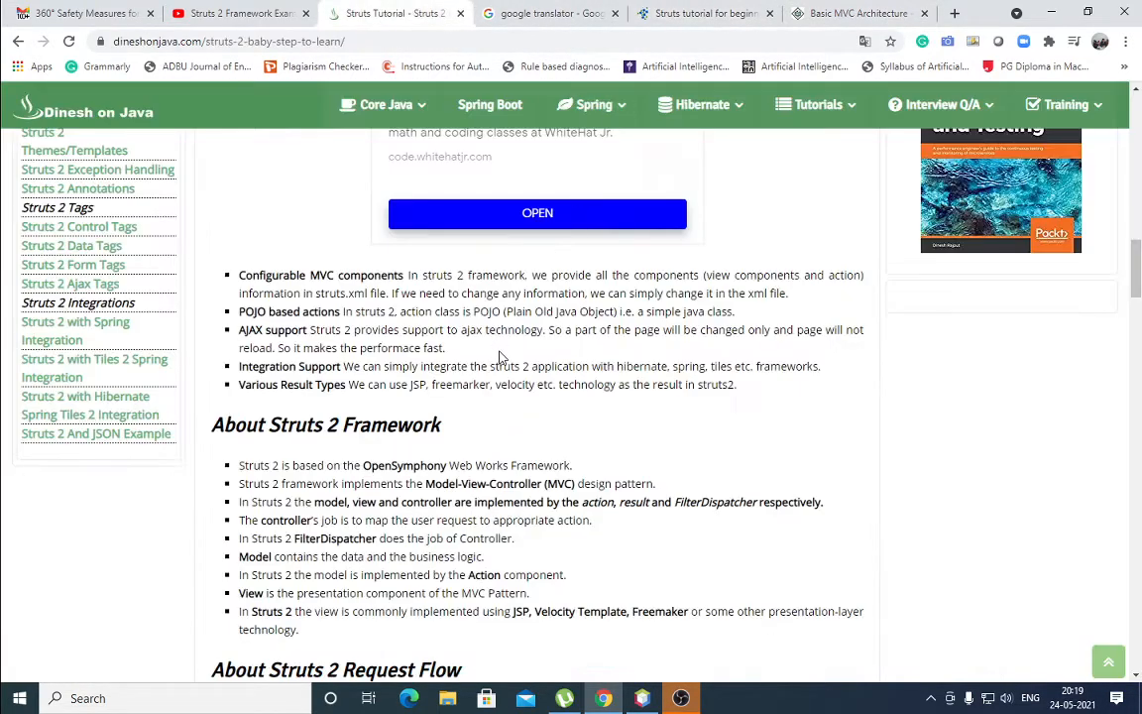
scroll(down, 3)
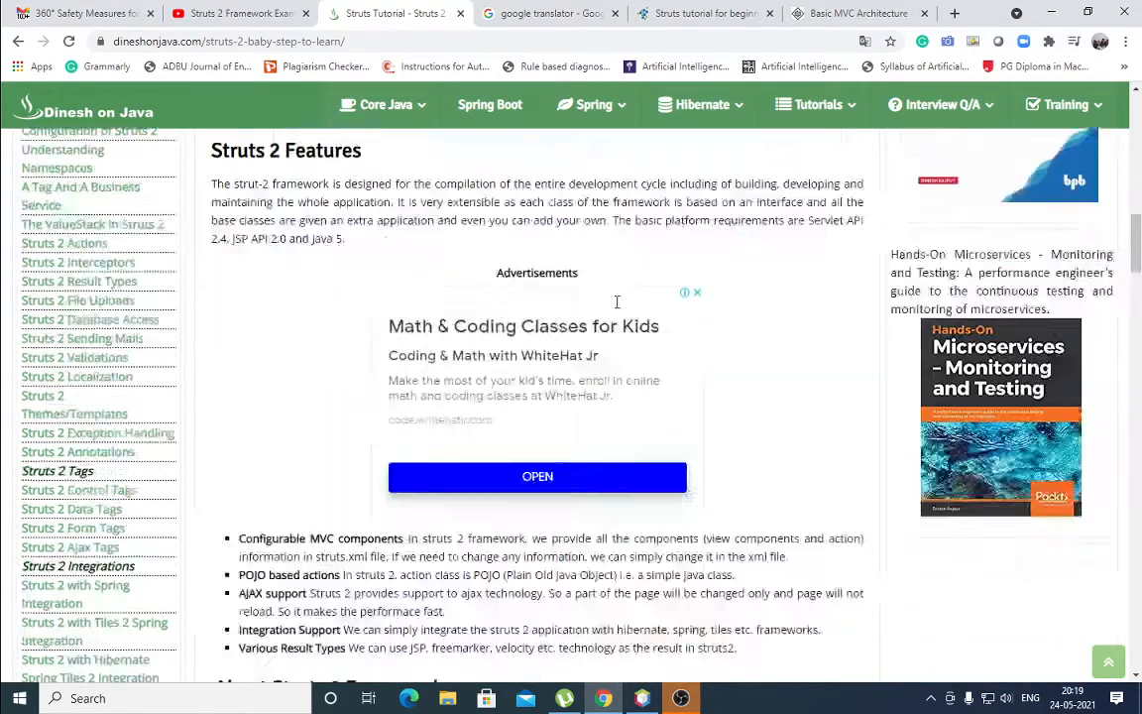
scroll(down, 3)
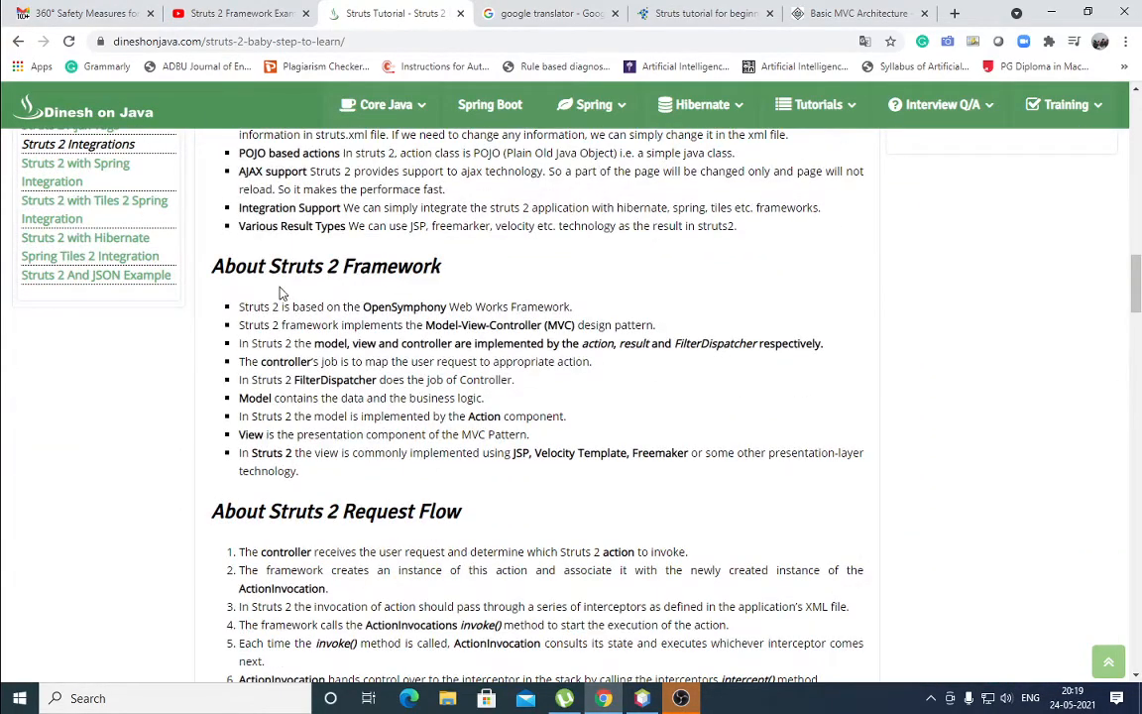
mouse_move(293, 317)
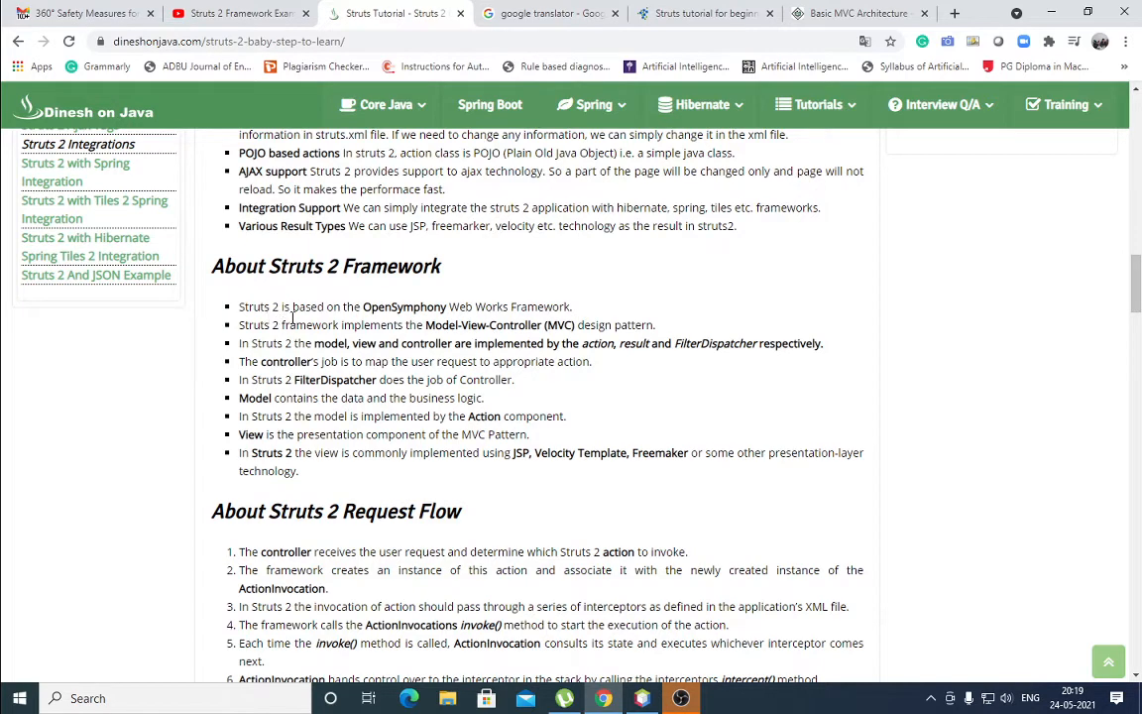
mouse_move(436, 321)
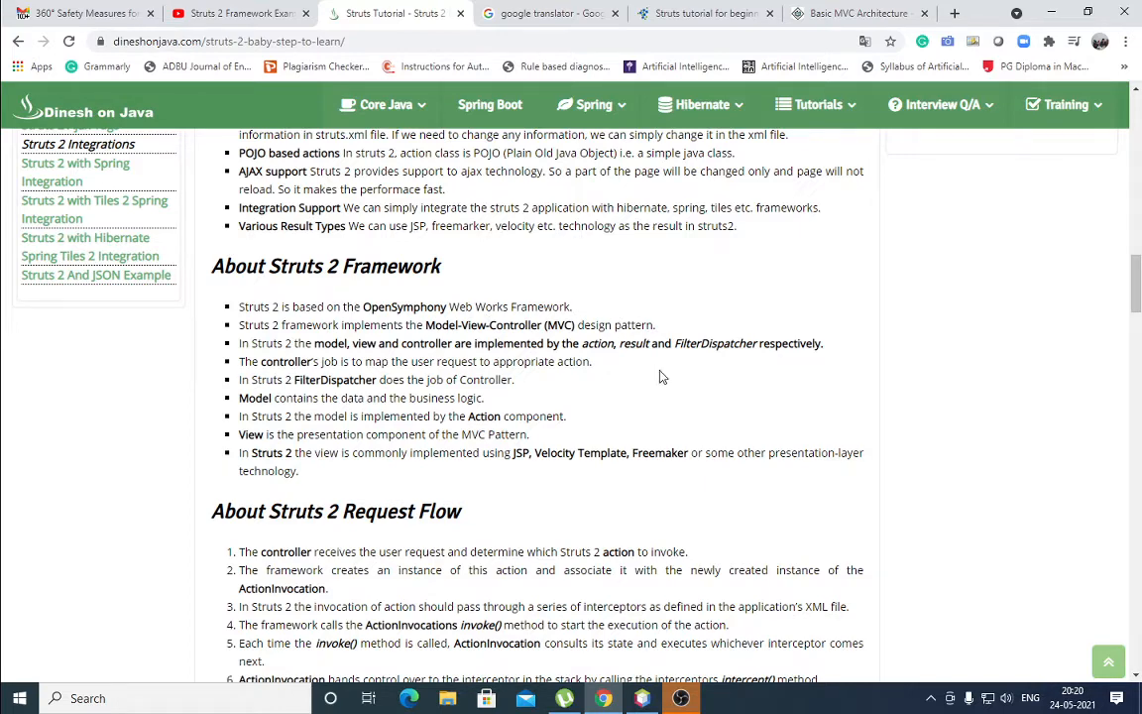
mouse_move(728, 389)
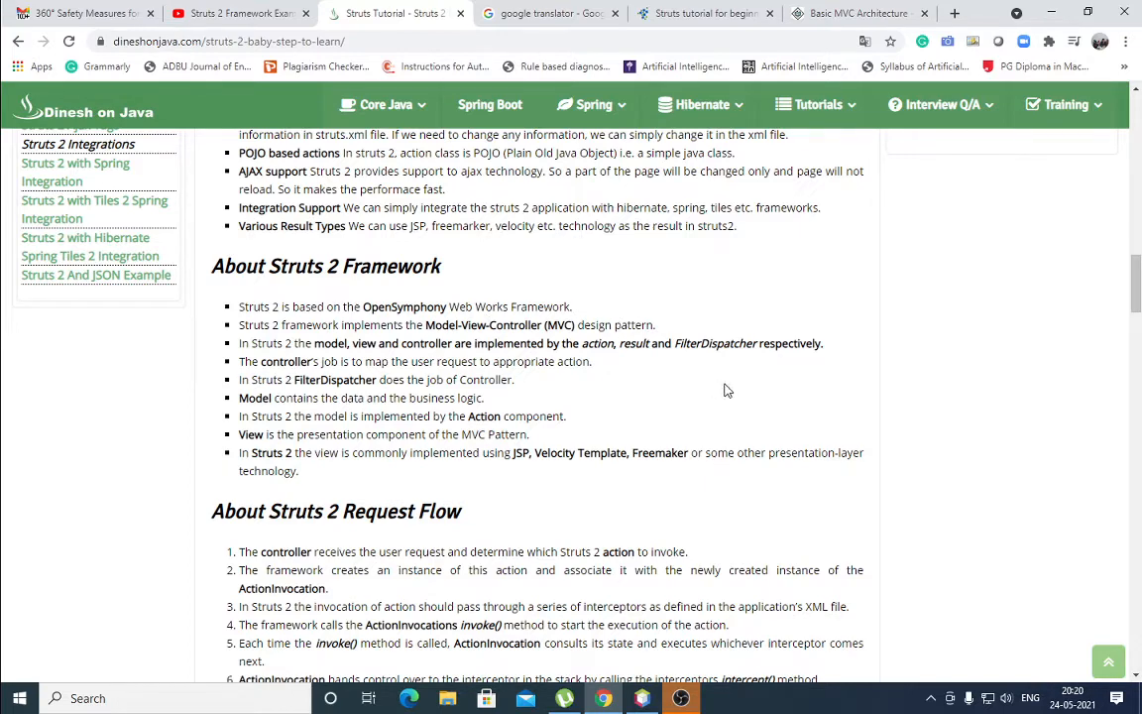
mouse_move(506, 355)
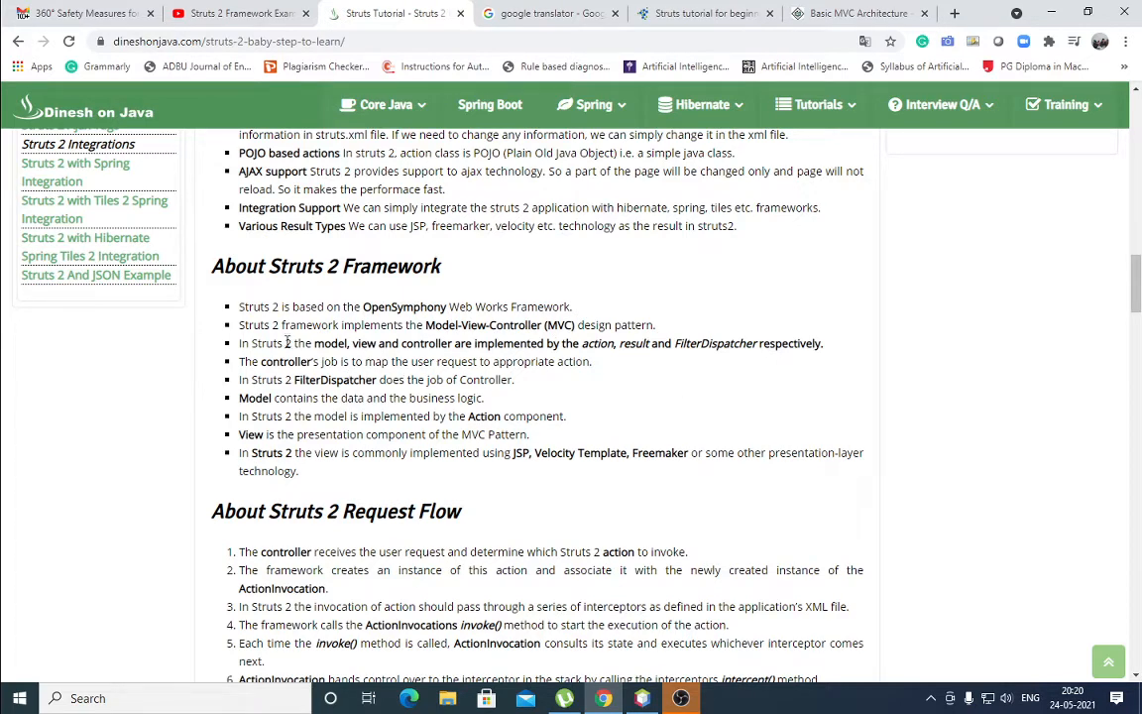
mouse_move(930, 385)
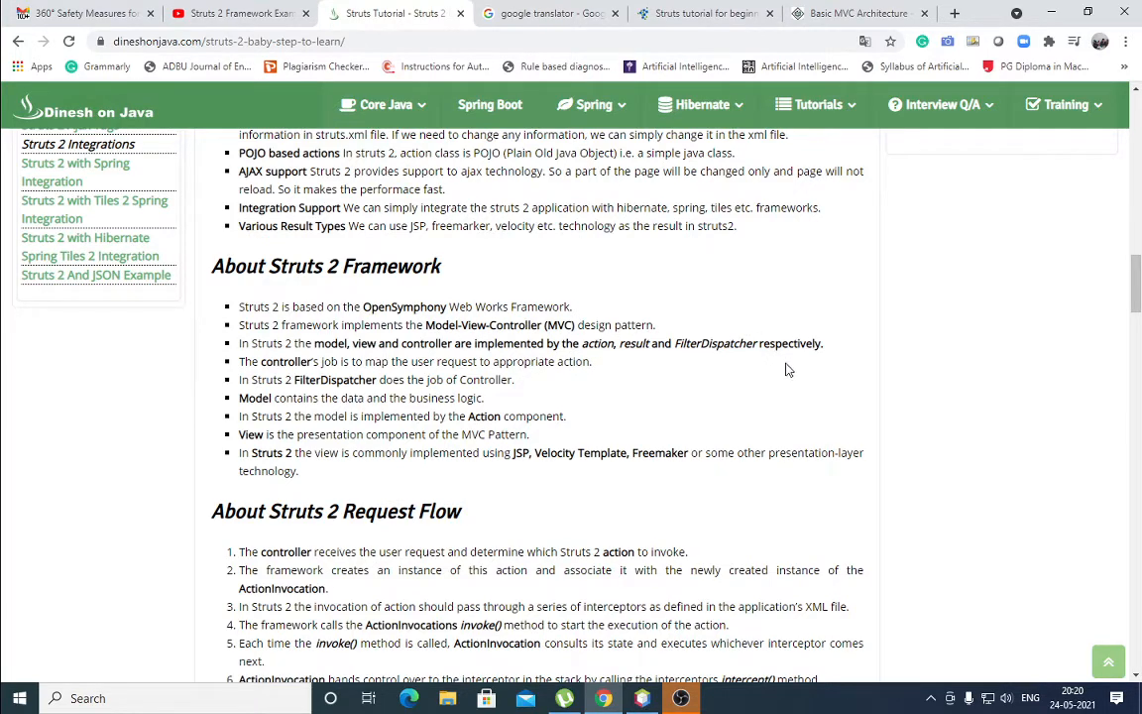
mouse_move(615, 361)
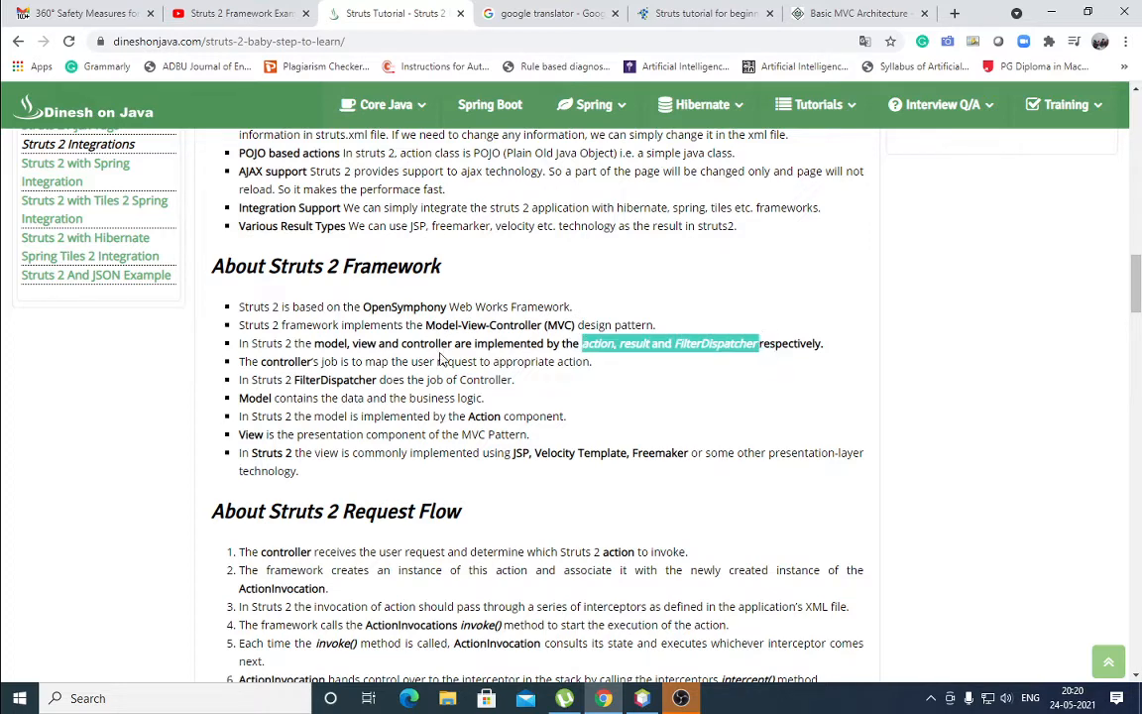
click(777, 396)
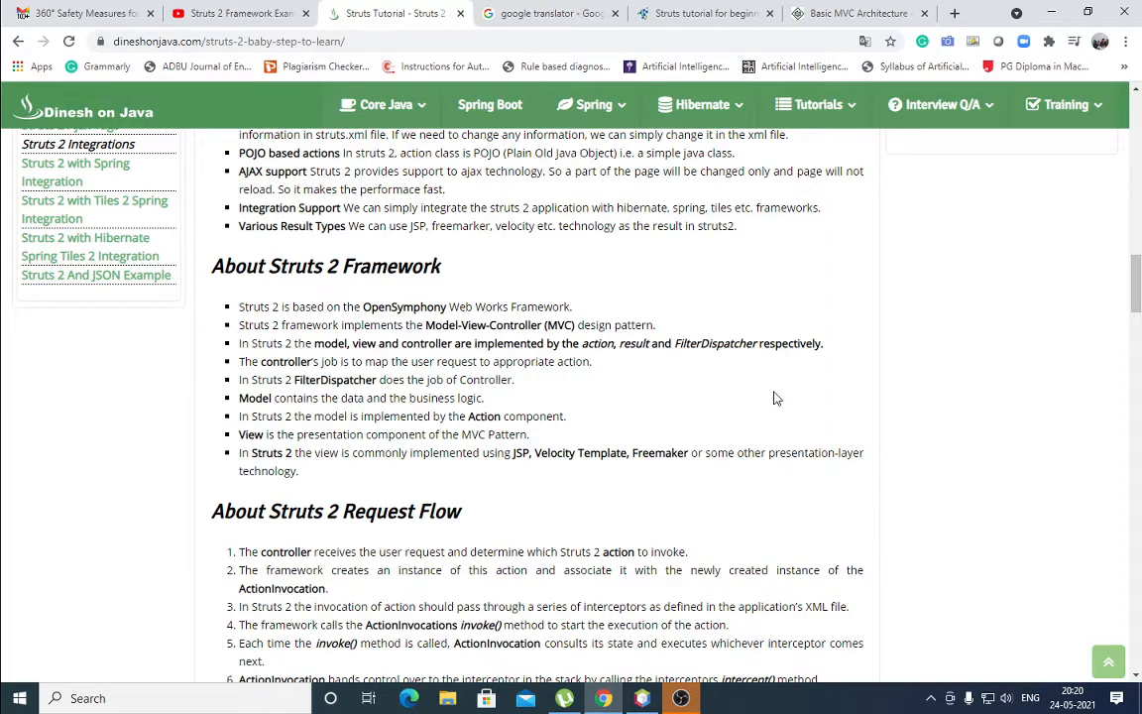
mouse_move(599, 366)
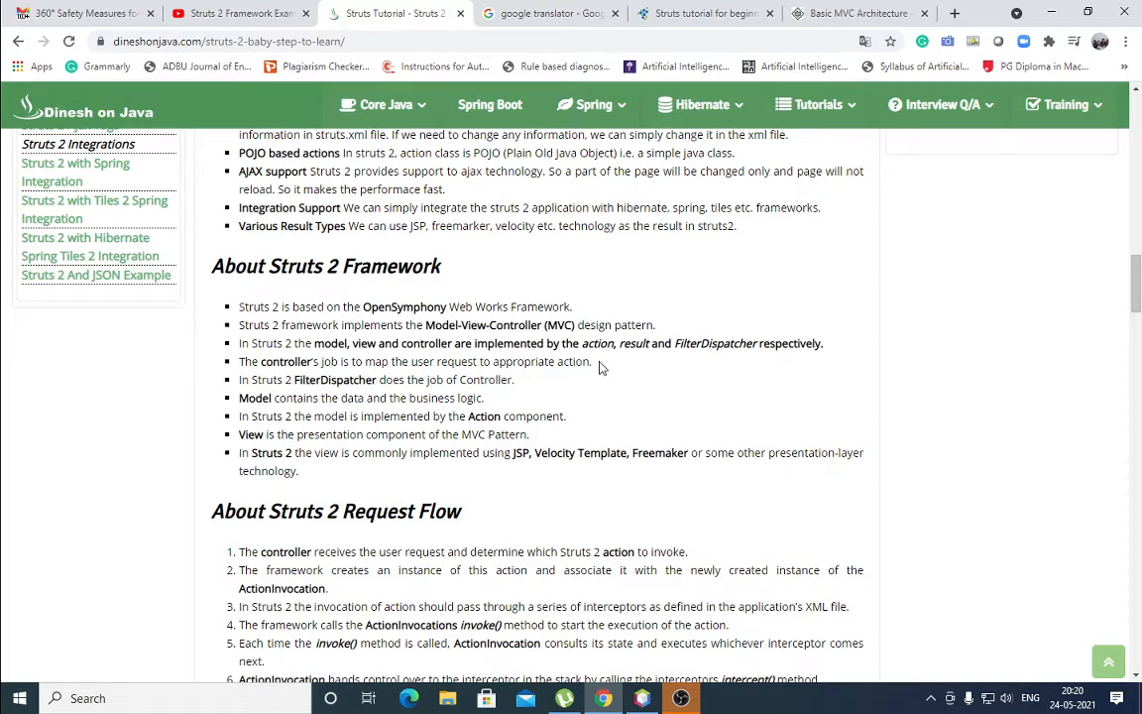
mouse_move(714, 361)
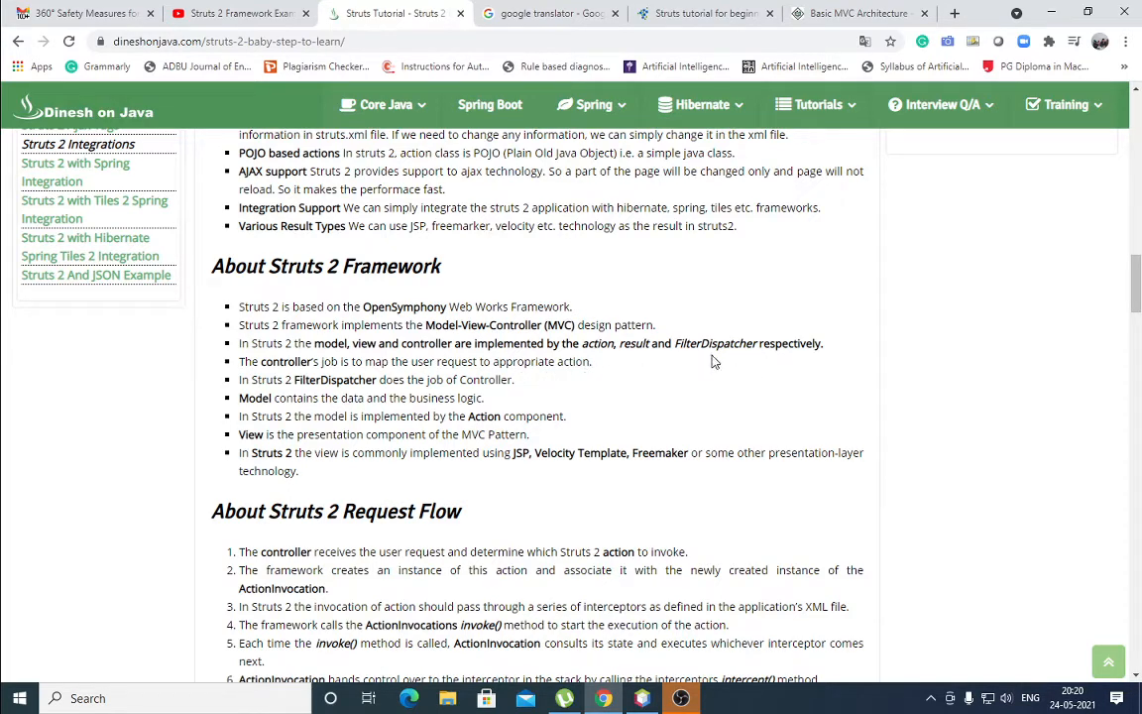
mouse_move(579, 345)
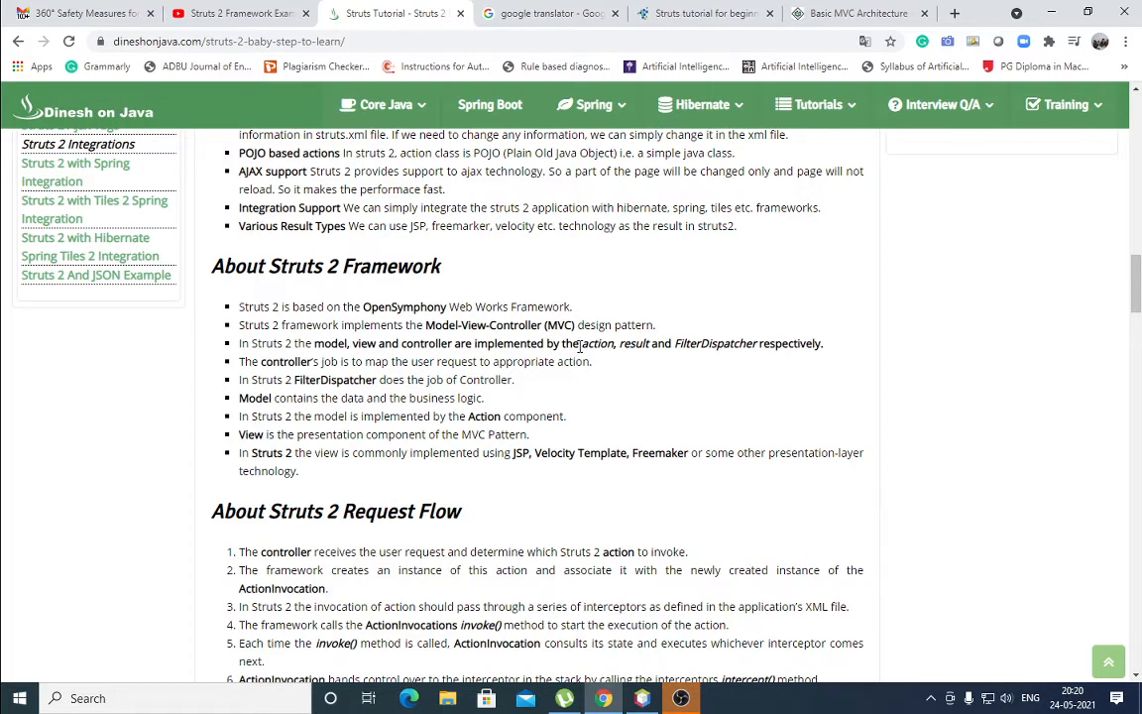
double_click(594, 343)
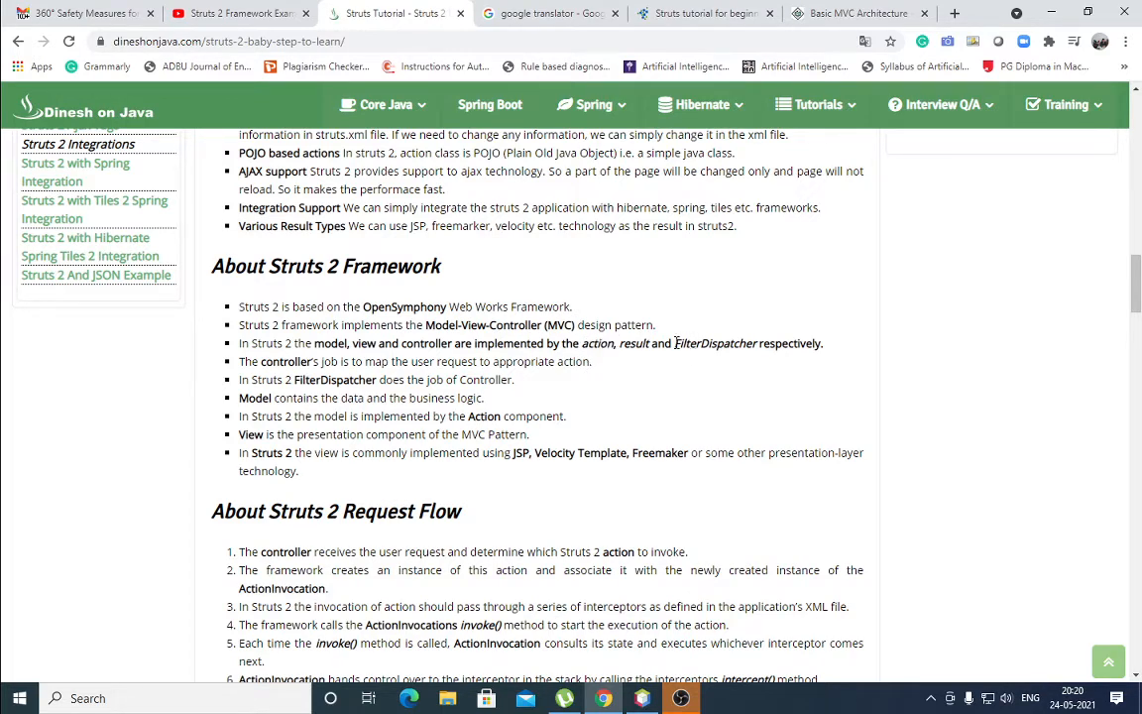
double_click(714, 343)
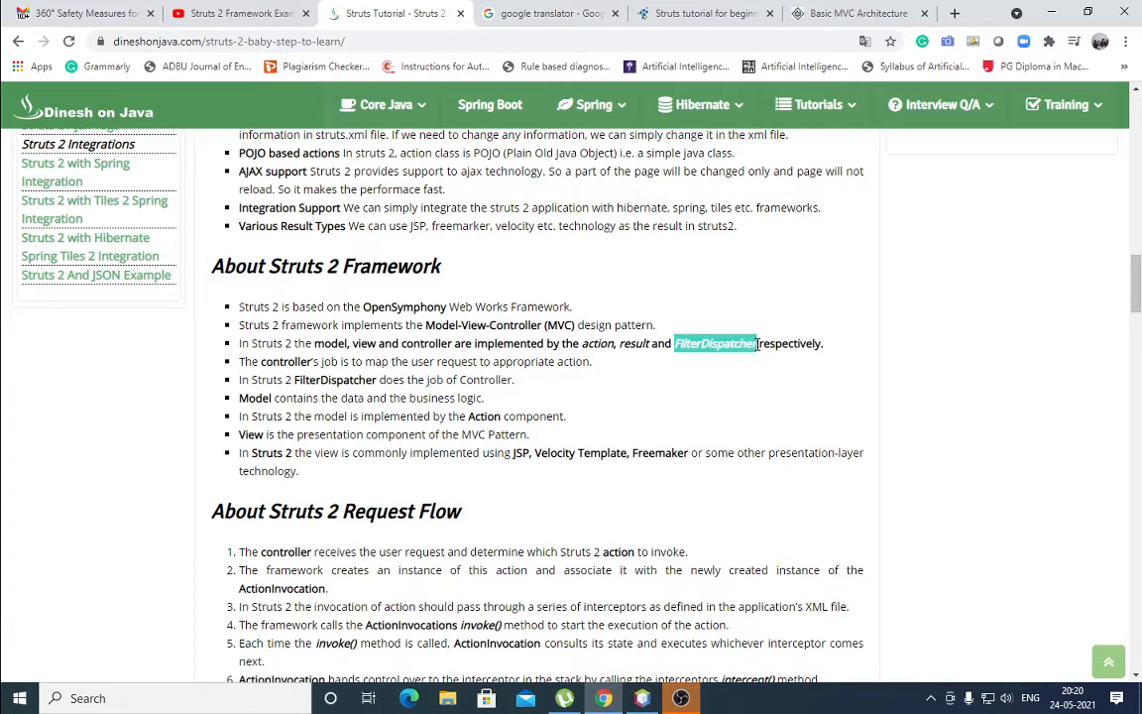
mouse_move(730, 389)
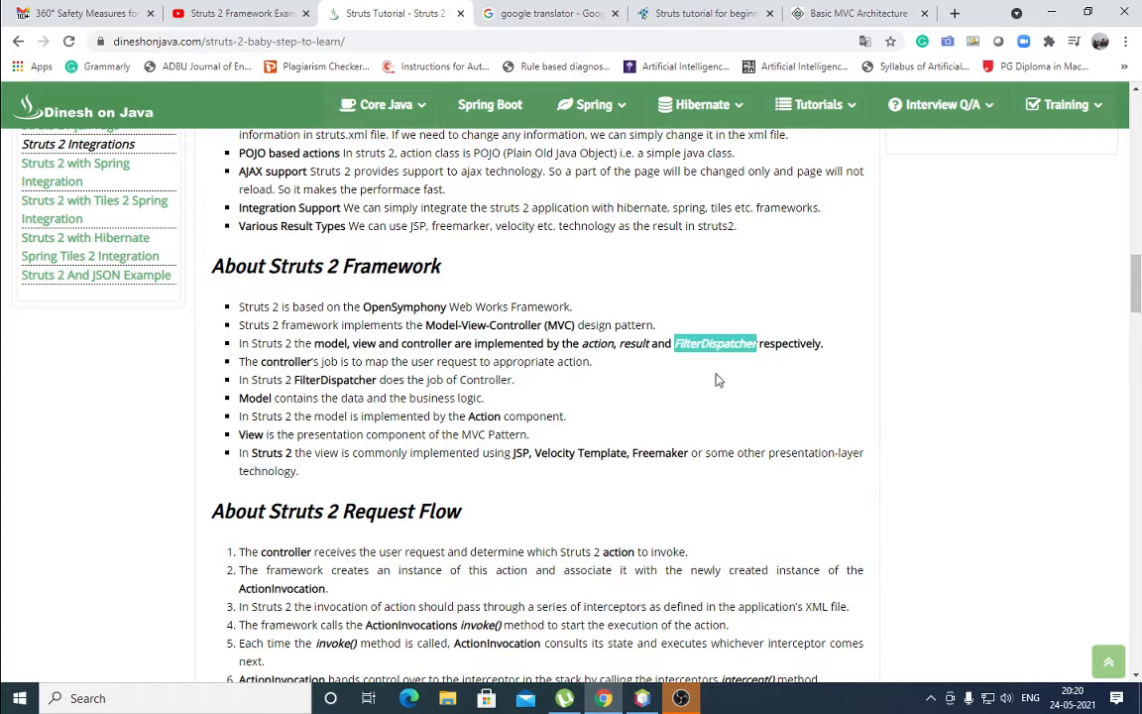
mouse_move(765, 372)
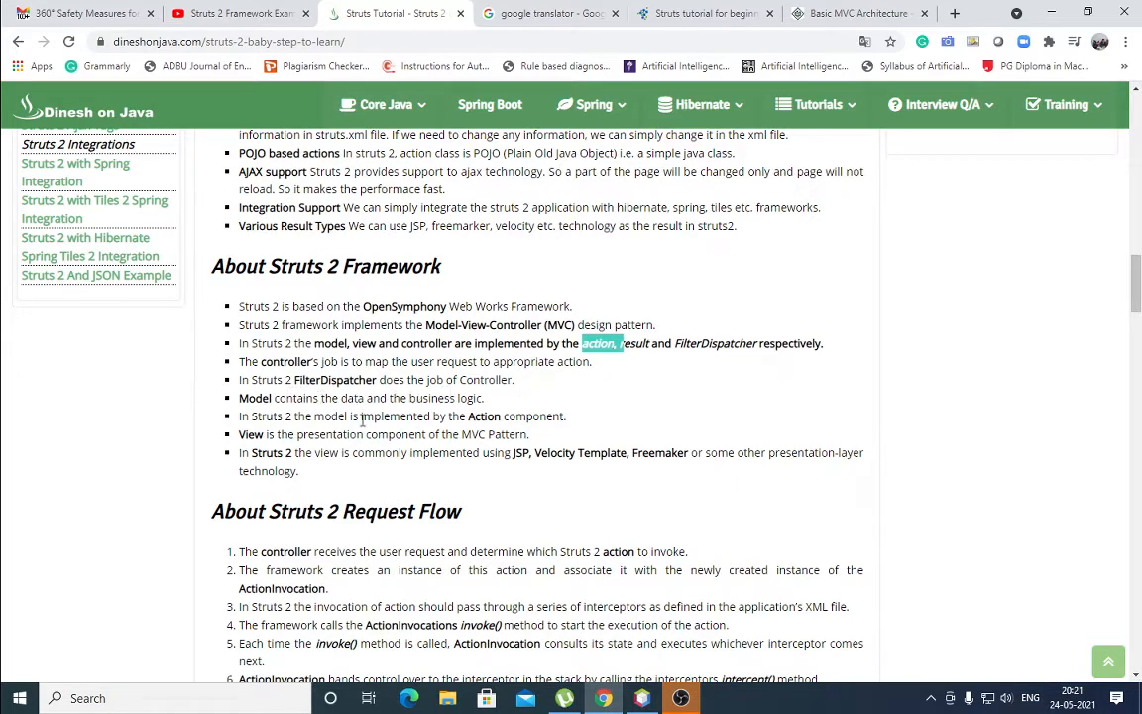
mouse_move(385, 415)
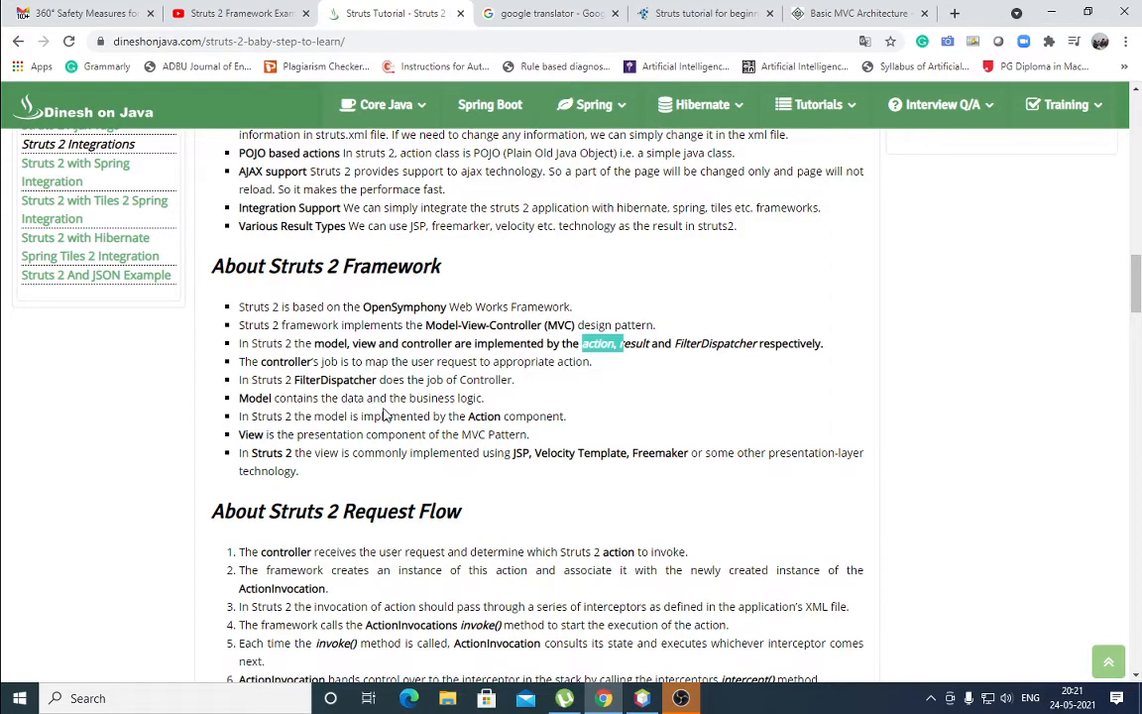
mouse_move(516, 403)
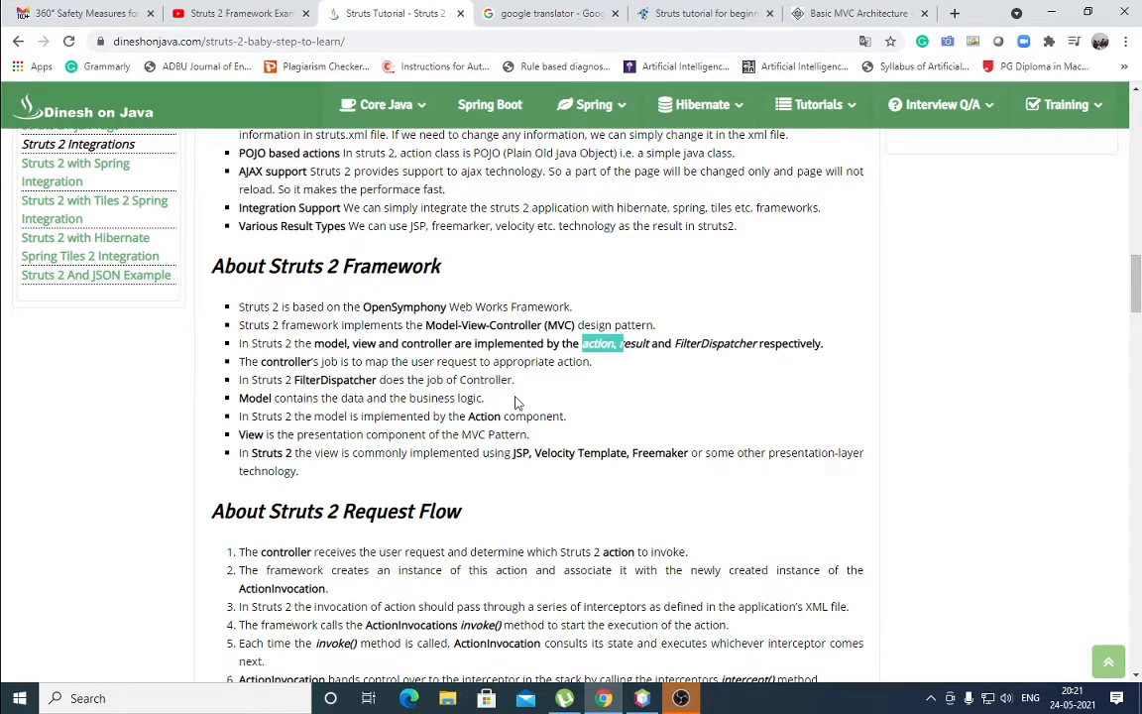
mouse_move(674, 345)
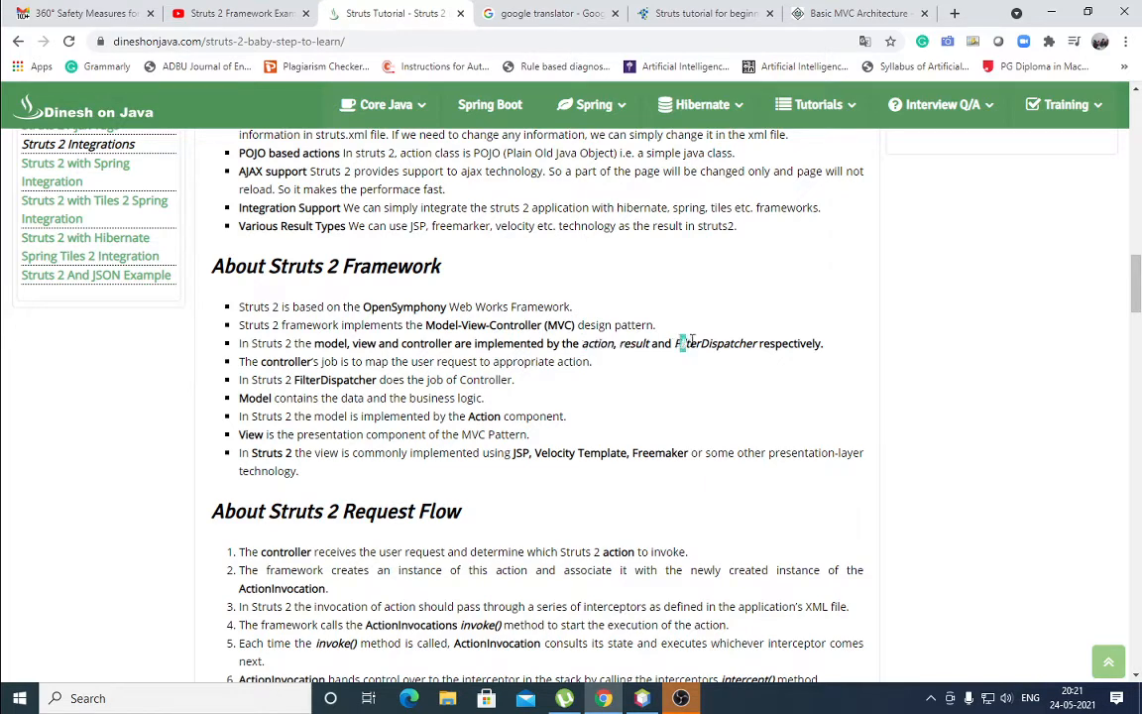
drag(678, 343, 823, 343)
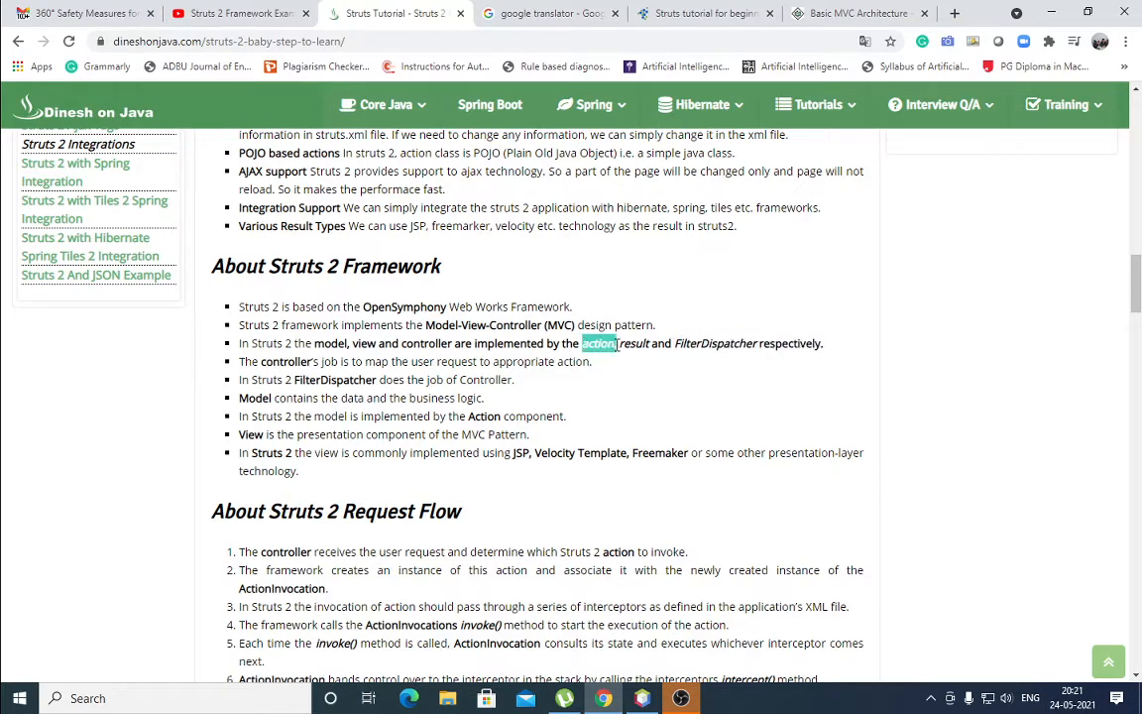
mouse_move(714, 414)
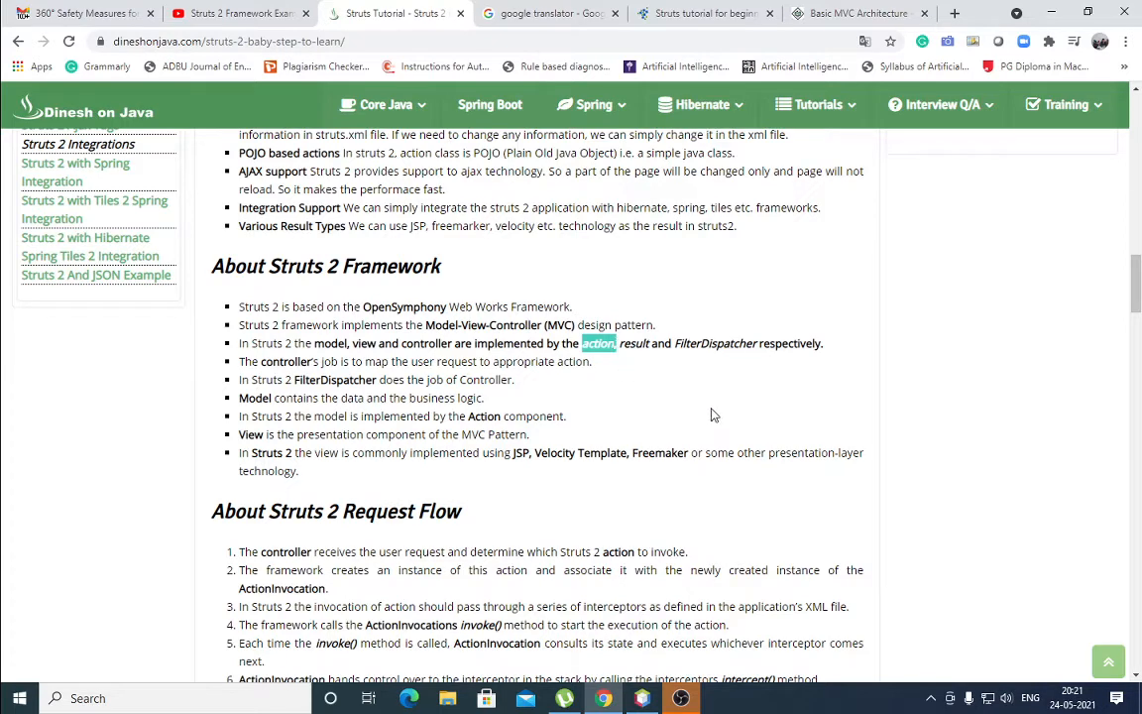
mouse_move(722, 387)
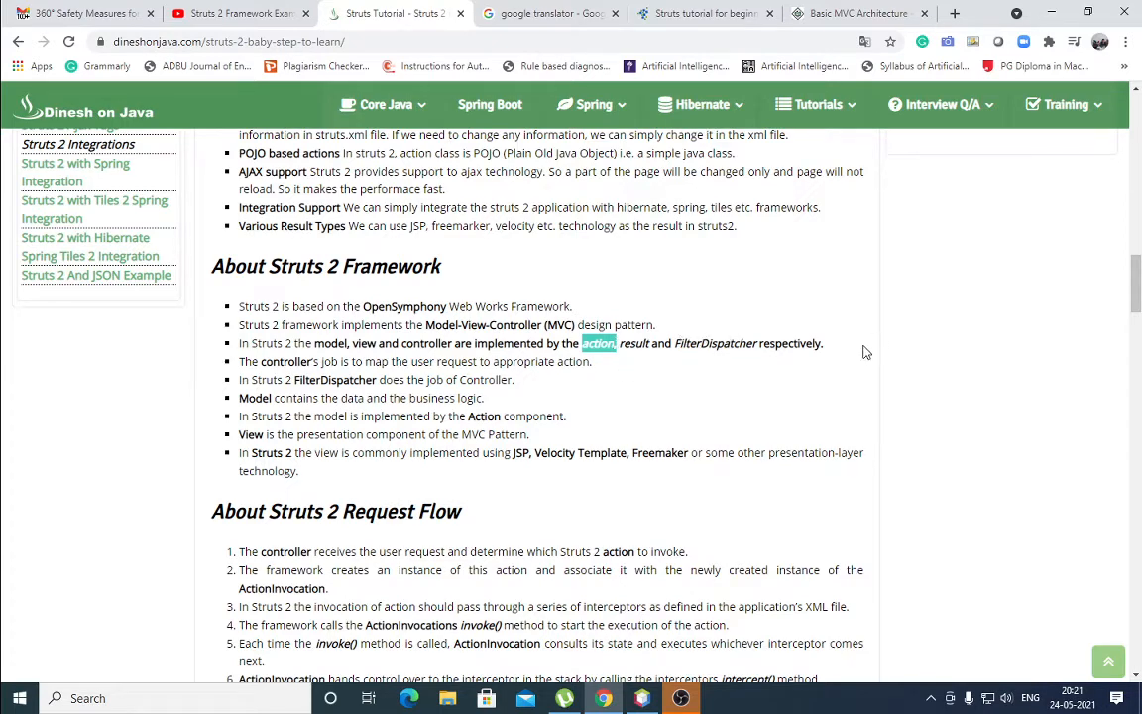
mouse_move(412, 437)
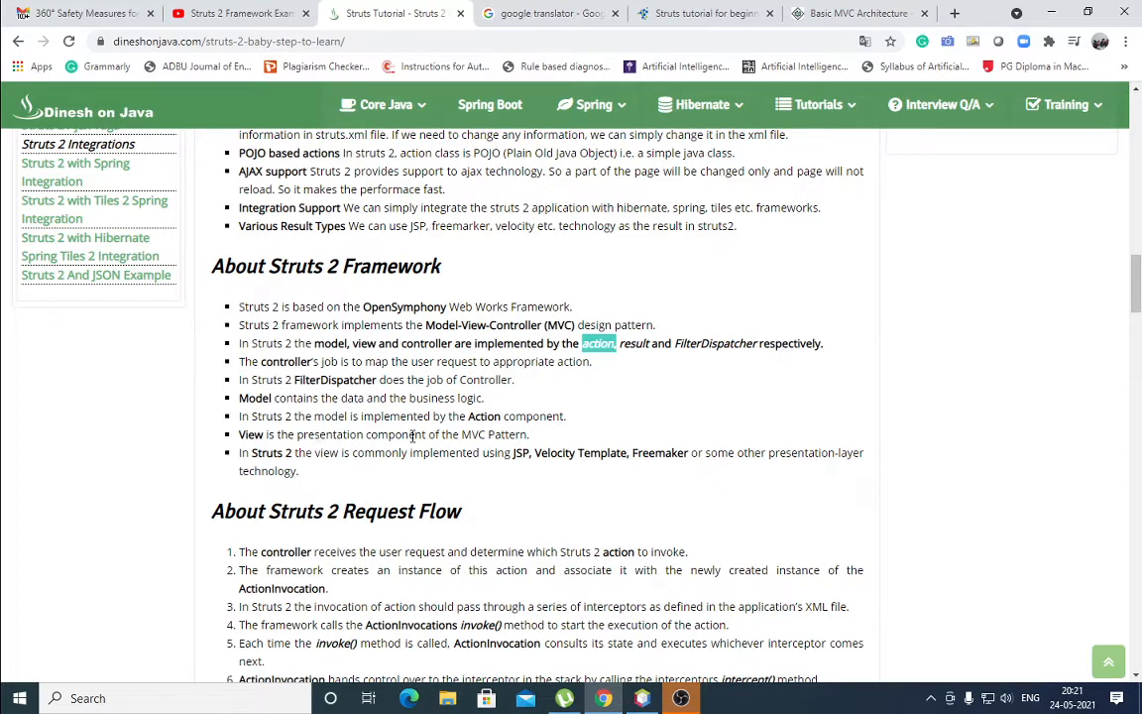
mouse_move(704, 401)
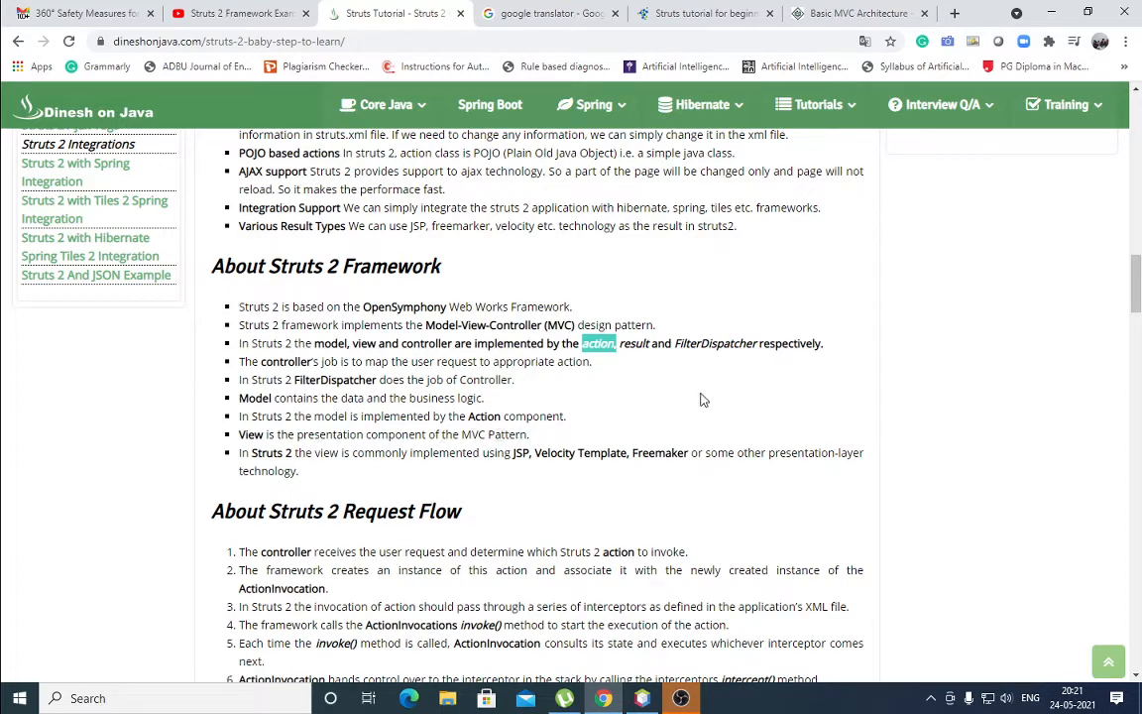
scroll(down, 3)
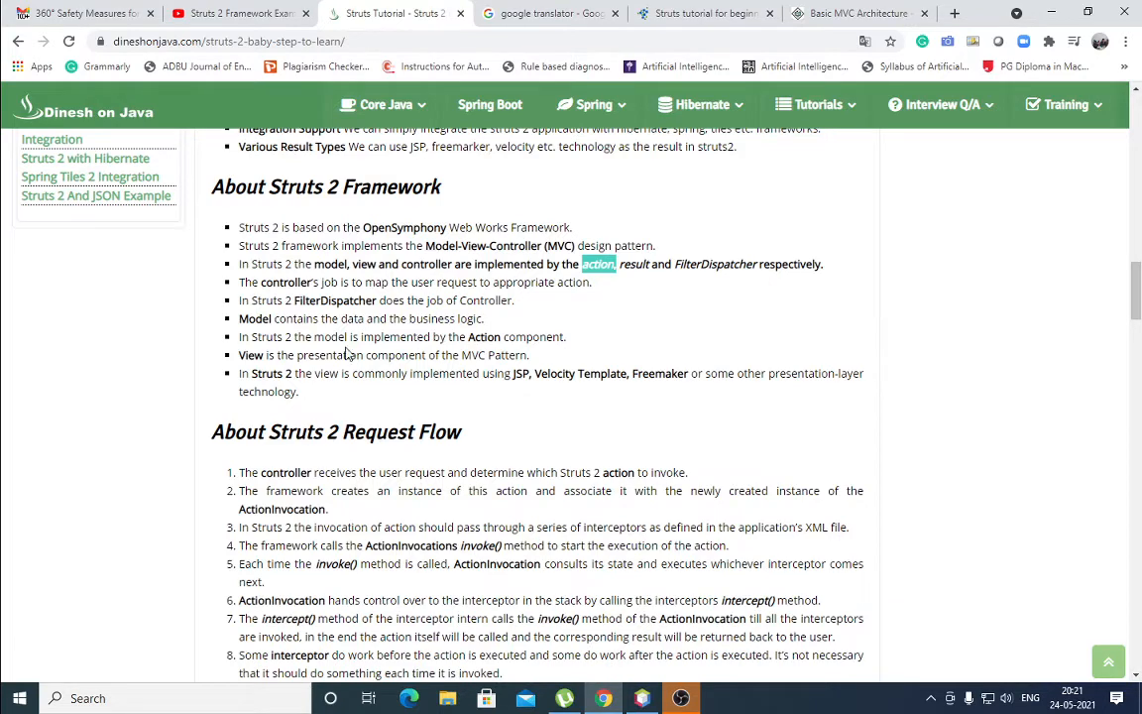
mouse_move(624, 276)
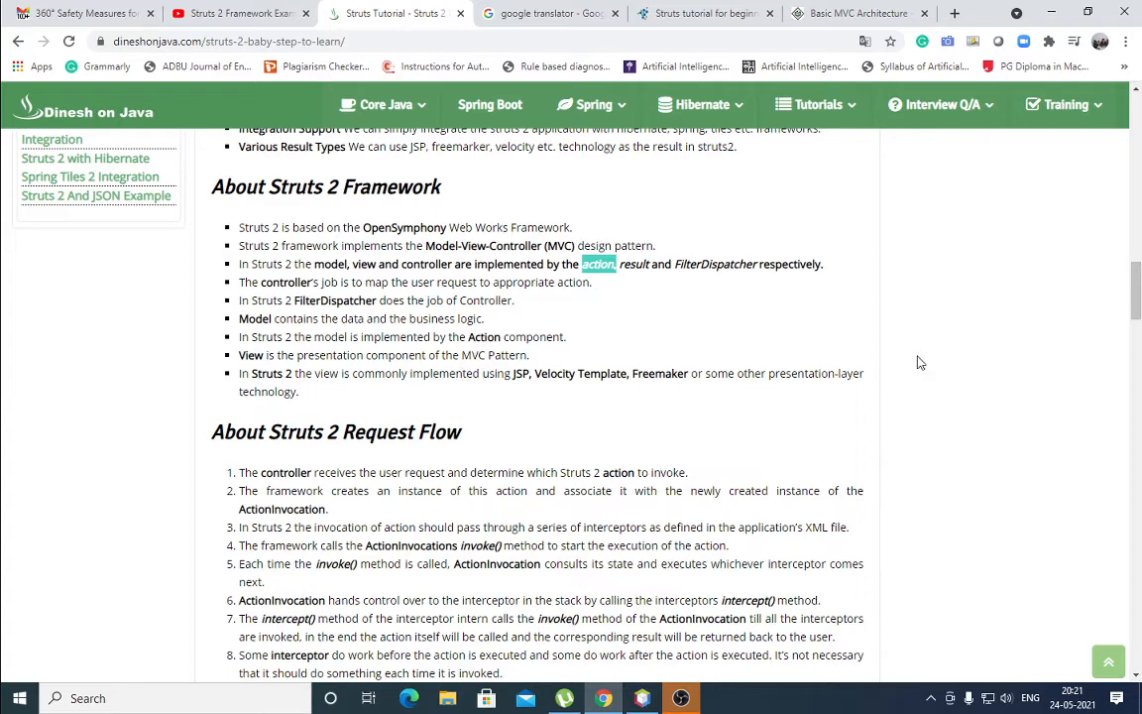
scroll(down, 3)
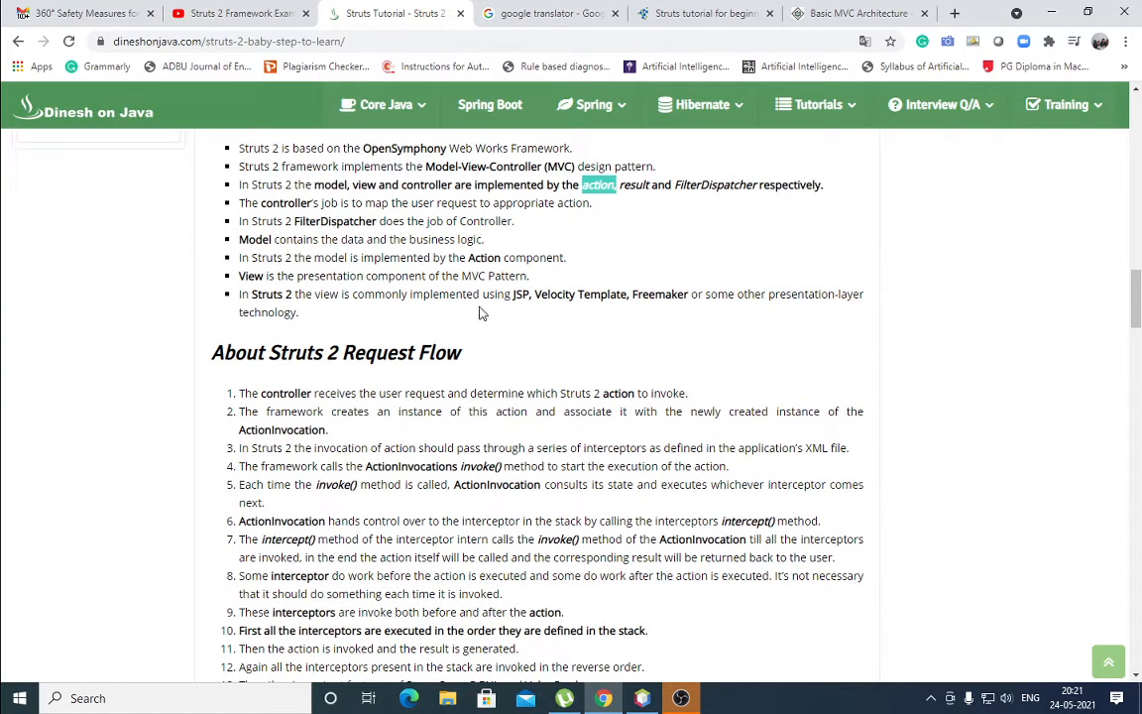
mouse_move(533, 313)
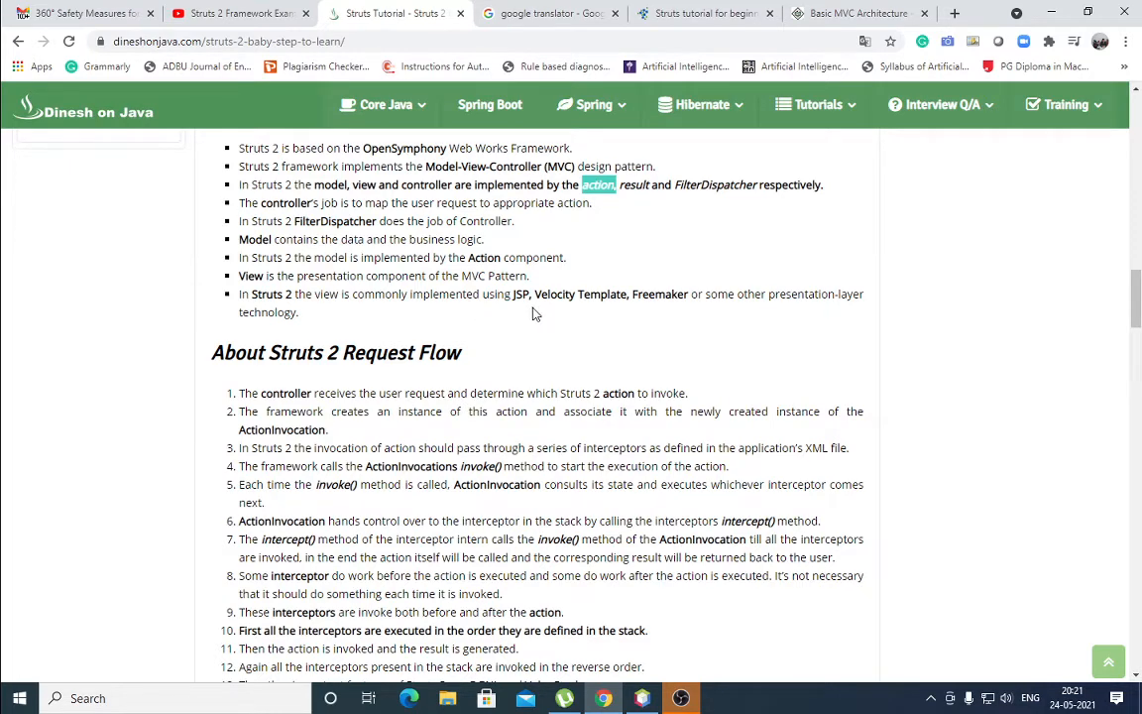
mouse_move(725, 317)
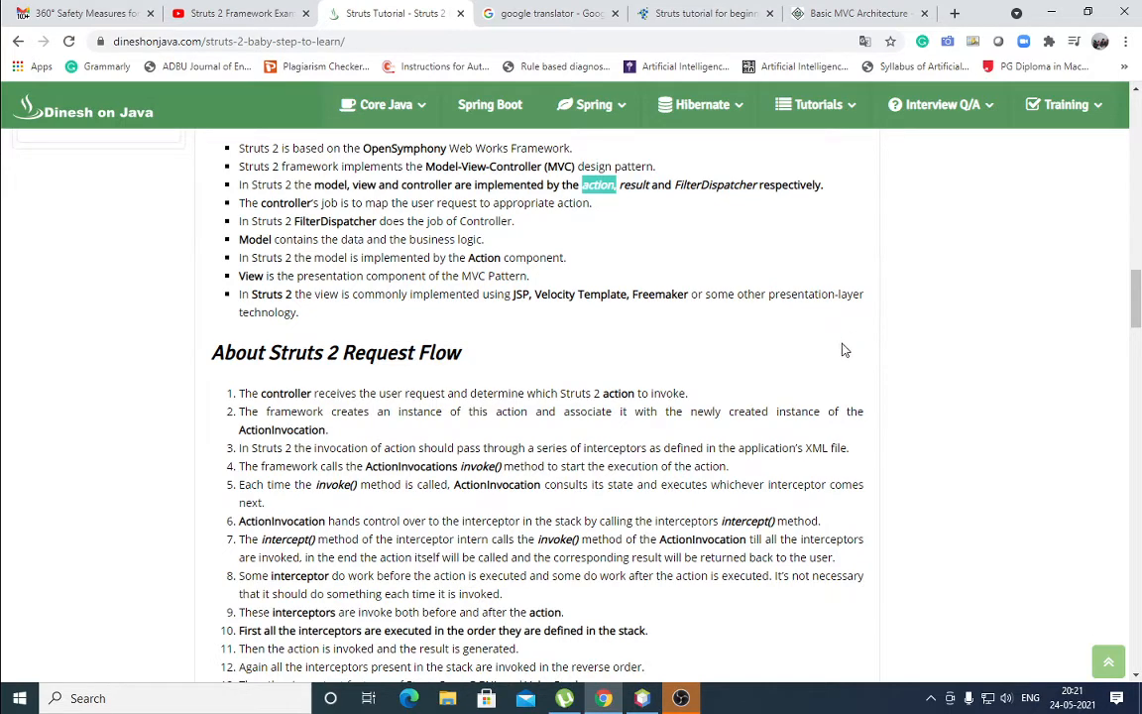
- Scroll the Dinesh on Java page to the numbered About Struts 2 Request Flow steps
scroll(down, 3)
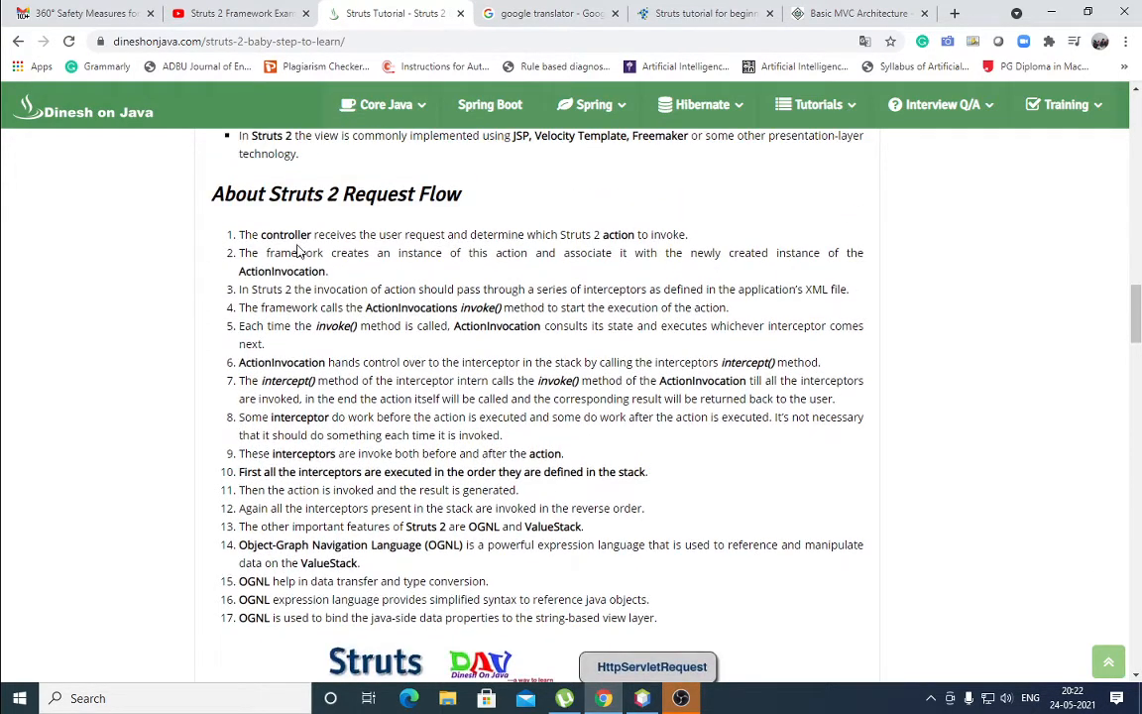
mouse_move(924, 254)
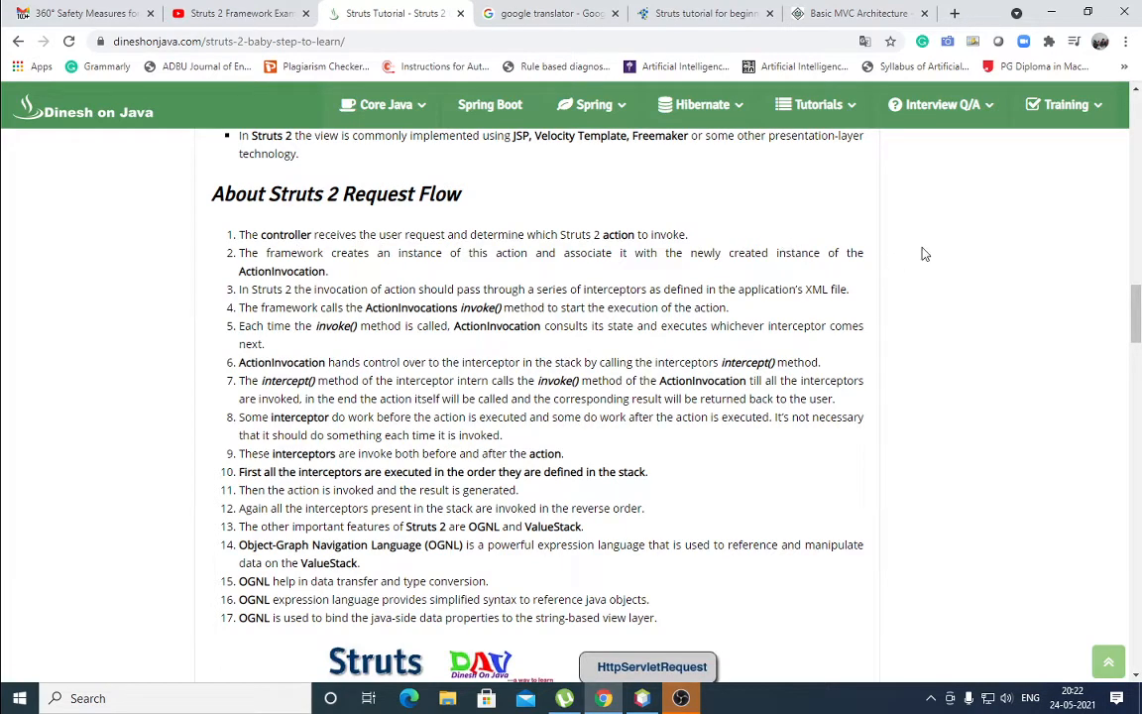
scroll(up, 3)
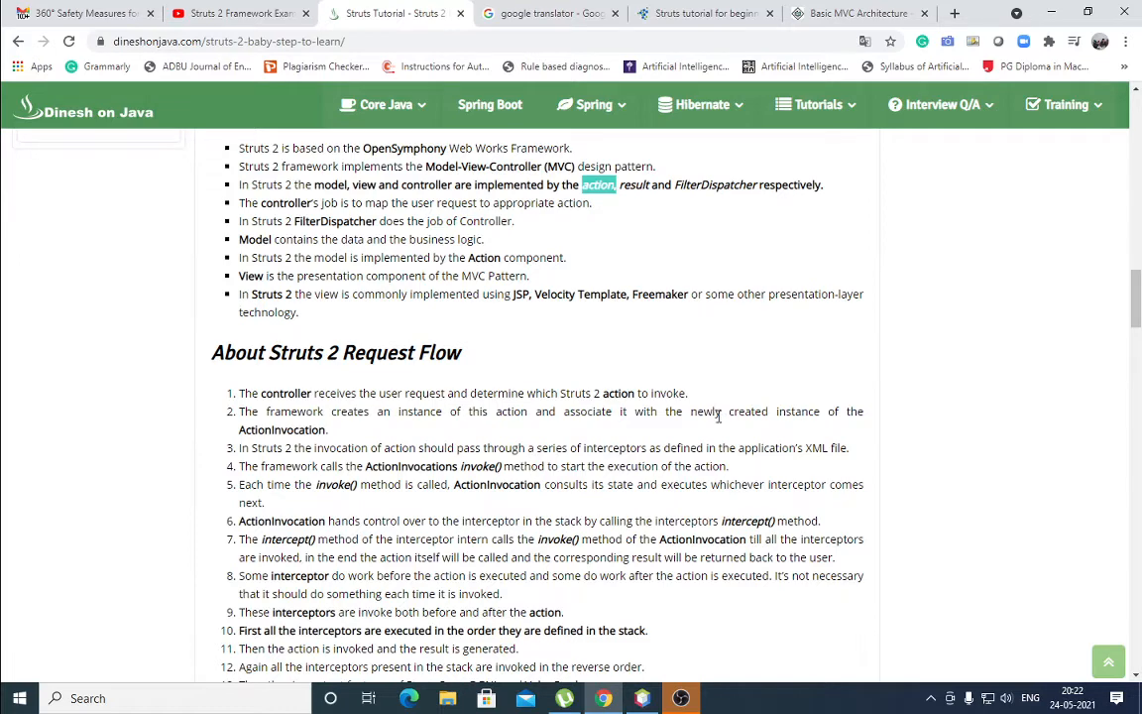
mouse_move(384, 432)
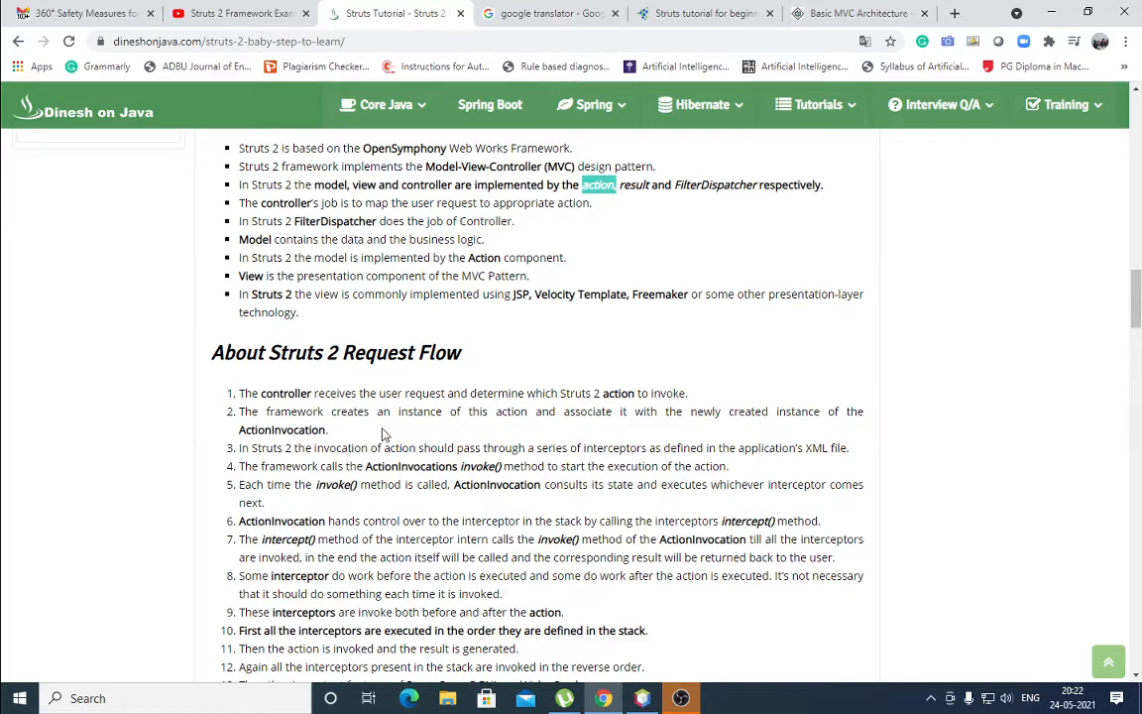
mouse_move(539, 432)
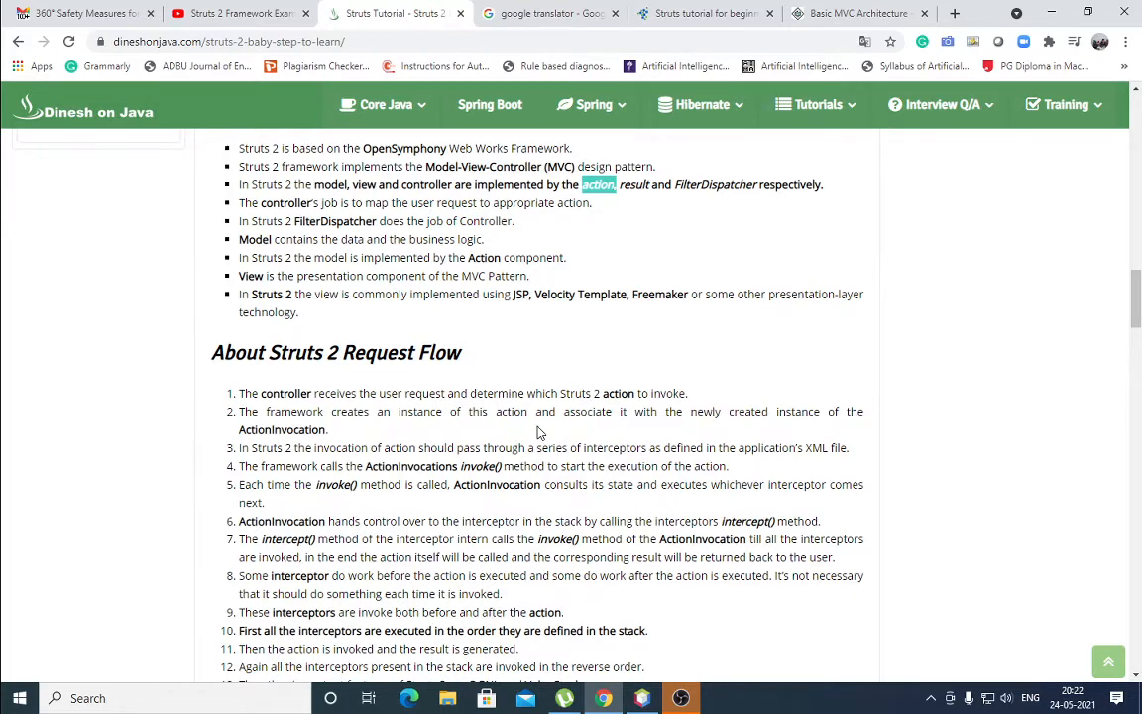
mouse_move(652, 440)
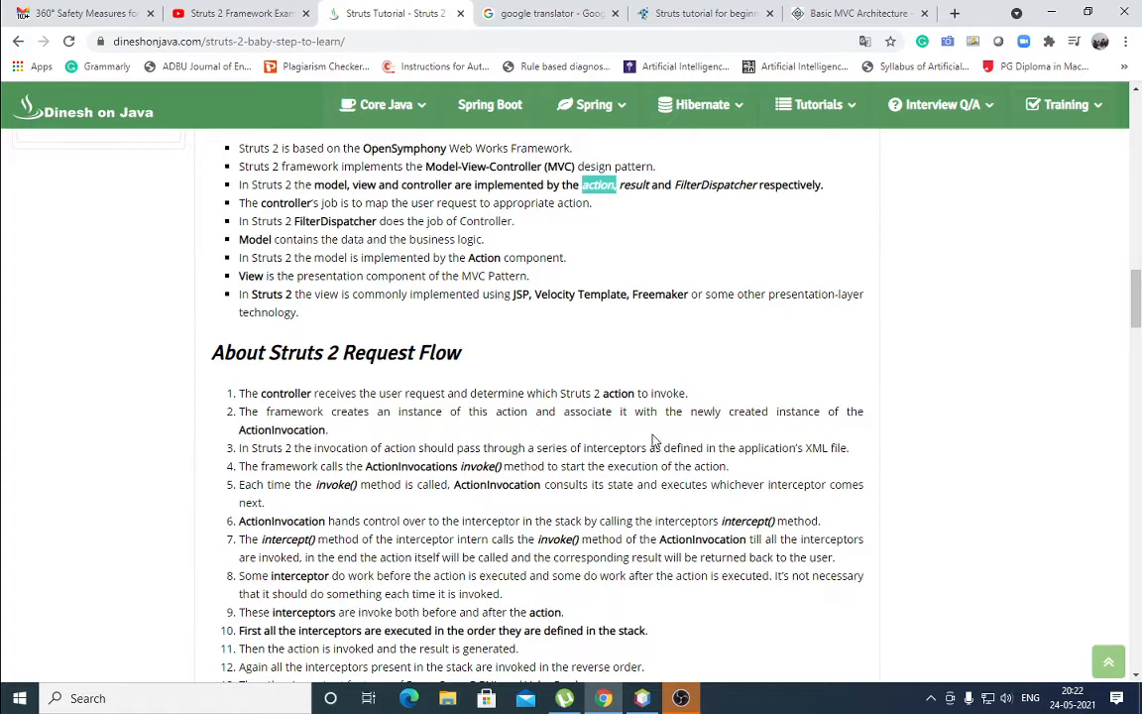
mouse_move(841, 417)
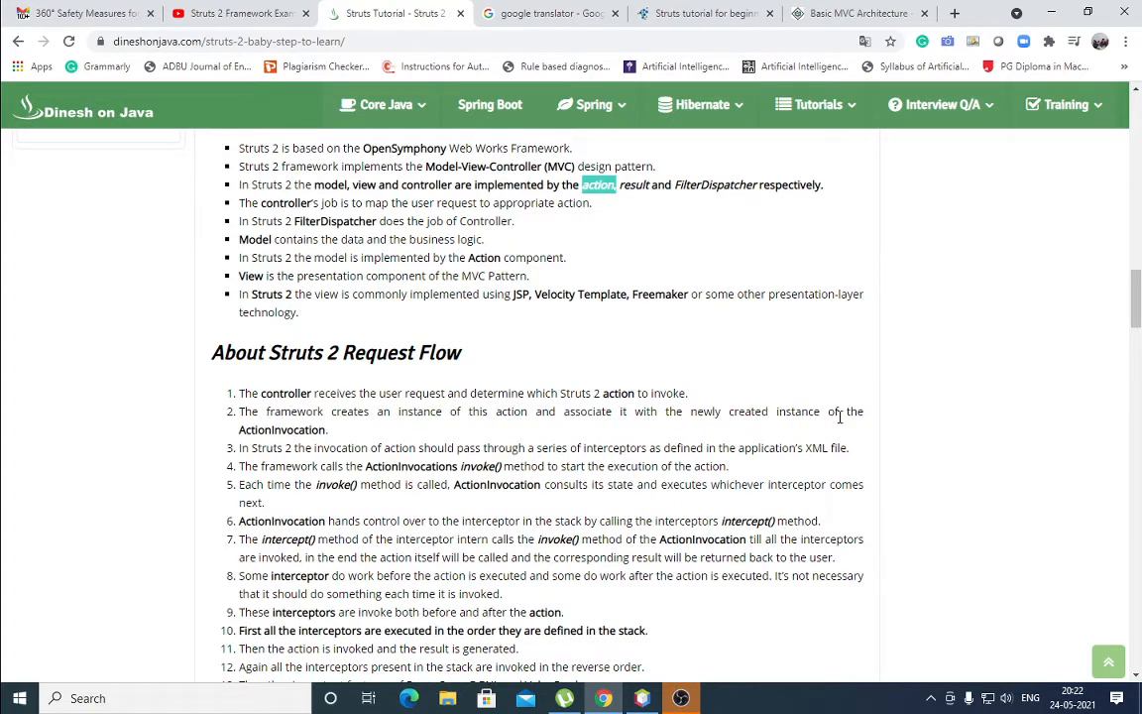
scroll(down, 3)
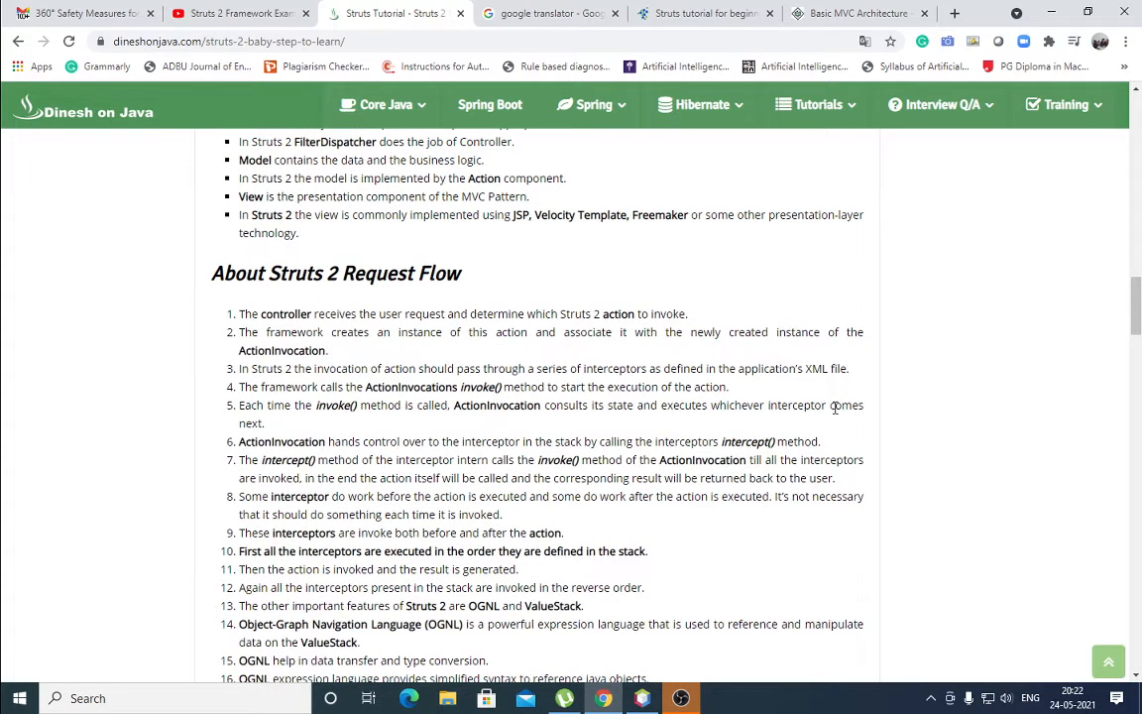
scroll(down, 3)
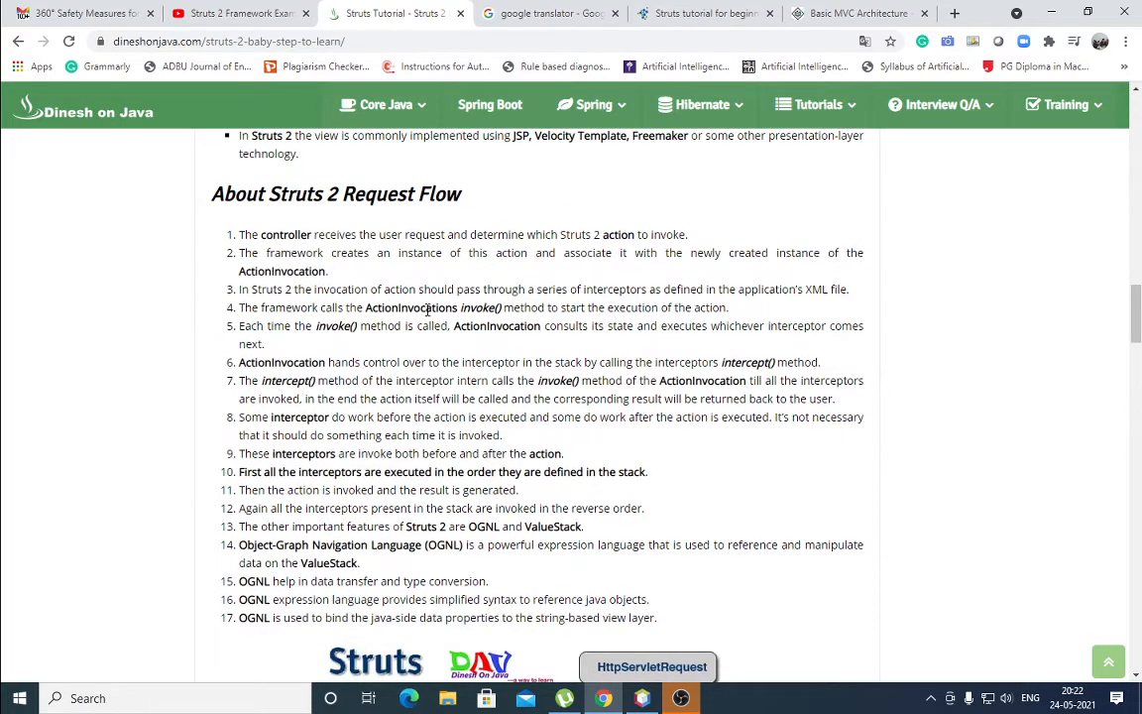
mouse_move(634, 301)
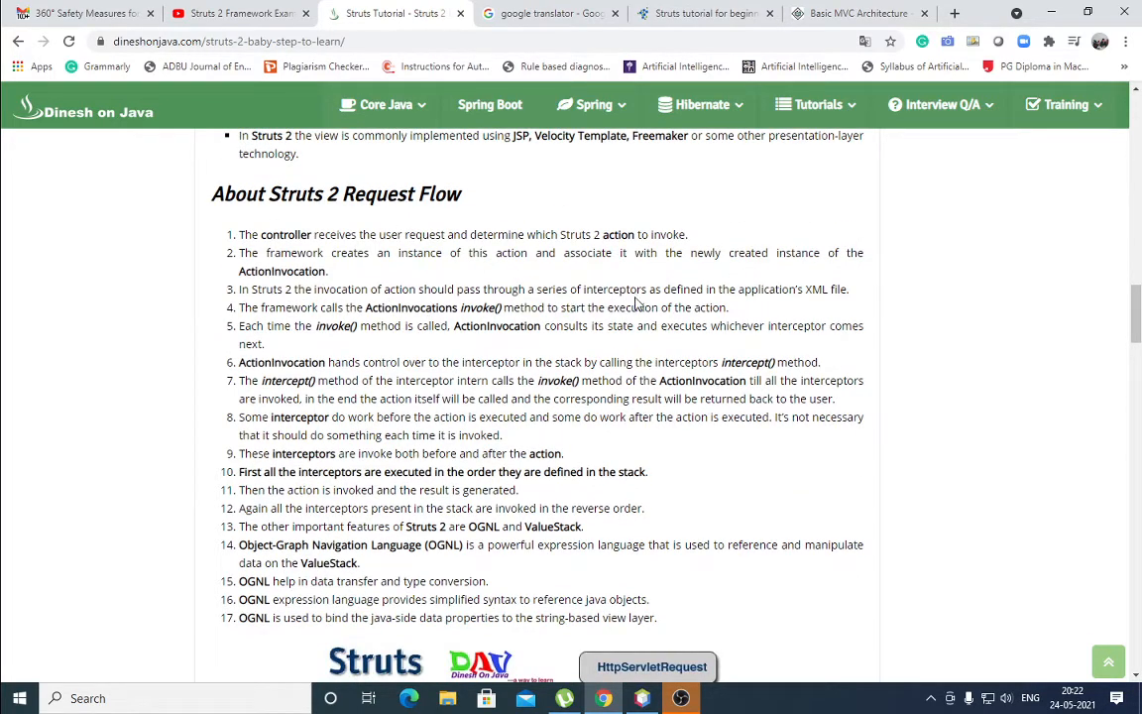
- Highlight the word 'interceptors' in step 3 of the request flow list
double_click(607, 290)
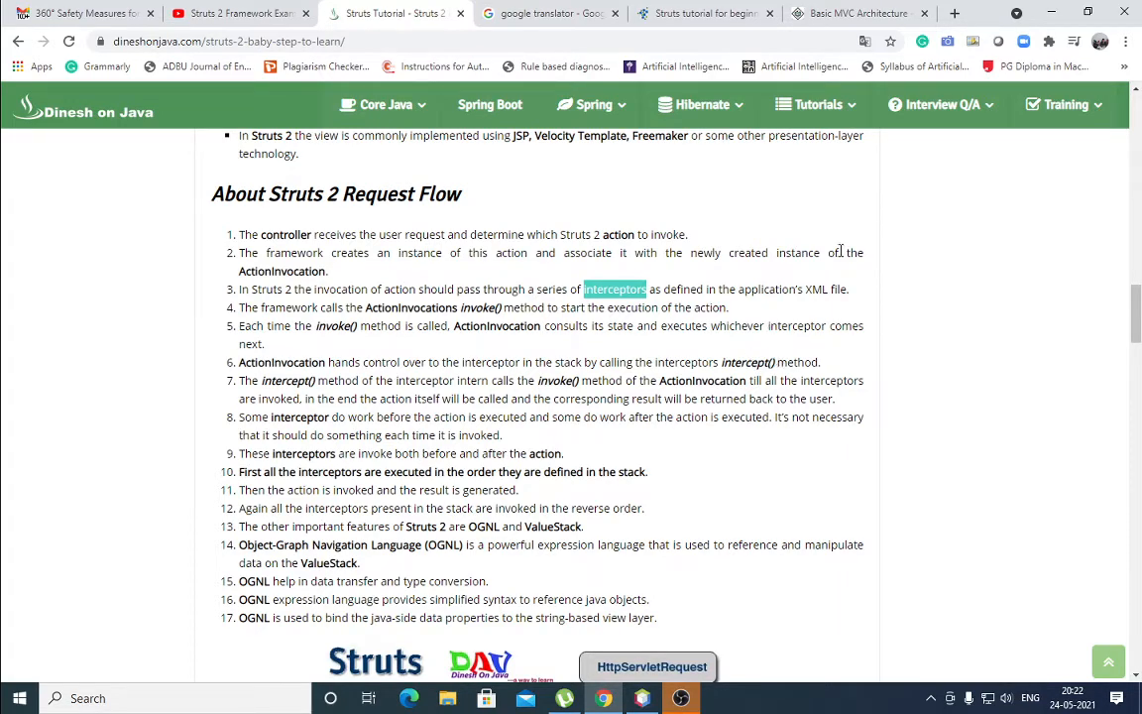
mouse_move(857, 312)
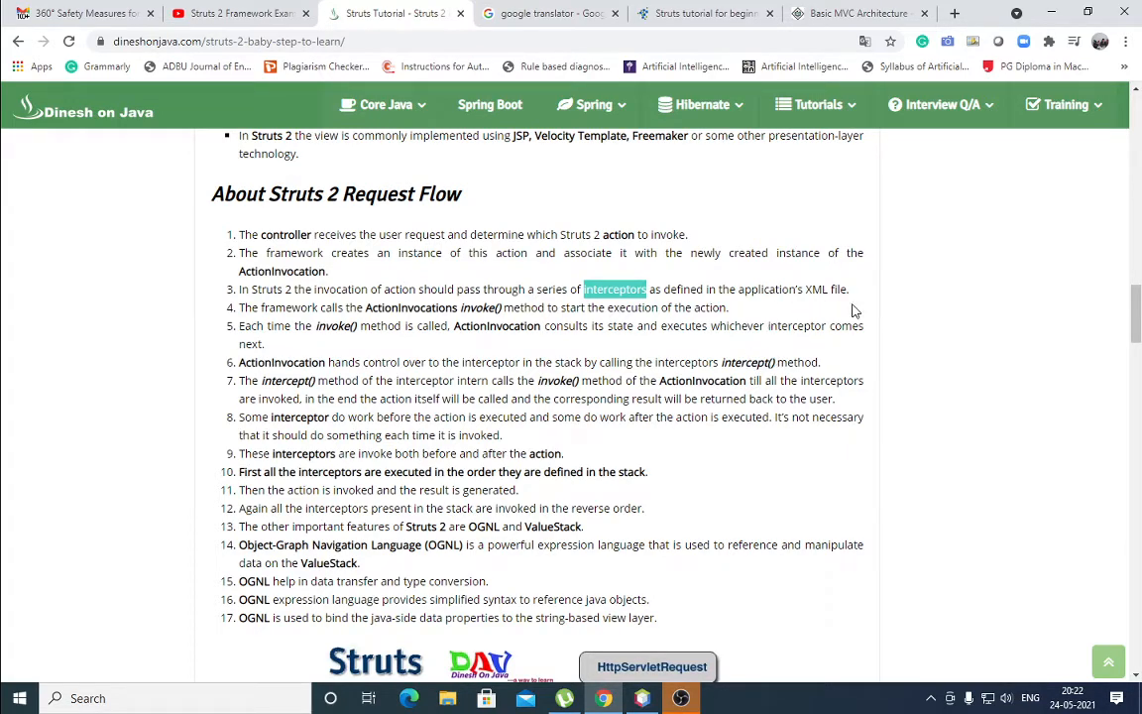
mouse_move(305, 301)
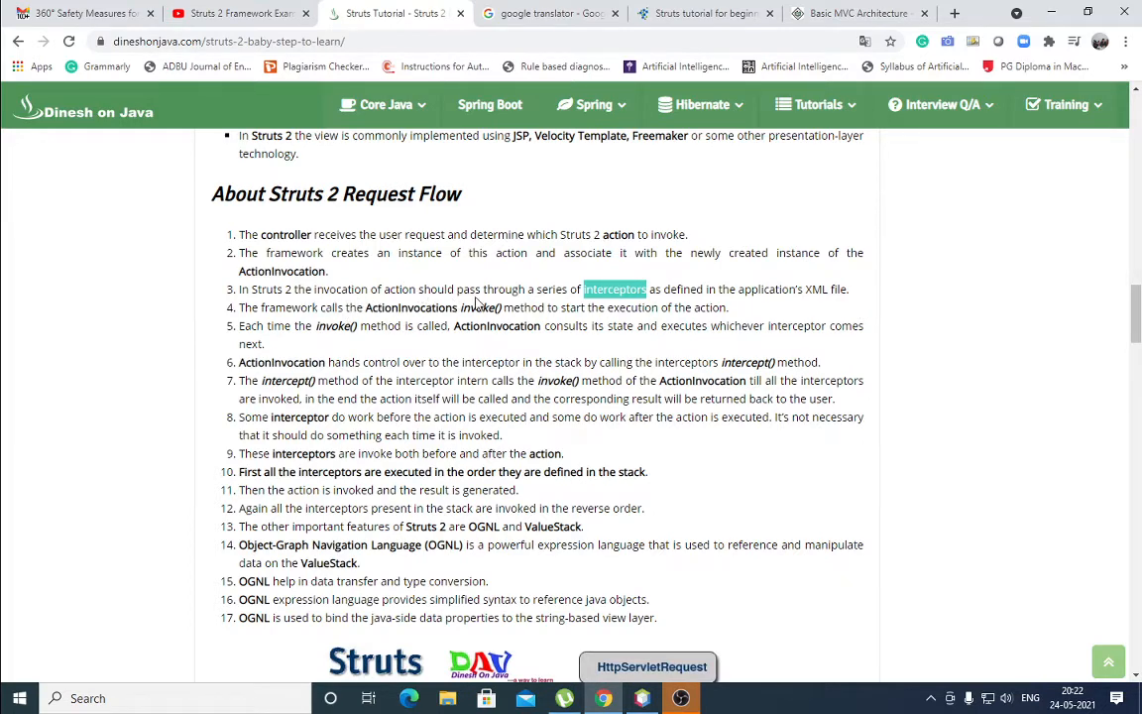
mouse_move(738, 311)
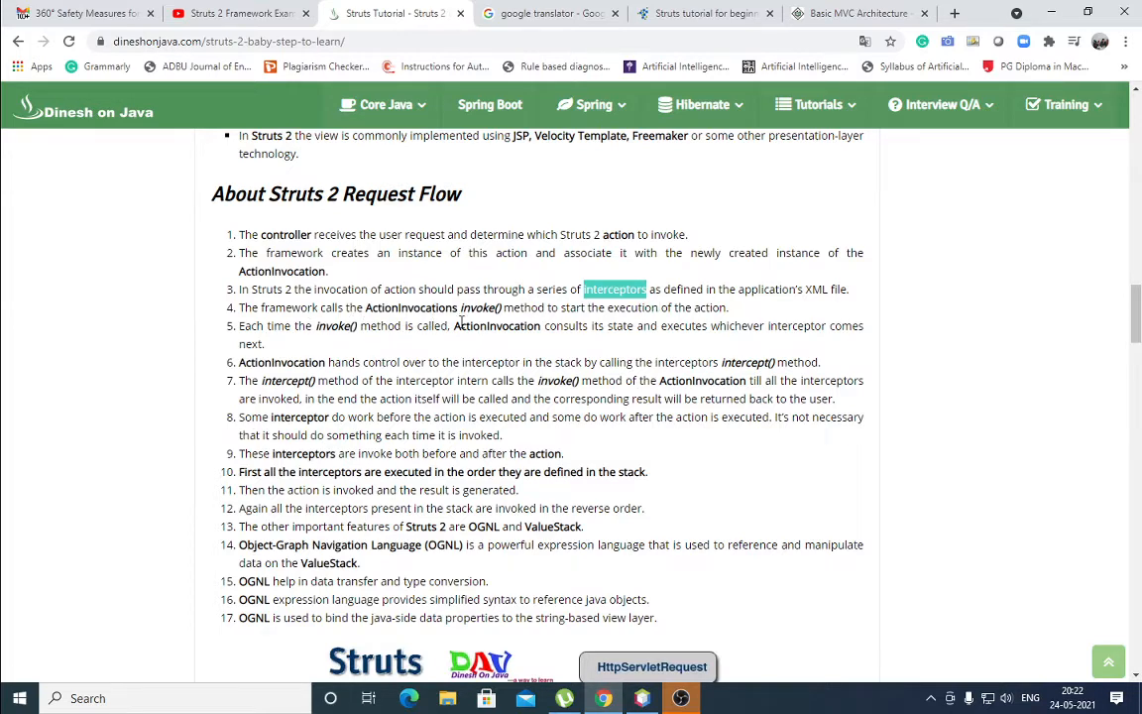
mouse_move(662, 309)
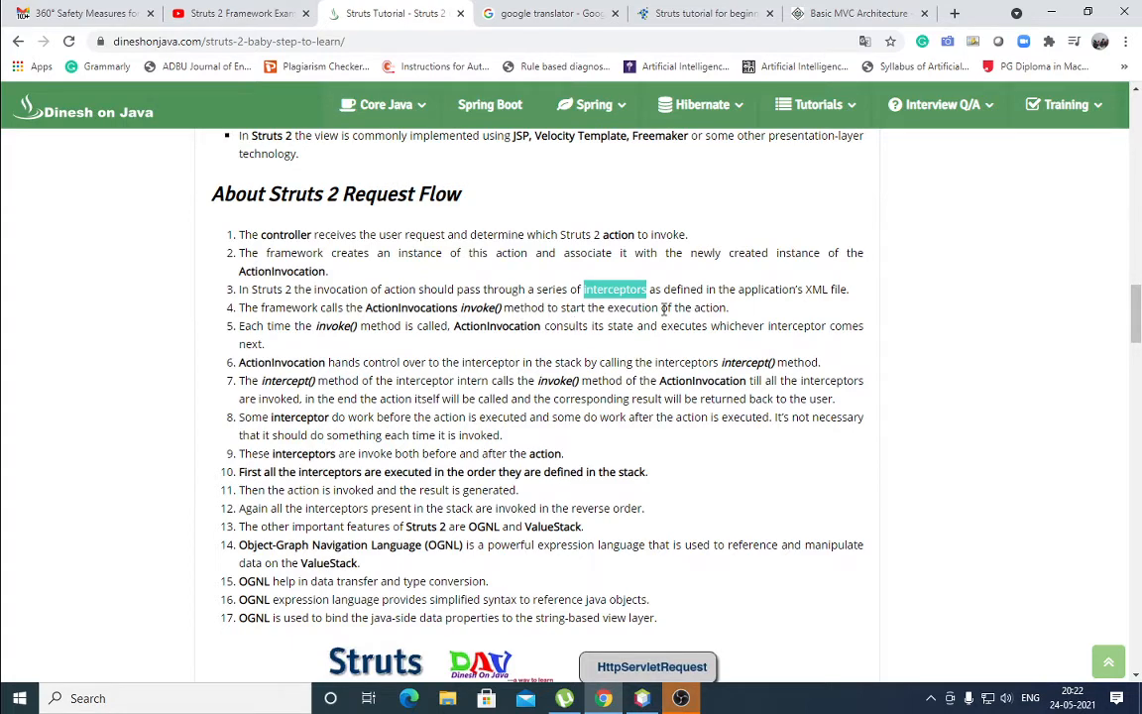
mouse_move(754, 321)
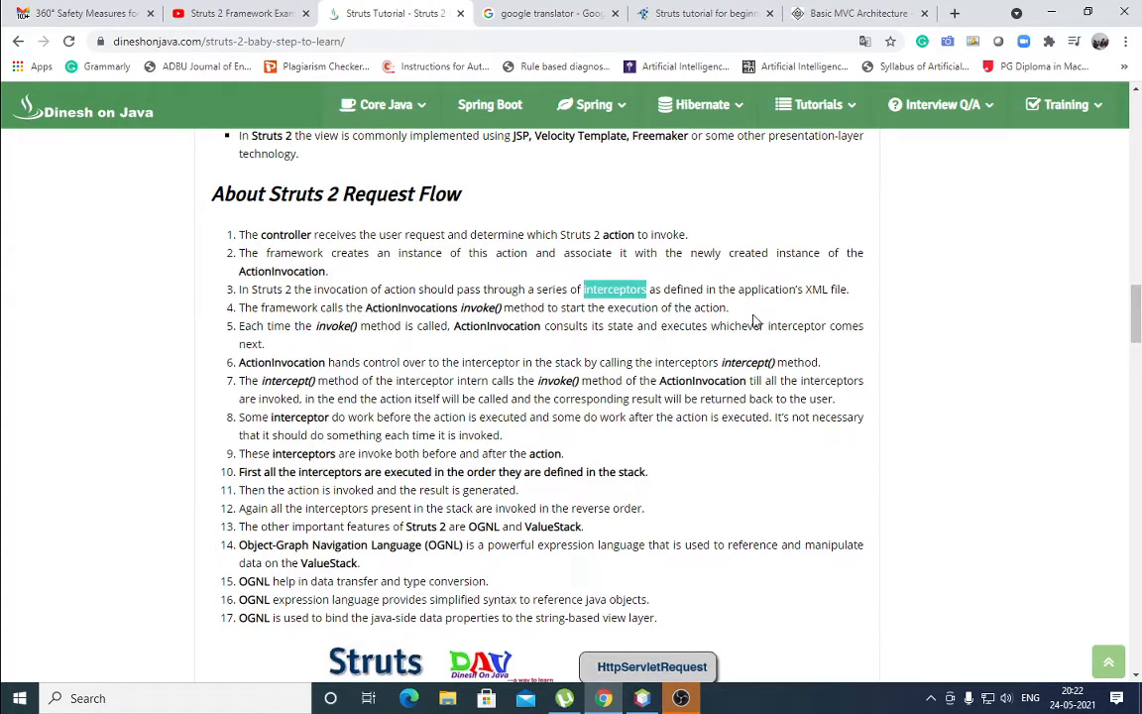
mouse_move(466, 345)
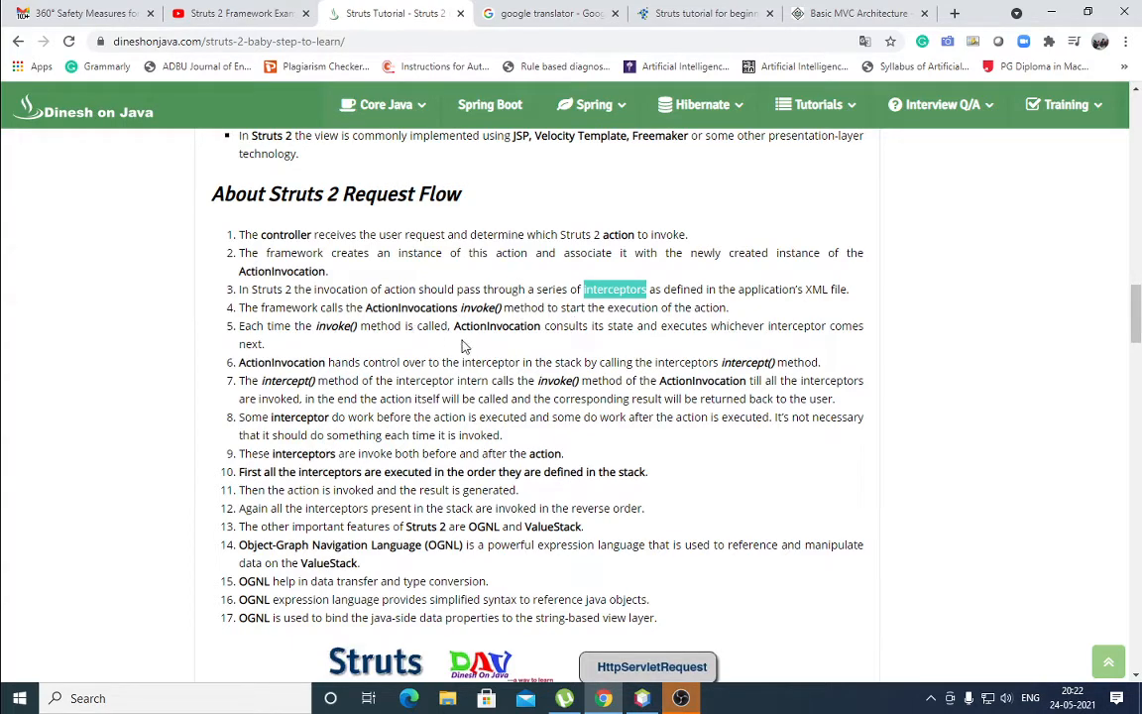
mouse_move(527, 341)
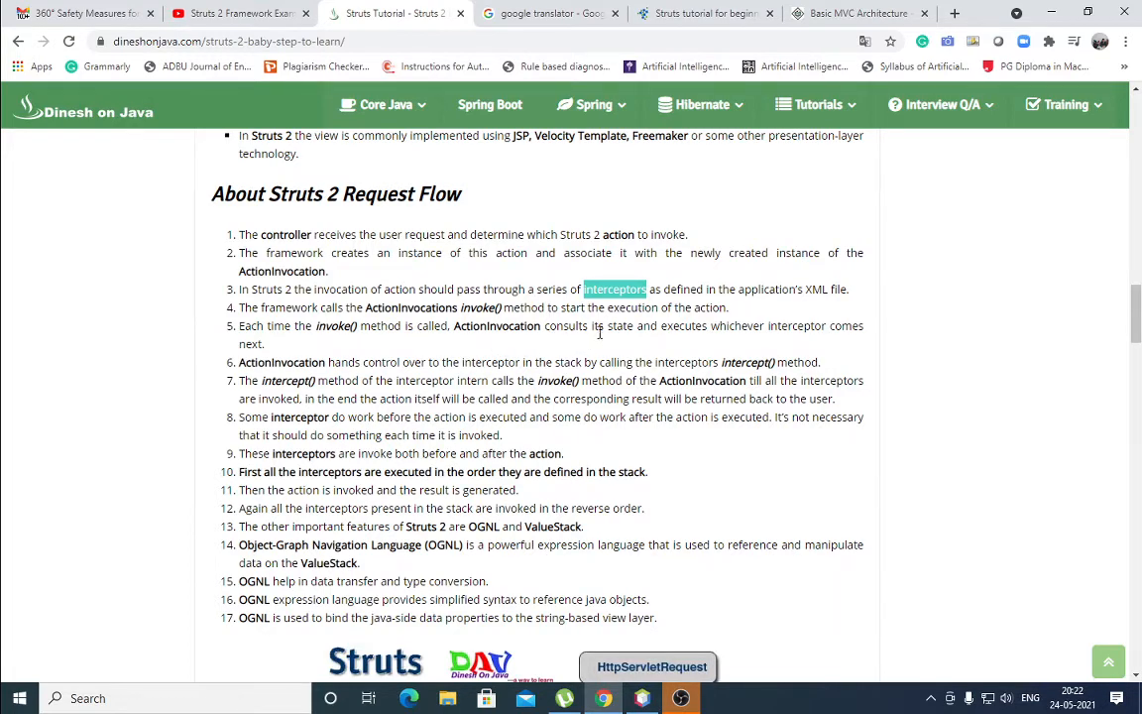
mouse_move(729, 339)
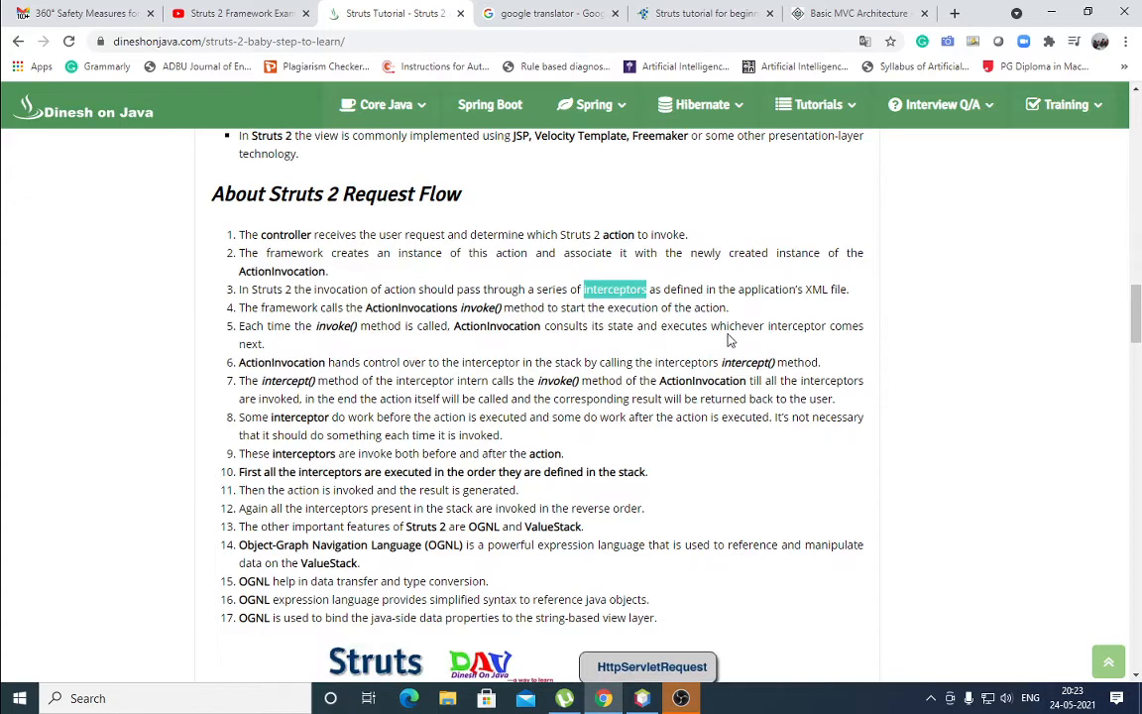
mouse_move(870, 341)
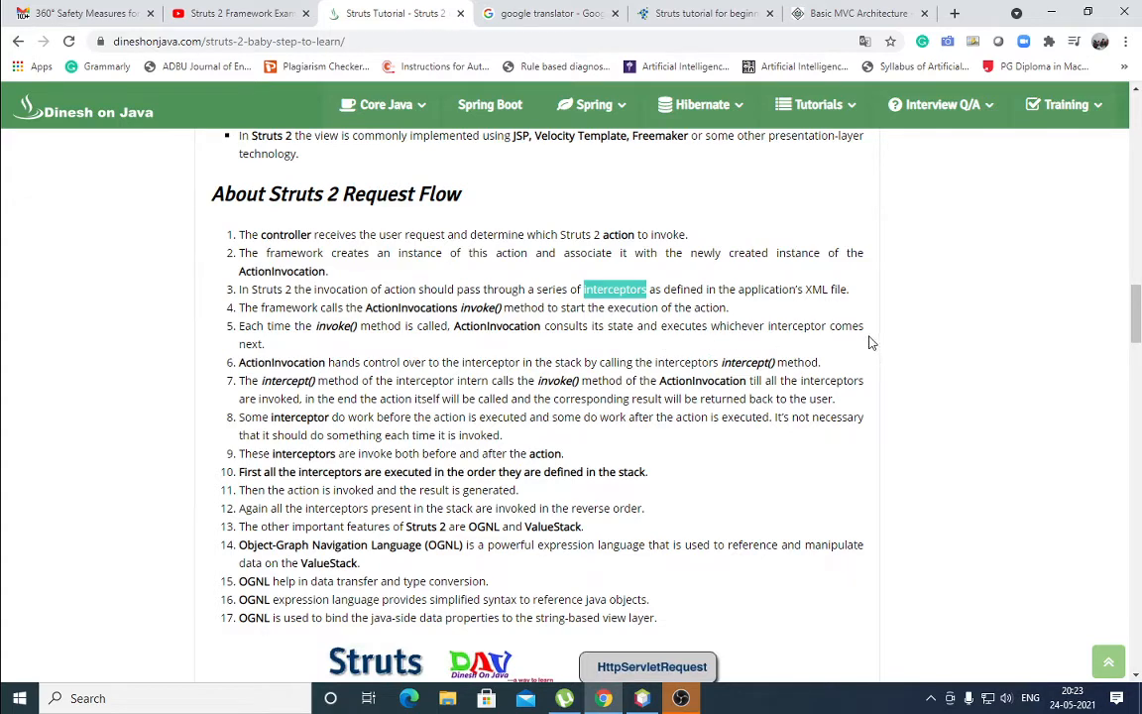
mouse_move(860, 345)
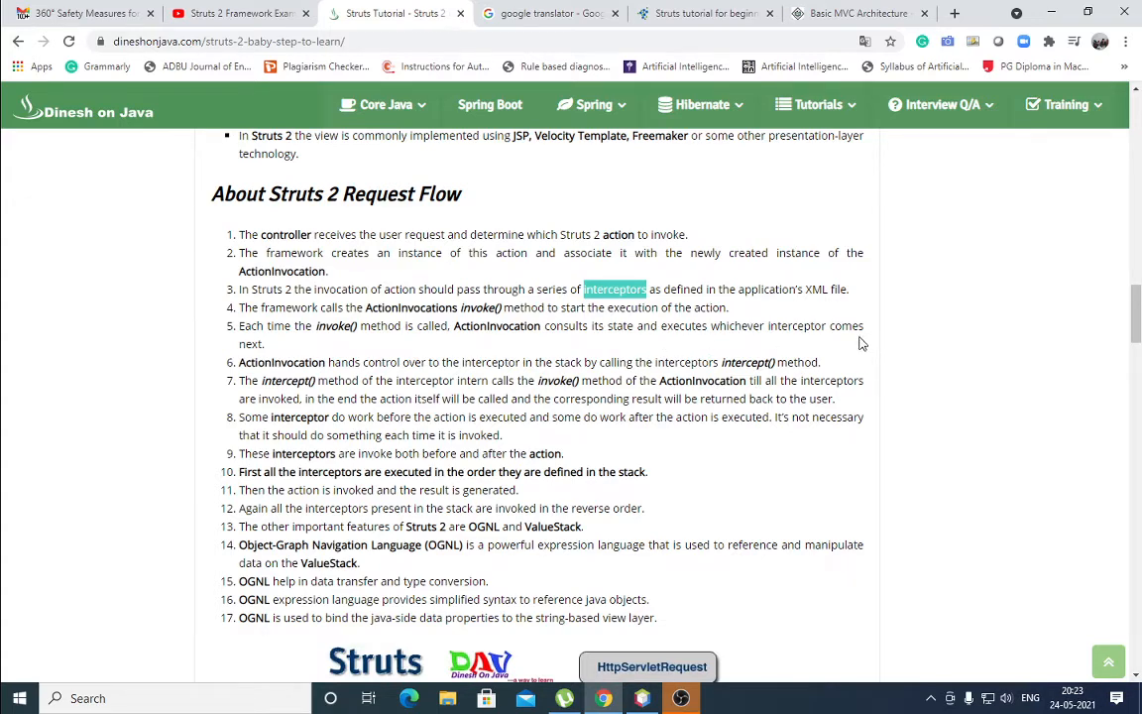
mouse_move(636, 345)
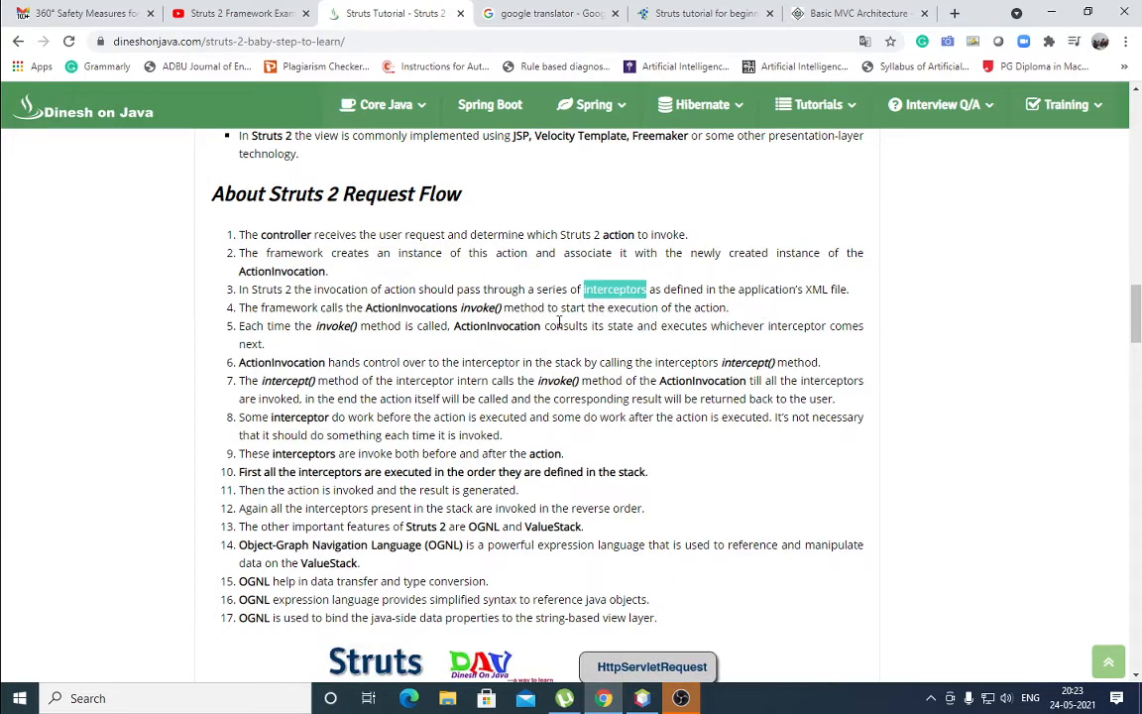
- Scroll to the numbered interceptors, OGNL and ValueStack points above the Struts flow diagram
scroll(down, 3)
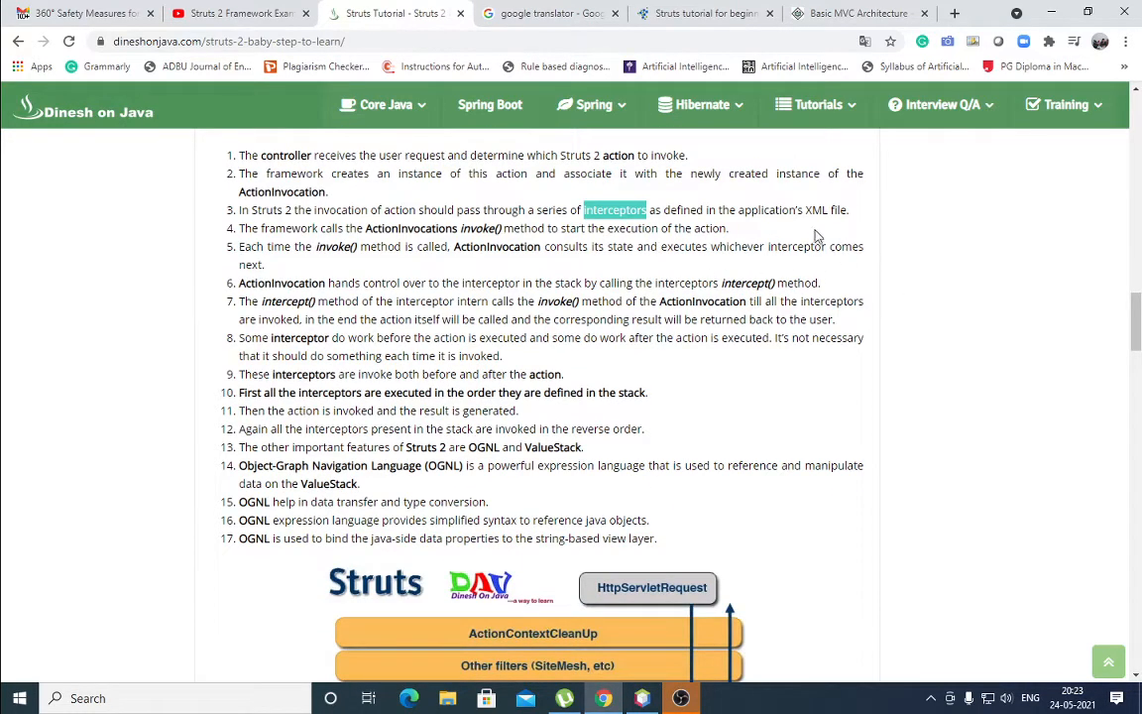
mouse_move(708, 273)
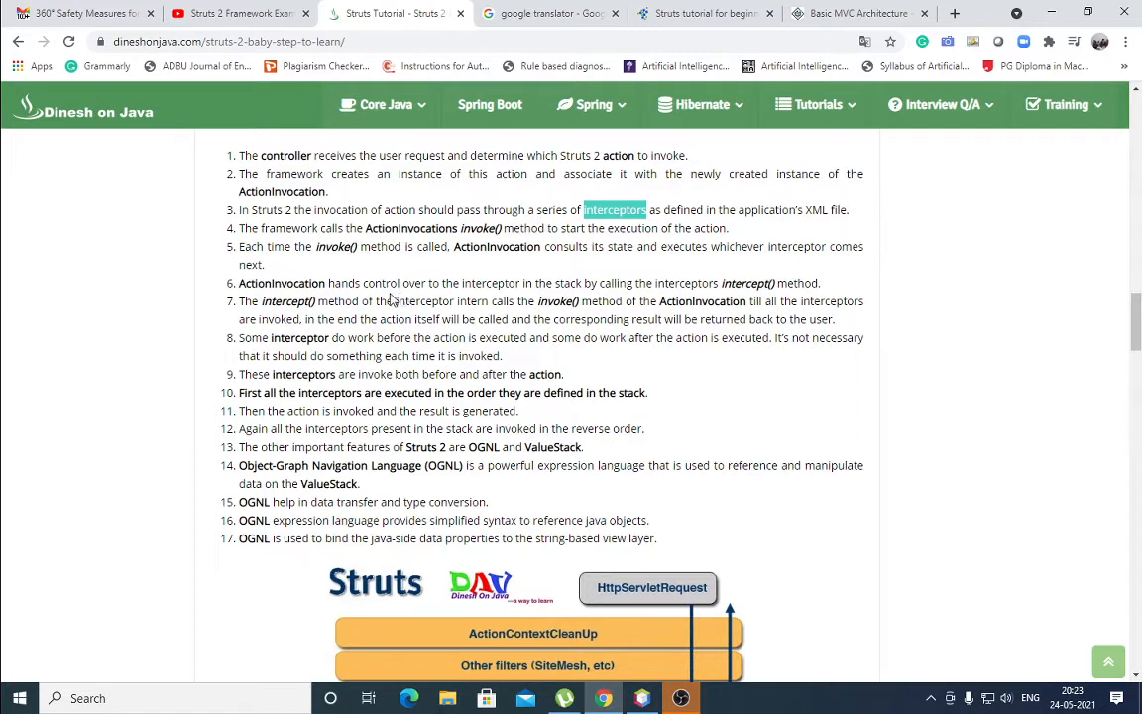
mouse_move(528, 288)
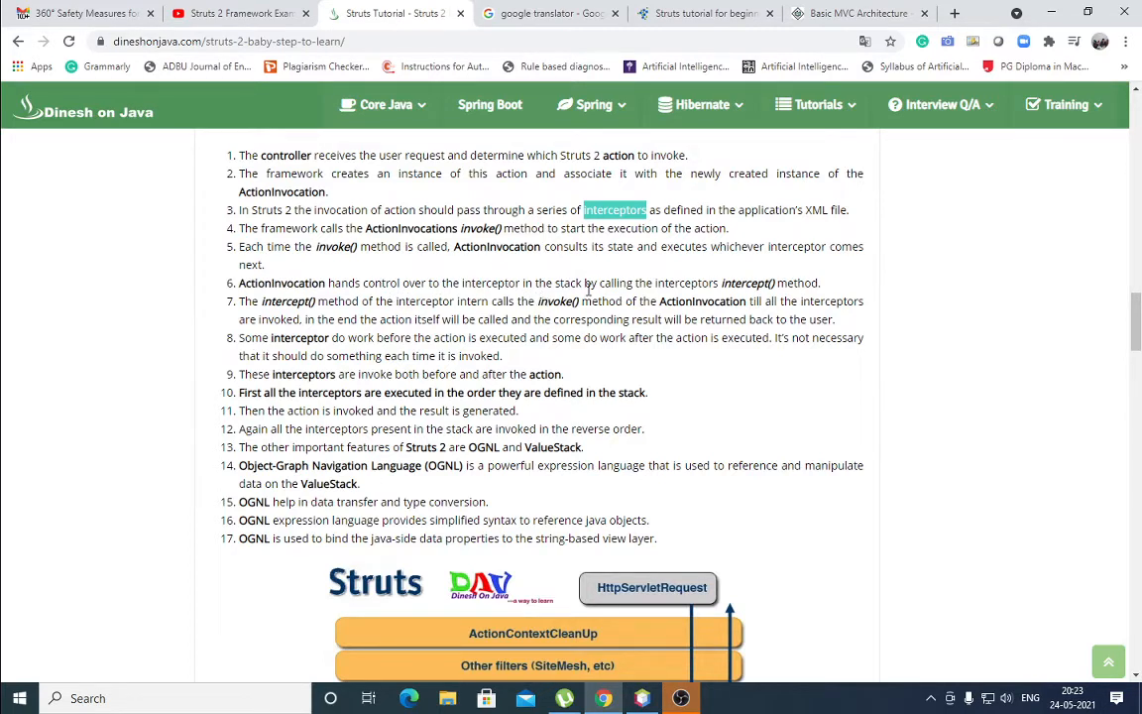
mouse_move(704, 297)
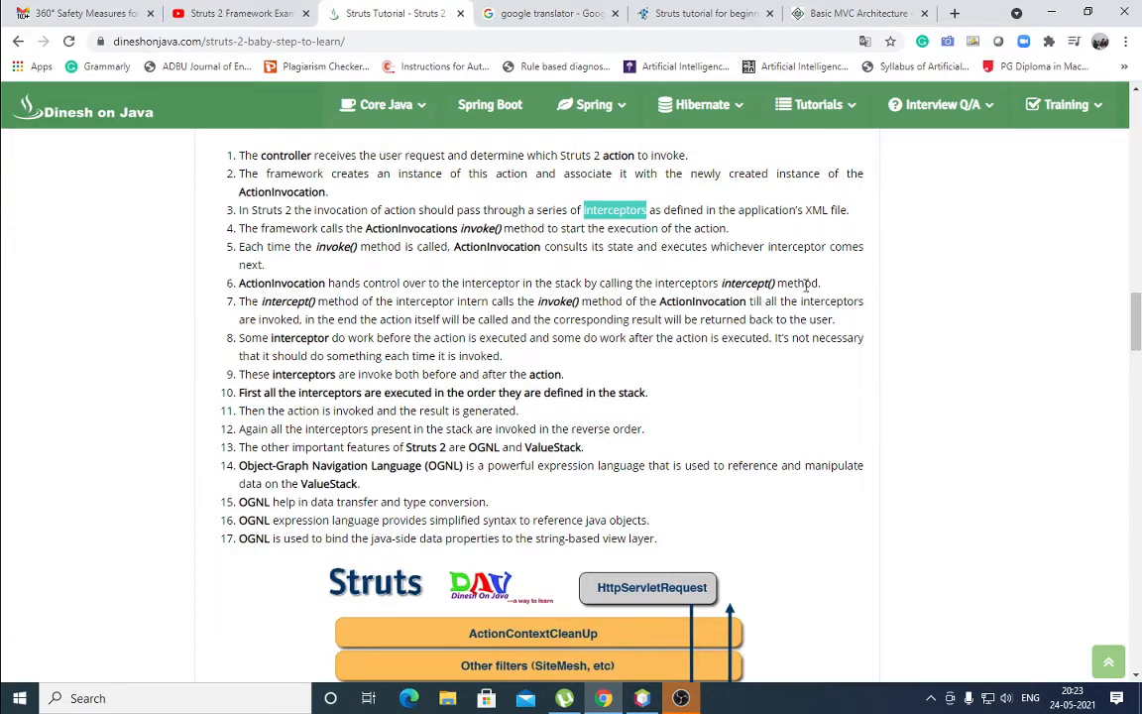
mouse_move(797, 285)
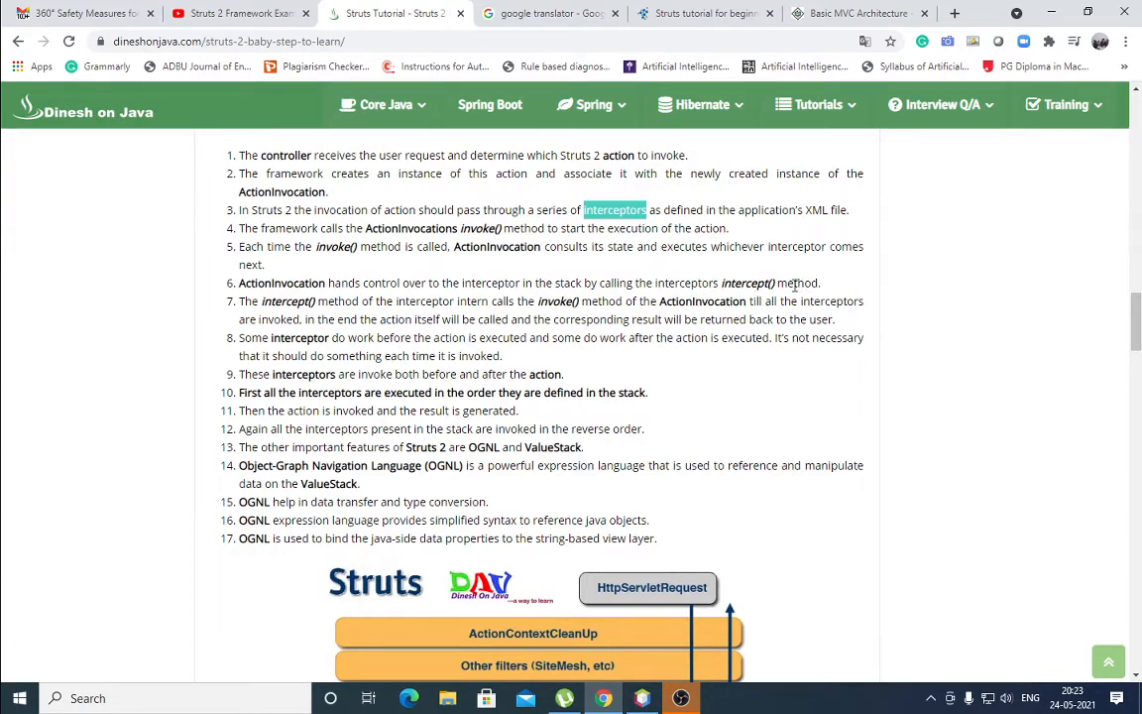
mouse_move(385, 316)
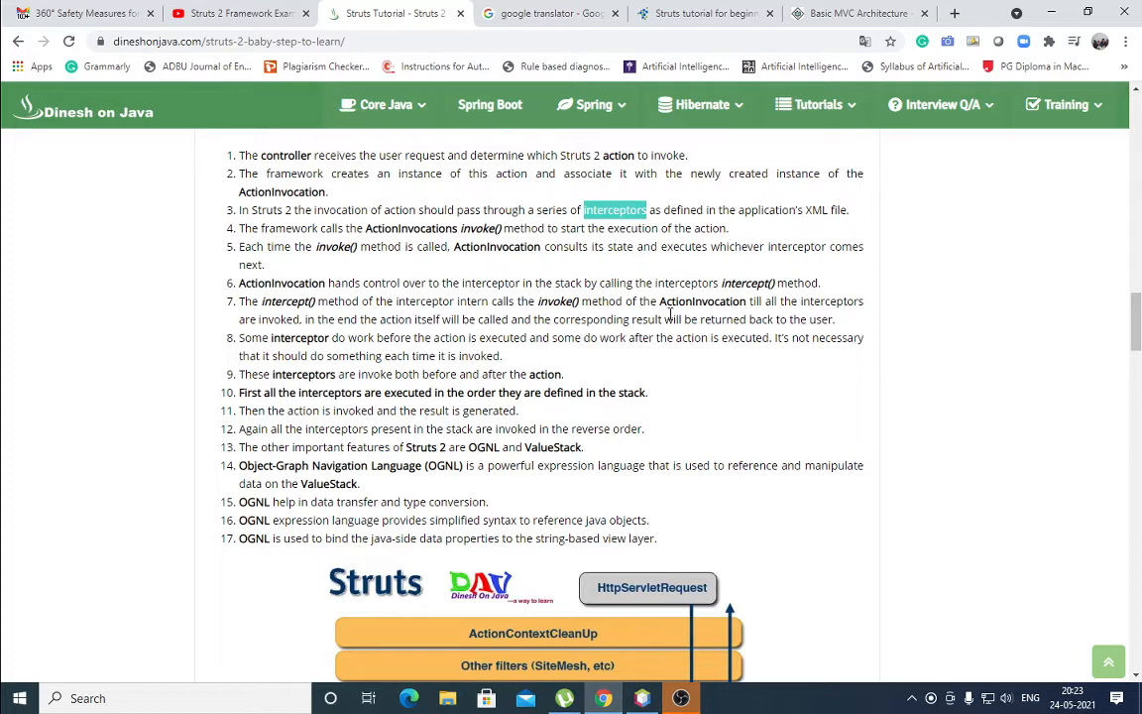
mouse_move(763, 315)
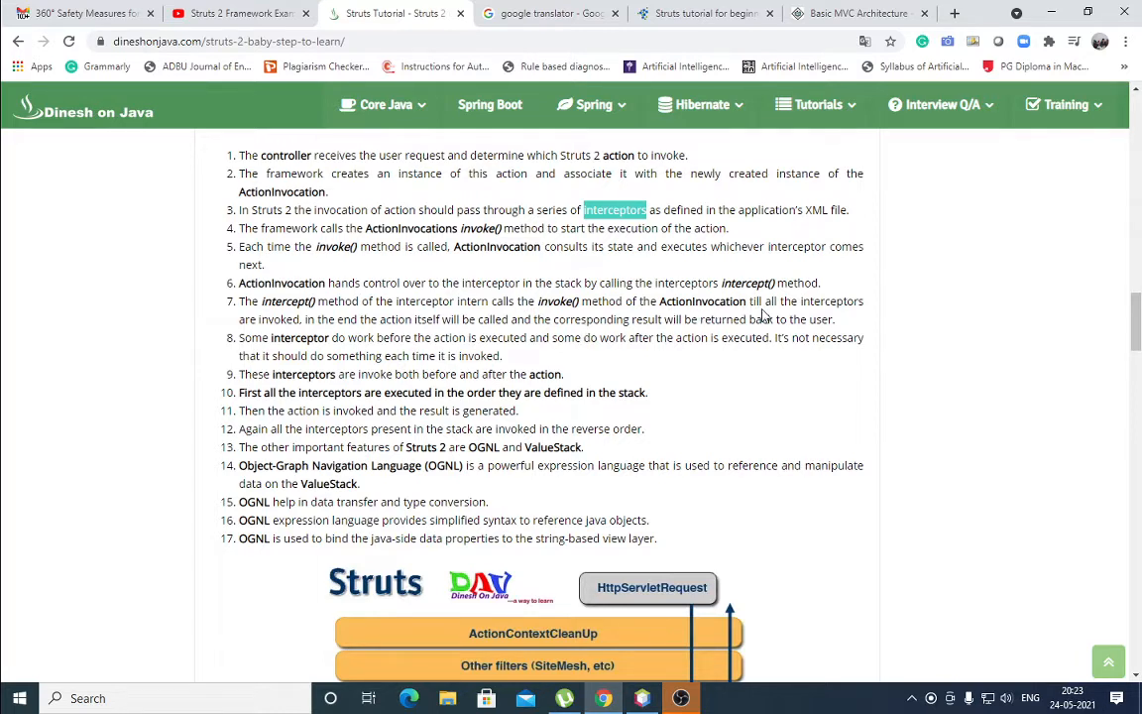
mouse_move(928, 309)
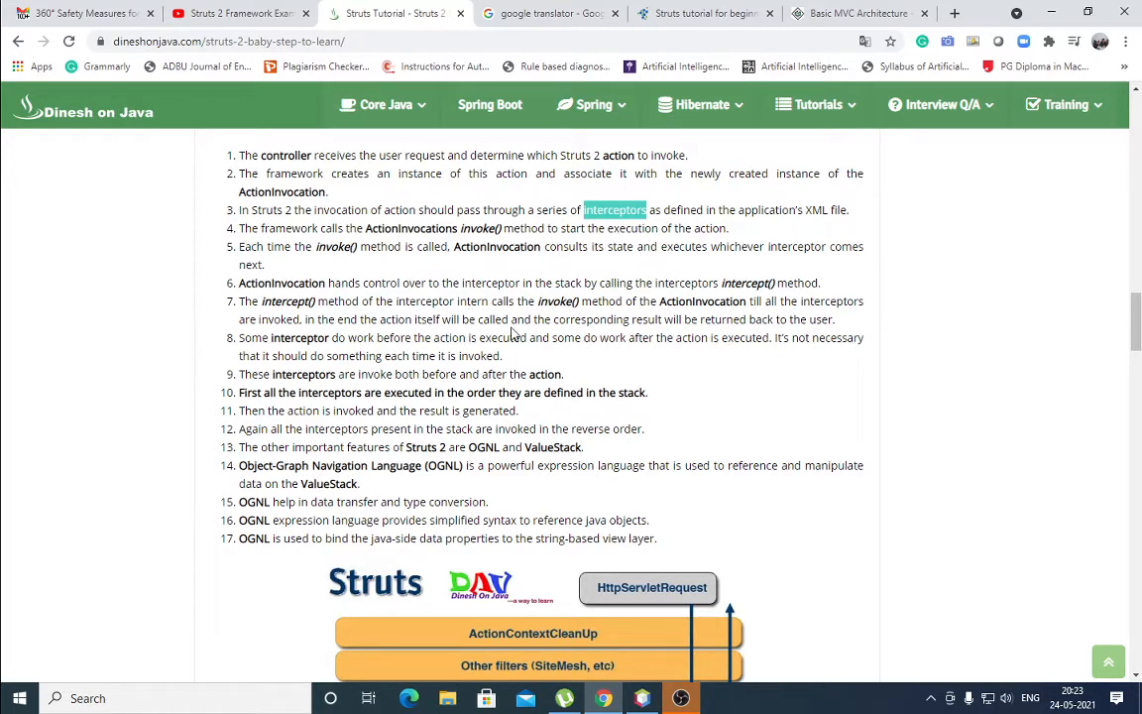
mouse_move(738, 353)
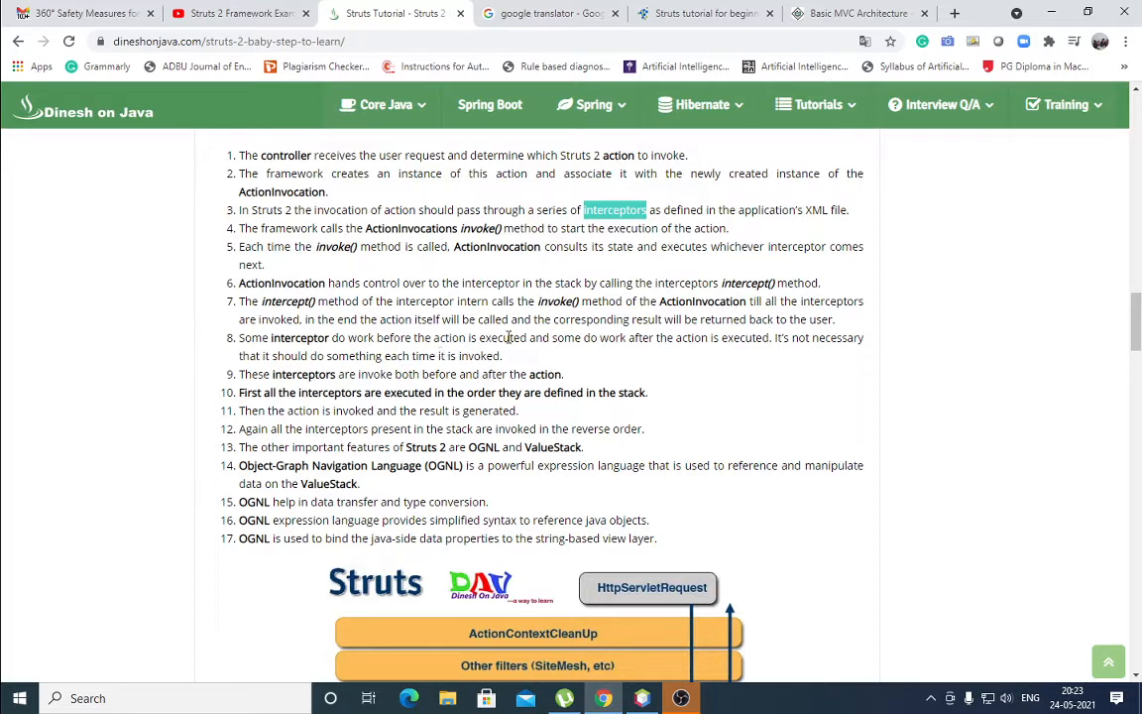
mouse_move(520, 353)
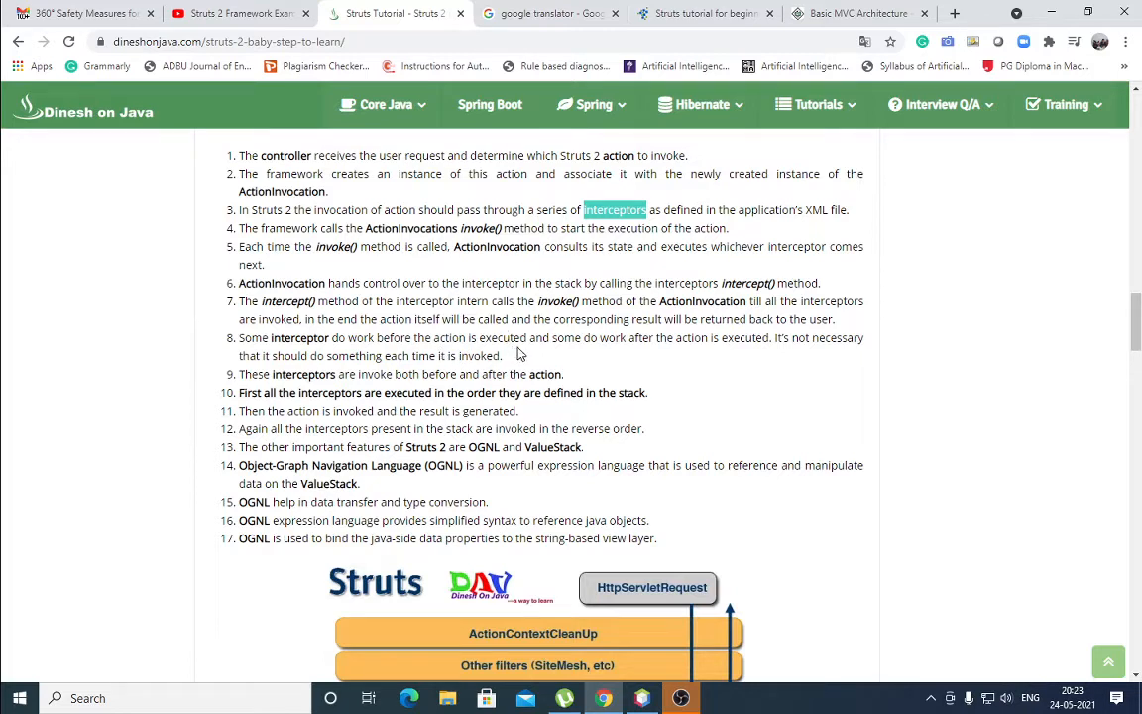
mouse_move(617, 357)
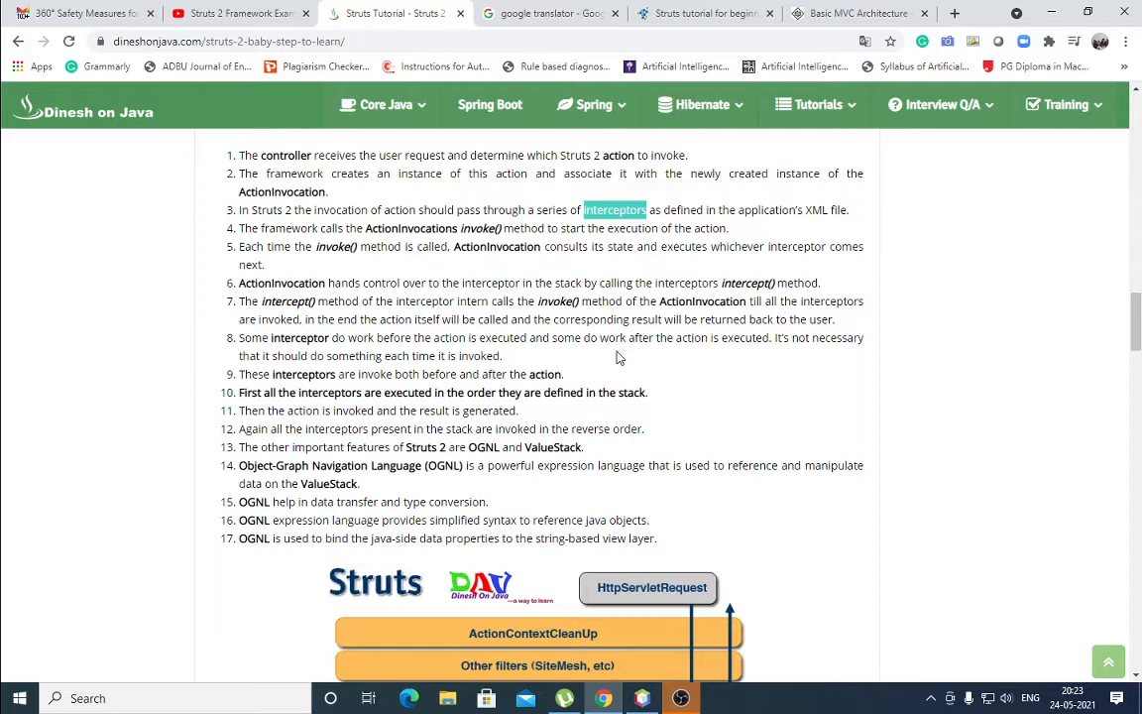
mouse_move(771, 353)
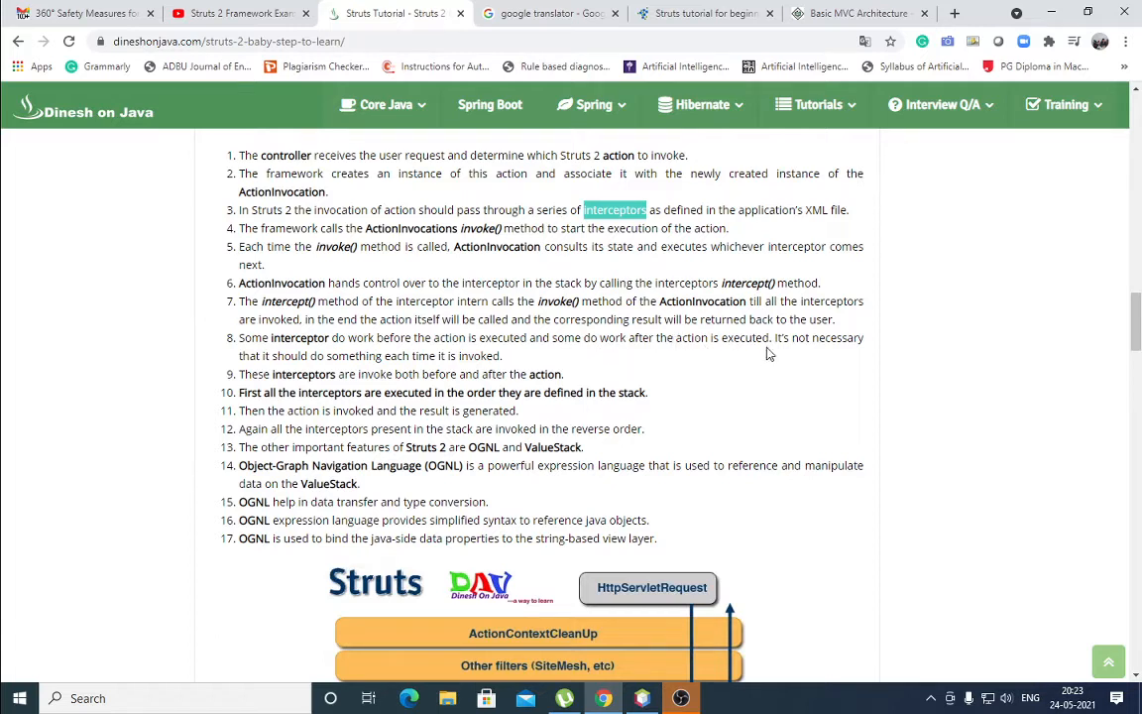
mouse_move(840, 353)
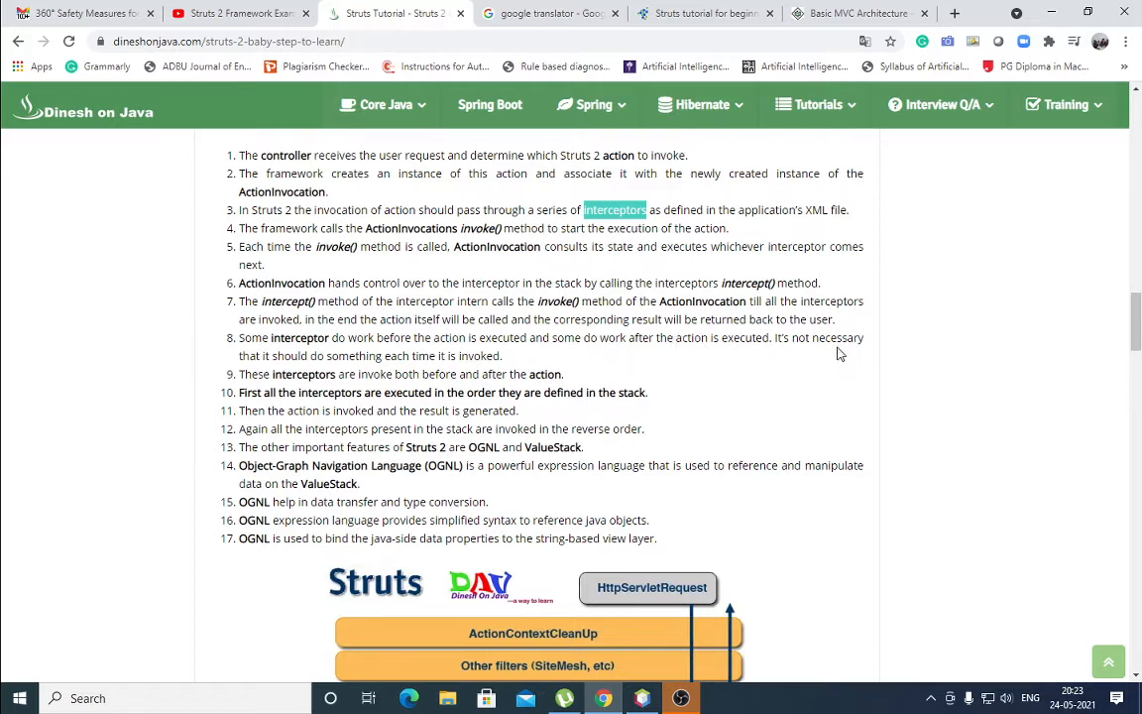
mouse_move(831, 361)
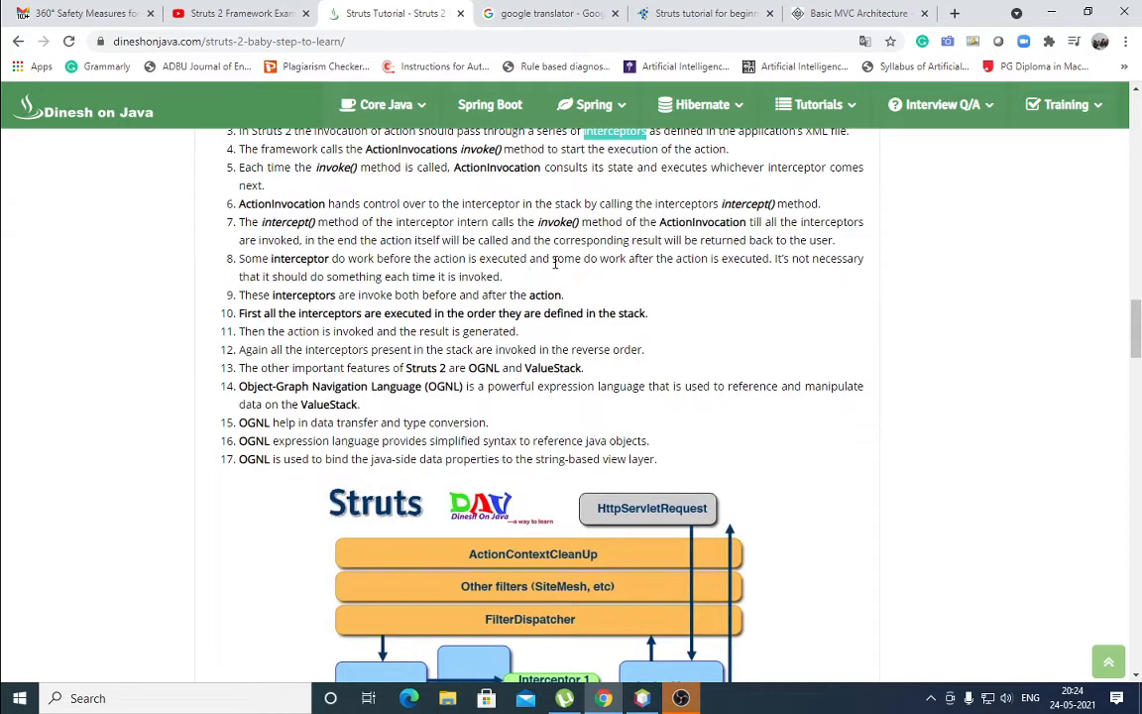
mouse_move(313, 325)
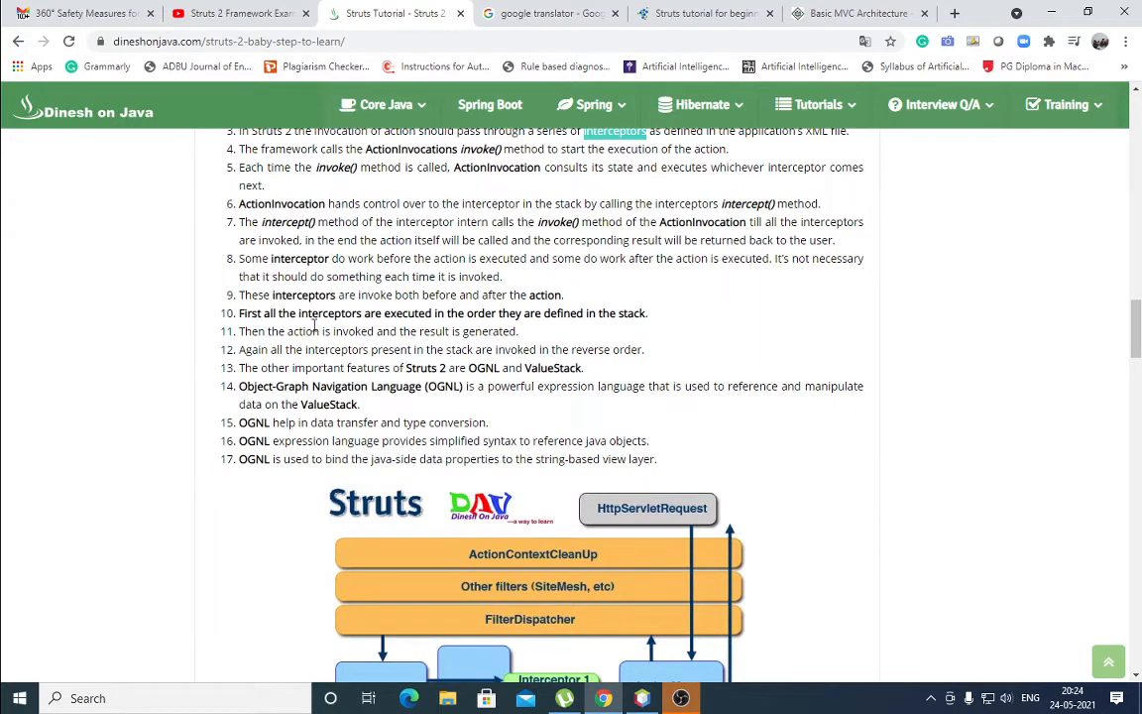
mouse_move(432, 310)
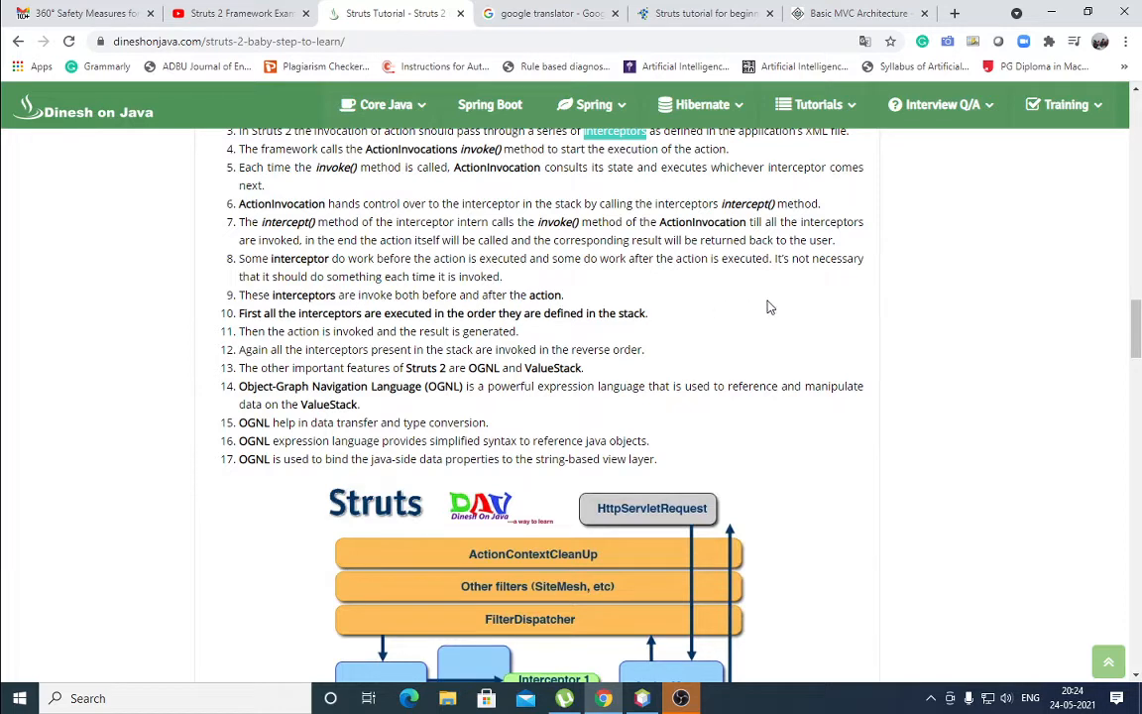
mouse_move(468, 329)
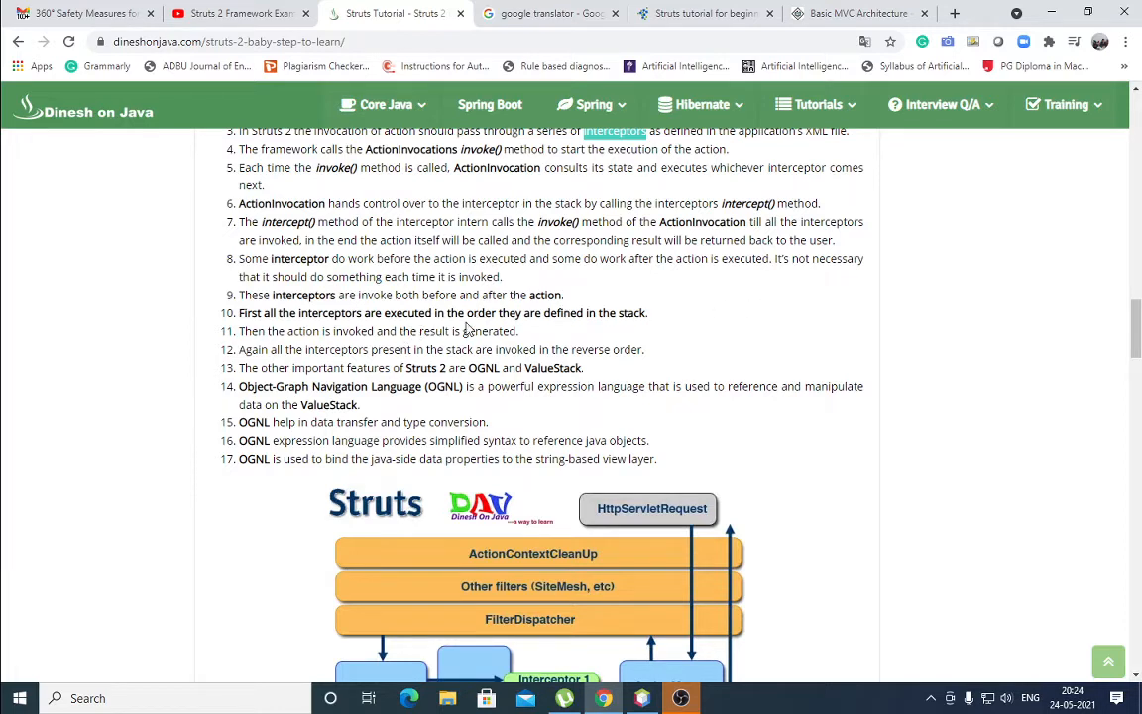
mouse_move(668, 331)
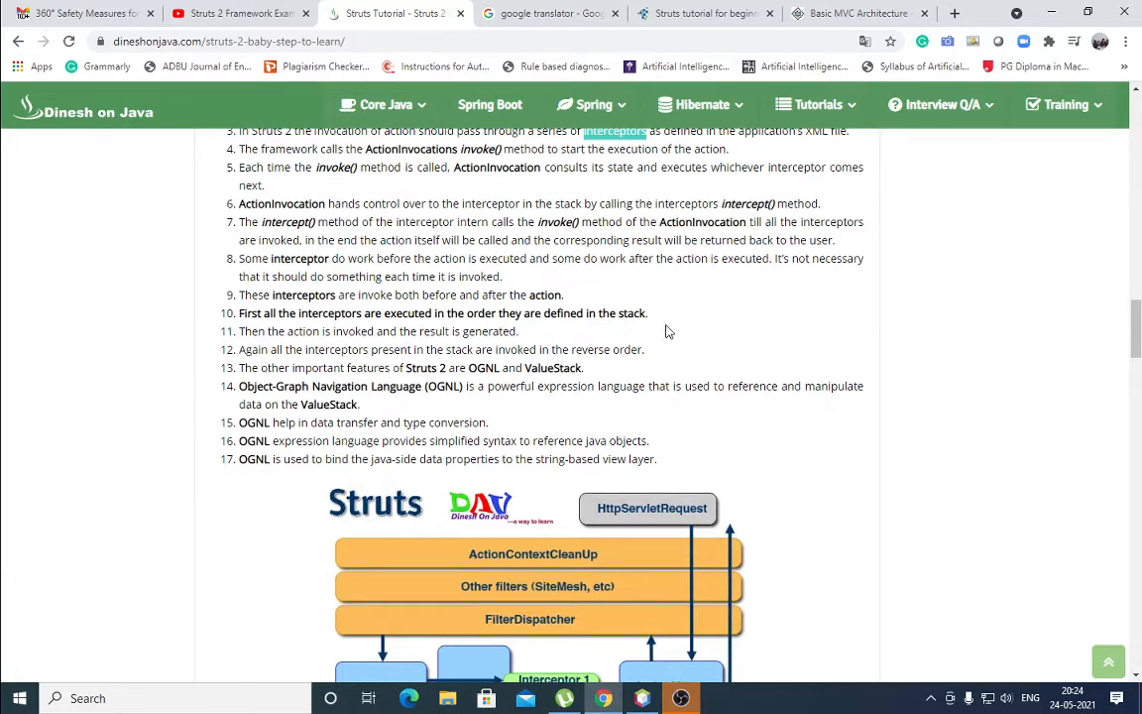
scroll(down, 3)
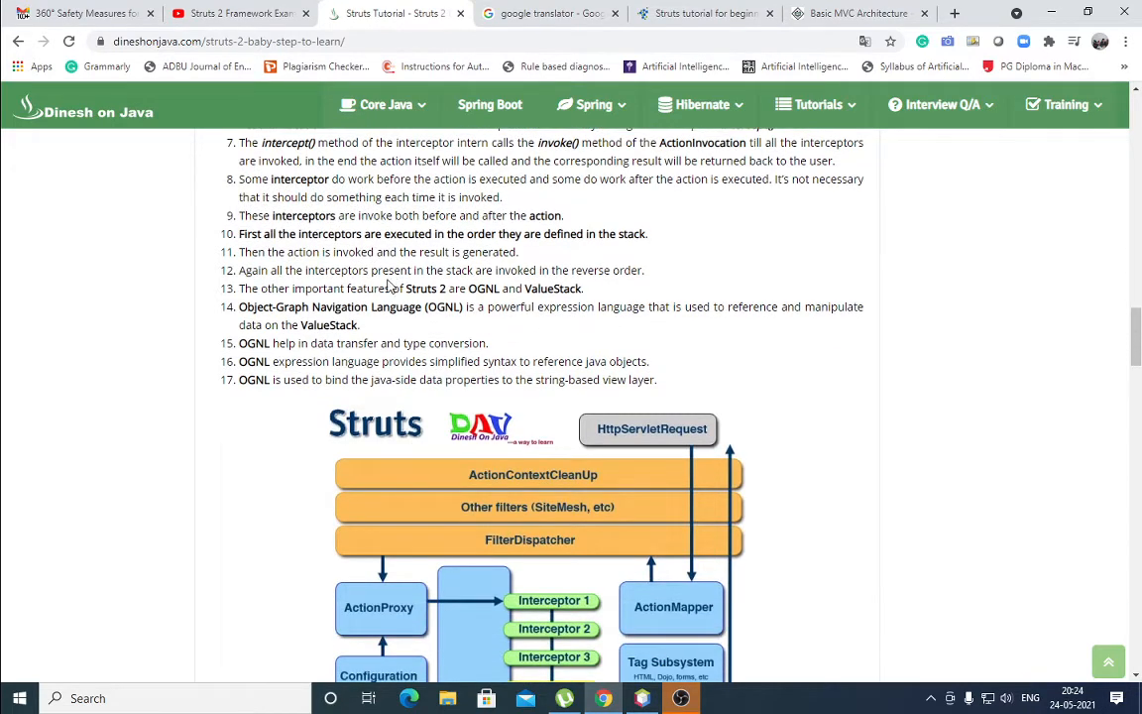
mouse_move(813, 272)
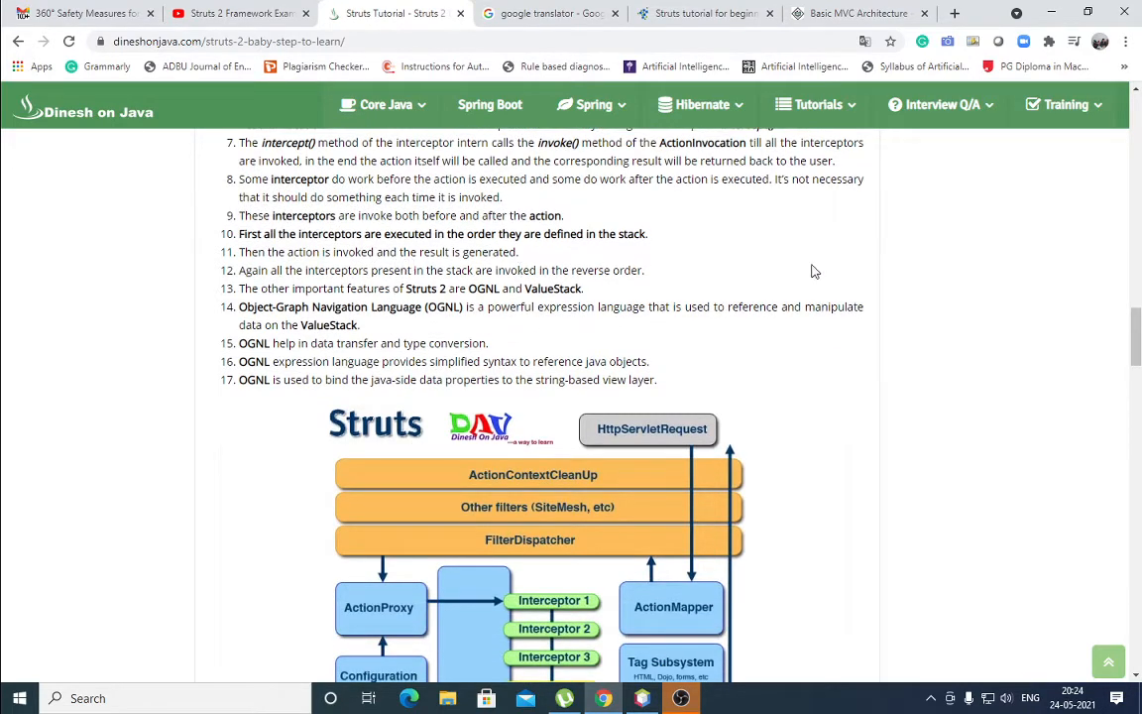
mouse_move(385, 286)
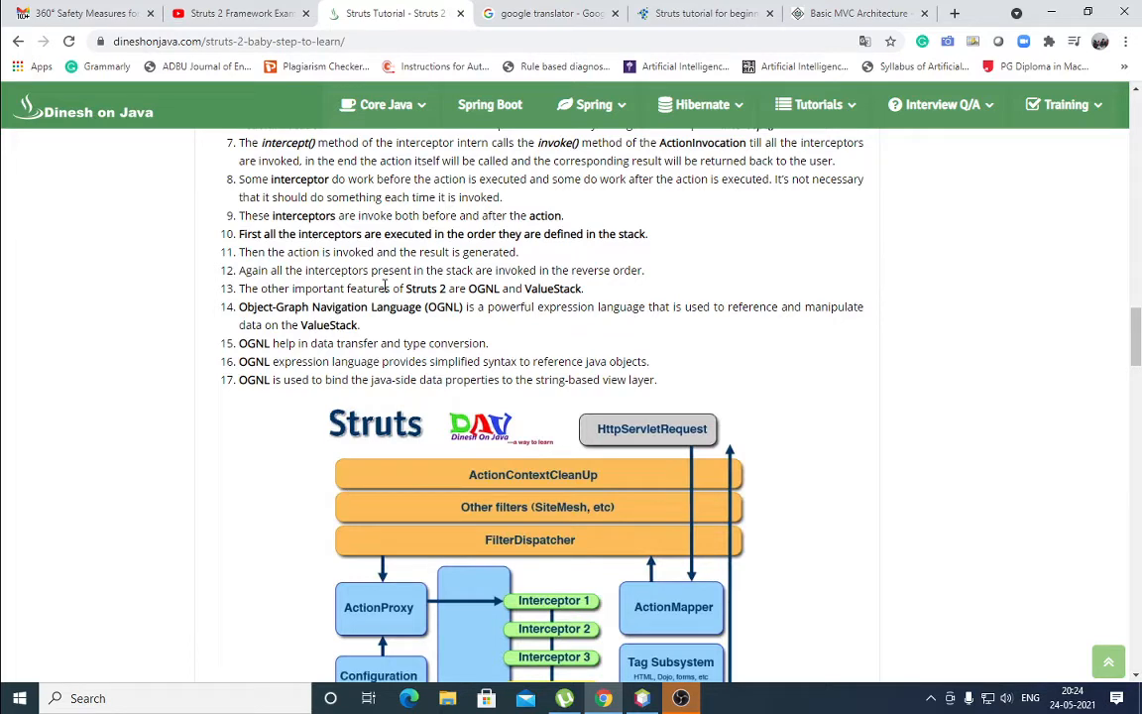
mouse_move(647, 289)
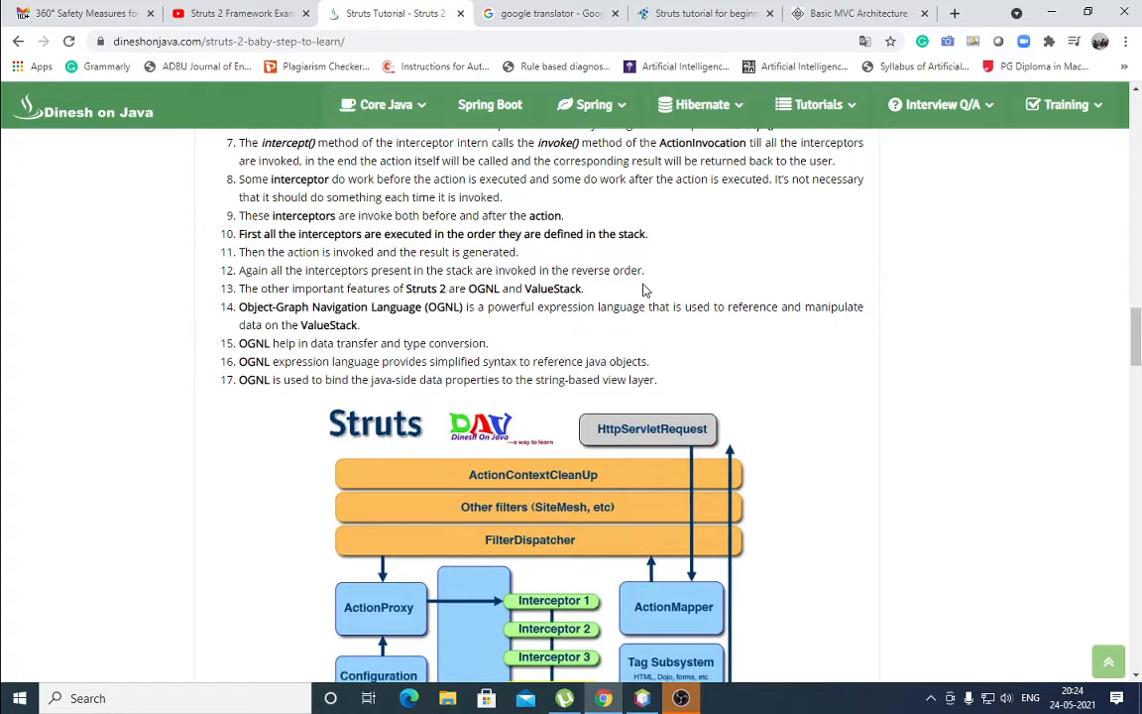
scroll(down, 3)
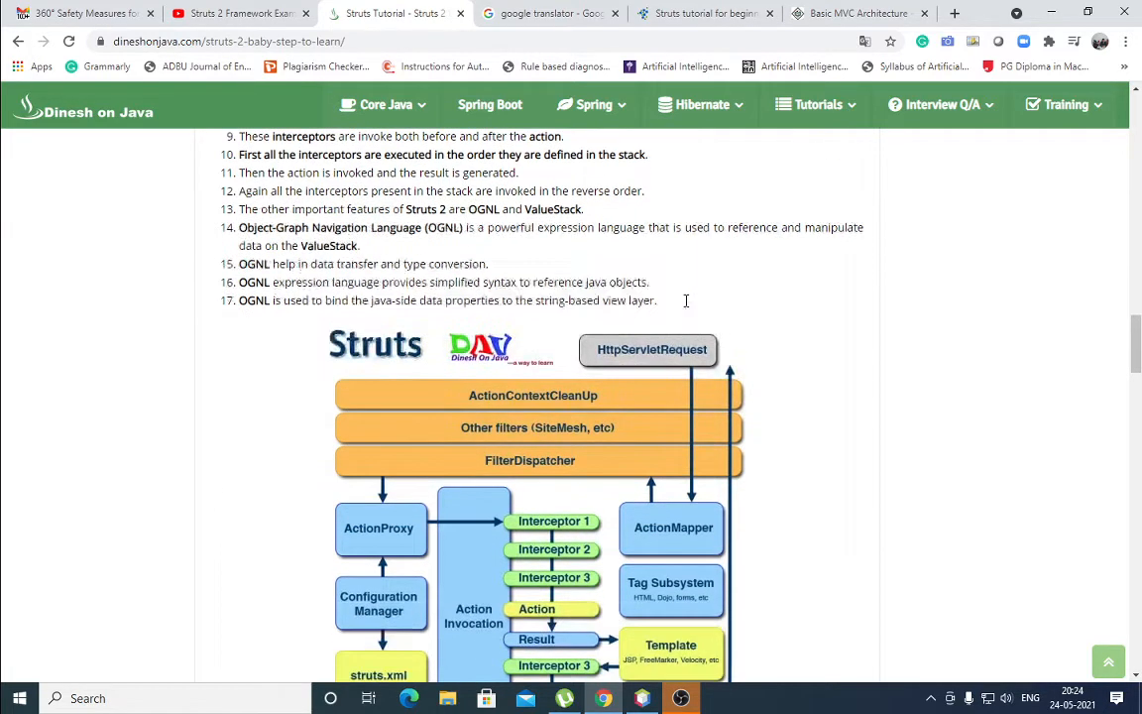
scroll(up, 3)
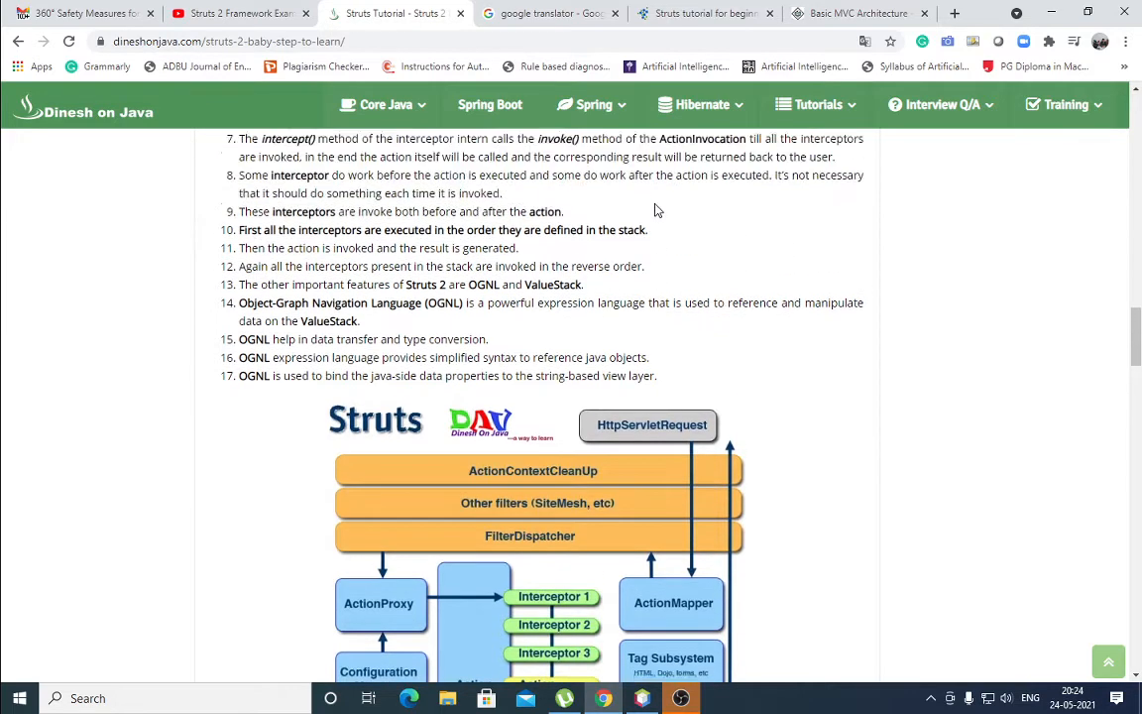
scroll(down, 3)
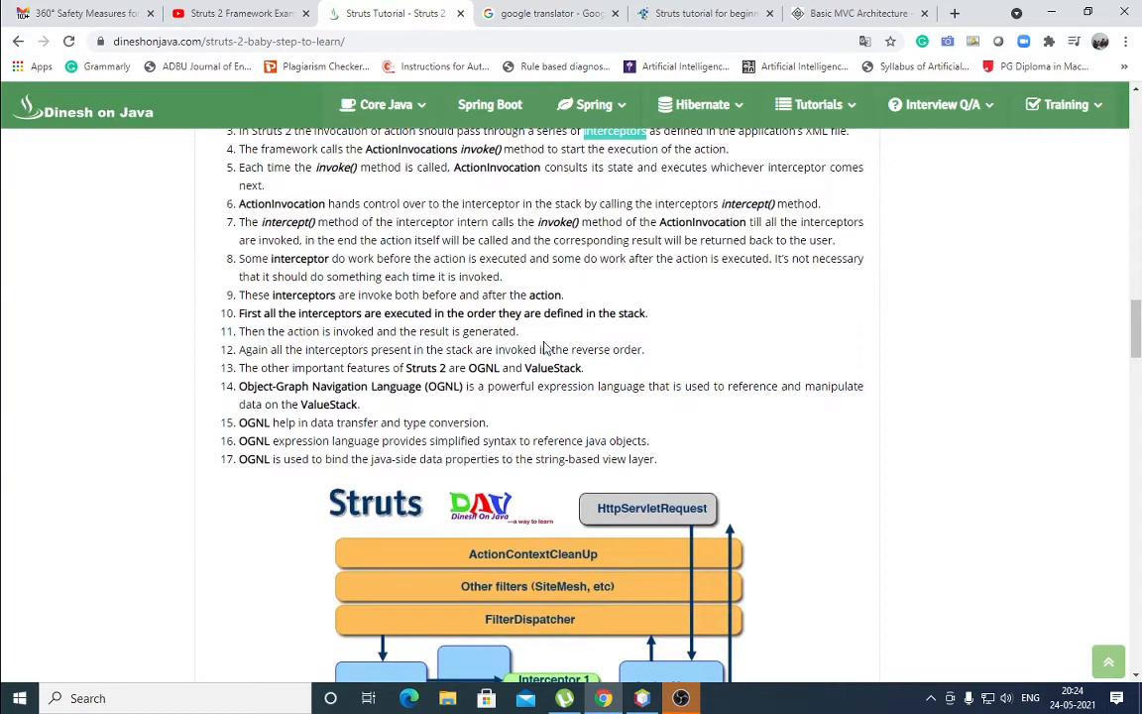
scroll(down, 3)
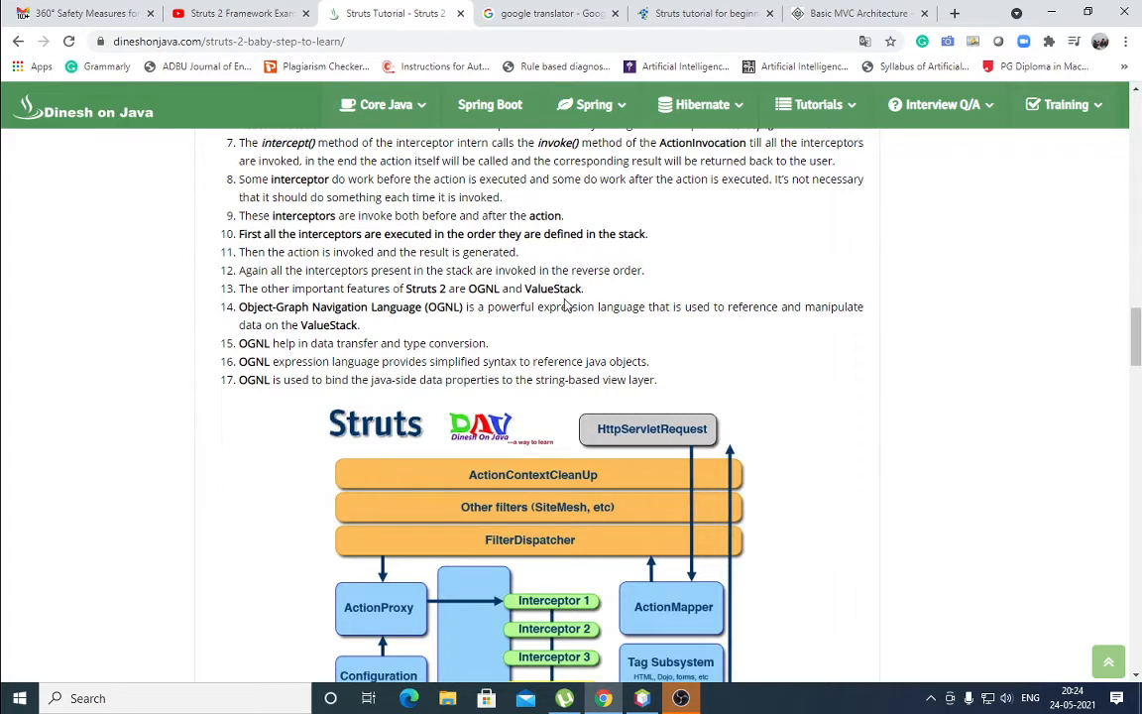
mouse_move(536, 287)
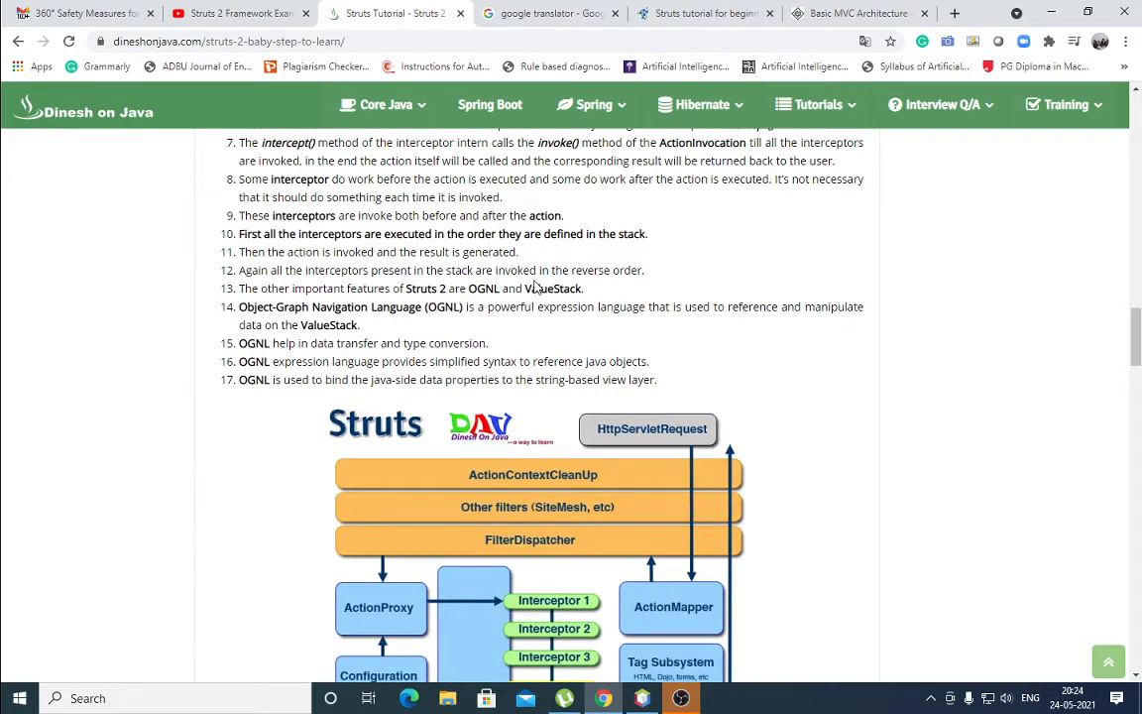
mouse_move(744, 293)
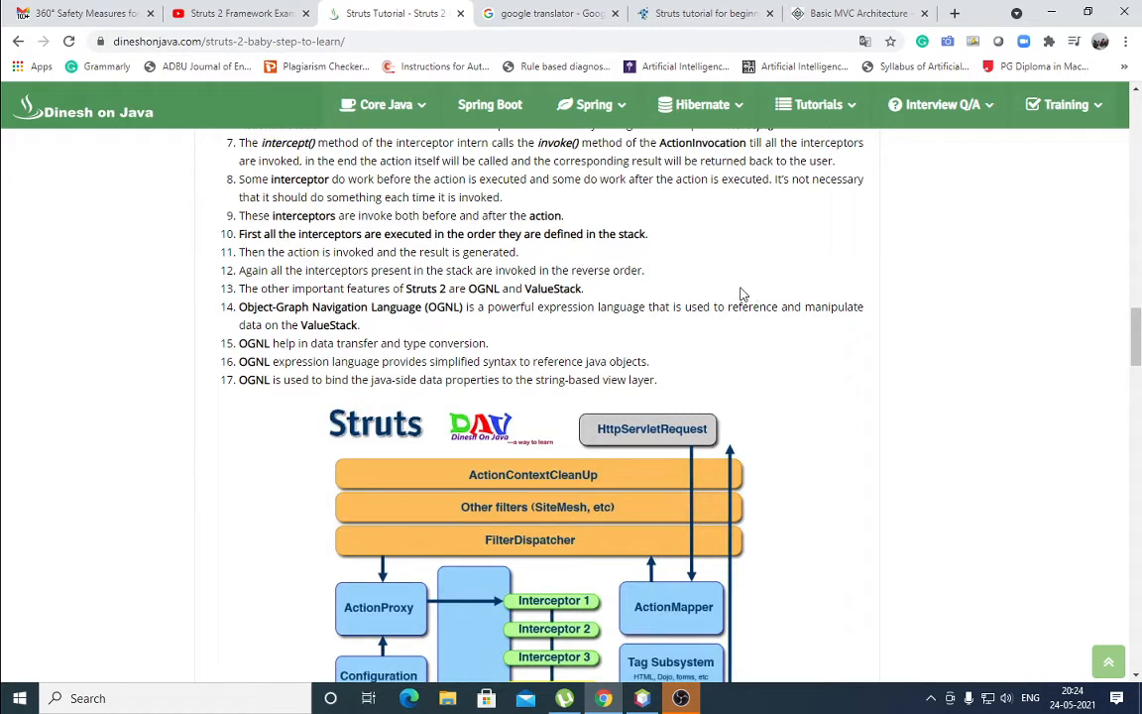
mouse_move(946, 339)
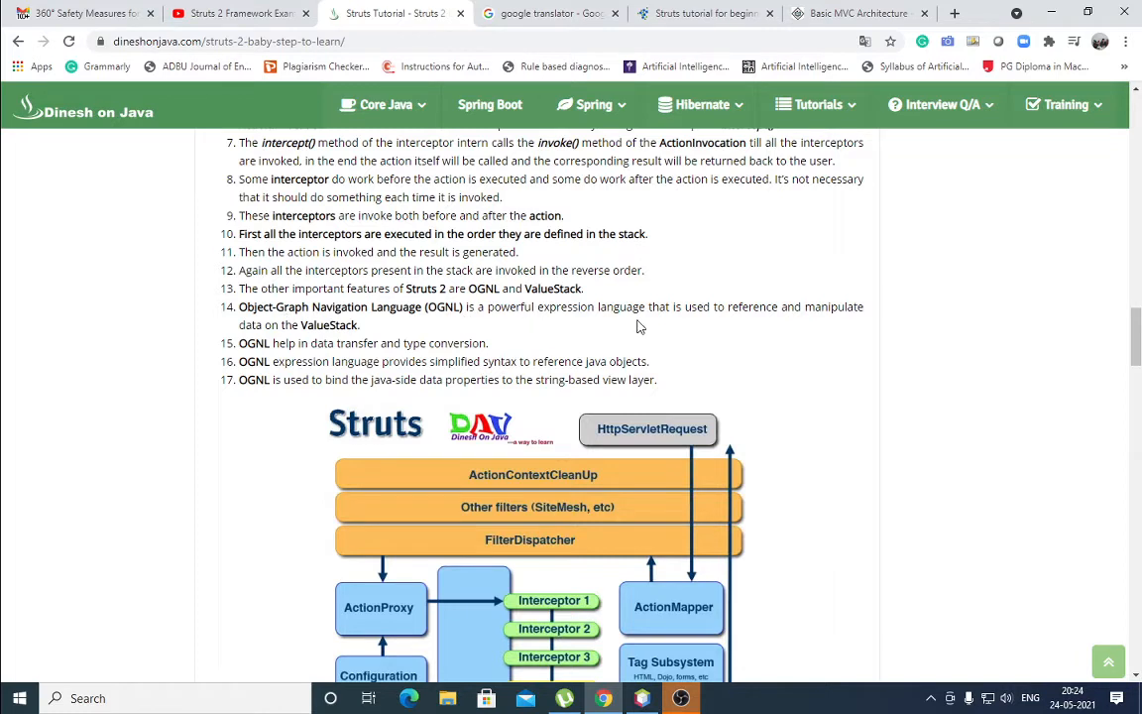
mouse_move(692, 341)
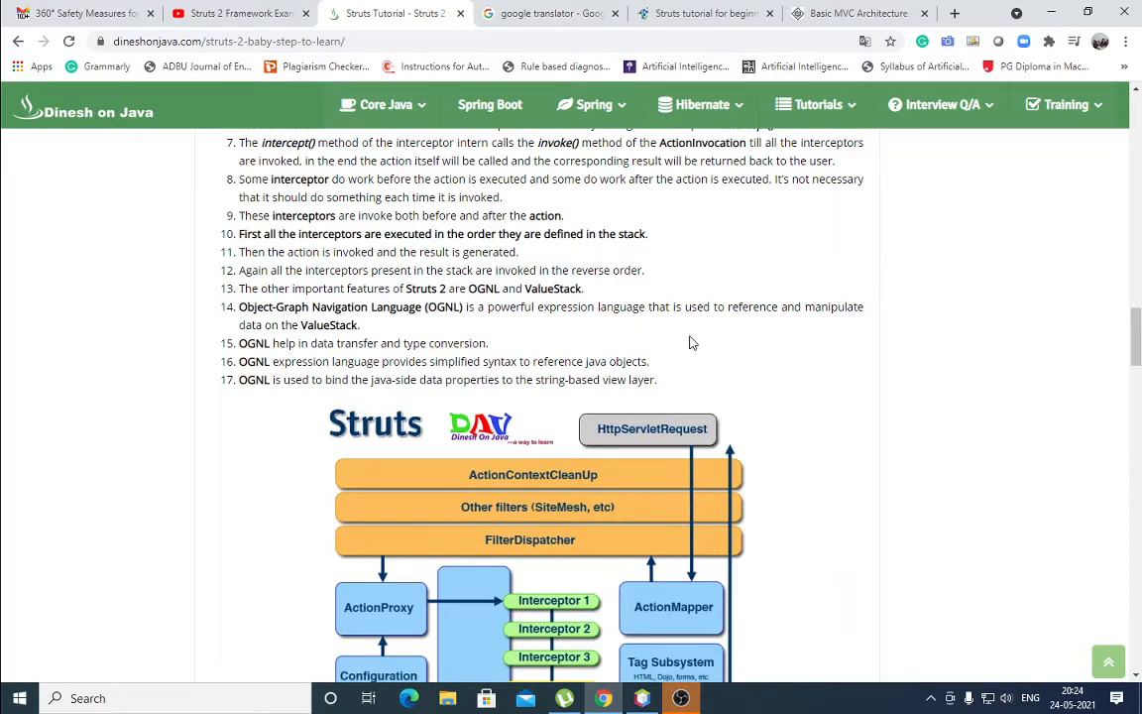
mouse_move(771, 327)
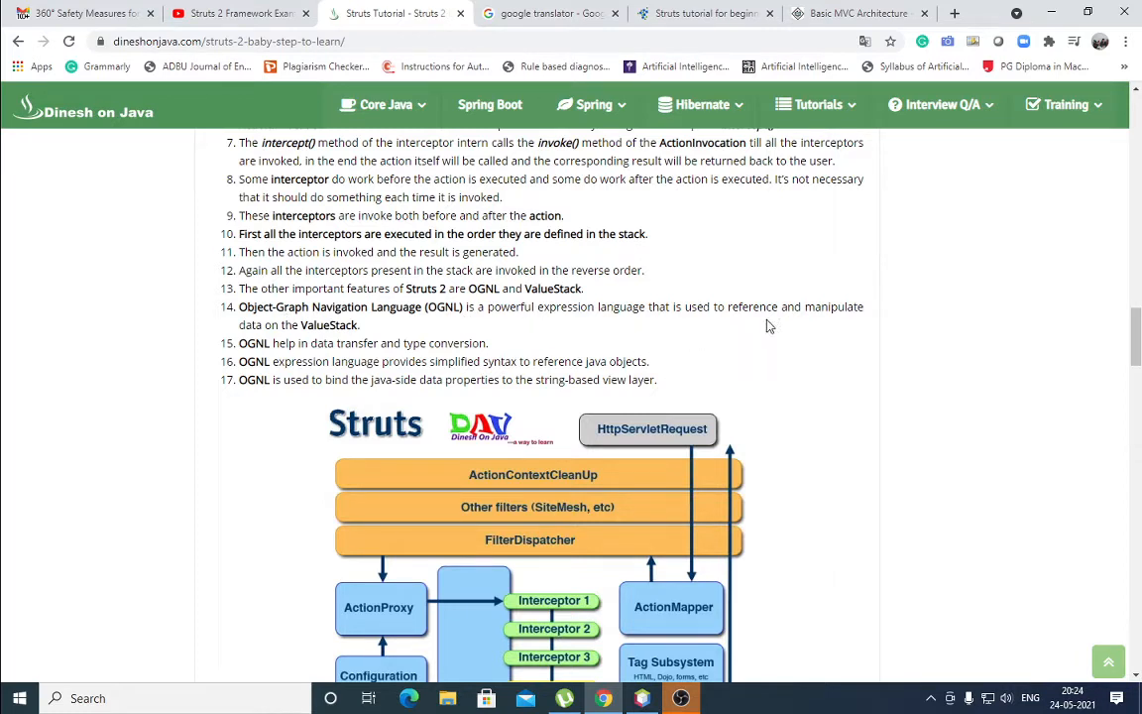
mouse_move(851, 313)
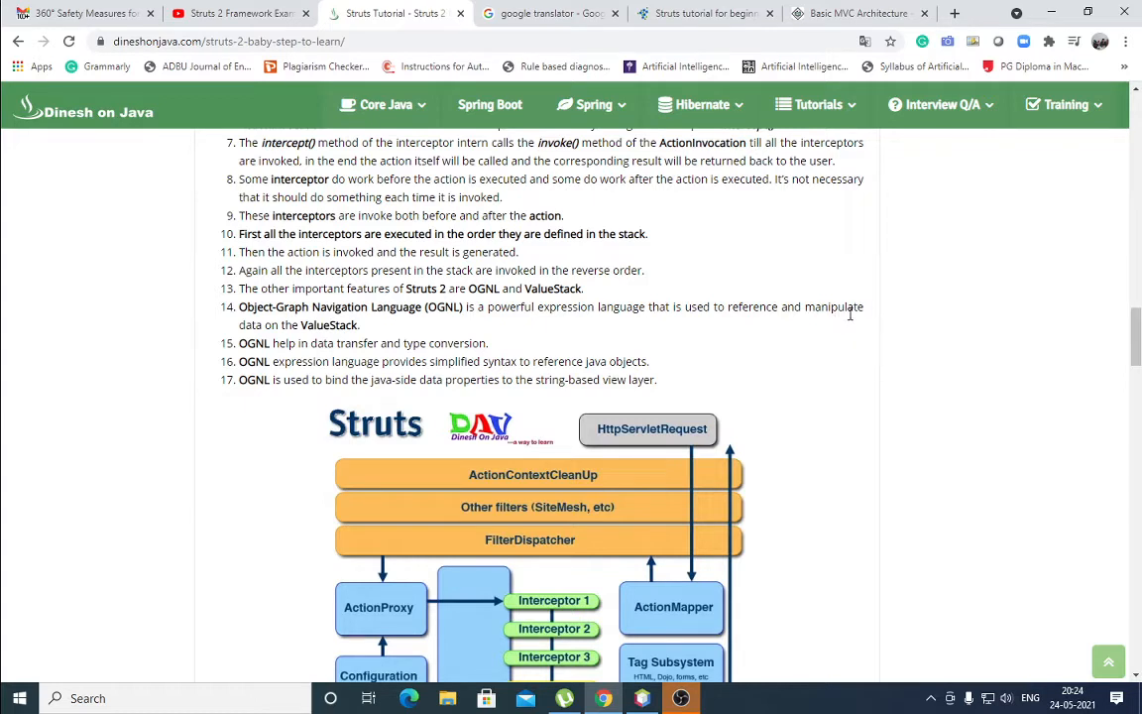
mouse_move(754, 325)
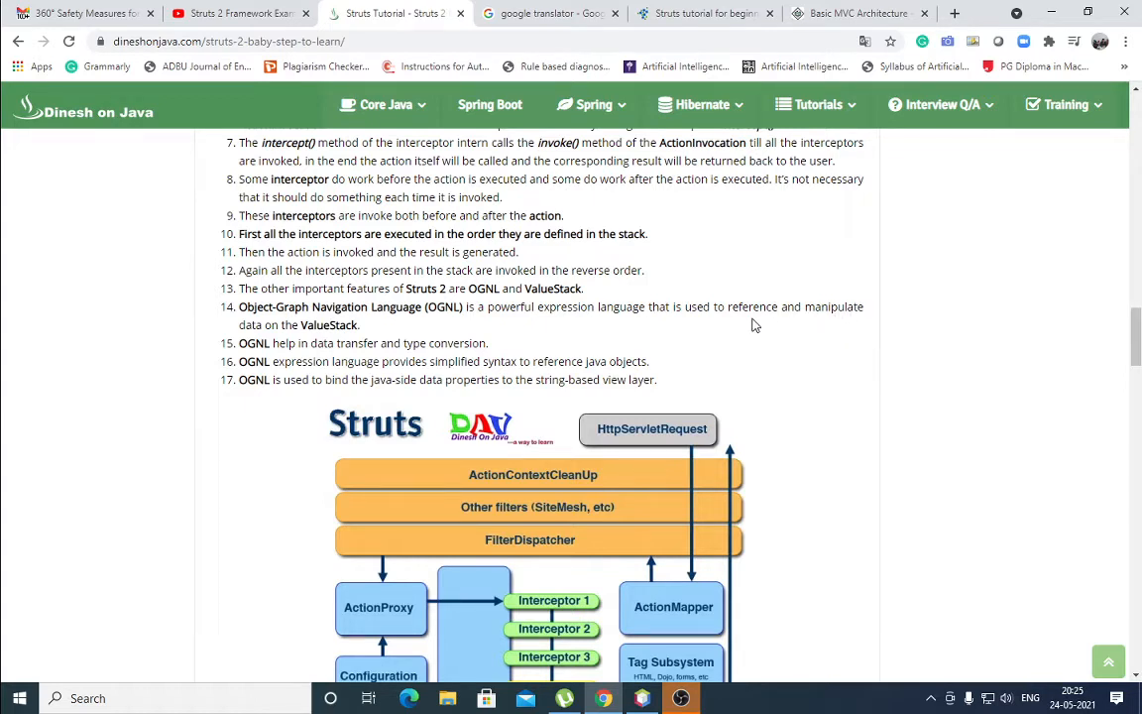
mouse_move(809, 328)
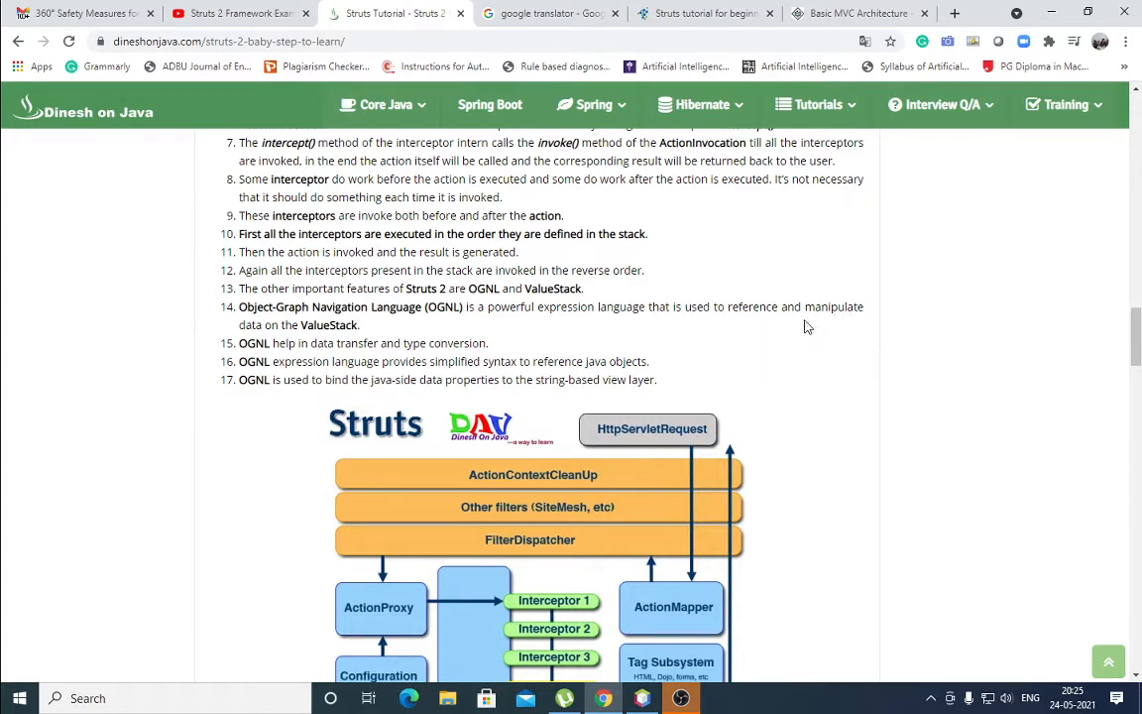
mouse_move(628, 321)
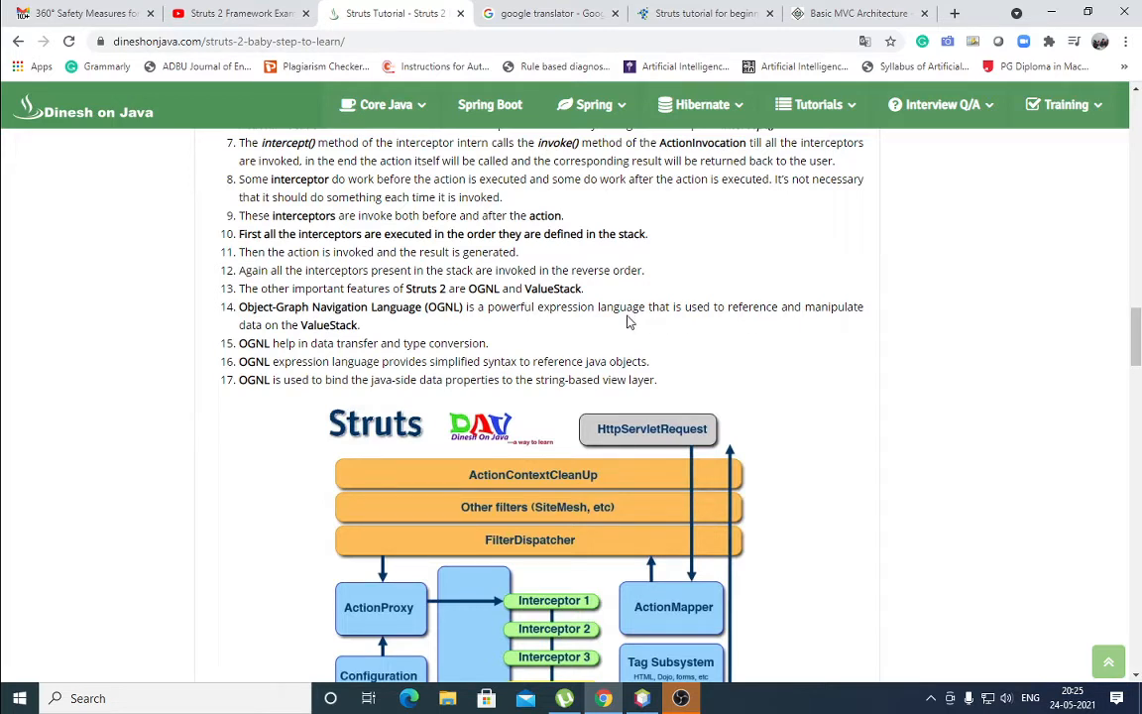
mouse_move(692, 322)
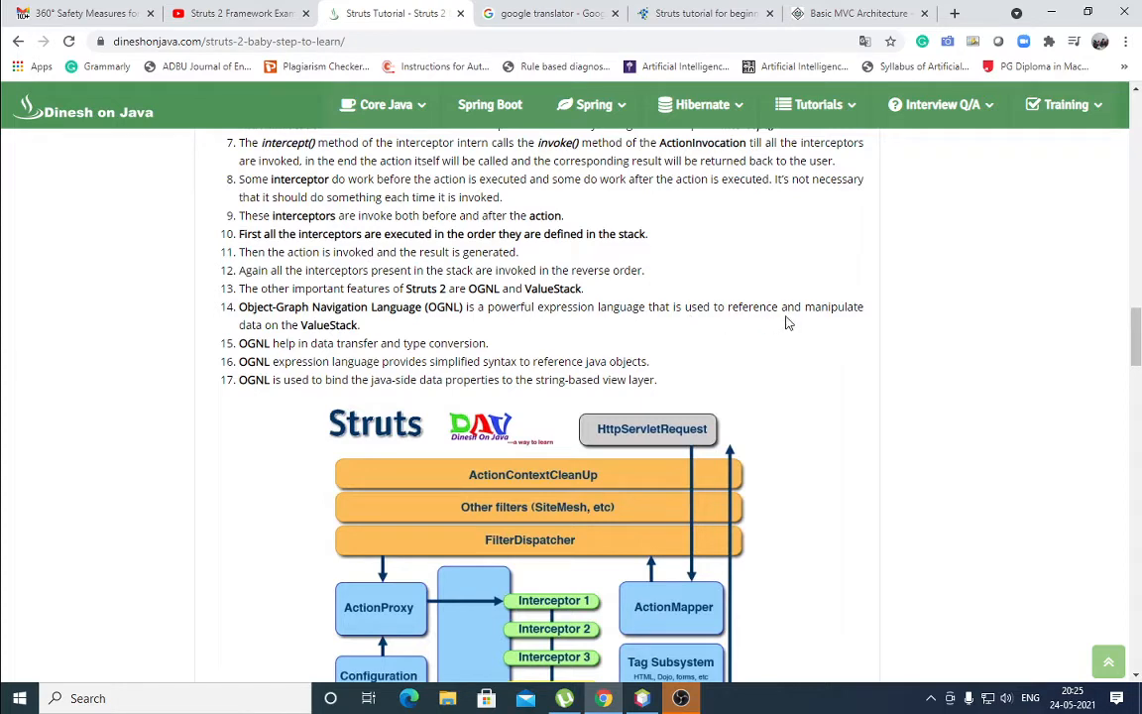
mouse_move(862, 321)
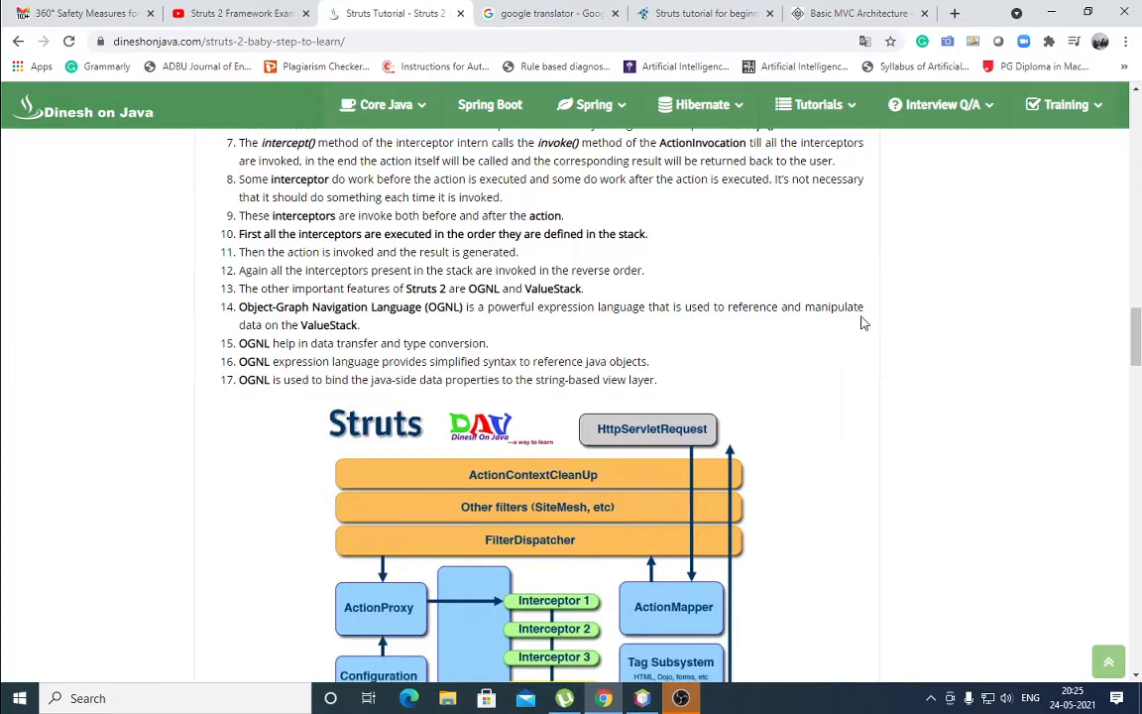
- Scroll past the flow diagram to the Architecture of Struts 2 Framework bullet points
scroll(down, 3)
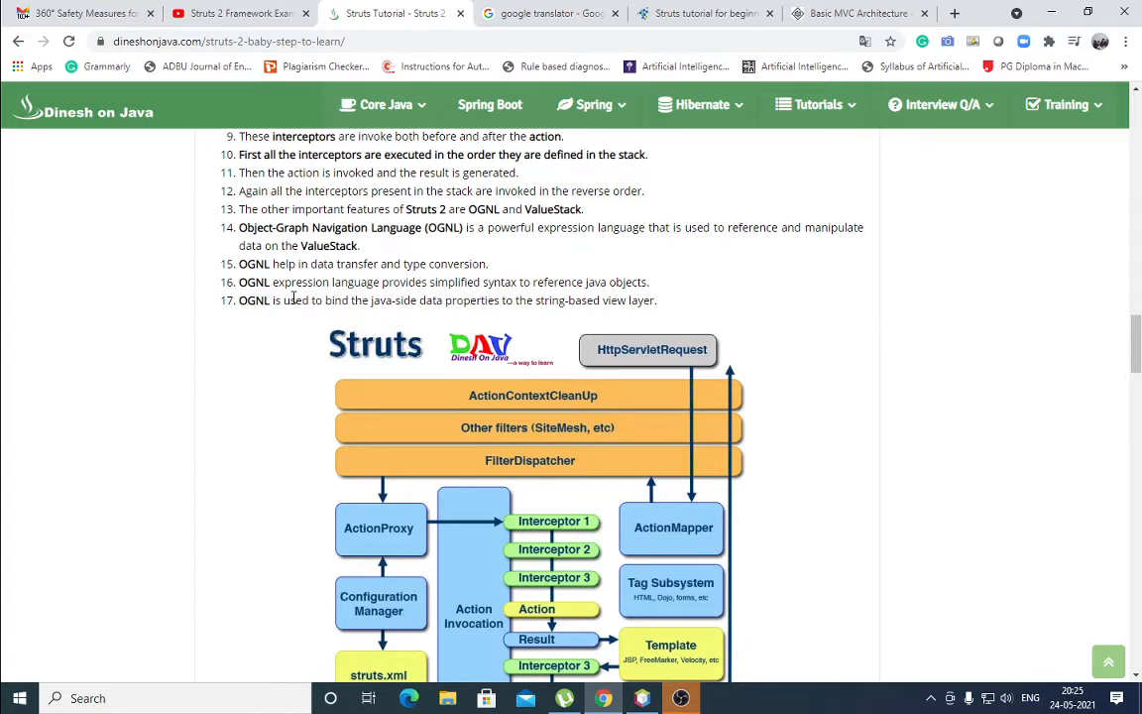
mouse_move(569, 306)
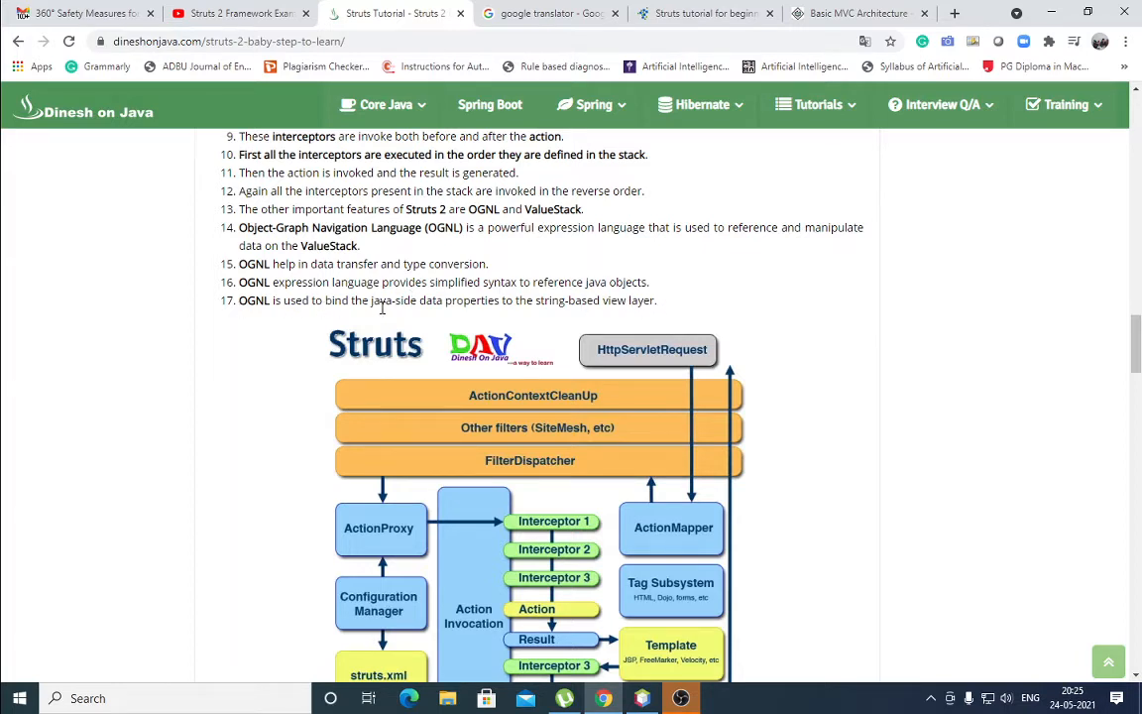
mouse_move(857, 366)
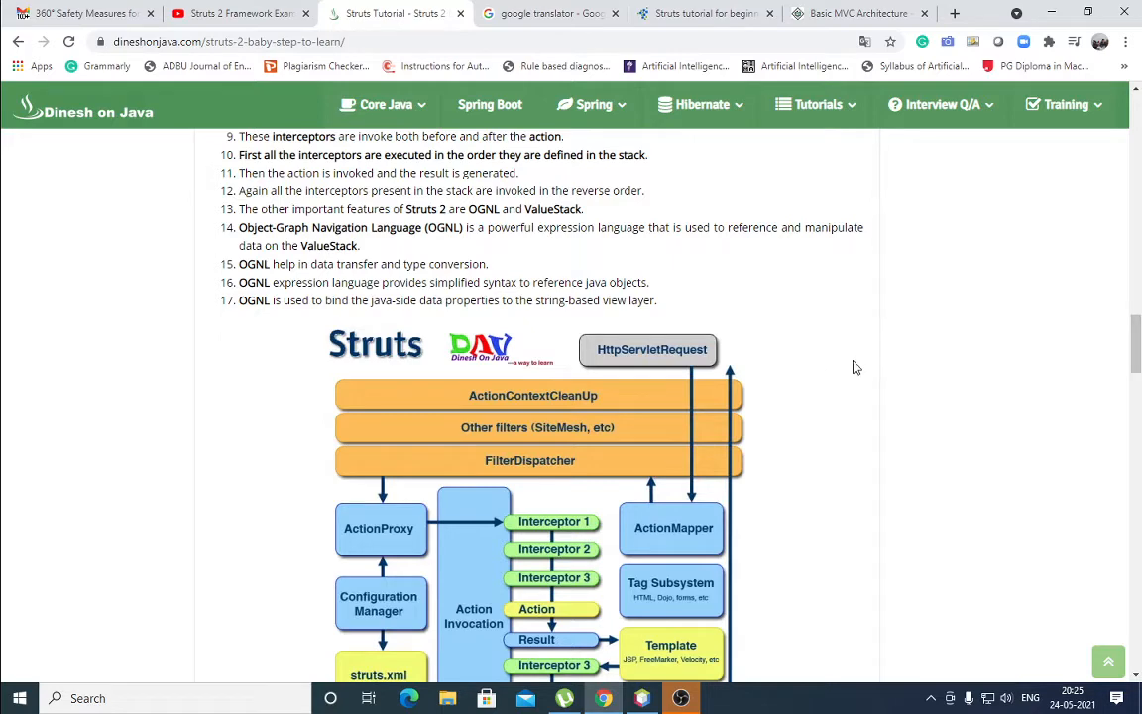
mouse_move(836, 380)
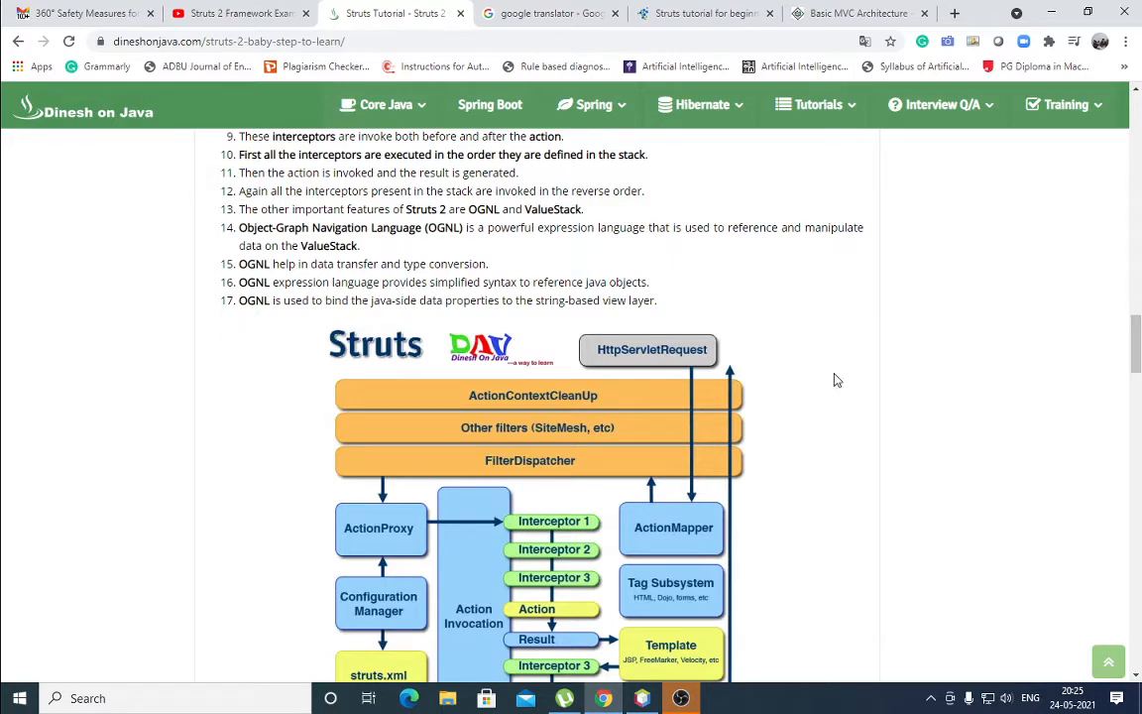
scroll(down, 3)
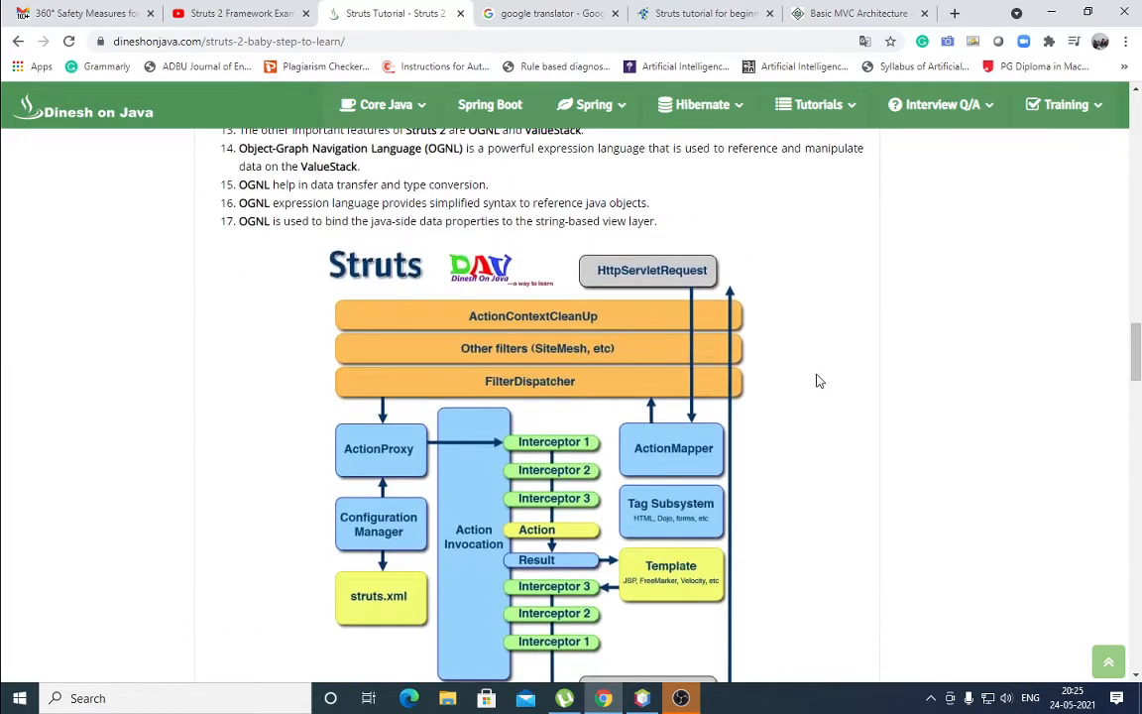
mouse_move(702, 629)
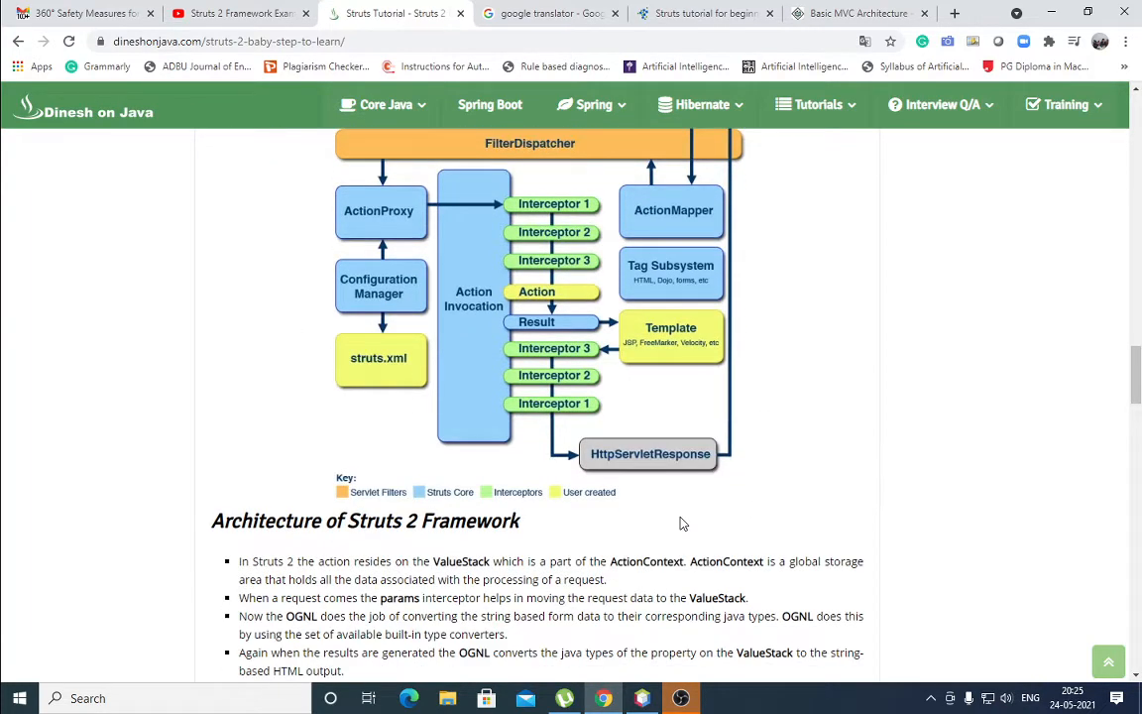
scroll(down, 3)
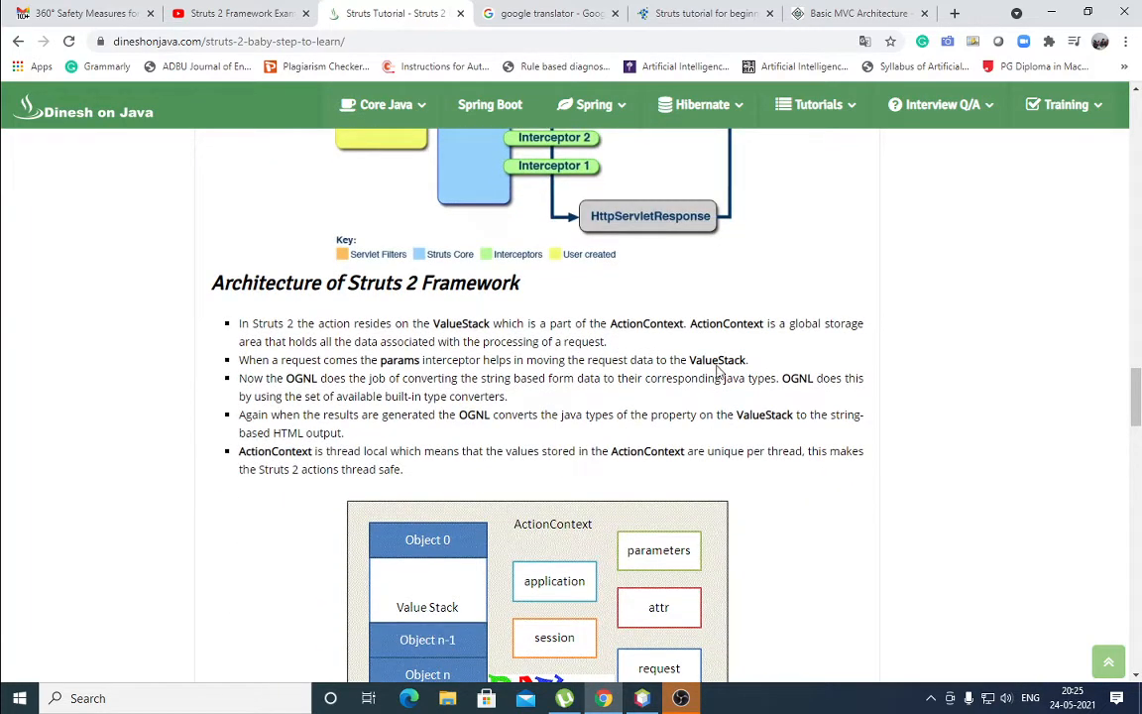
- Switch to the Java Code Geeks Struts tutorial tab and scroll to the How Struts works diagram
click(704, 12)
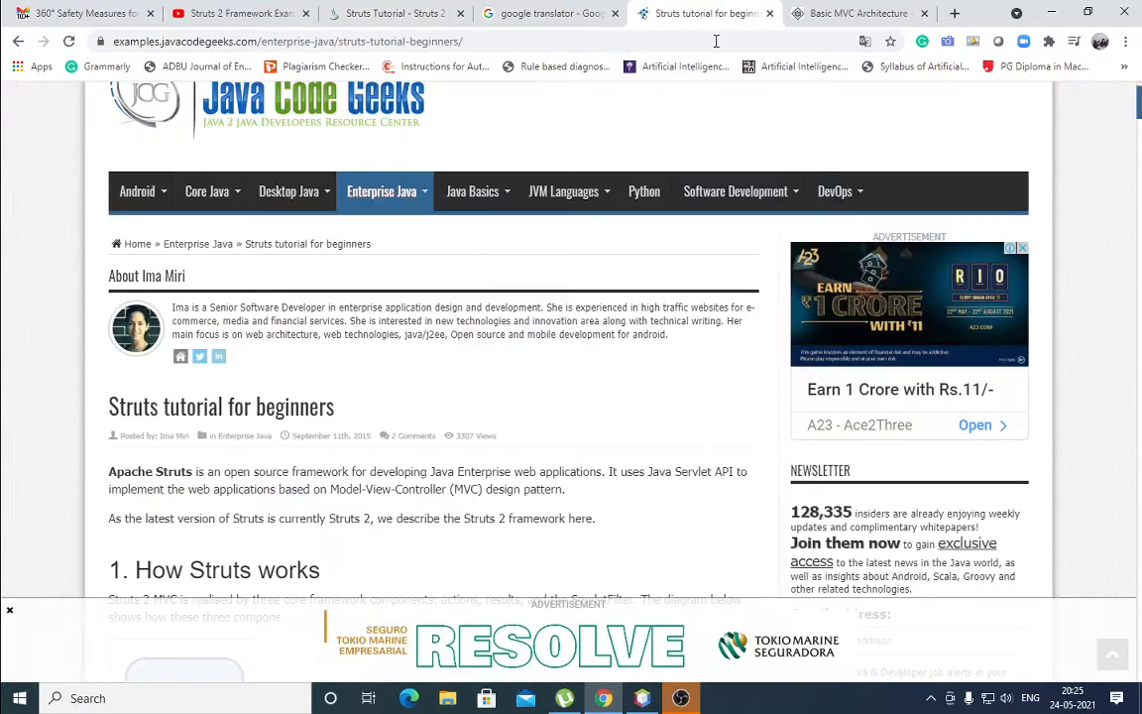
scroll(down, 3)
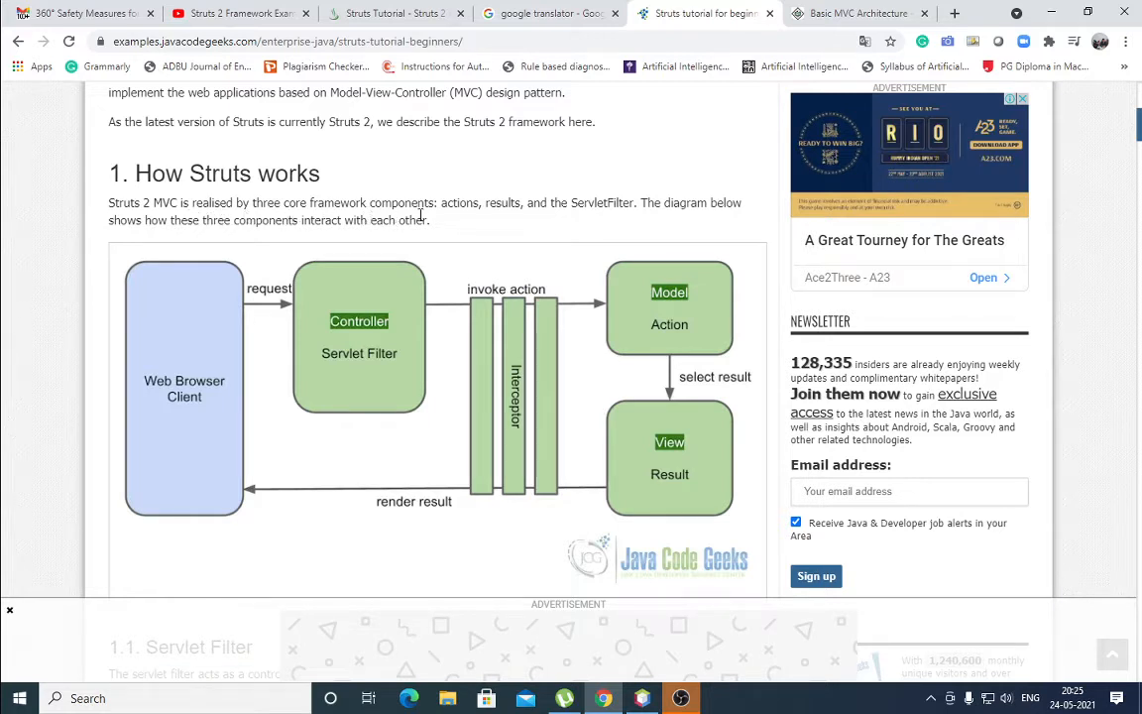
mouse_move(397, 321)
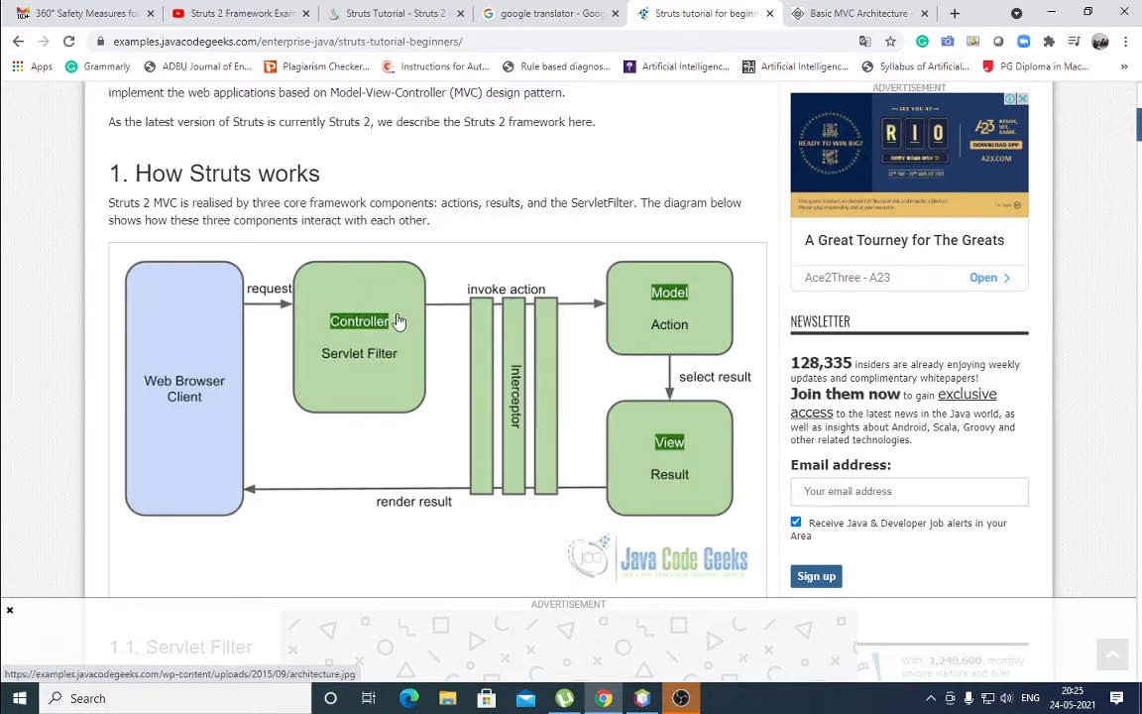
mouse_move(406, 349)
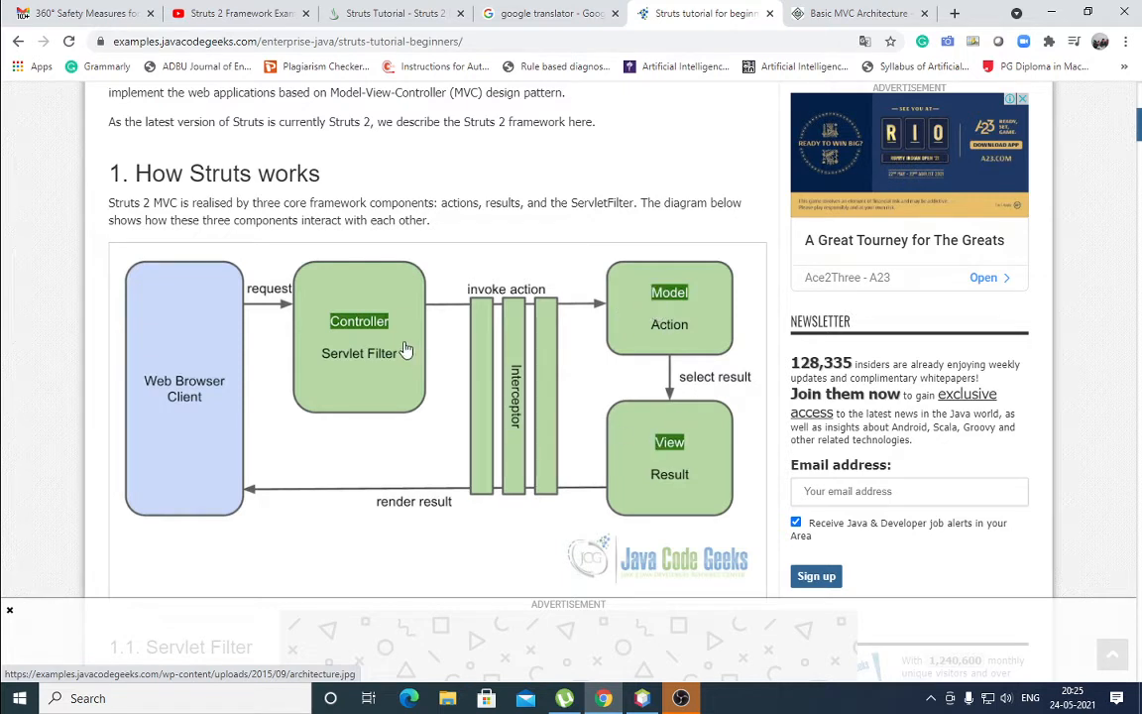
mouse_move(718, 298)
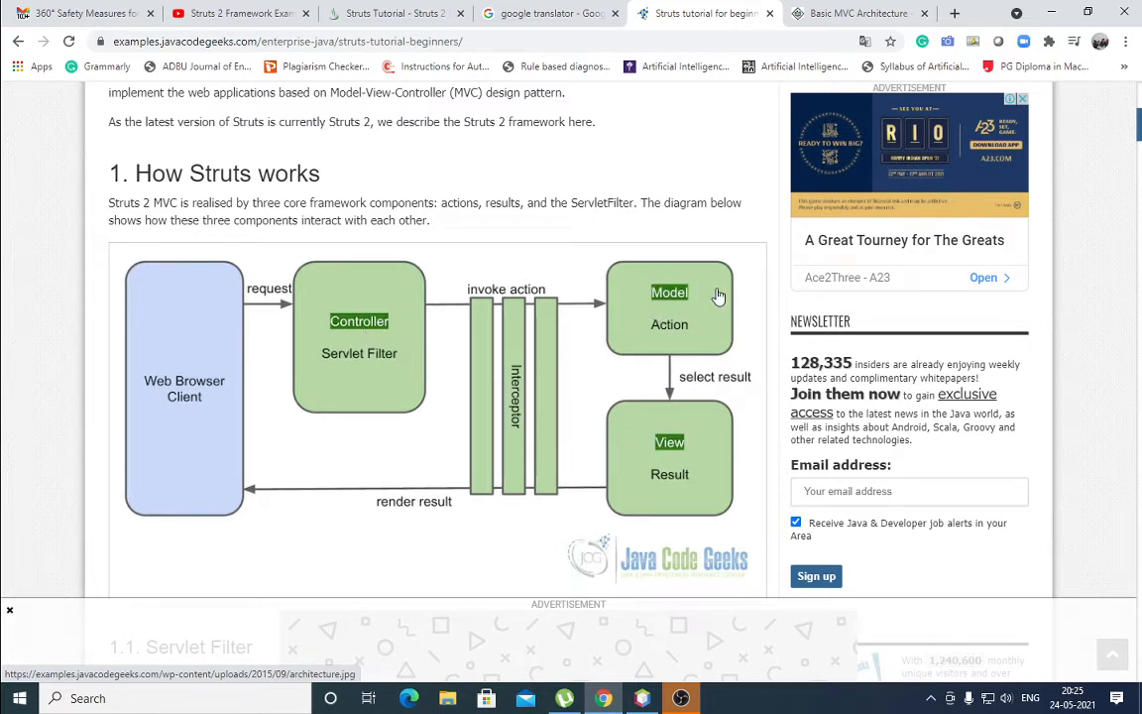
mouse_move(662, 452)
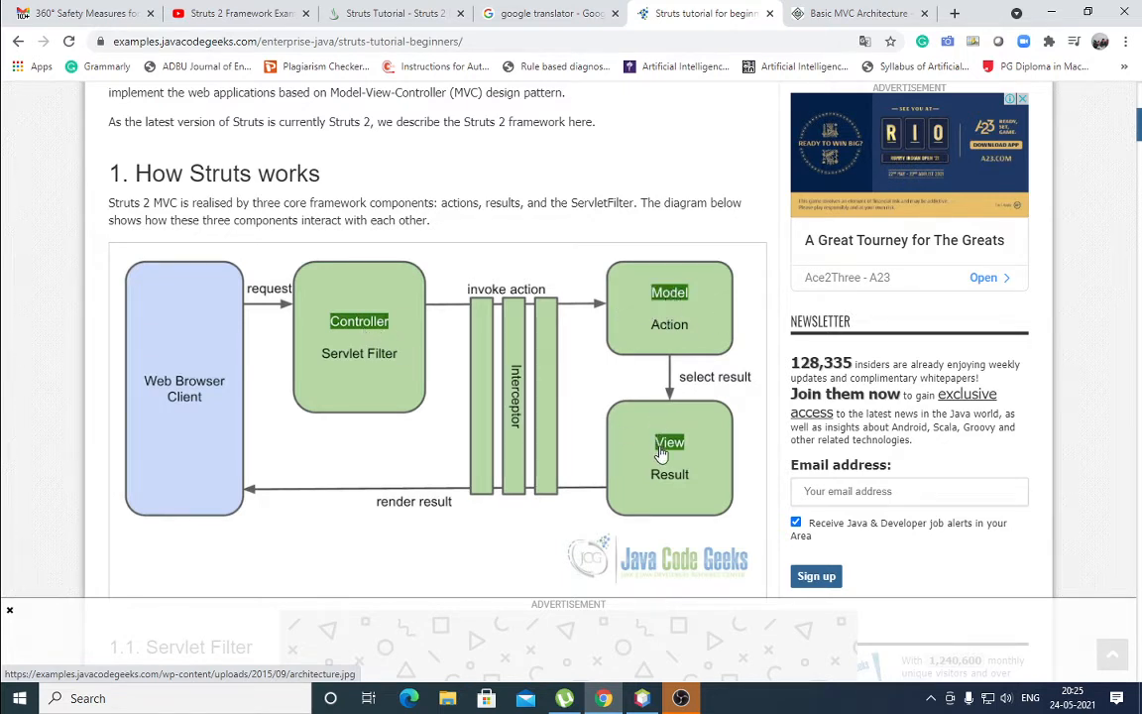
mouse_move(353, 376)
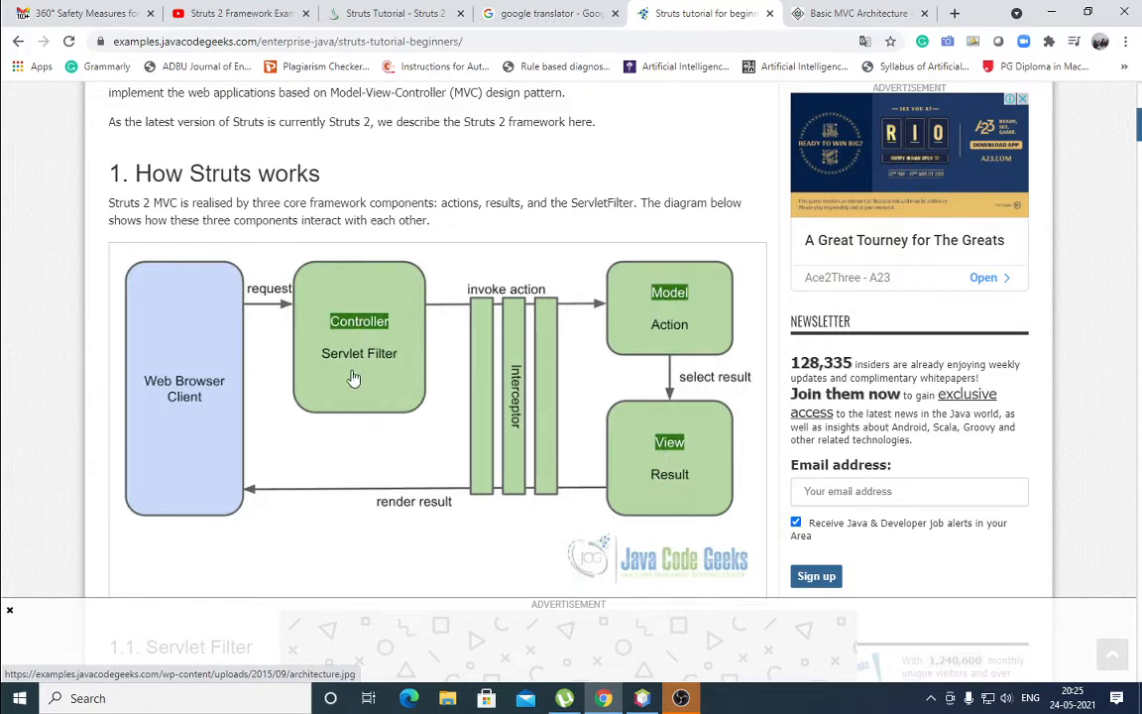
mouse_move(704, 226)
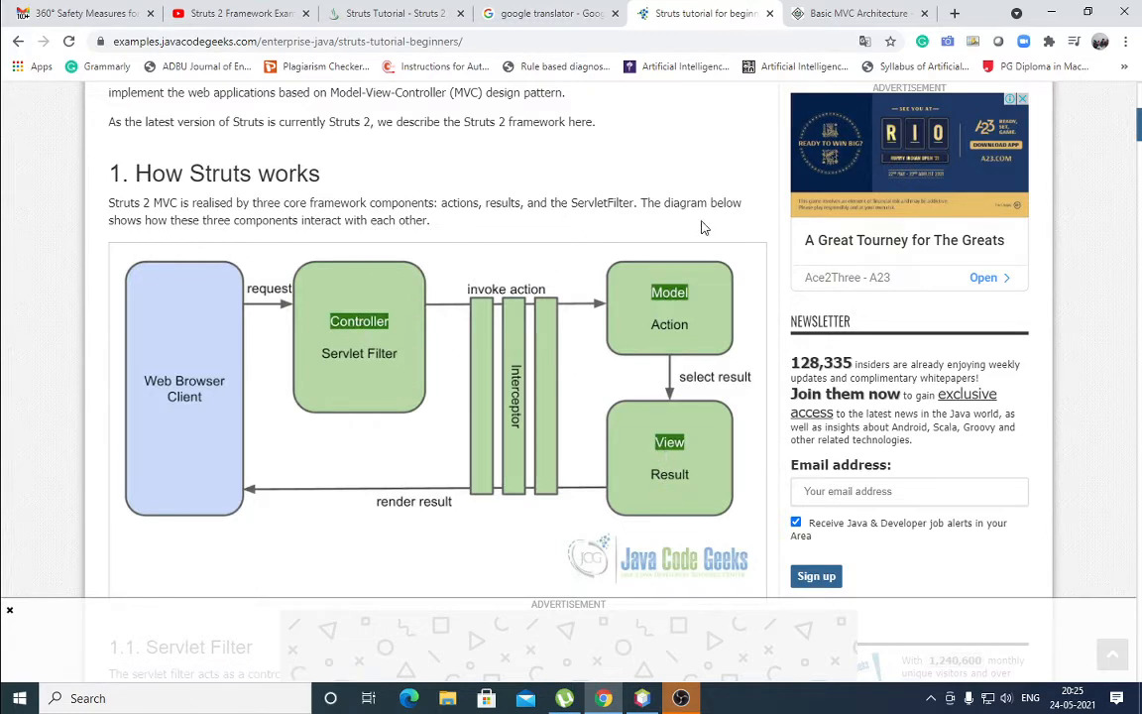
scroll(down, 3)
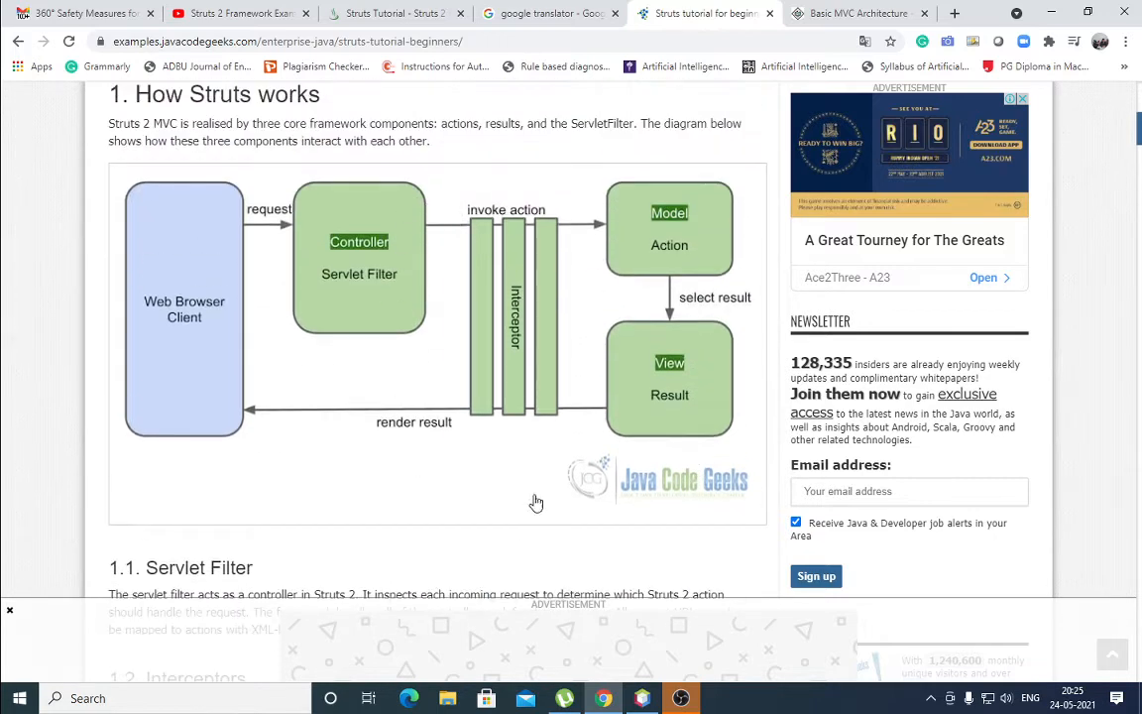
mouse_move(188, 287)
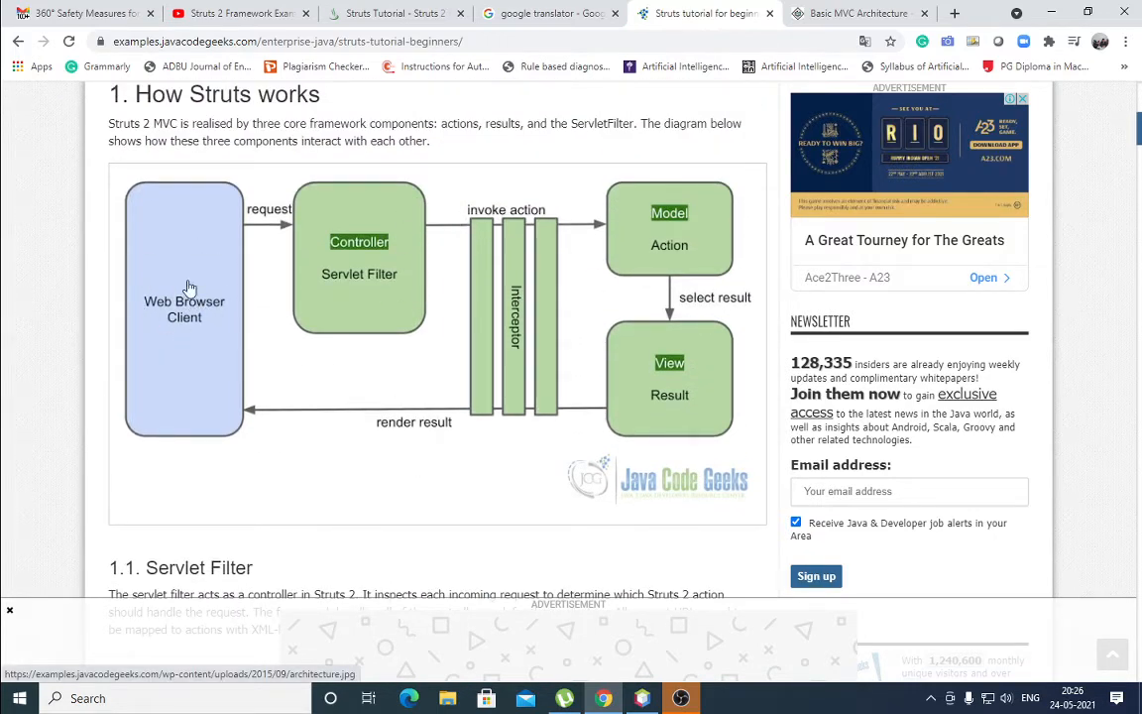
mouse_move(357, 319)
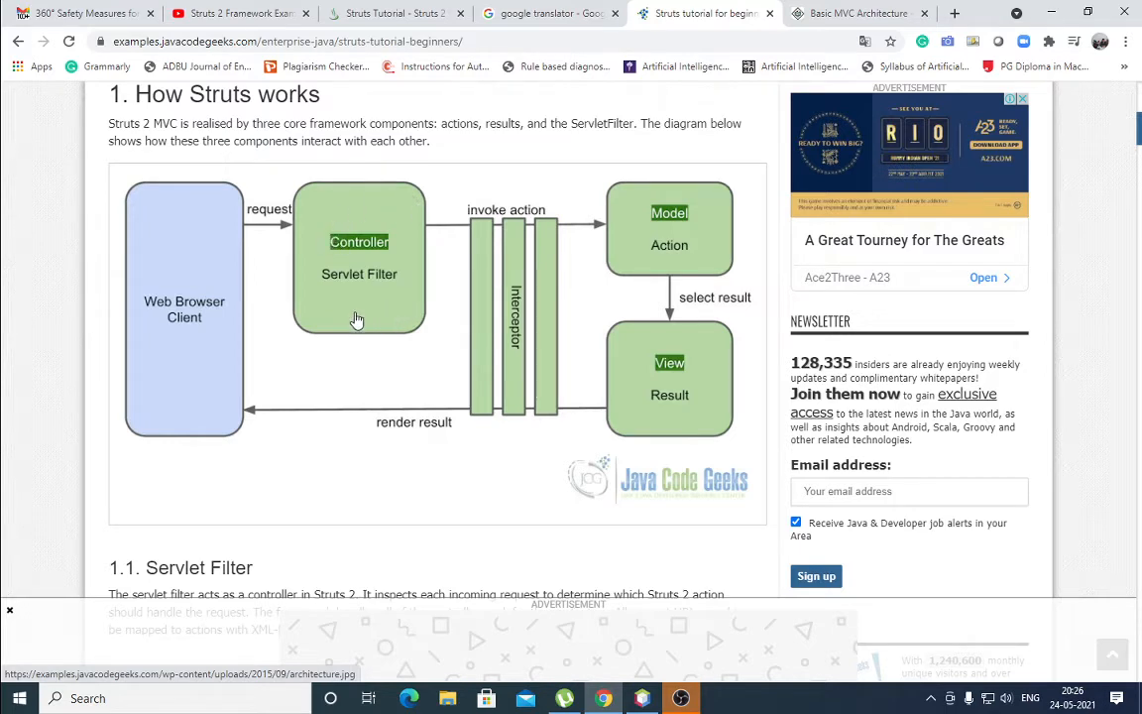
mouse_move(333, 326)
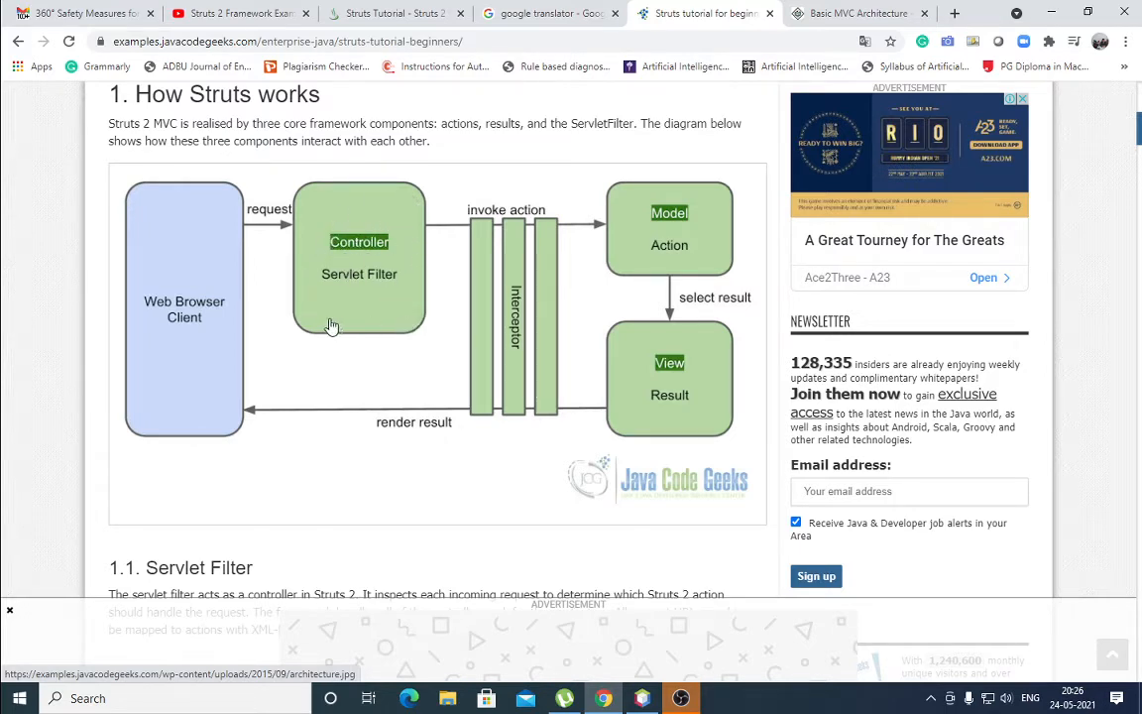
- Scroll to sections 1.1 Servlet Filter, 1.2 Interceptors and 1.3 Action below the diagram
scroll(down, 3)
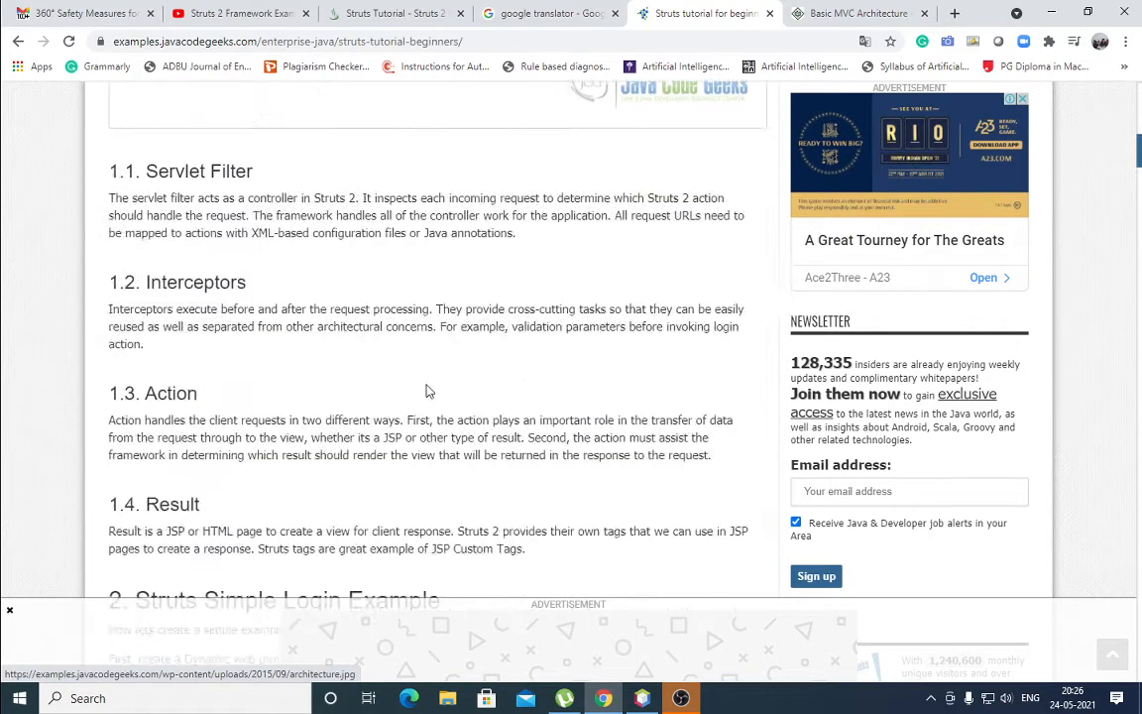
mouse_move(353, 210)
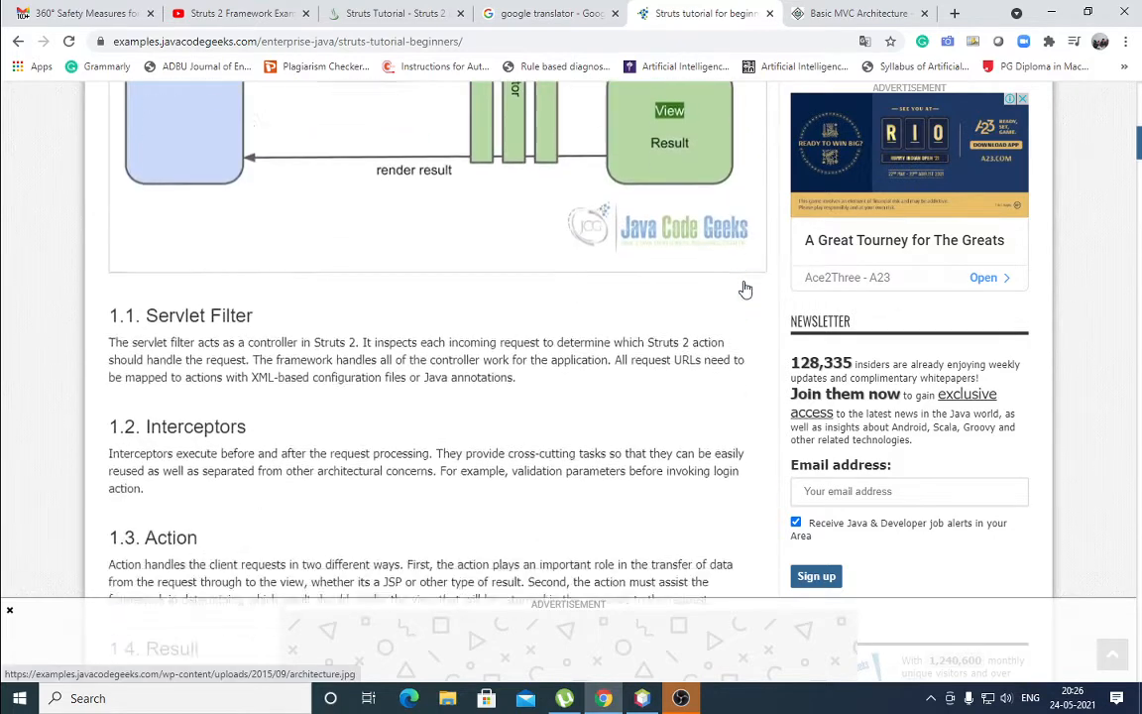
scroll(down, 3)
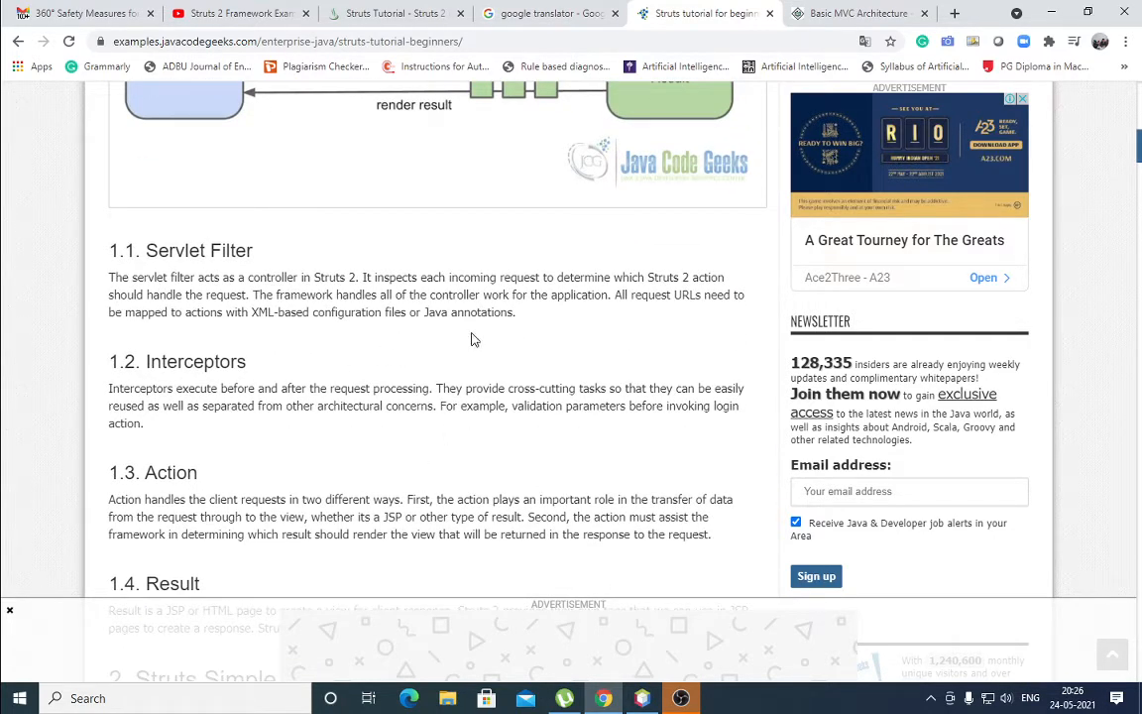
mouse_move(670, 329)
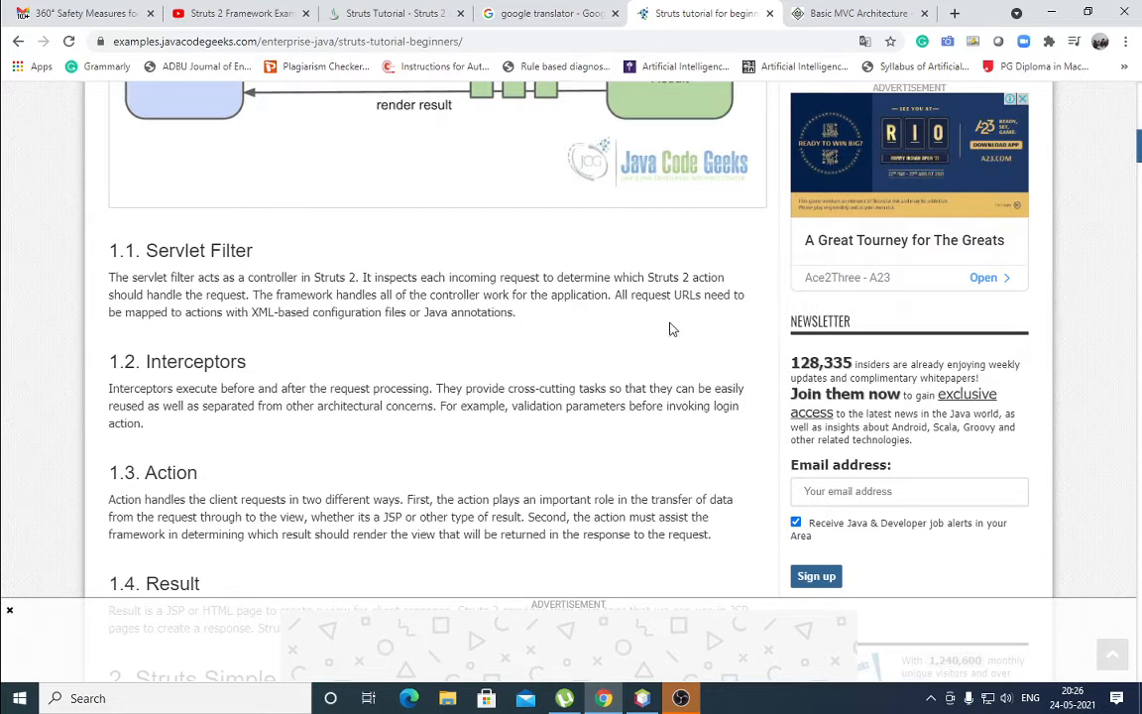
mouse_move(256, 339)
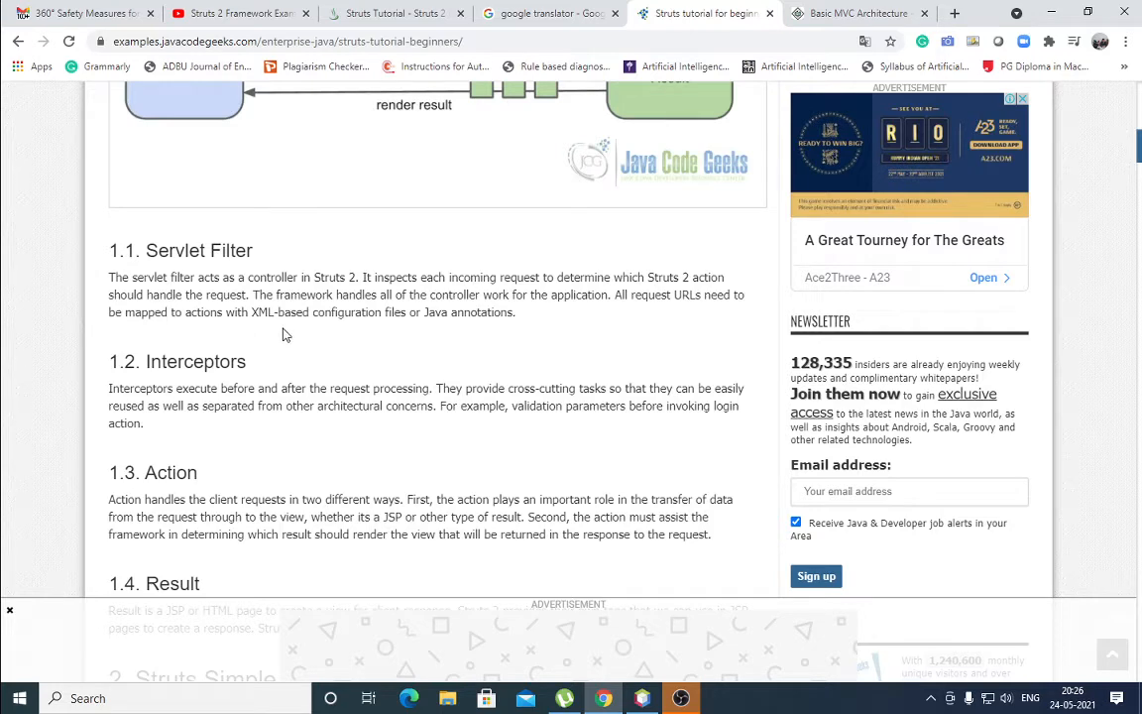
mouse_move(744, 373)
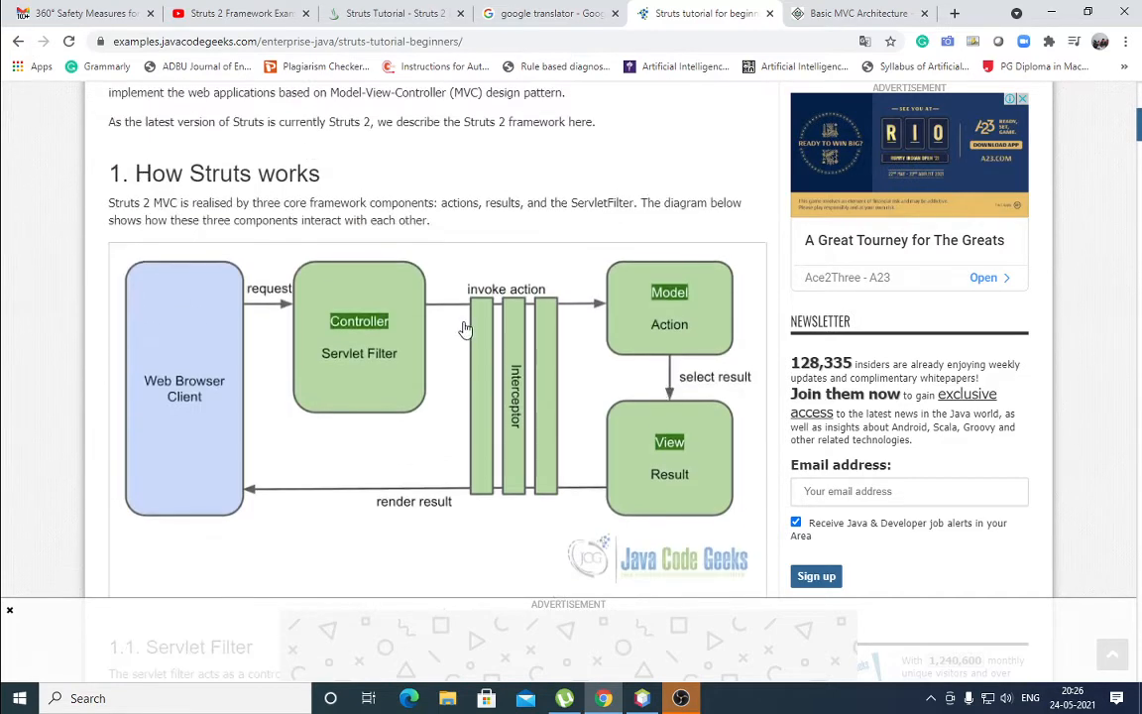
scroll(down, 3)
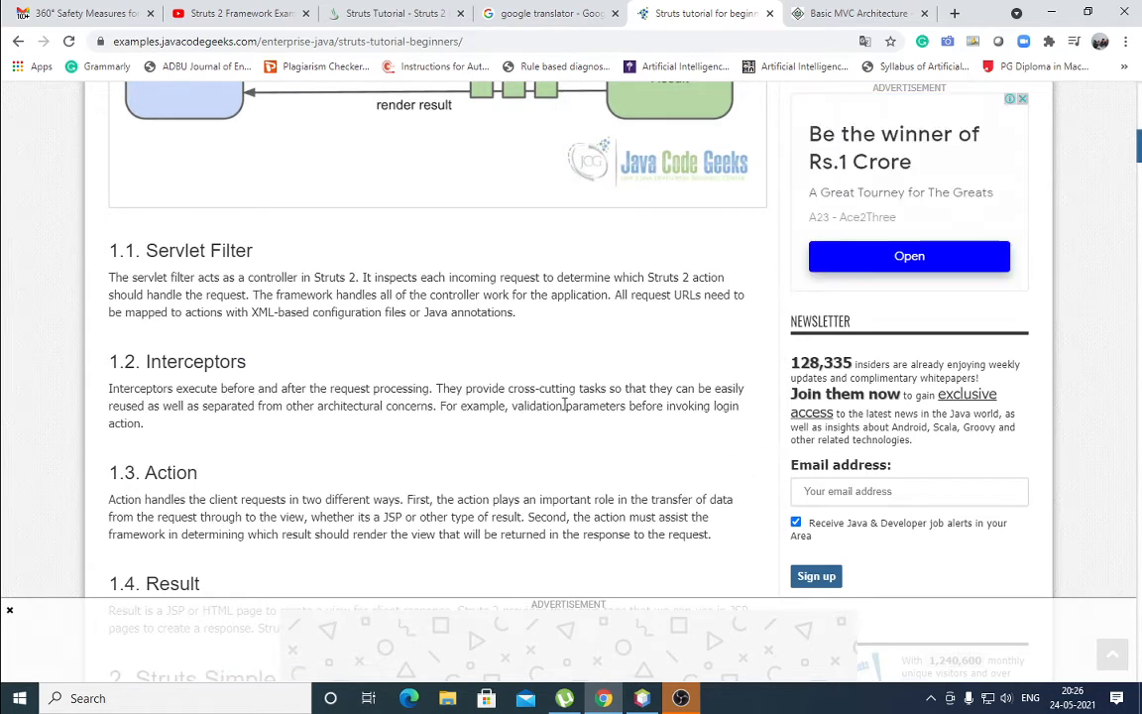
mouse_move(733, 420)
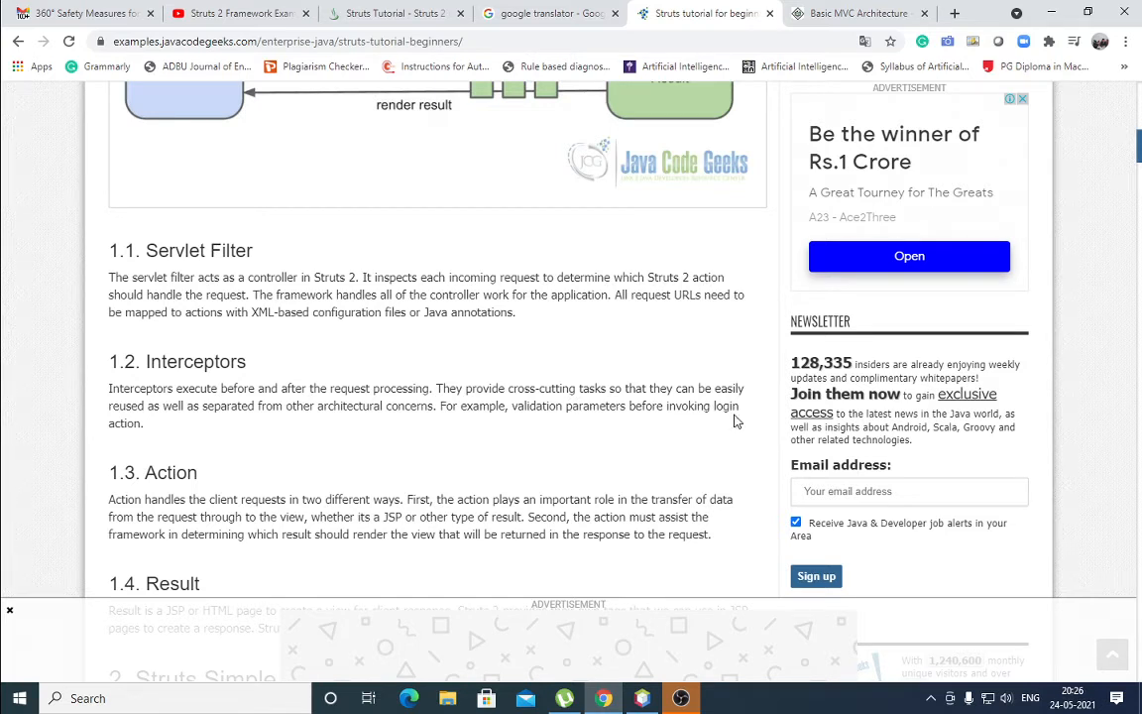
mouse_move(624, 433)
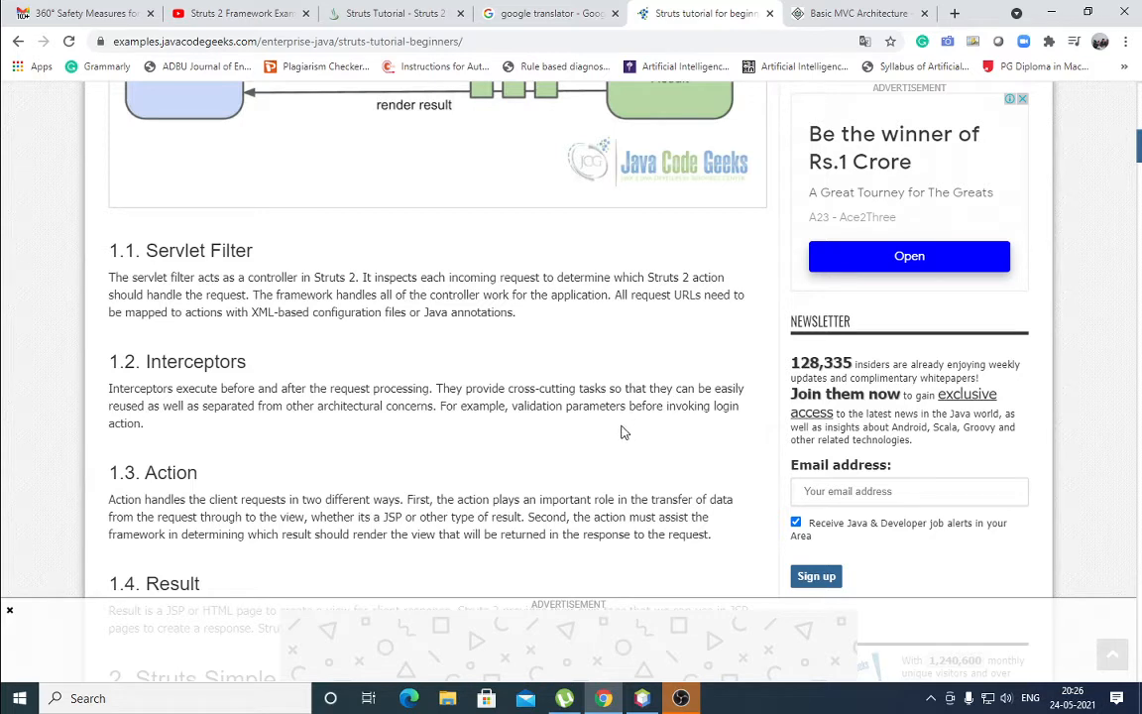
mouse_move(704, 432)
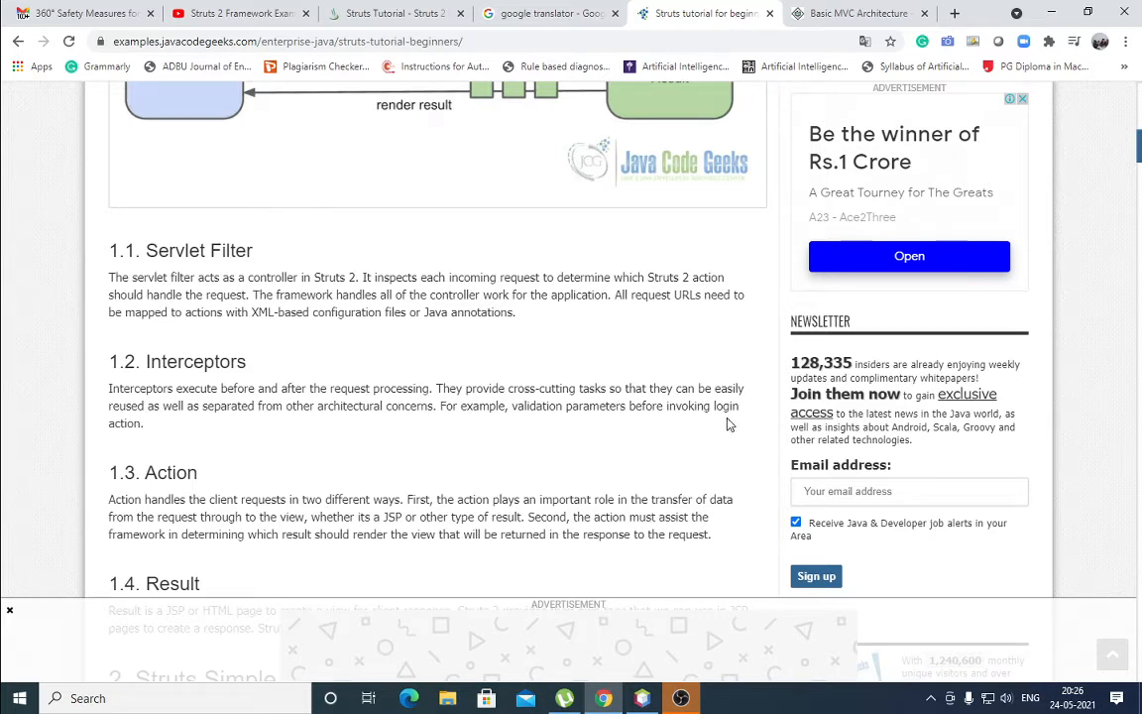
- Scroll through the Result subsection down to the Struts Simple Login Example with its Eclipse screenshot
scroll(down, 3)
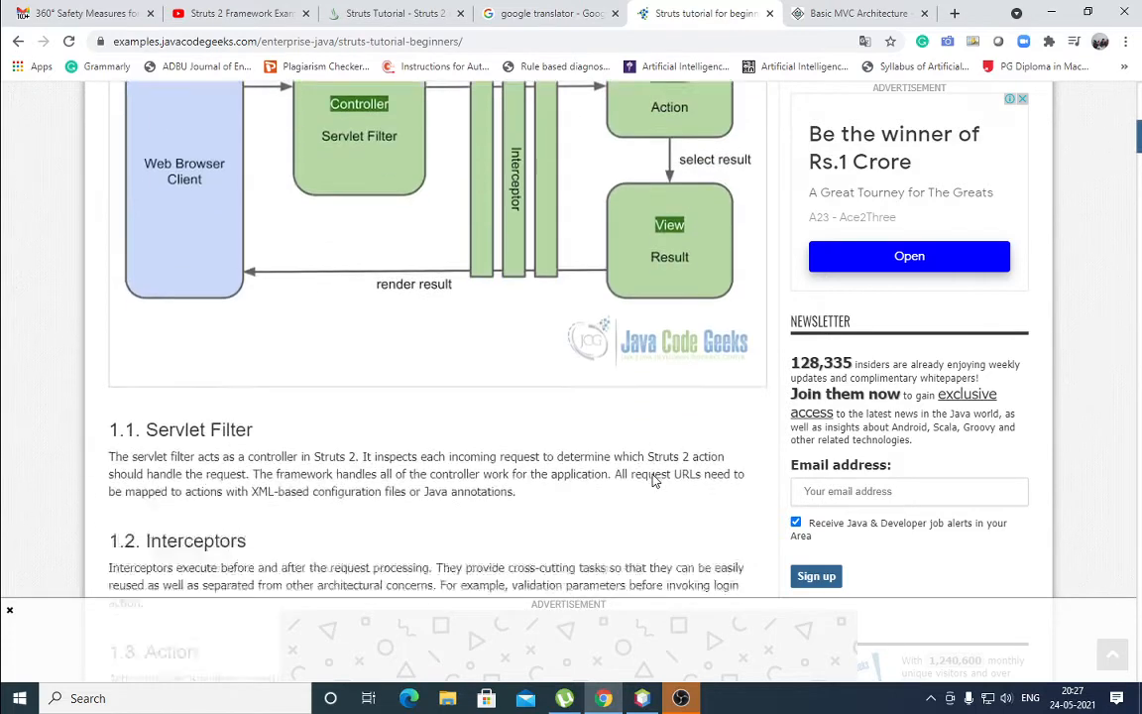
scroll(down, 3)
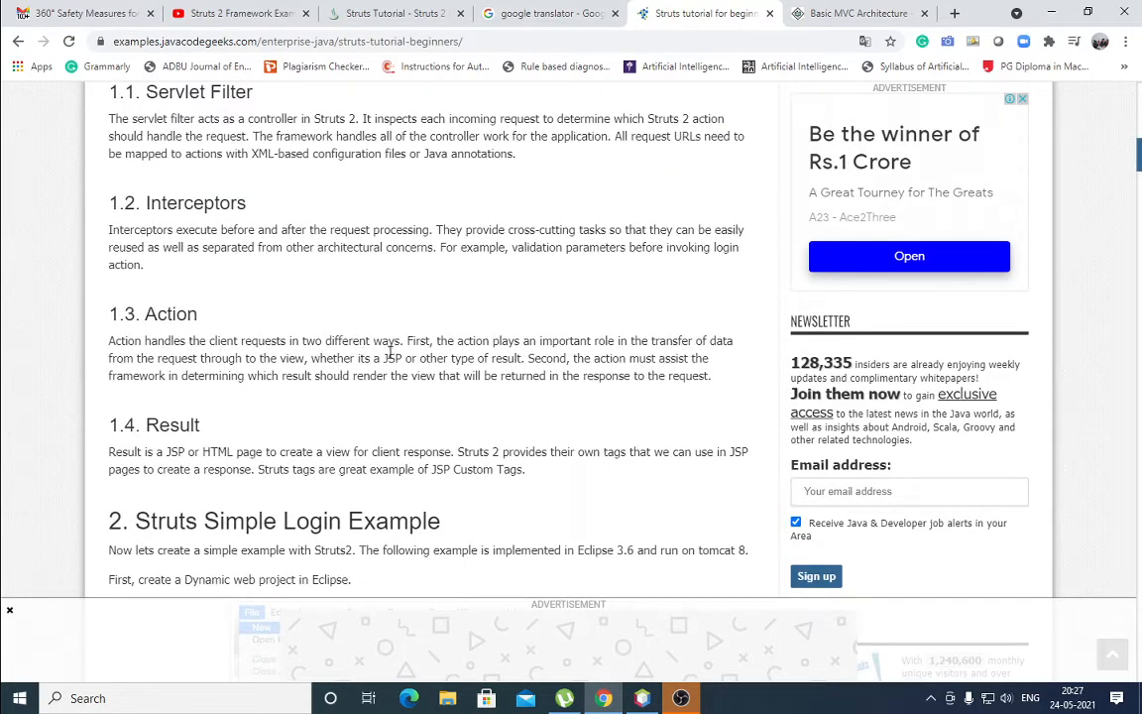
mouse_move(714, 357)
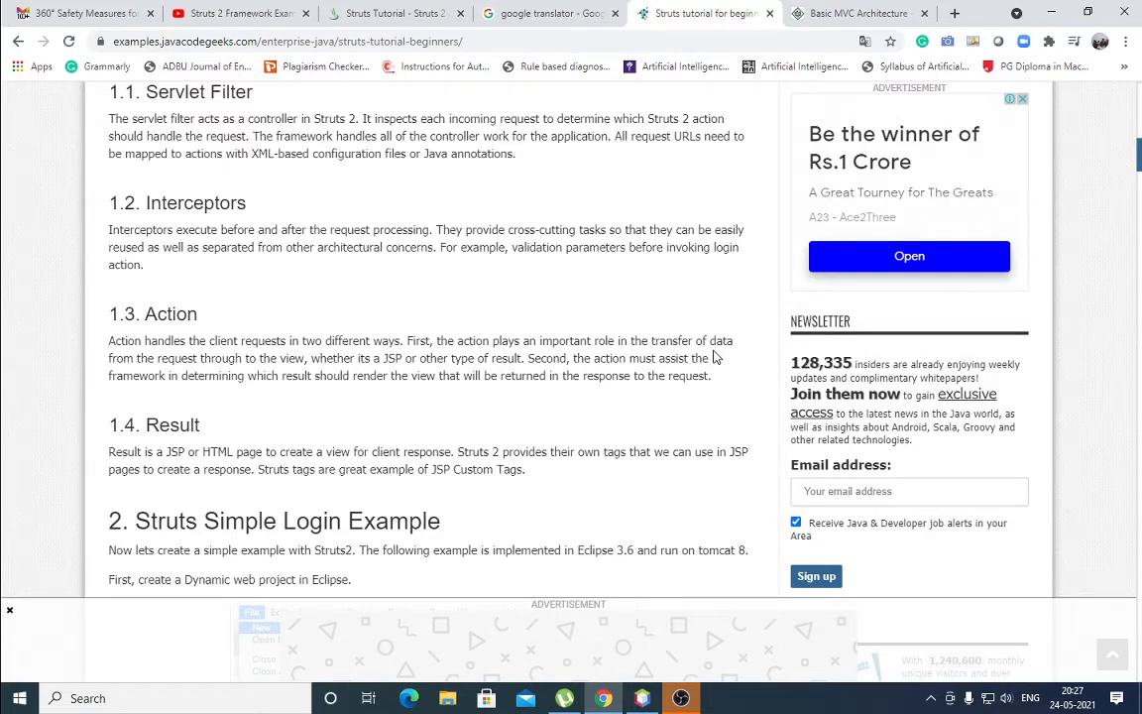
mouse_move(298, 411)
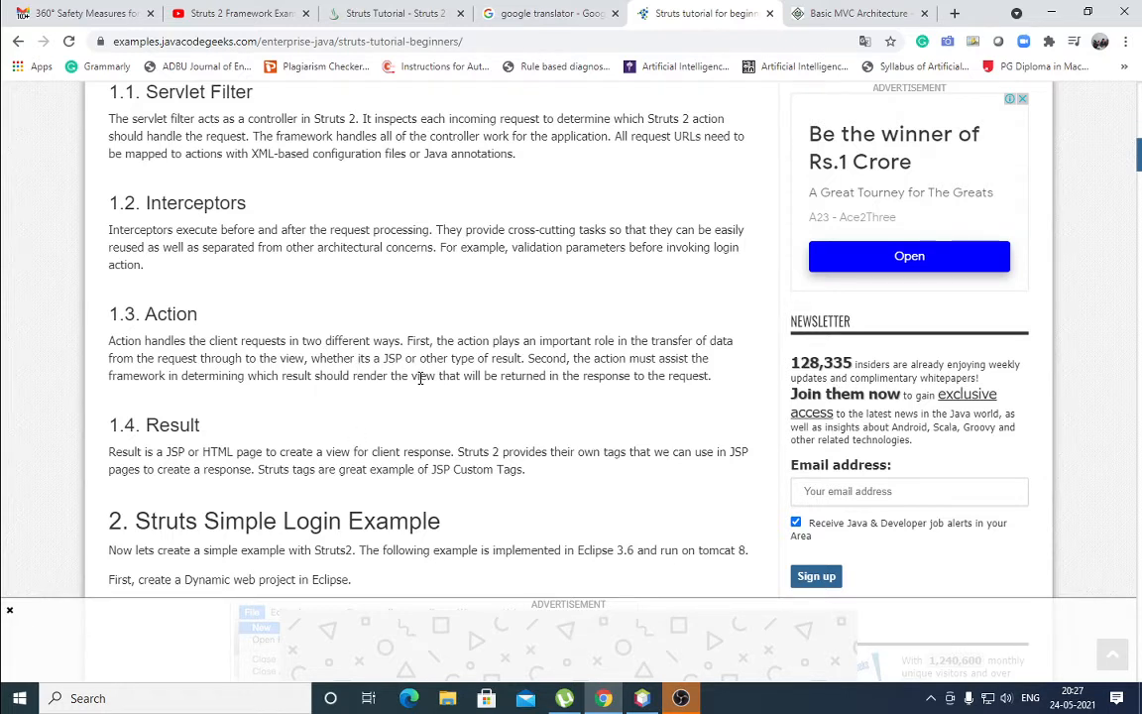
mouse_move(722, 367)
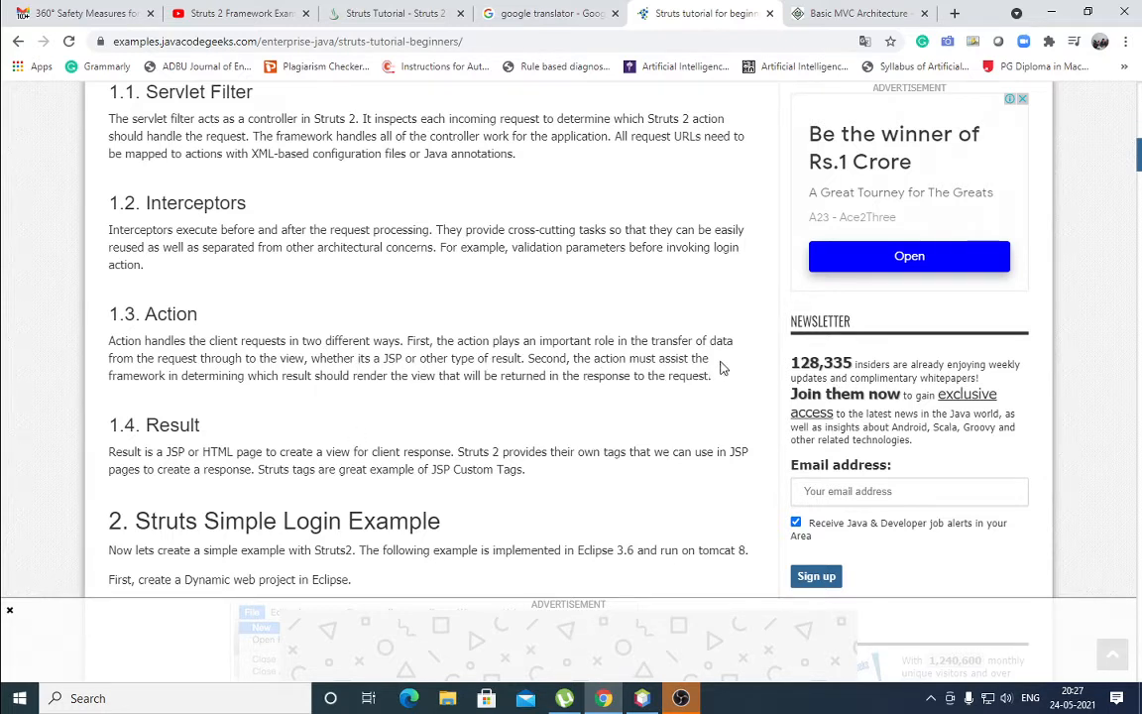
mouse_move(543, 387)
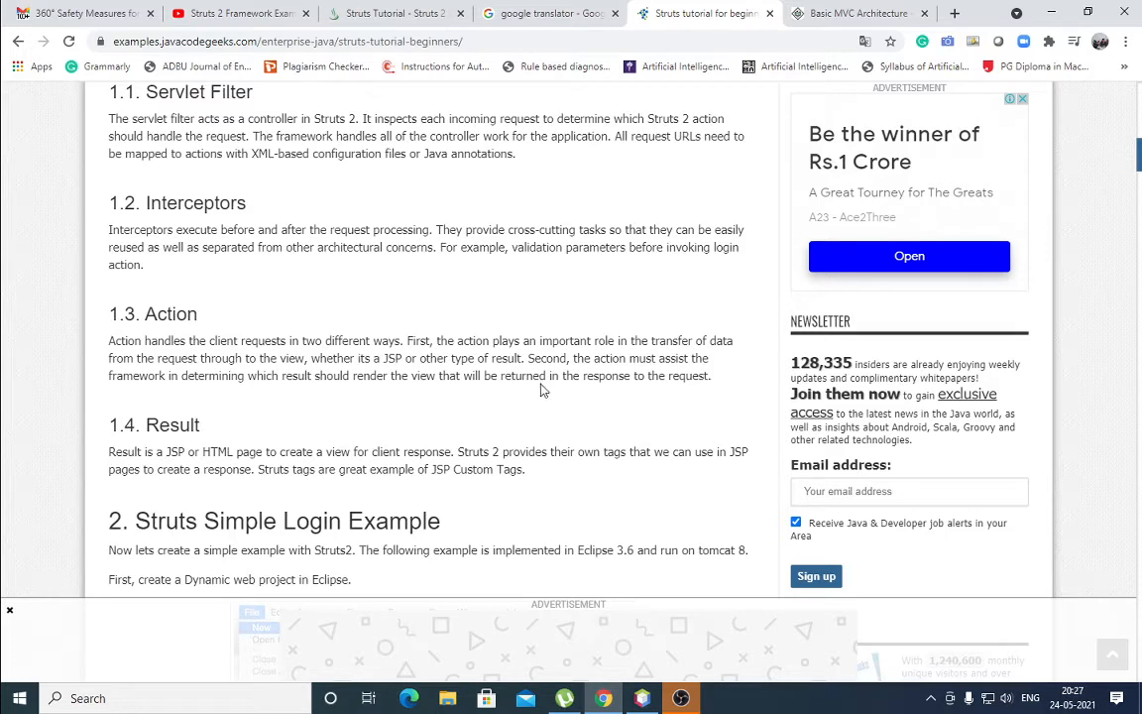
mouse_move(360, 398)
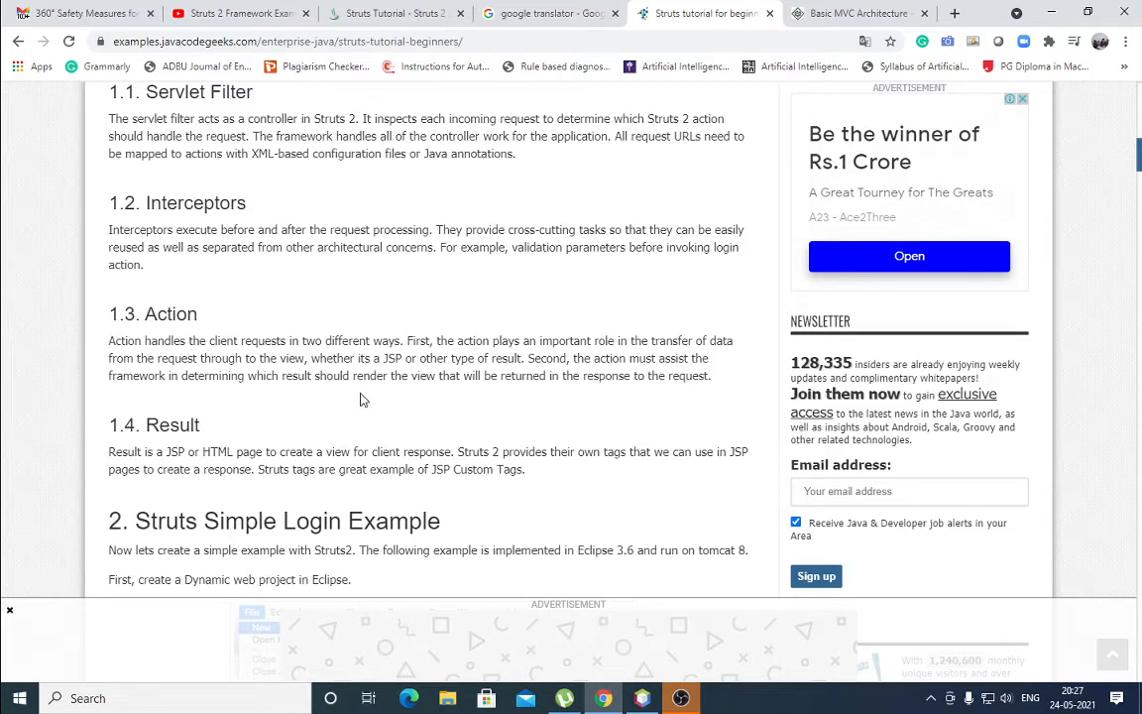
mouse_move(623, 397)
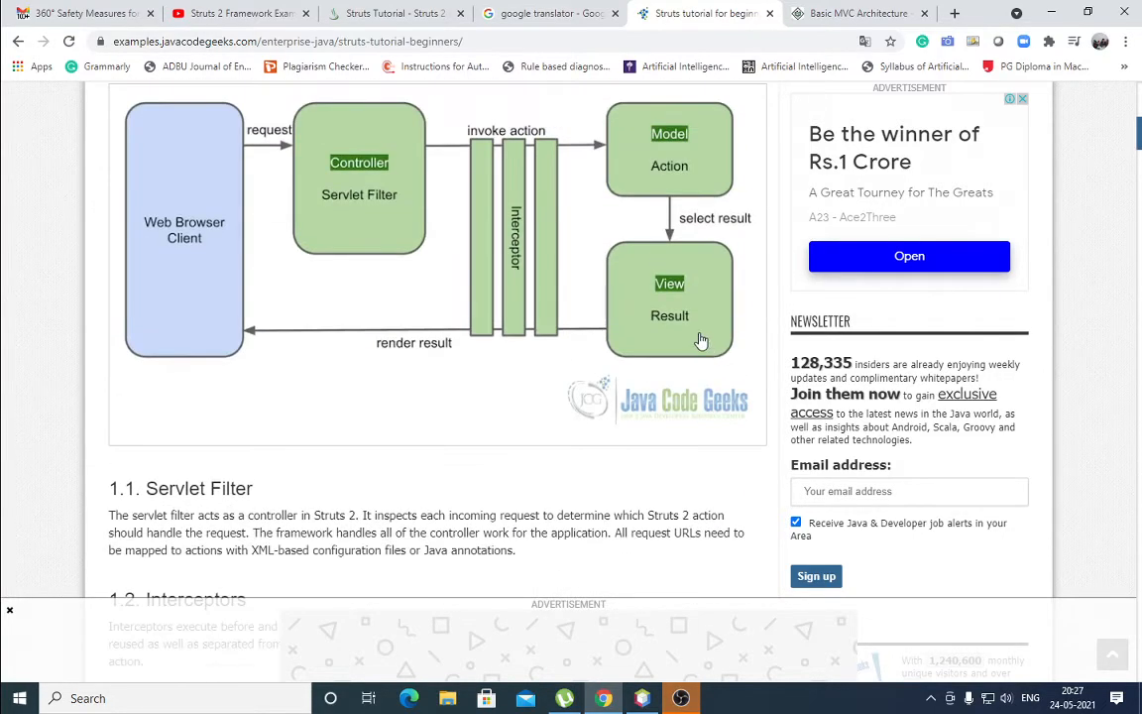
scroll(down, 3)
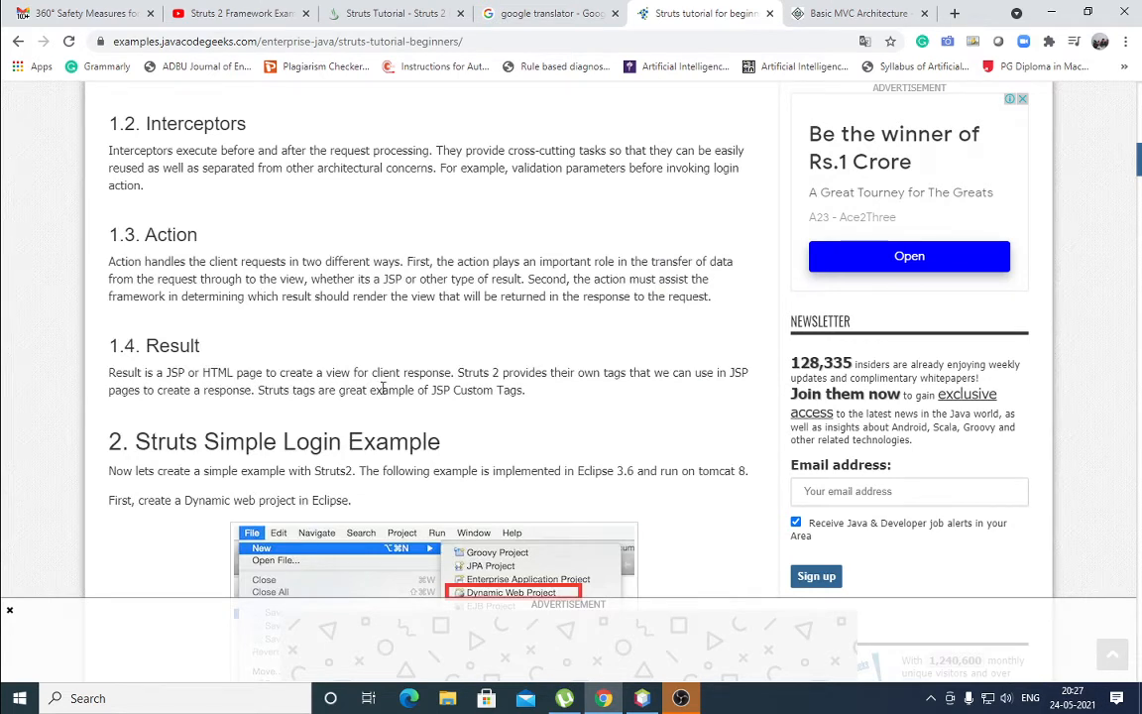
mouse_move(706, 398)
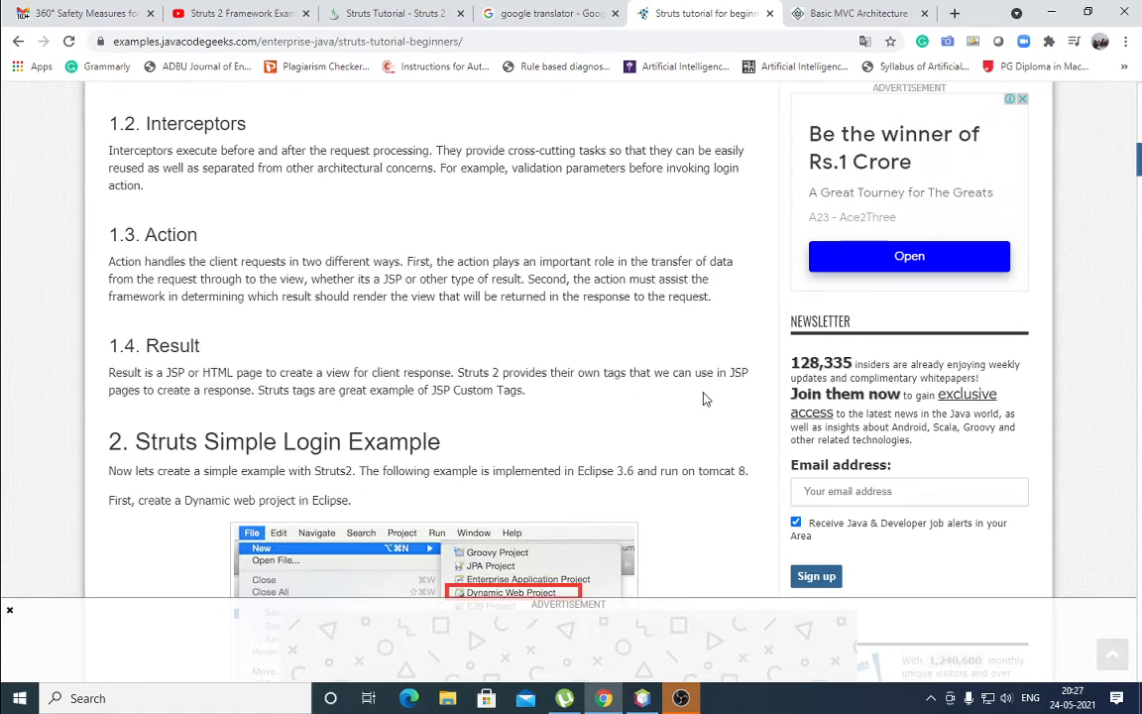
mouse_move(722, 410)
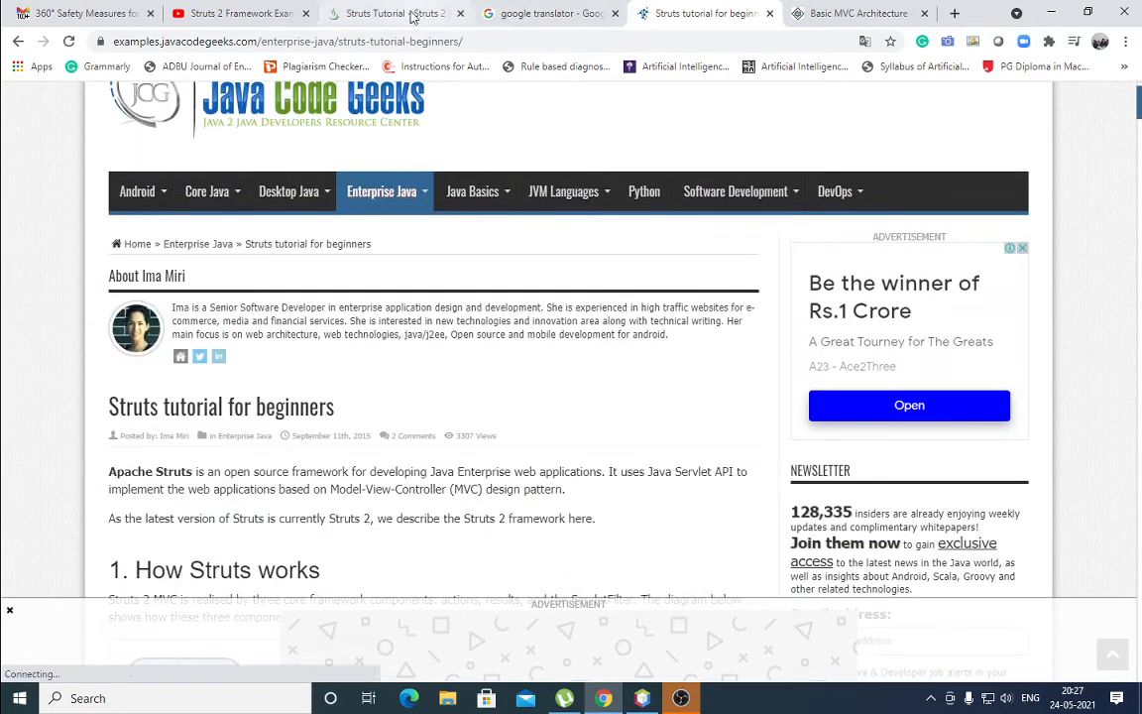
- Show the Struts 2 Framework Features list, from POJO Forms through View Technologies
click(386, 12)
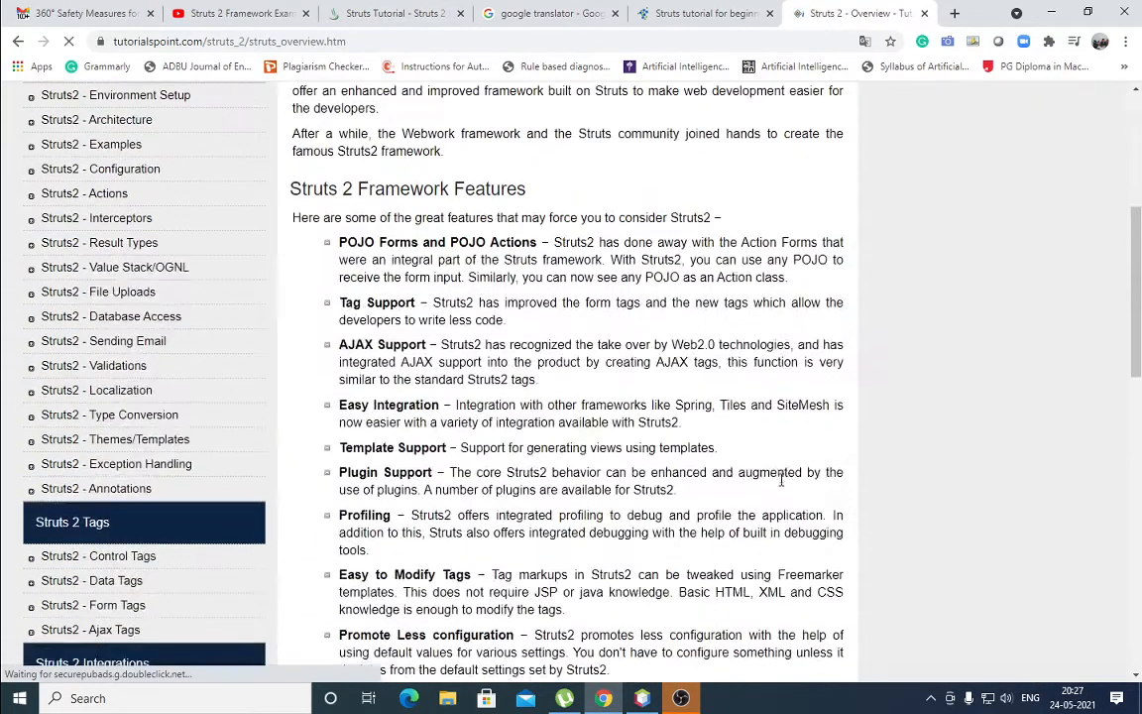
scroll(down, 3)
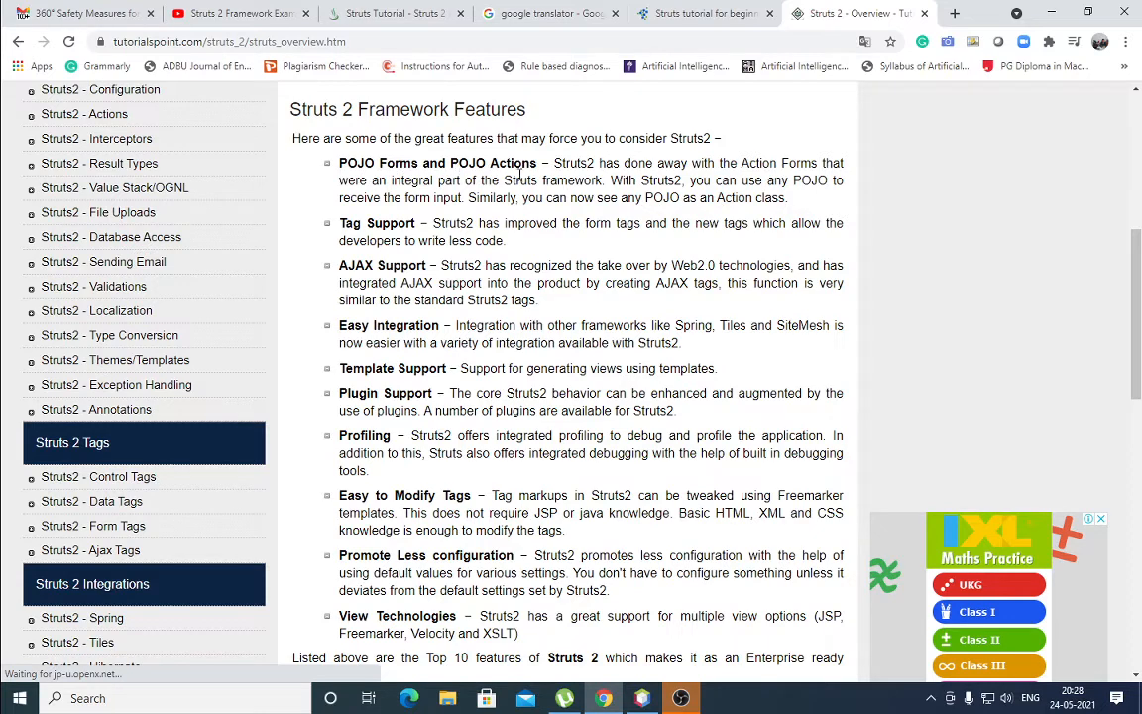
mouse_move(563, 198)
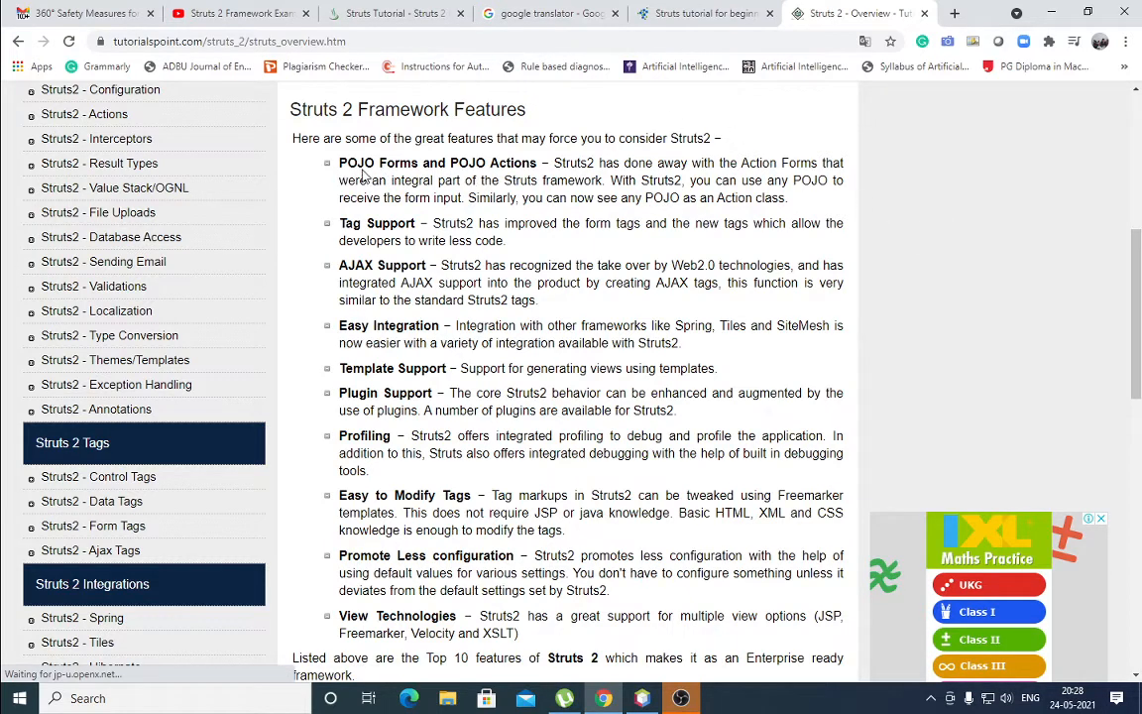
scroll(down, 3)
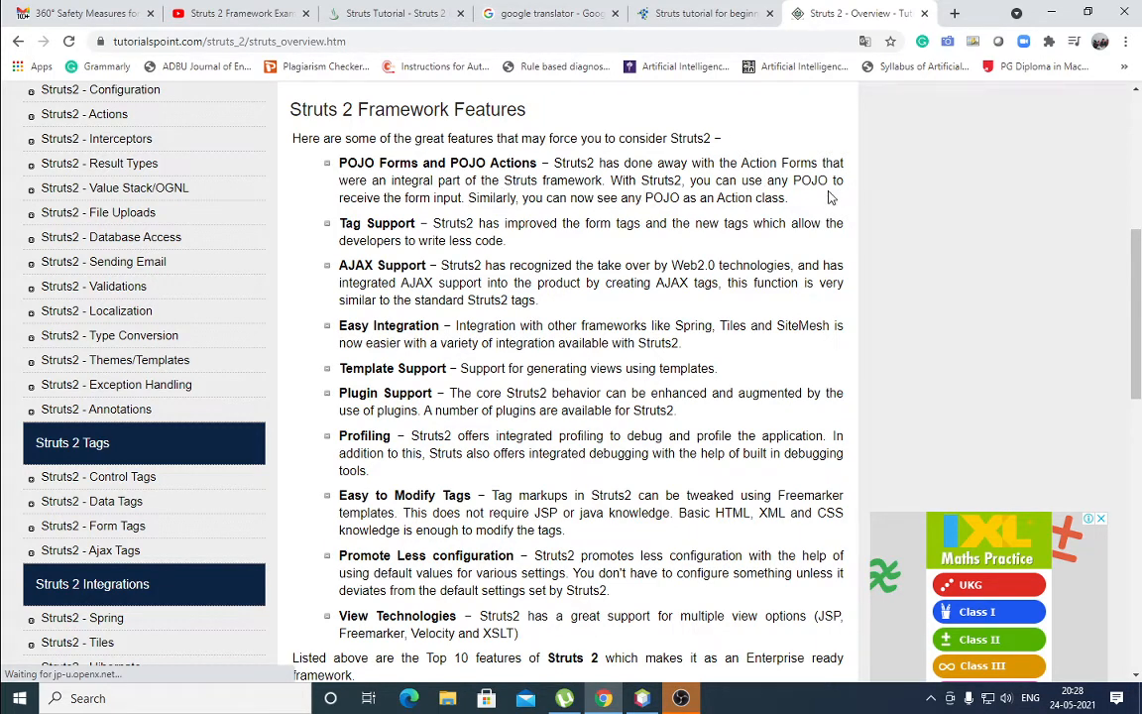
mouse_move(460, 216)
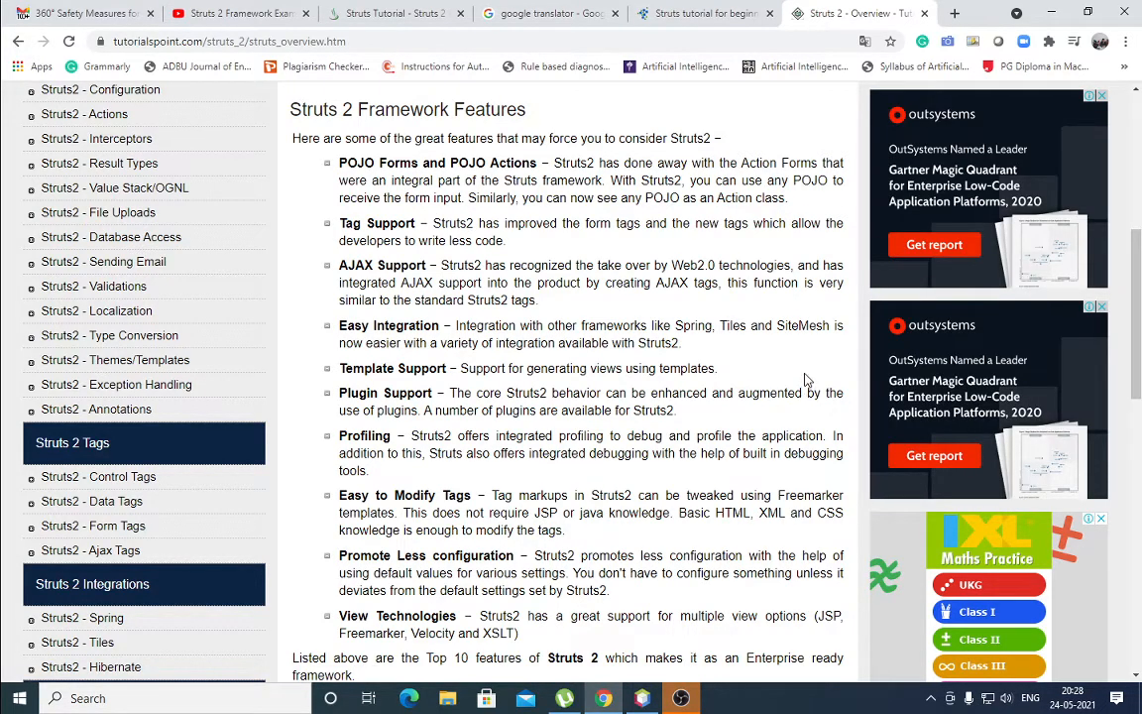
mouse_move(412, 242)
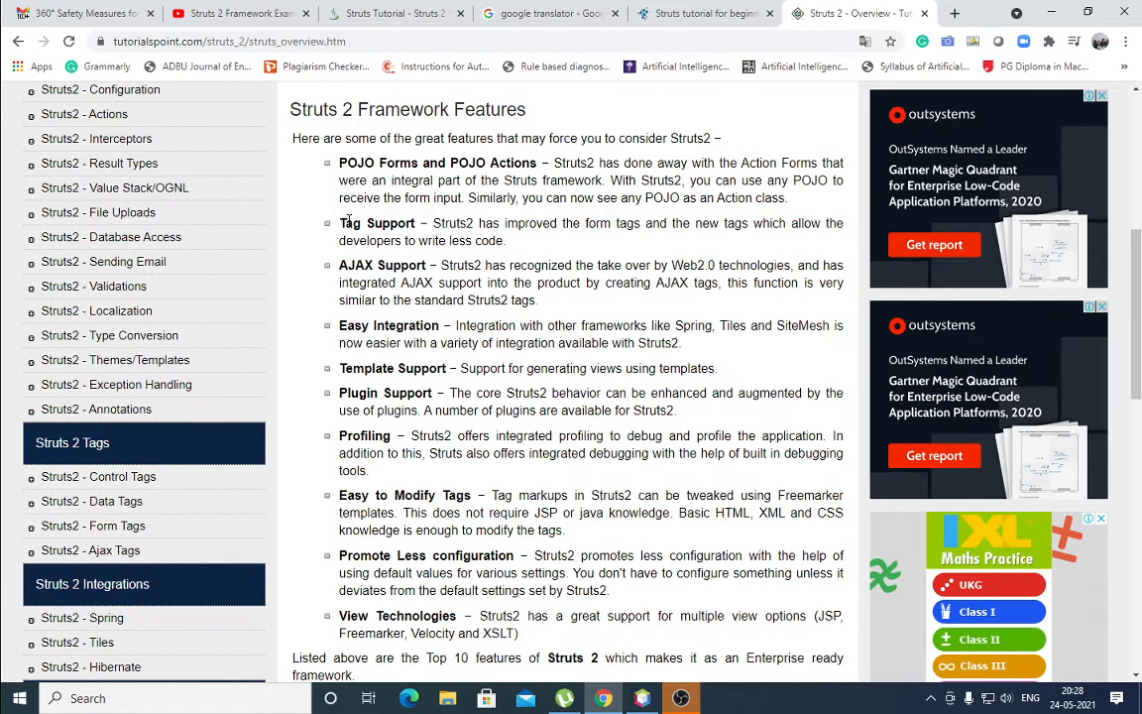
- Select 'Tag Support' and bring the Struts 2 Disadvantages heading into view
double_click(377, 222)
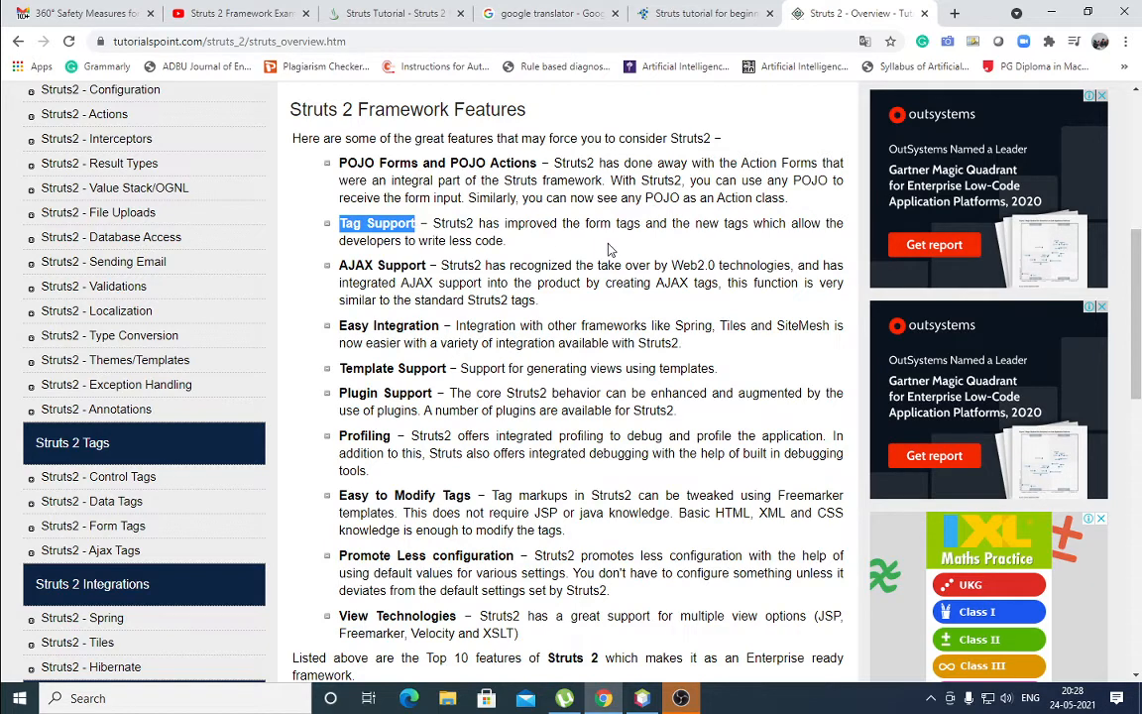
mouse_move(684, 253)
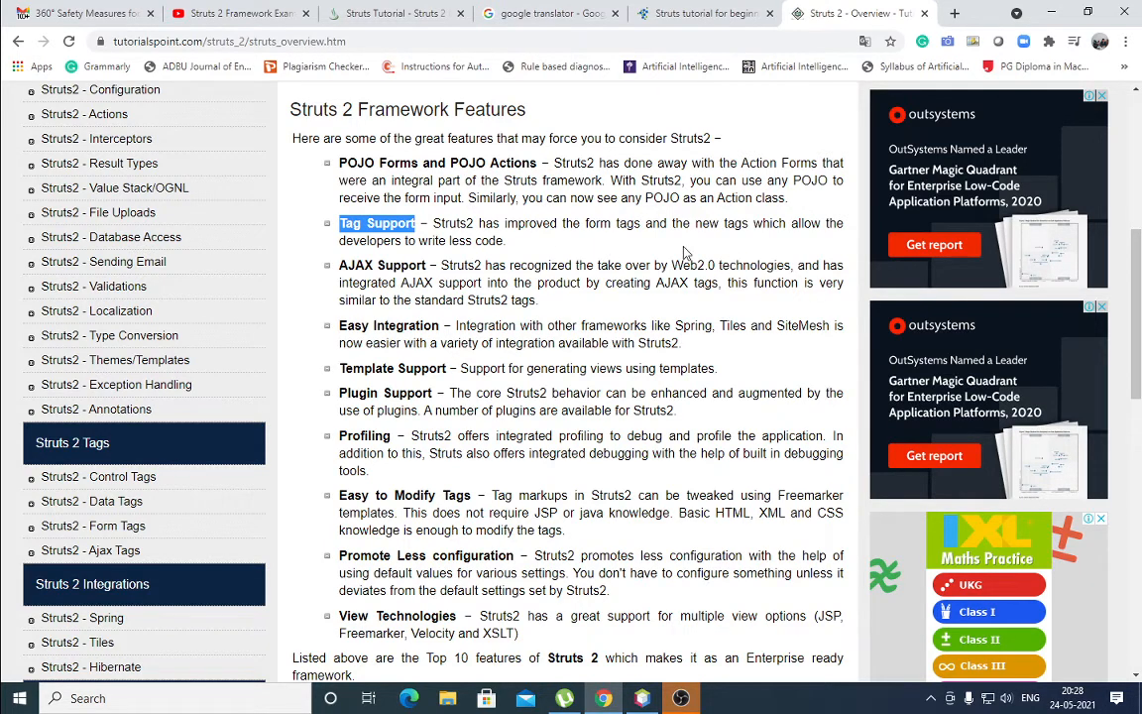
mouse_move(365, 238)
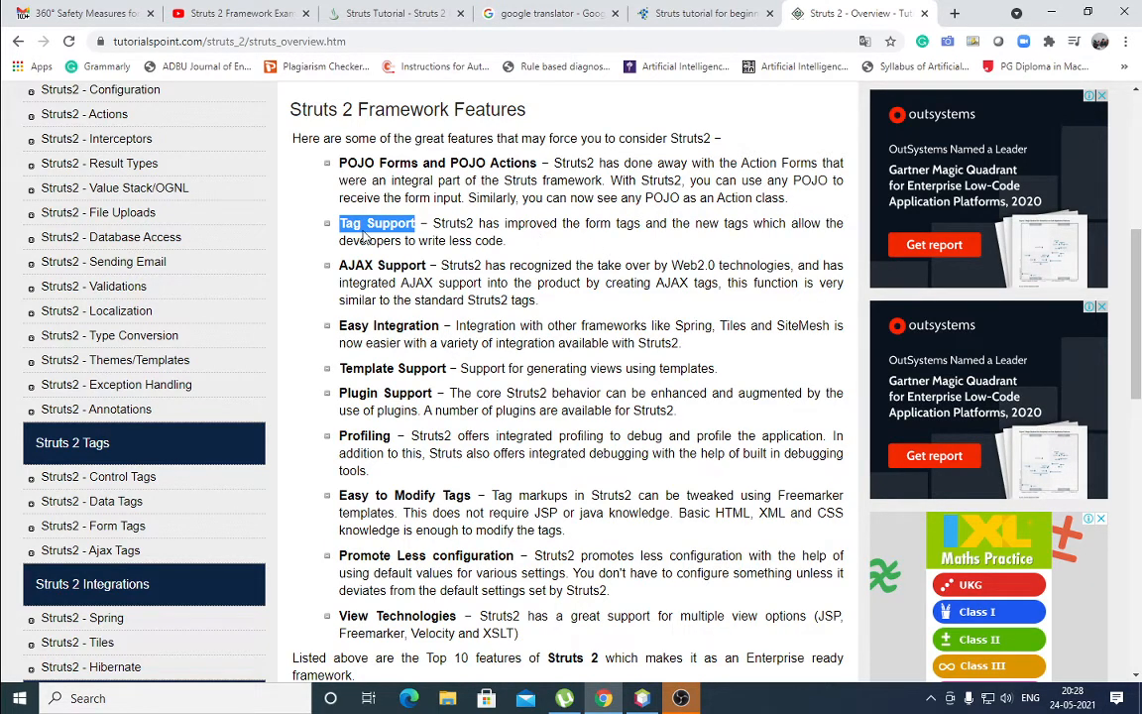
mouse_move(884, 285)
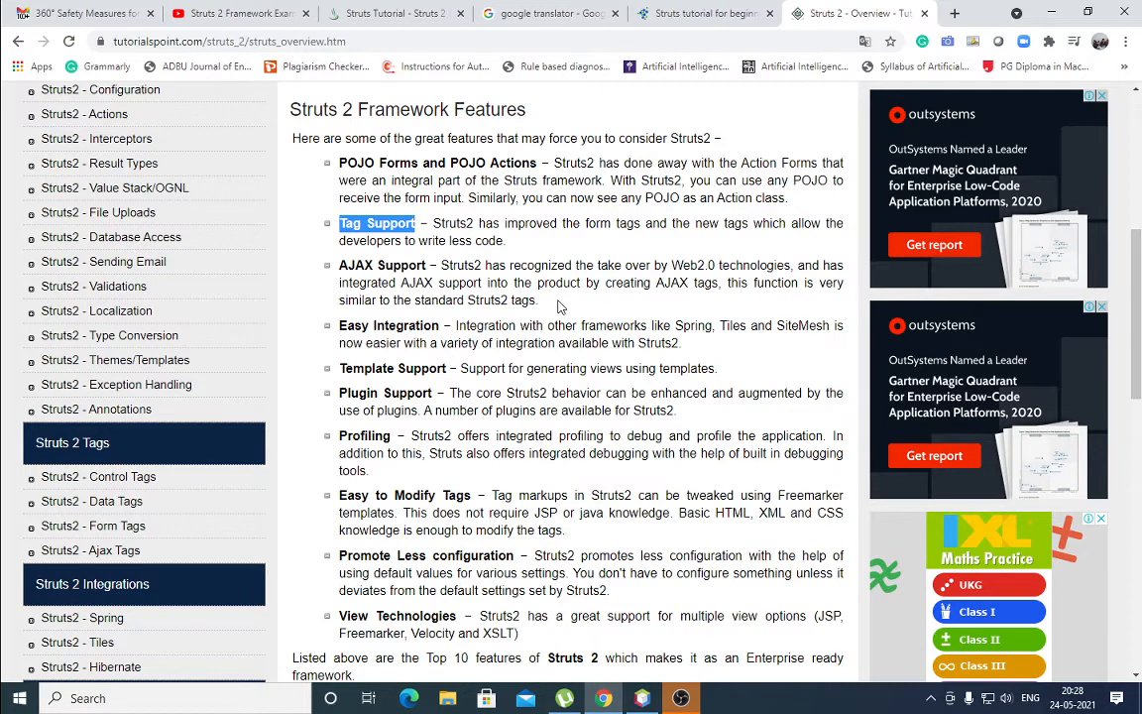
mouse_move(803, 387)
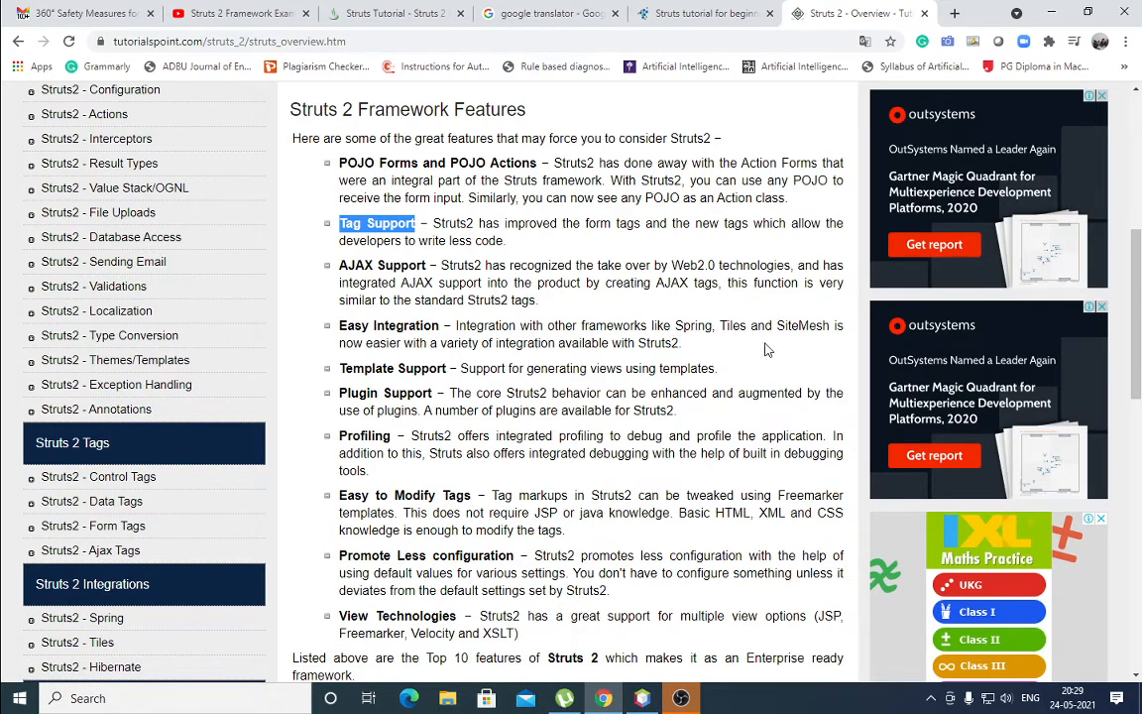
mouse_move(817, 341)
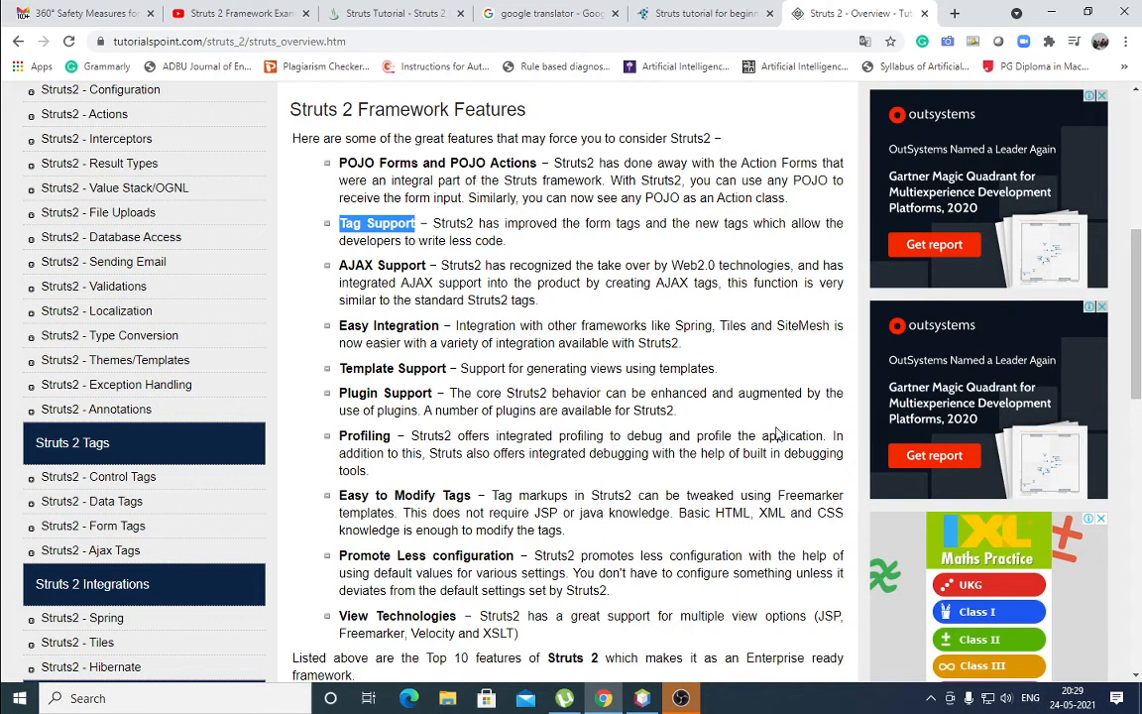
scroll(down, 3)
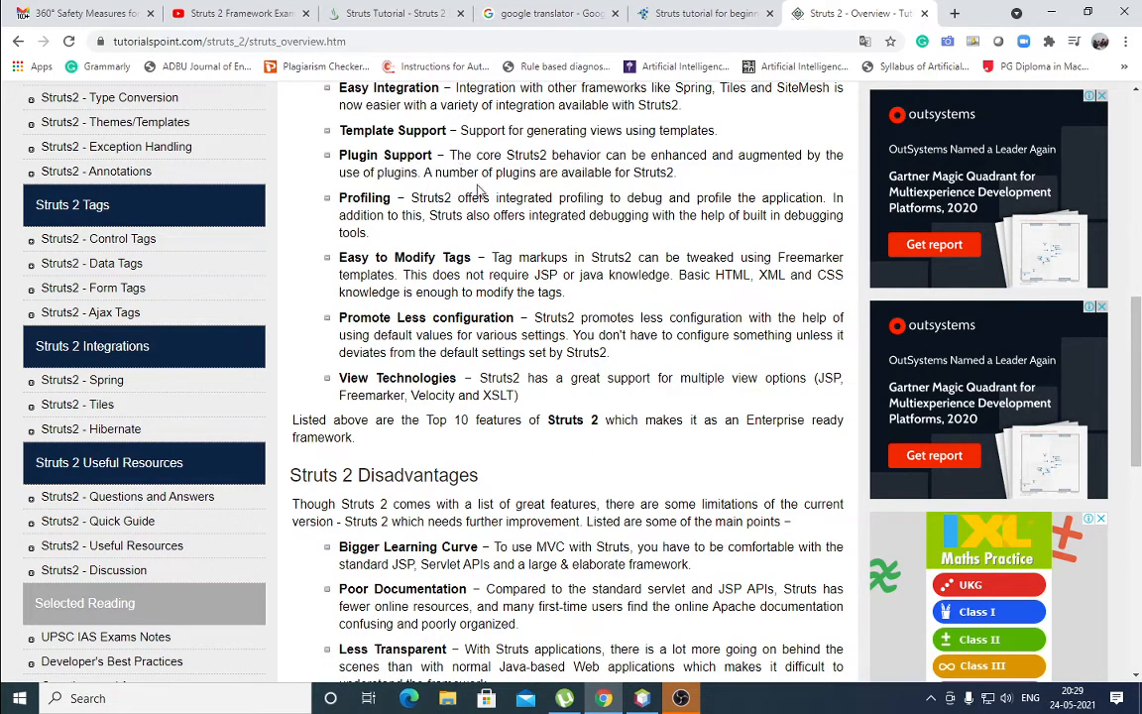
mouse_move(650, 222)
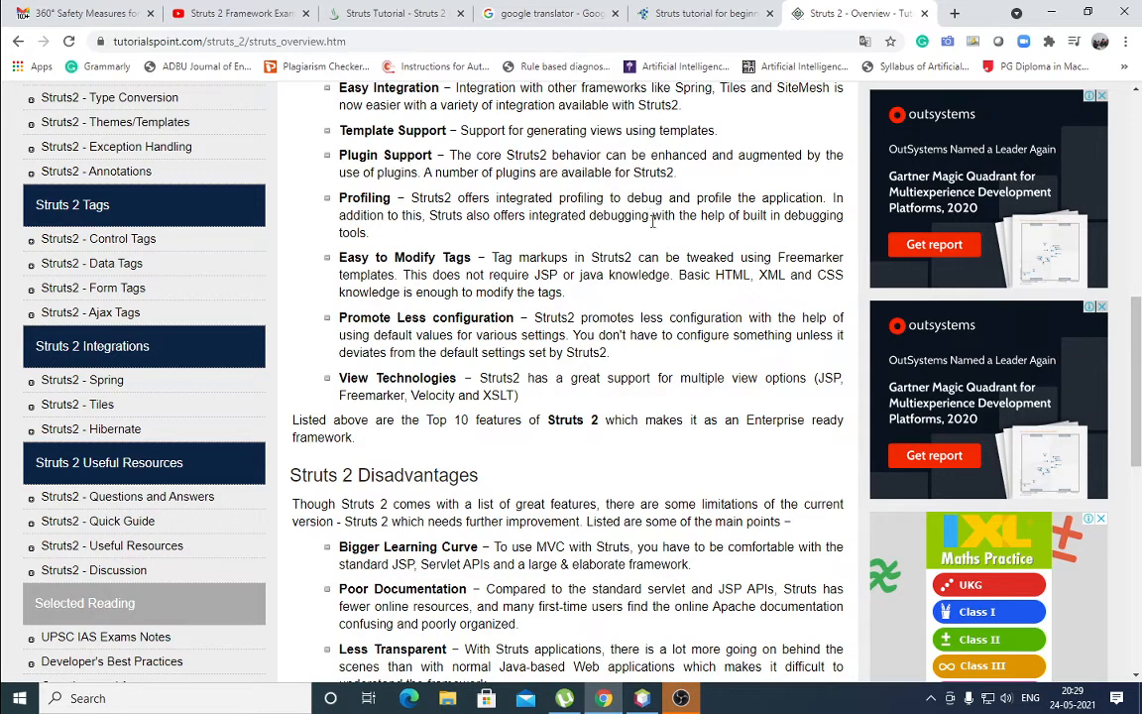
mouse_move(698, 249)
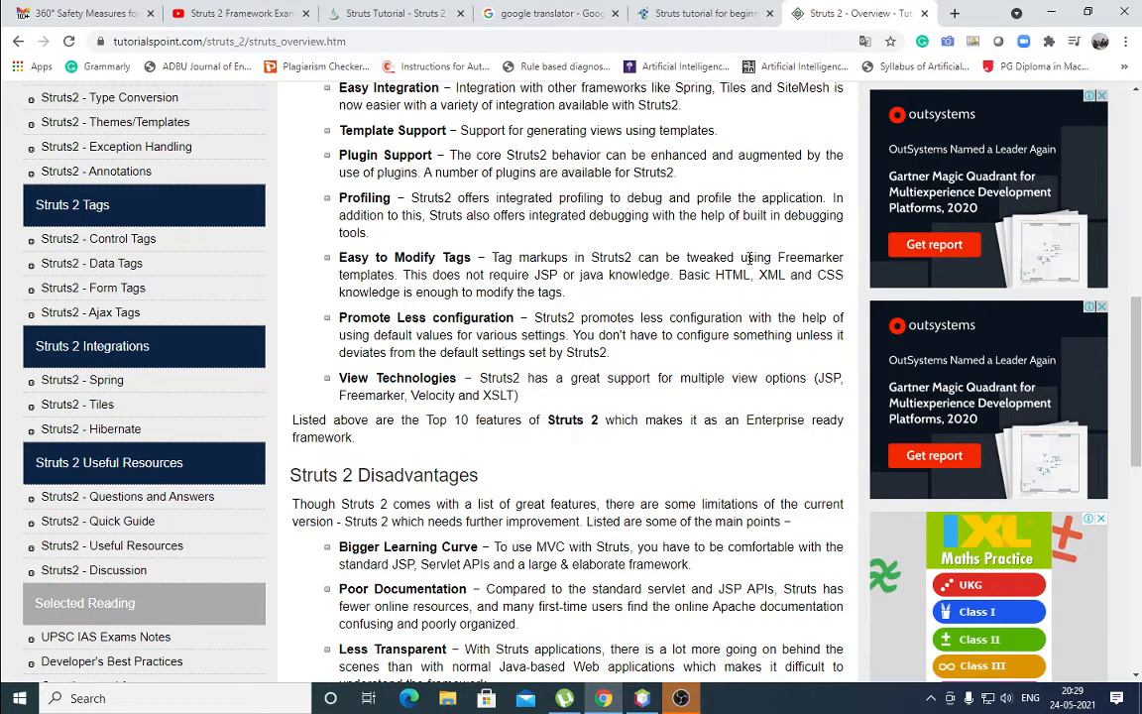
mouse_move(559, 220)
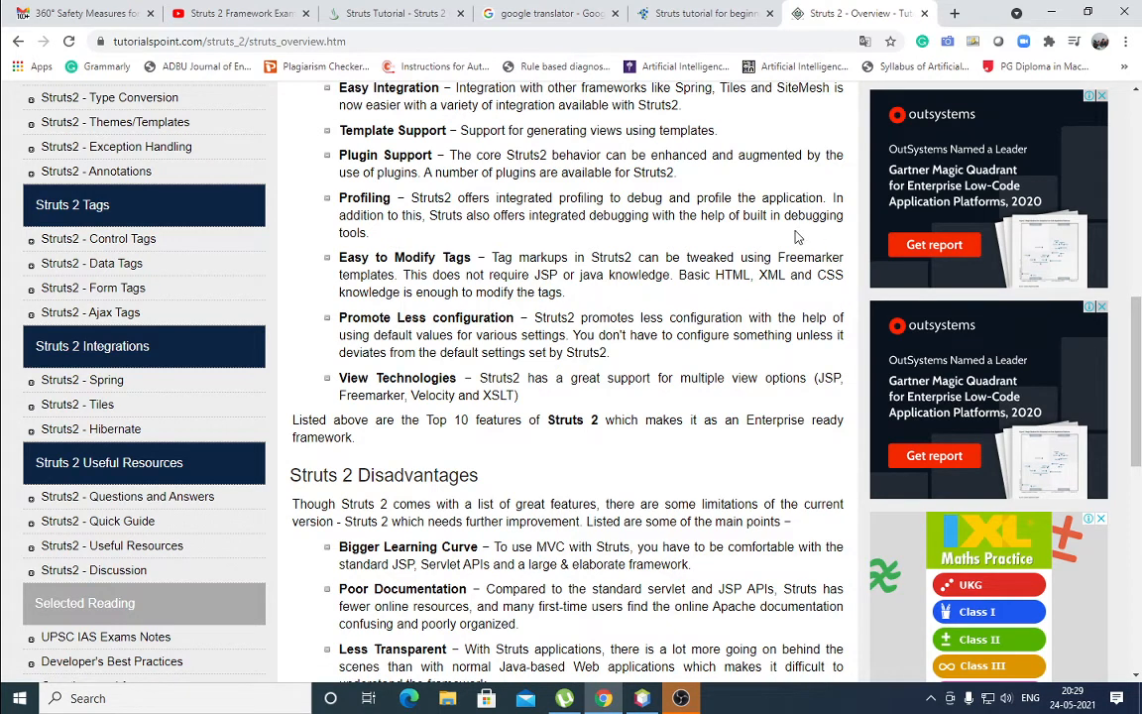
mouse_move(486, 230)
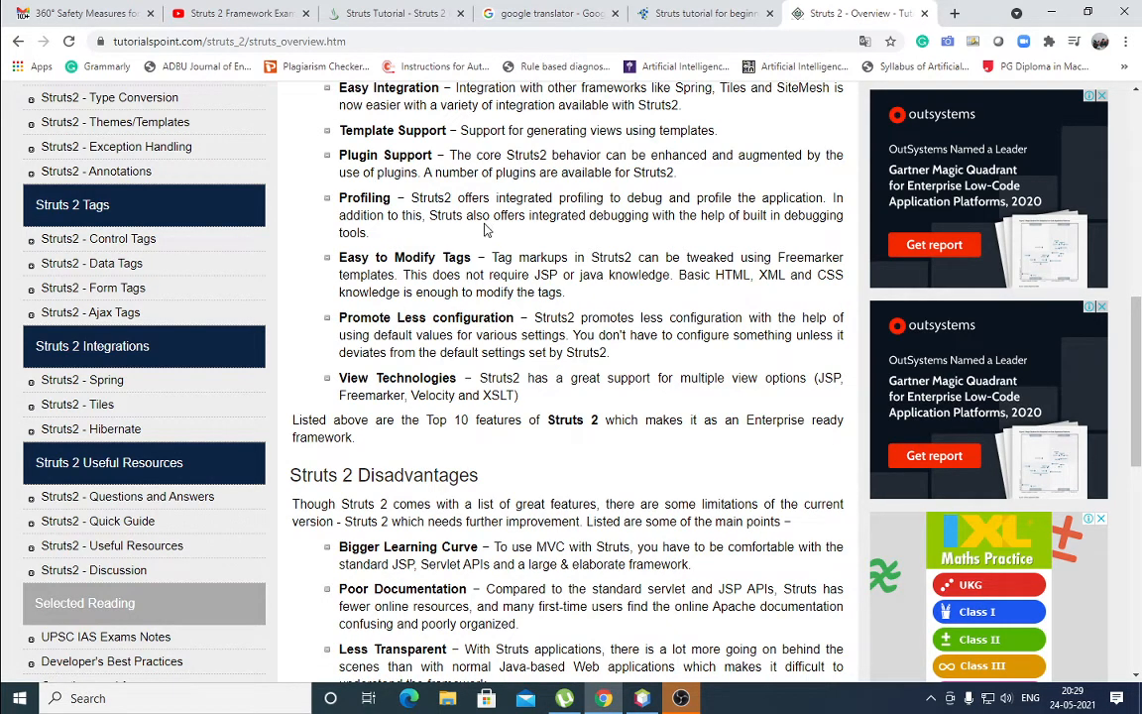
drag(428, 214, 508, 214)
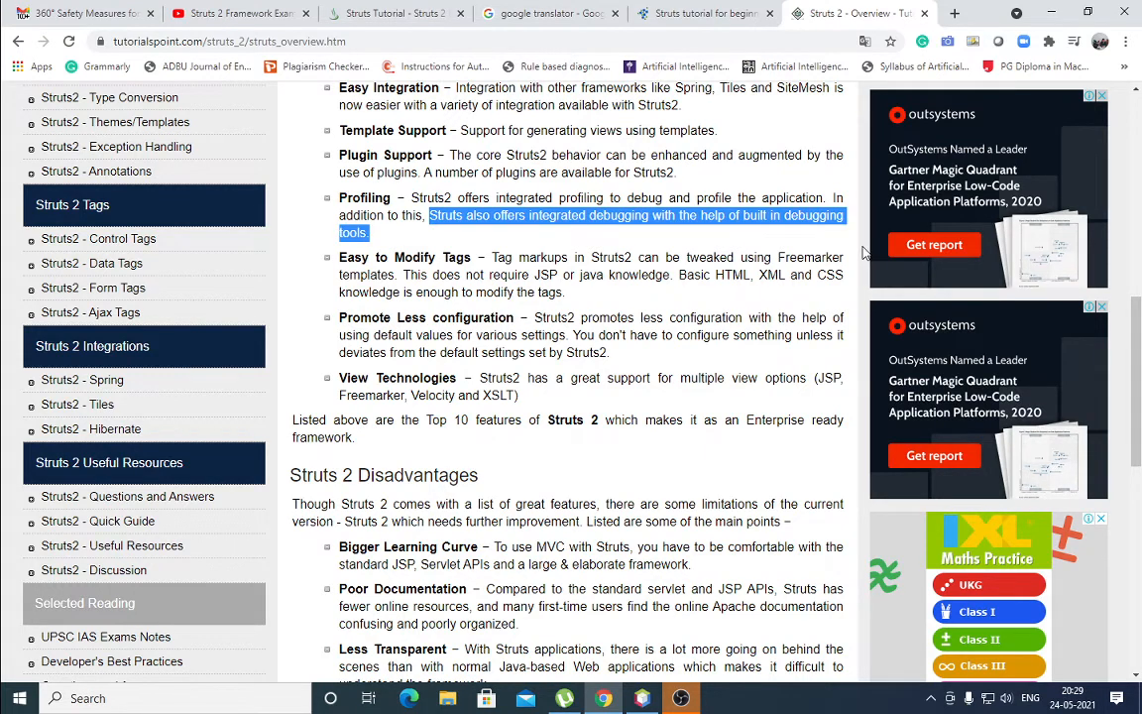
mouse_move(753, 238)
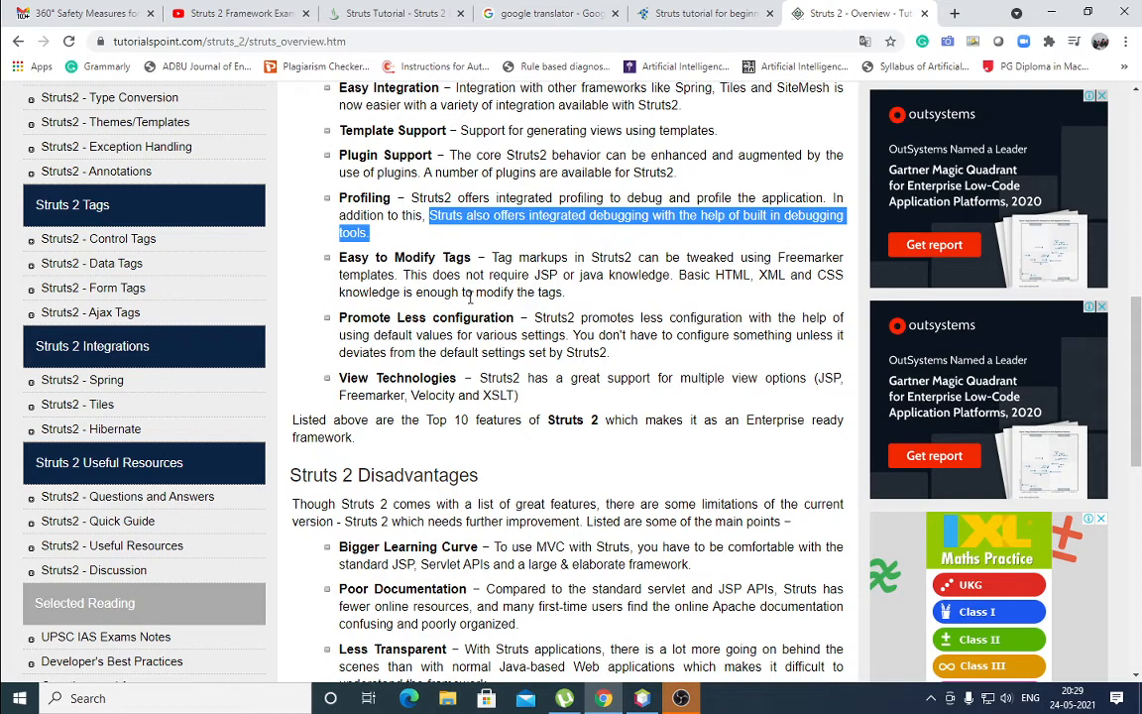
click(543, 243)
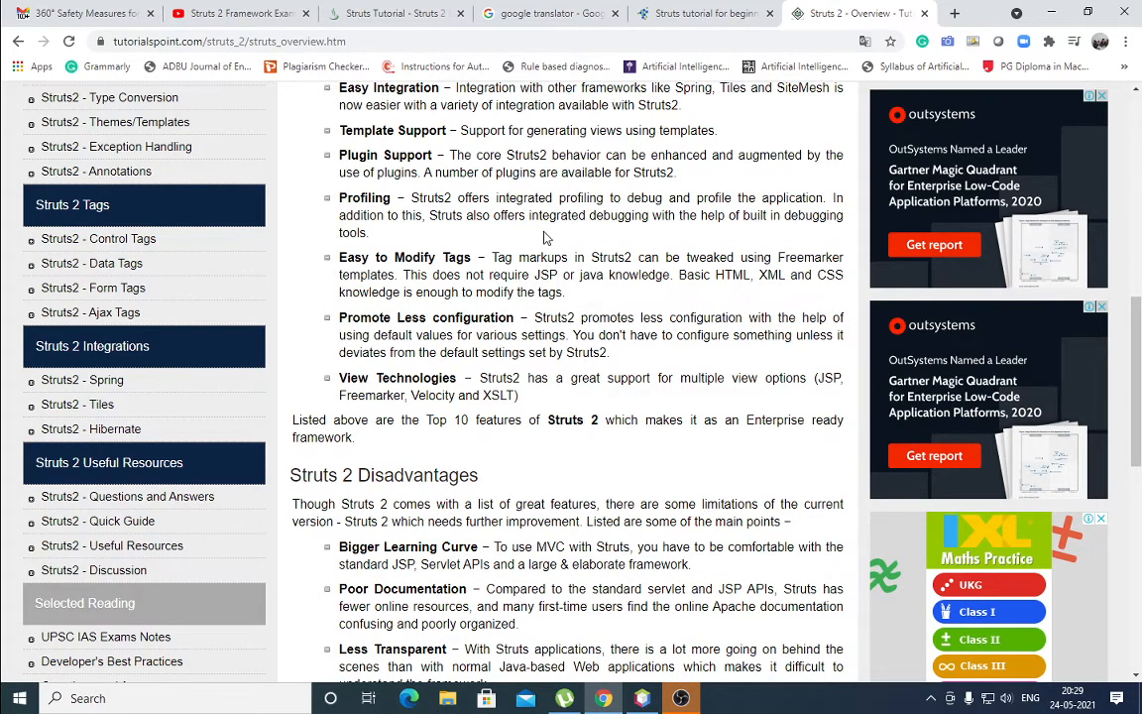
mouse_move(579, 301)
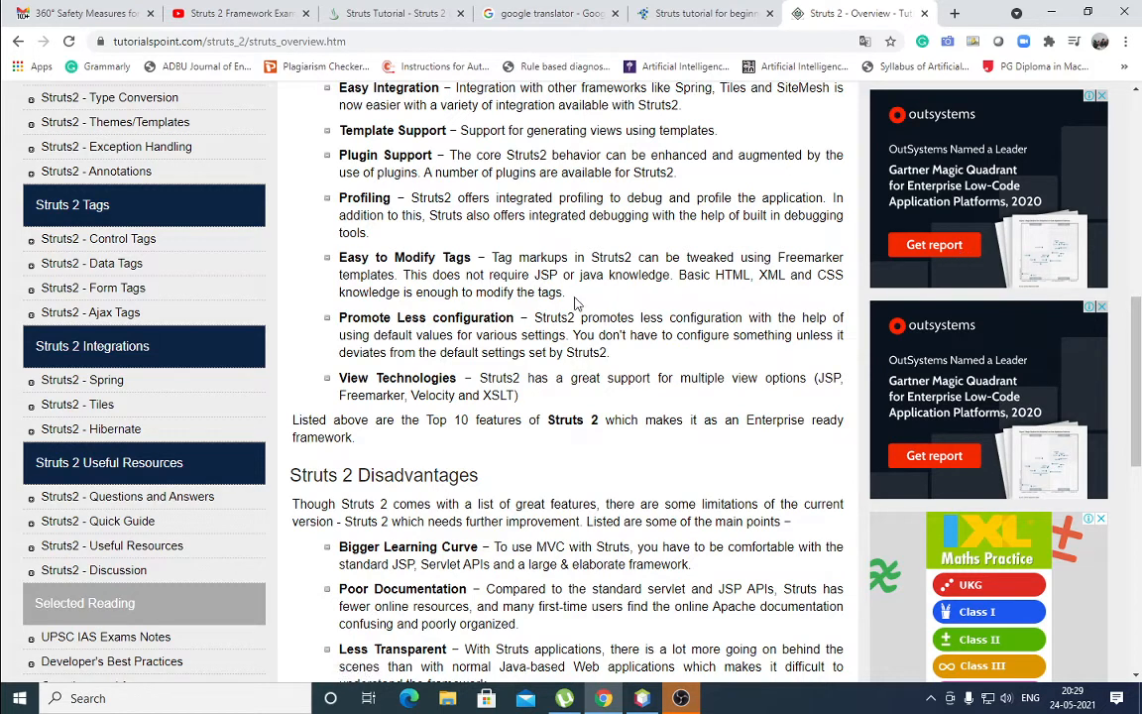
mouse_move(702, 242)
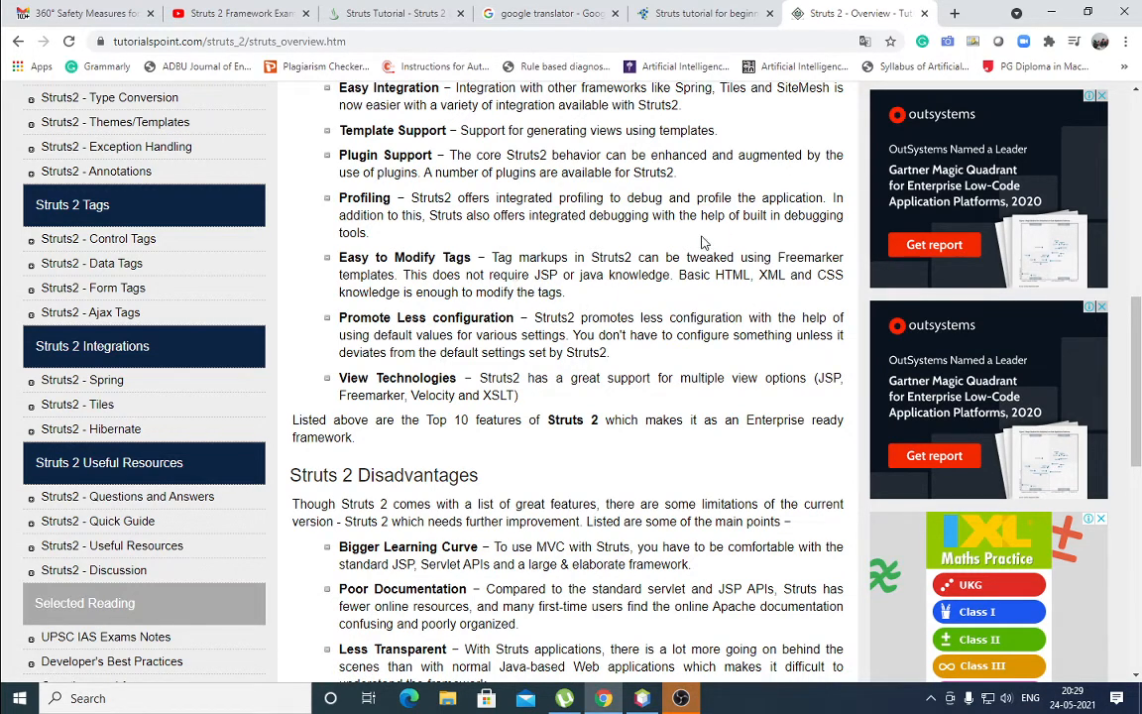
mouse_move(771, 303)
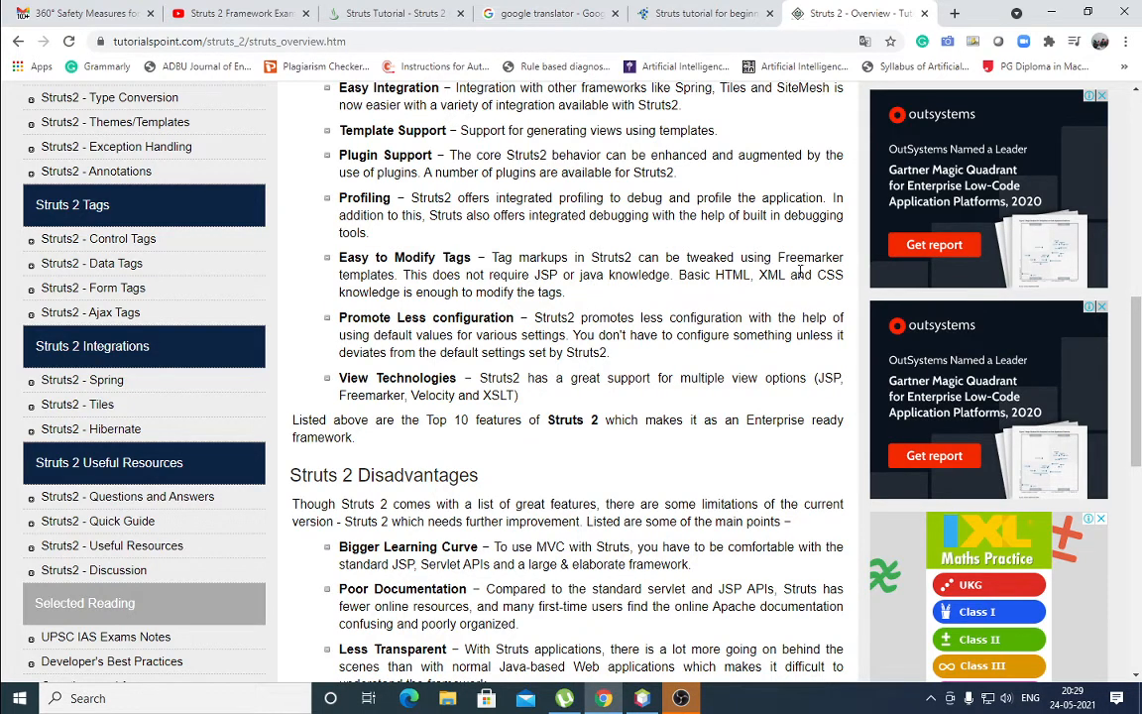
mouse_move(585, 290)
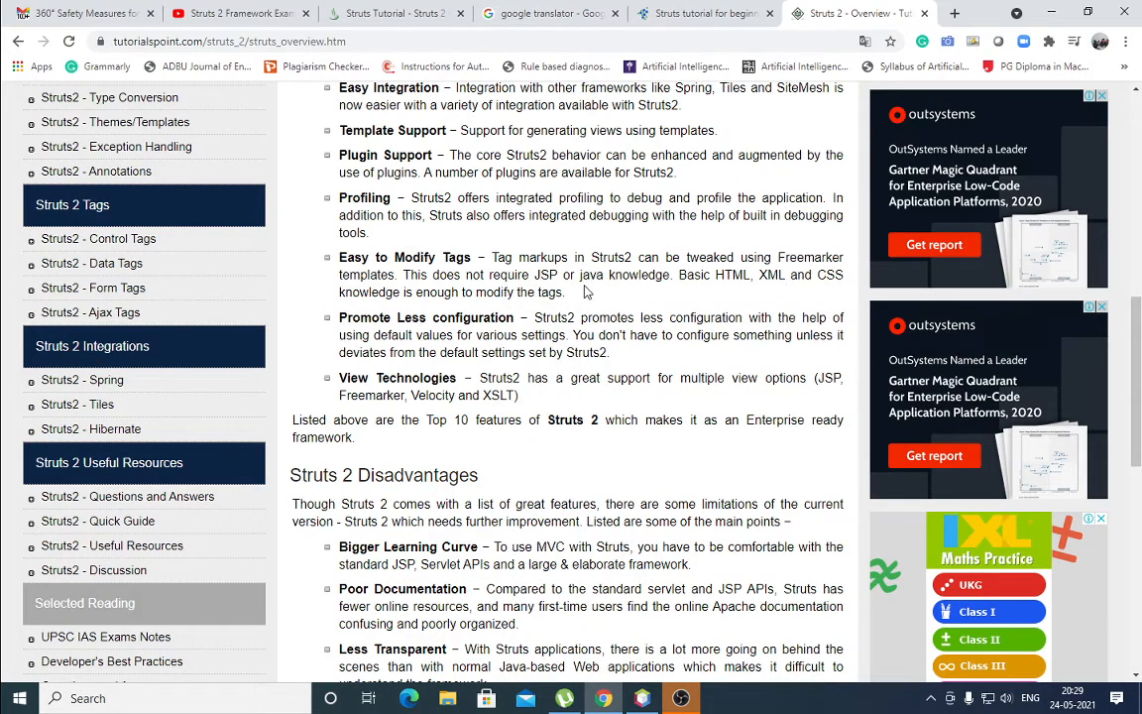
mouse_move(690, 321)
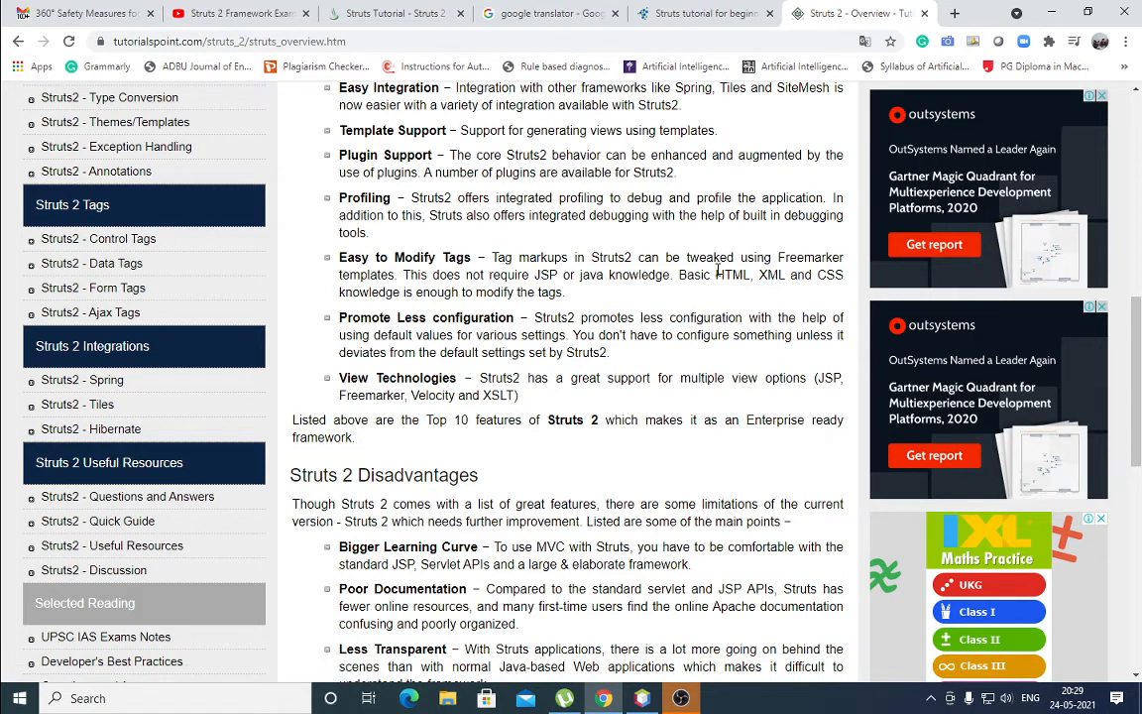
mouse_move(784, 305)
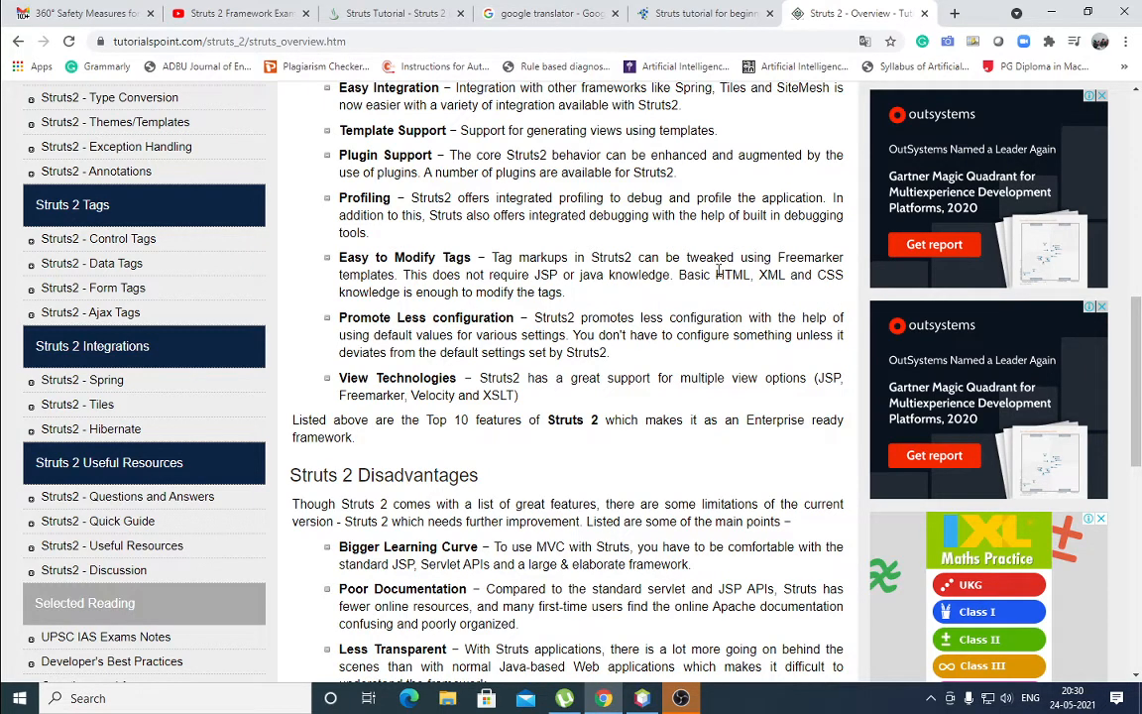
- Select 'HTML, XML and CSS' in the Easy to Modify Tags bullet
drag(715, 274, 840, 274)
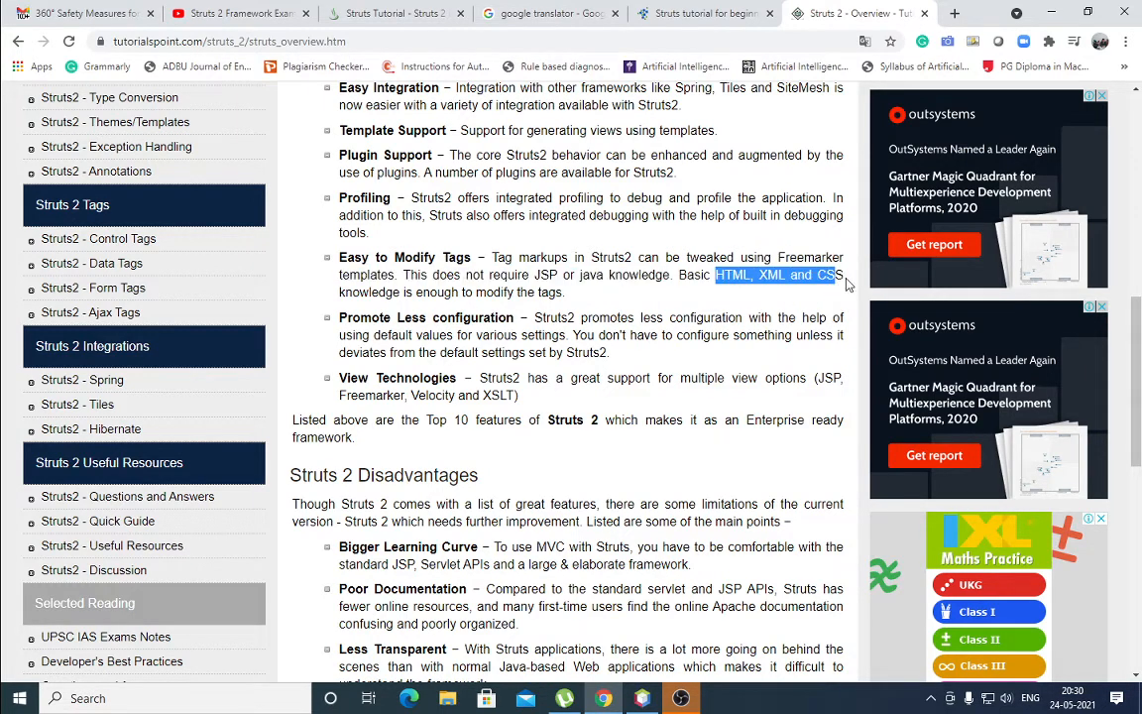
mouse_move(832, 357)
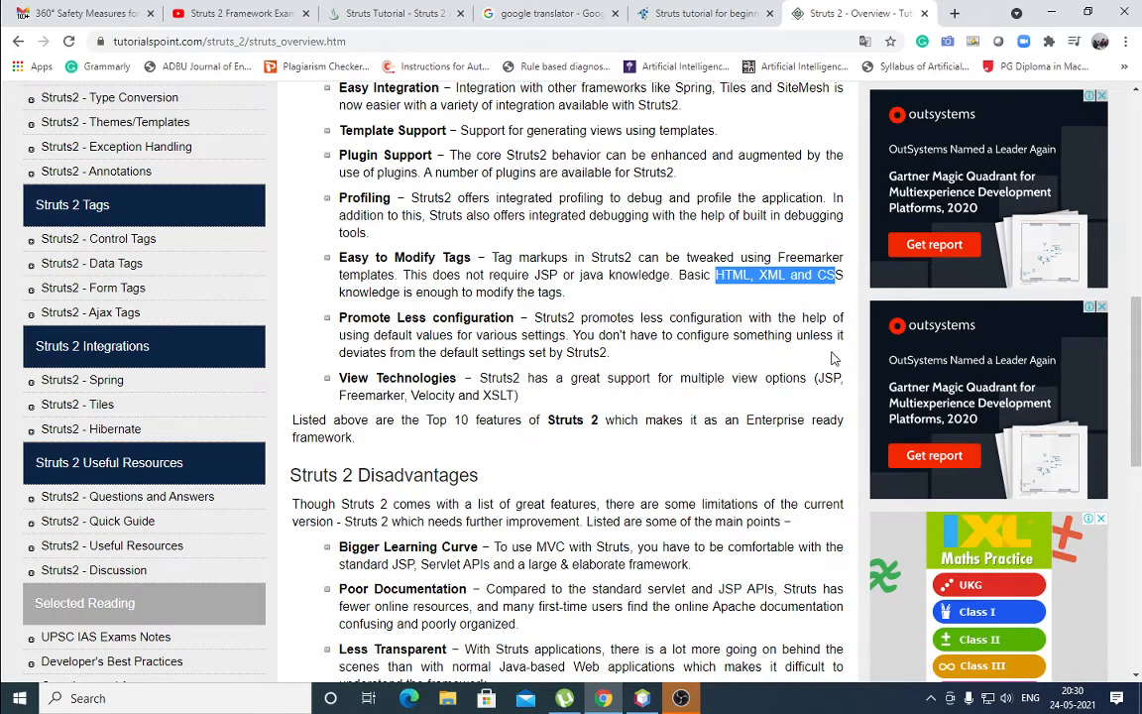
mouse_move(571, 400)
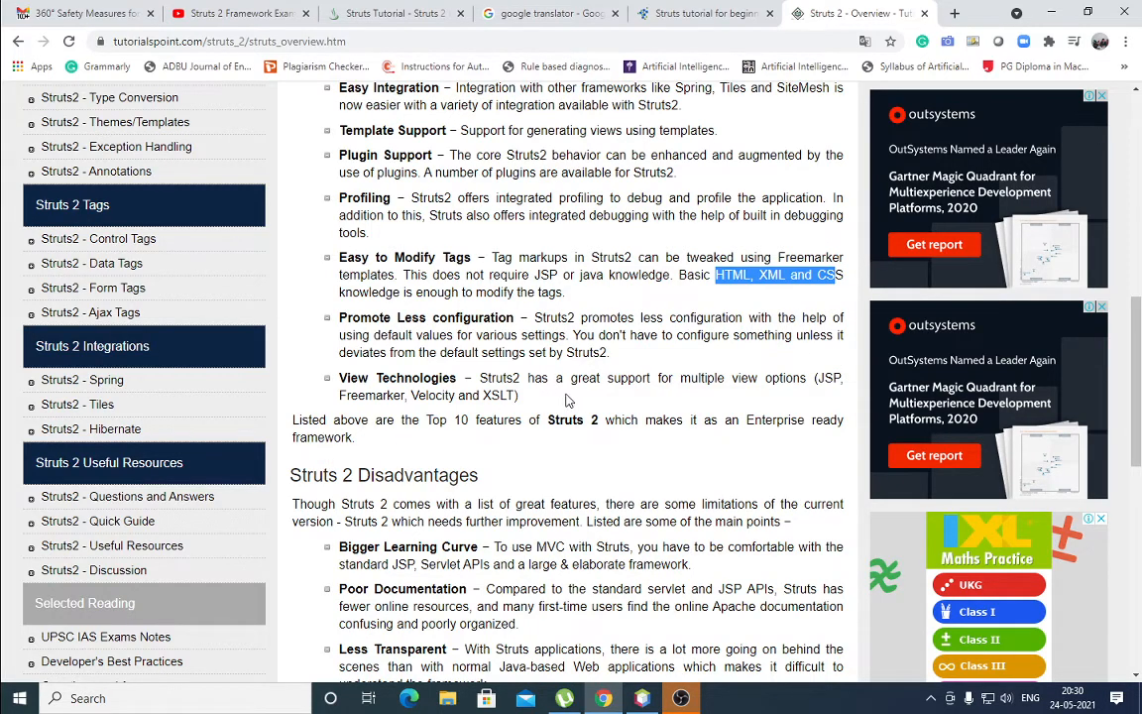
mouse_move(791, 393)
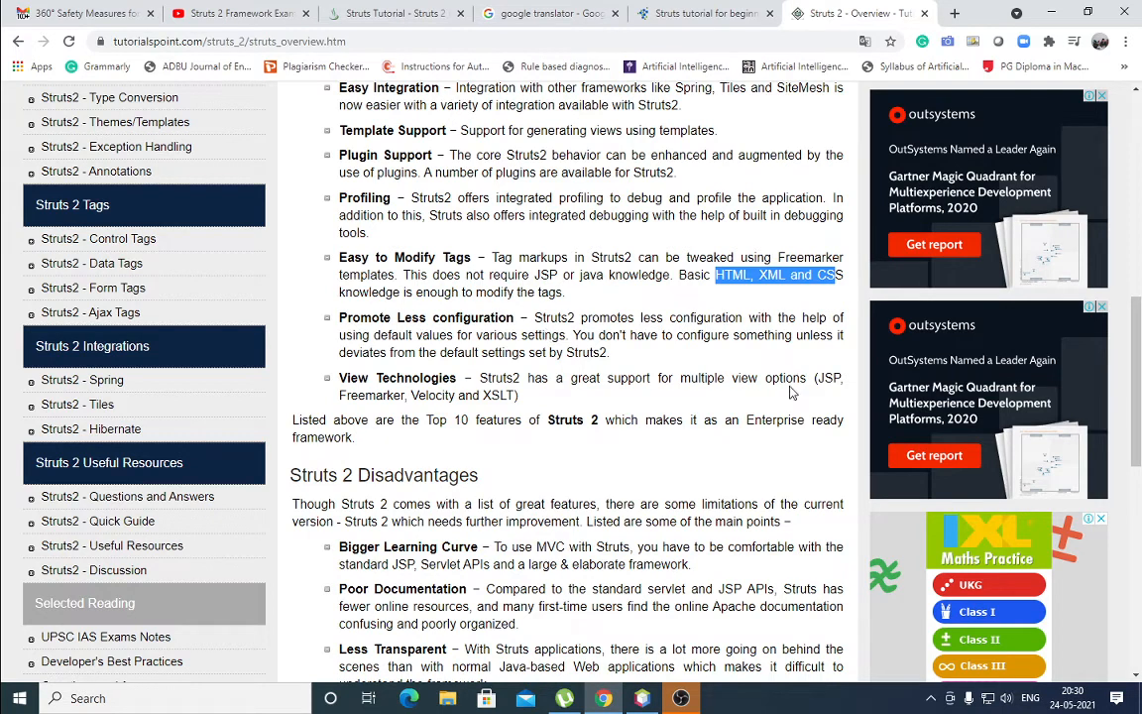
mouse_move(689, 334)
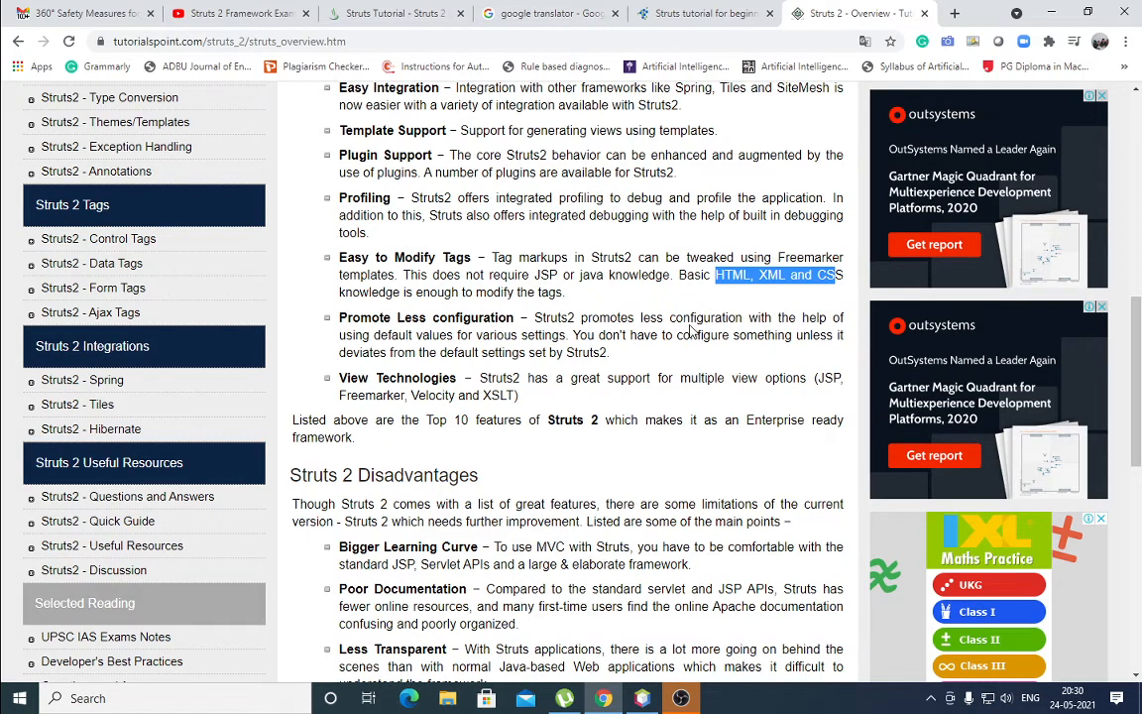
mouse_move(892, 357)
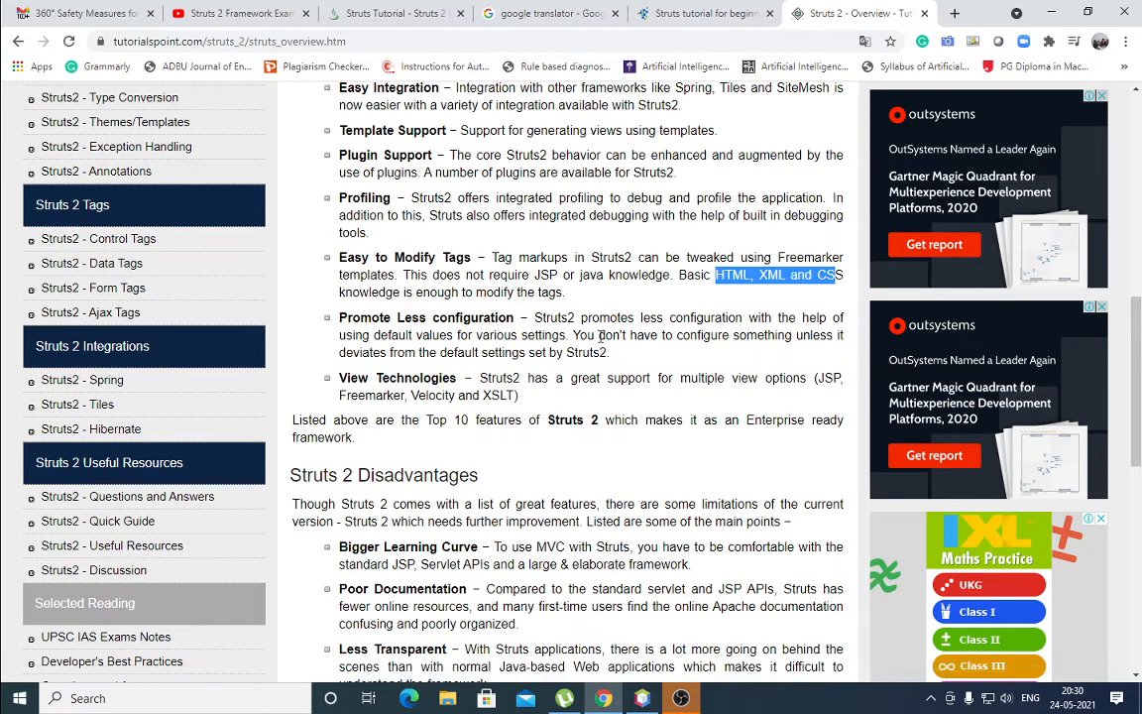
mouse_move(876, 349)
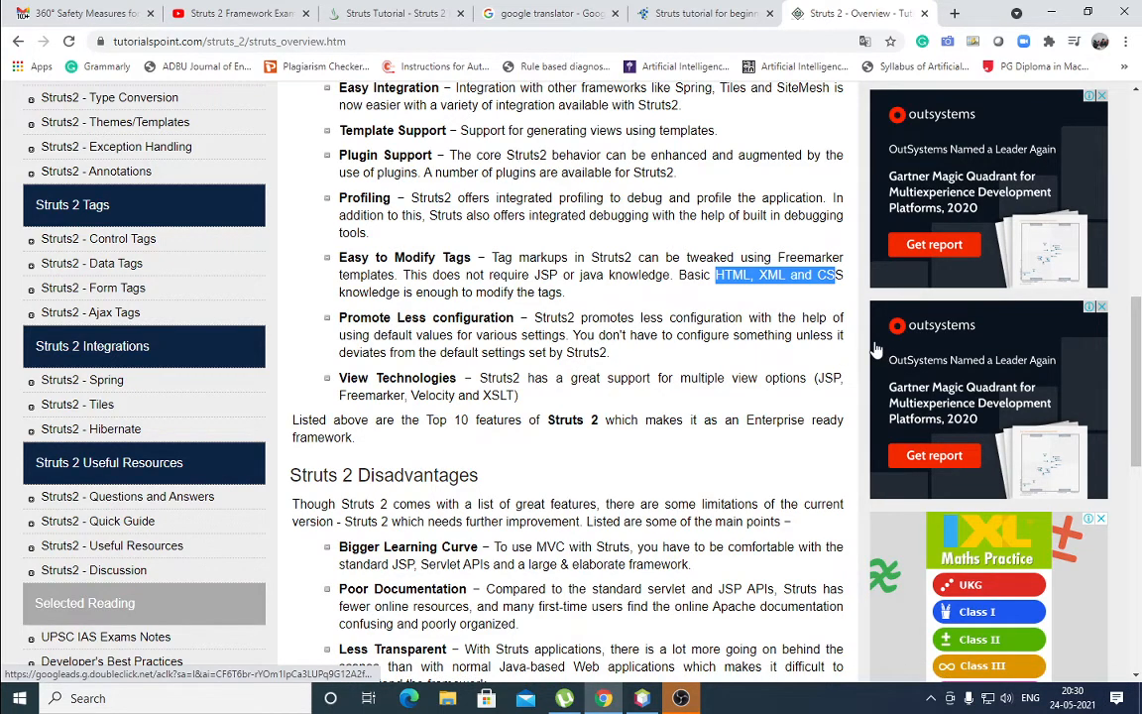
mouse_move(766, 353)
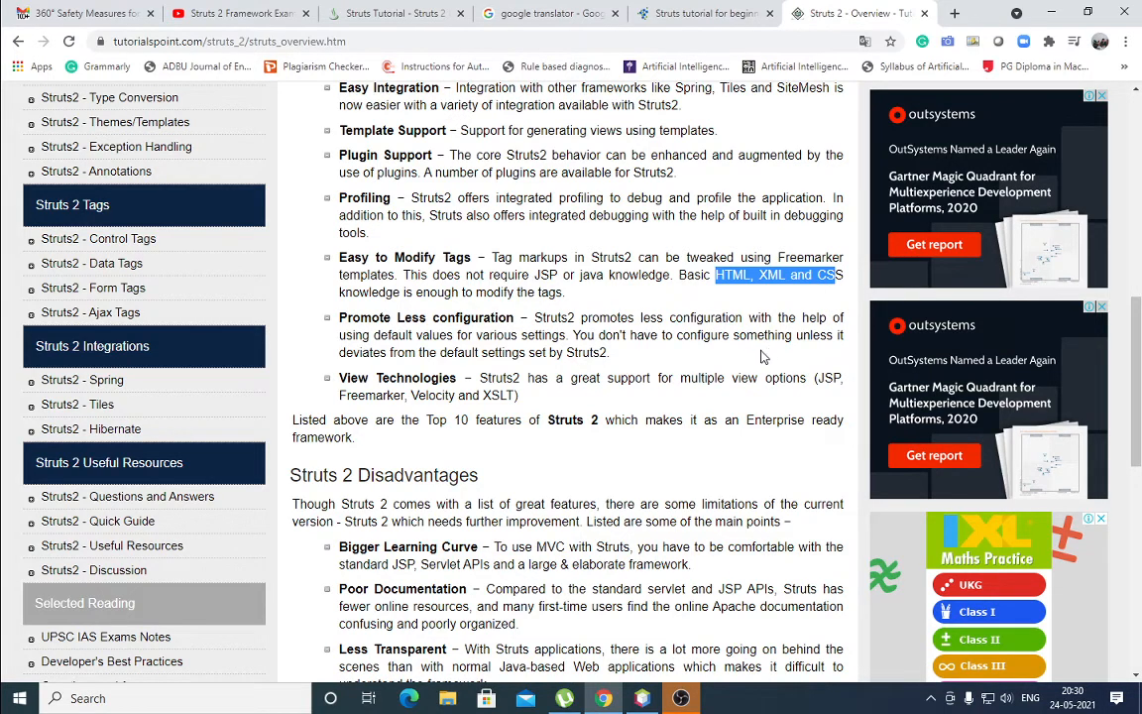
mouse_move(732, 353)
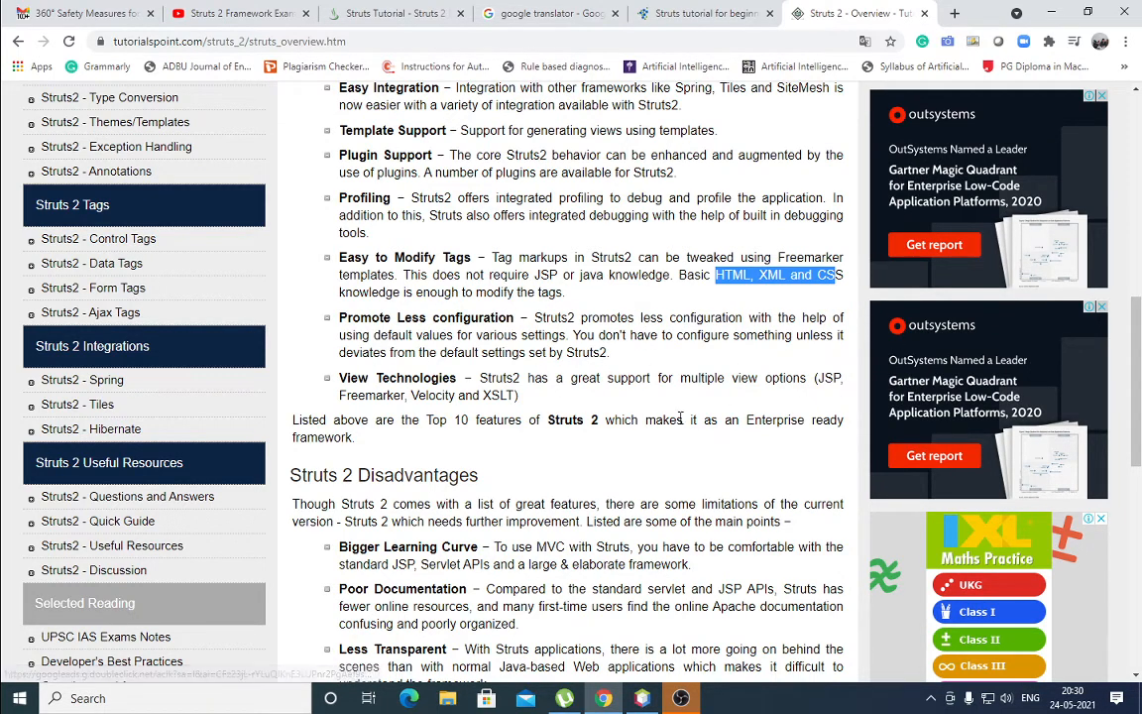
mouse_move(634, 409)
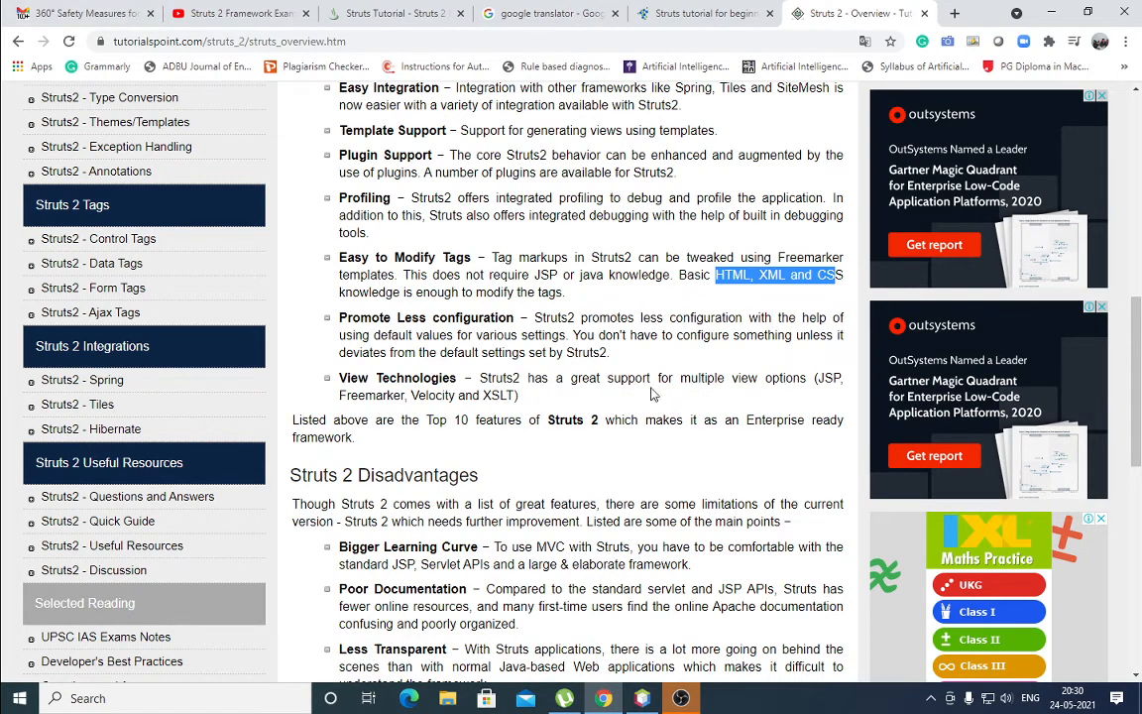
mouse_move(842, 393)
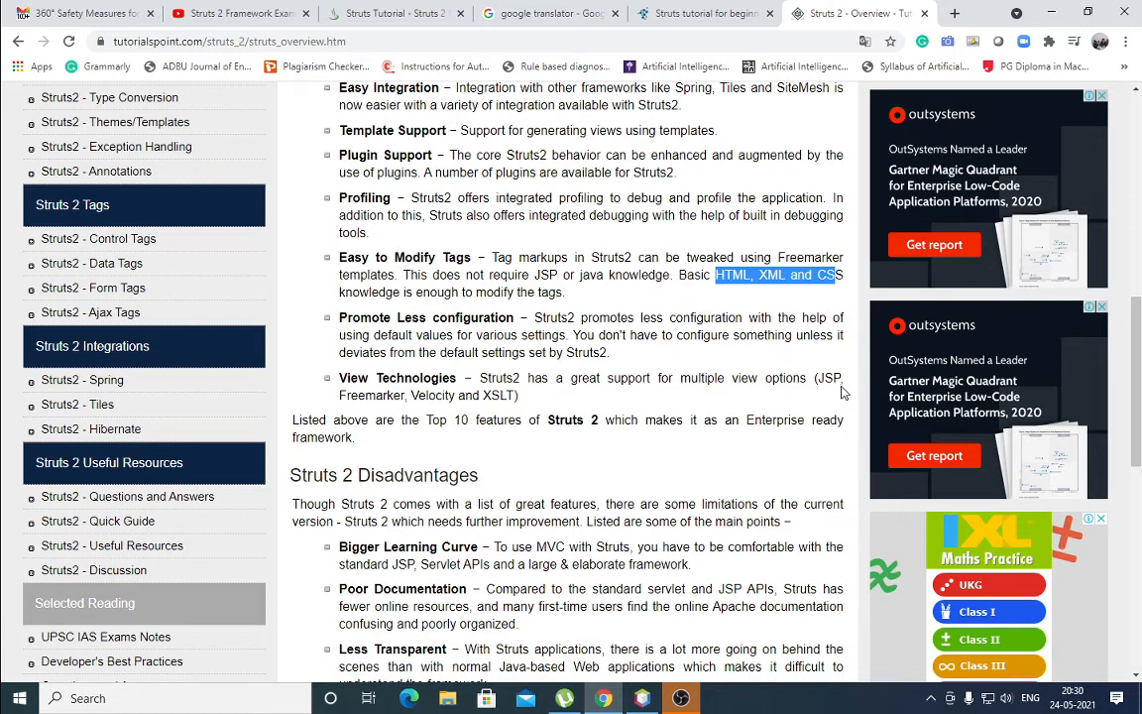
- Read the Disadvantages list and closing note, returning to the Framework Features heading
scroll(down, 3)
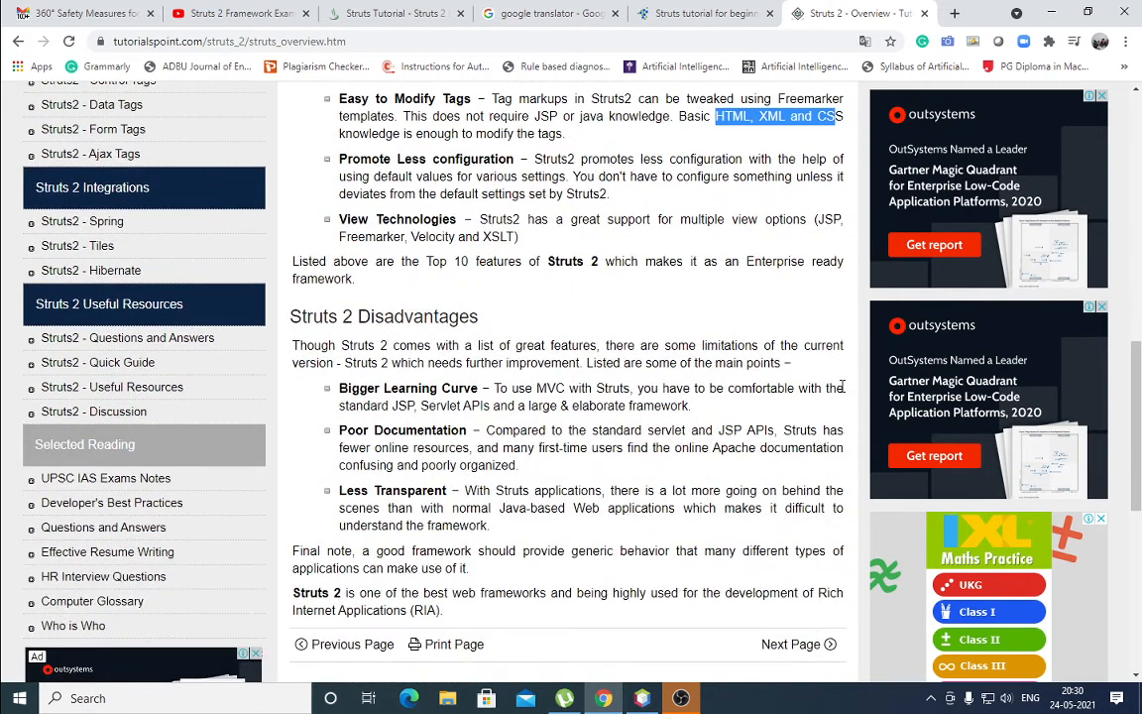
scroll(down, 3)
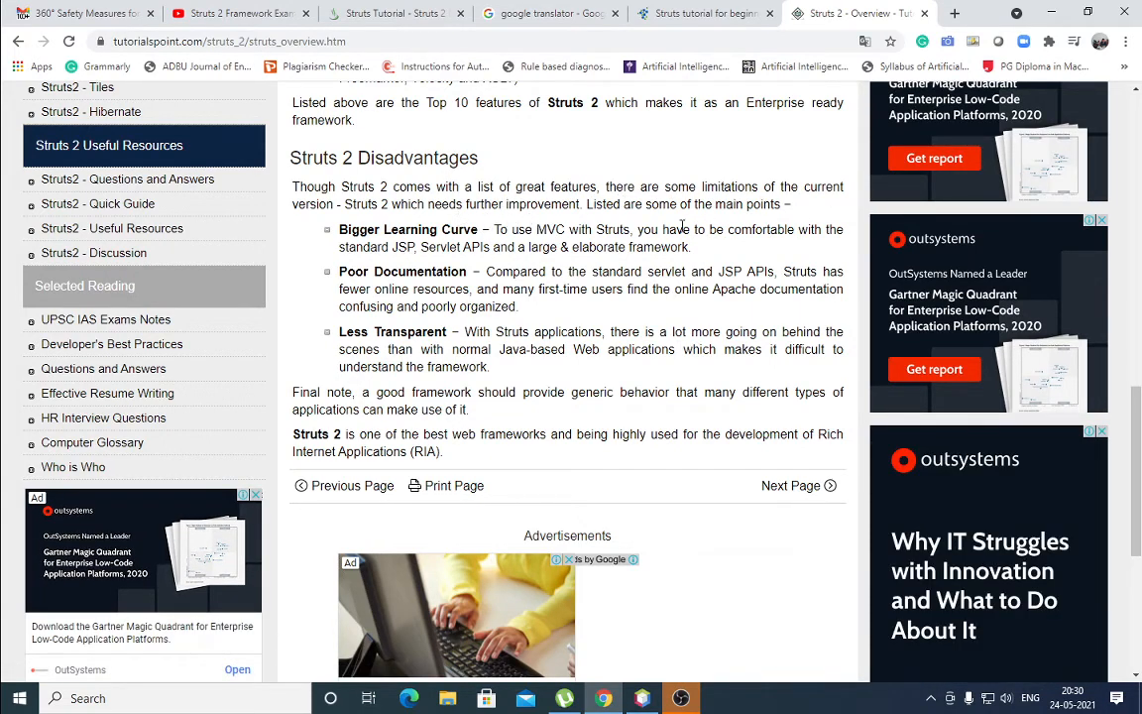
mouse_move(672, 321)
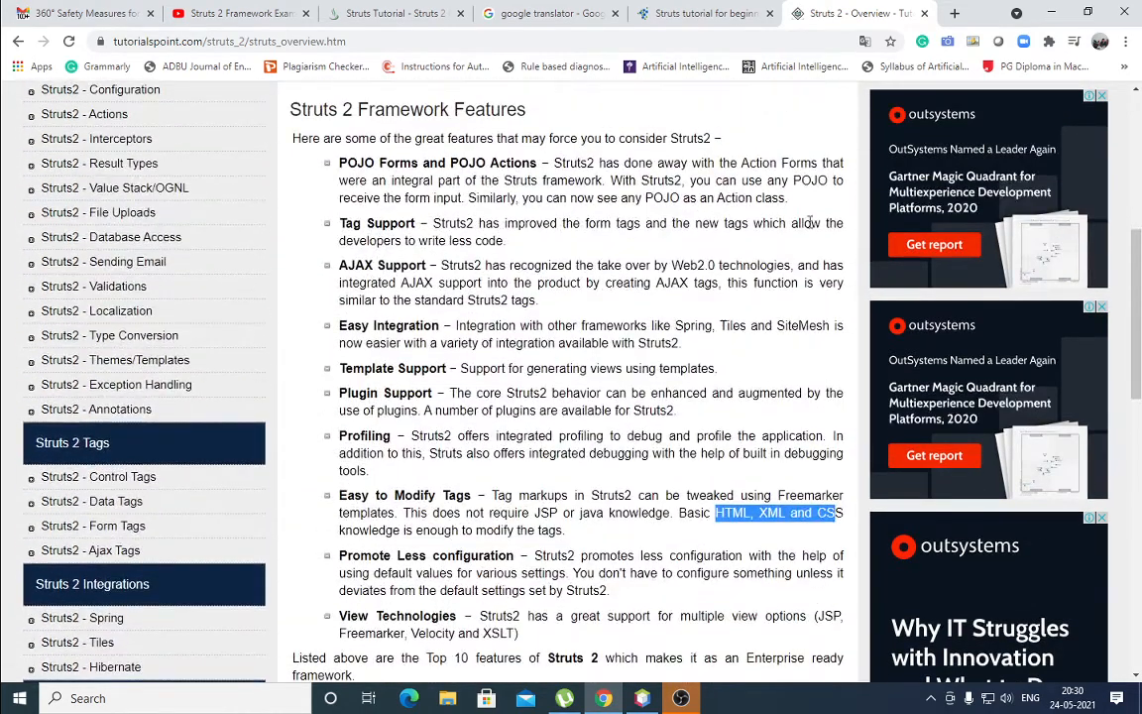
scroll(down, 3)
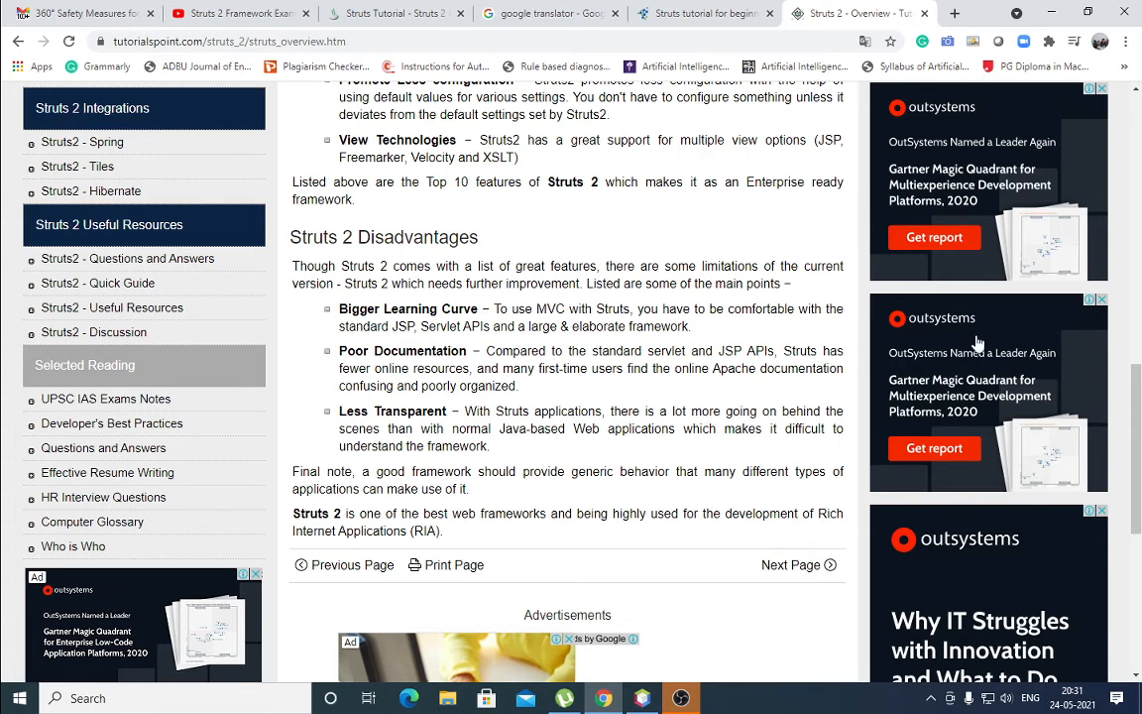
mouse_move(783, 389)
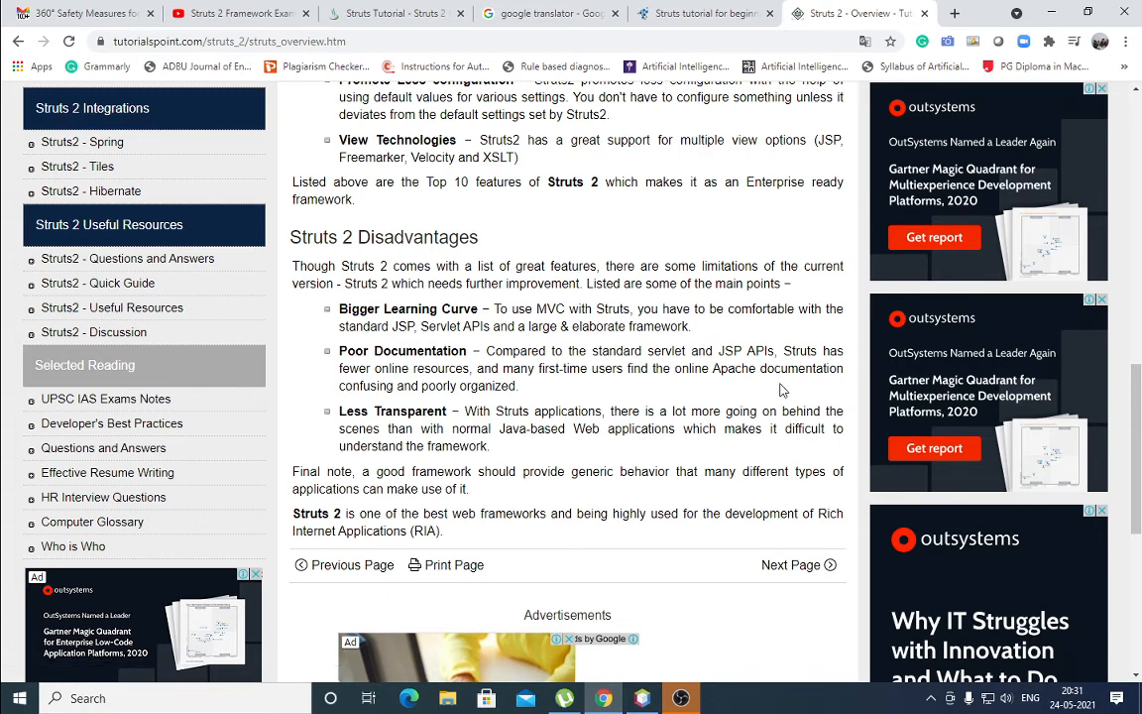
scroll(down, 3)
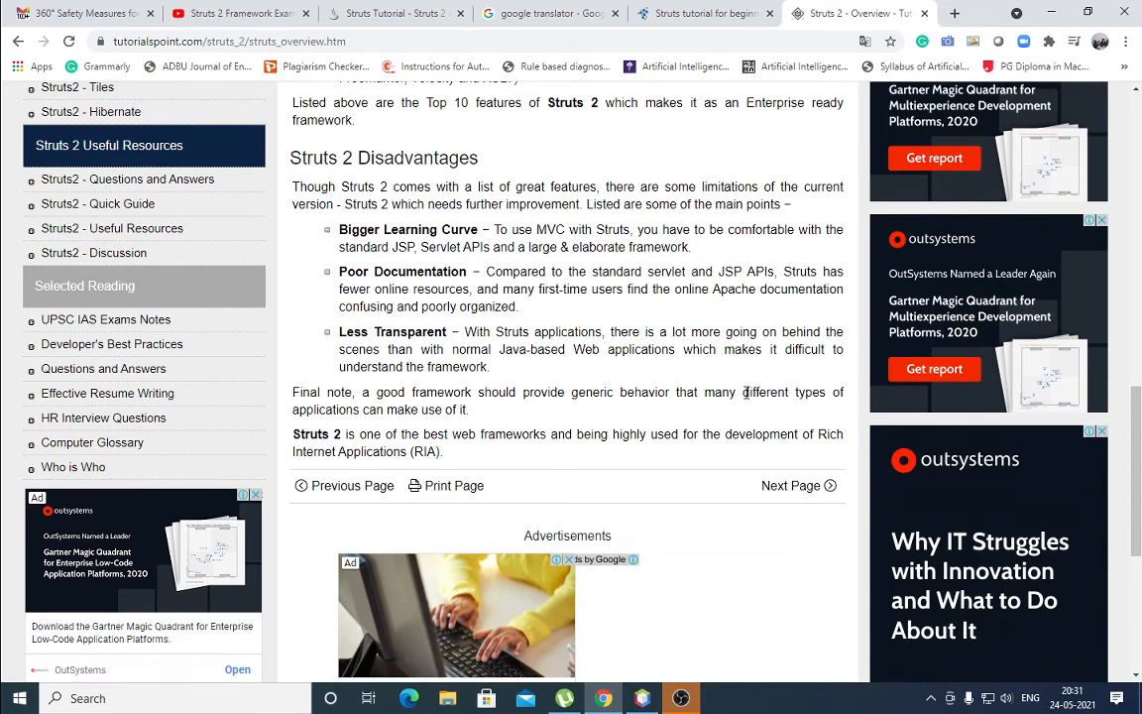
scroll(down, 3)
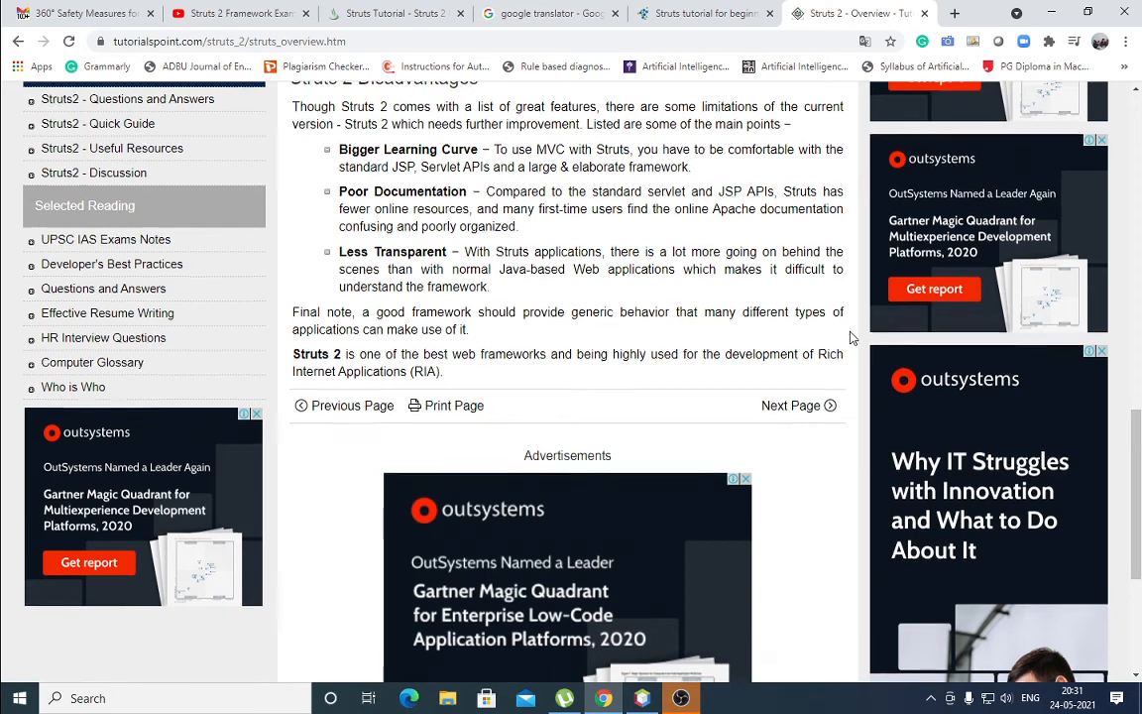
scroll(down, 3)
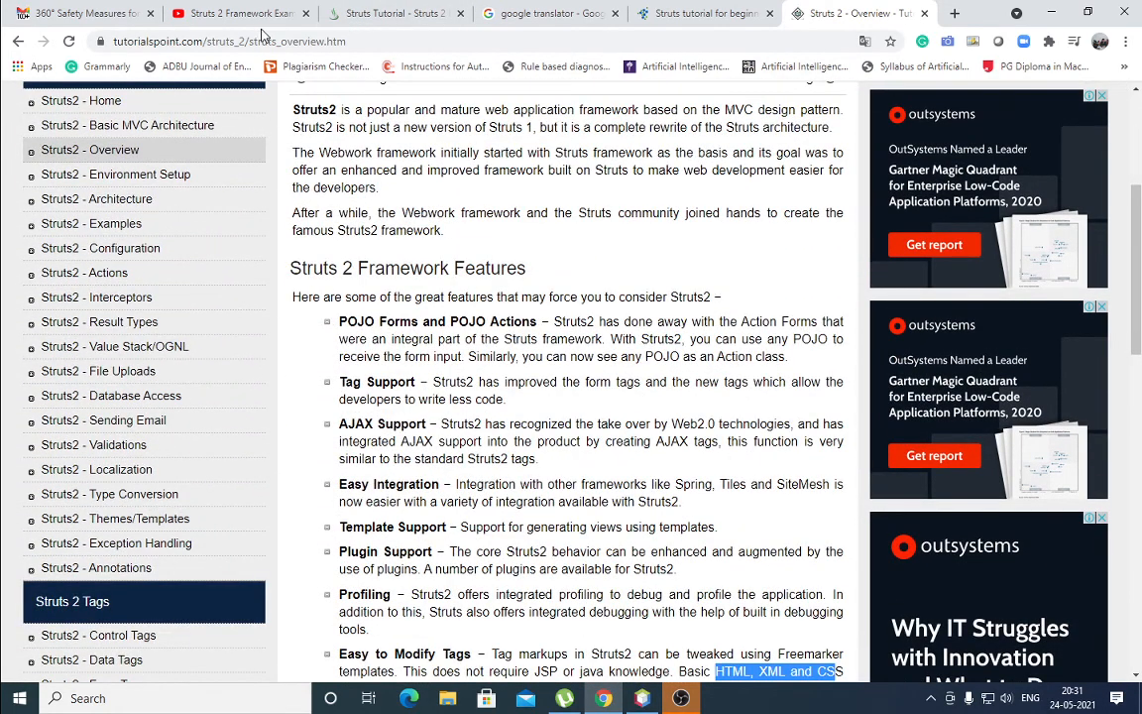
- Peek at the Dinesh on Java tab, then return to Tutorialspoint's later features and Disadvantages heading
click(394, 12)
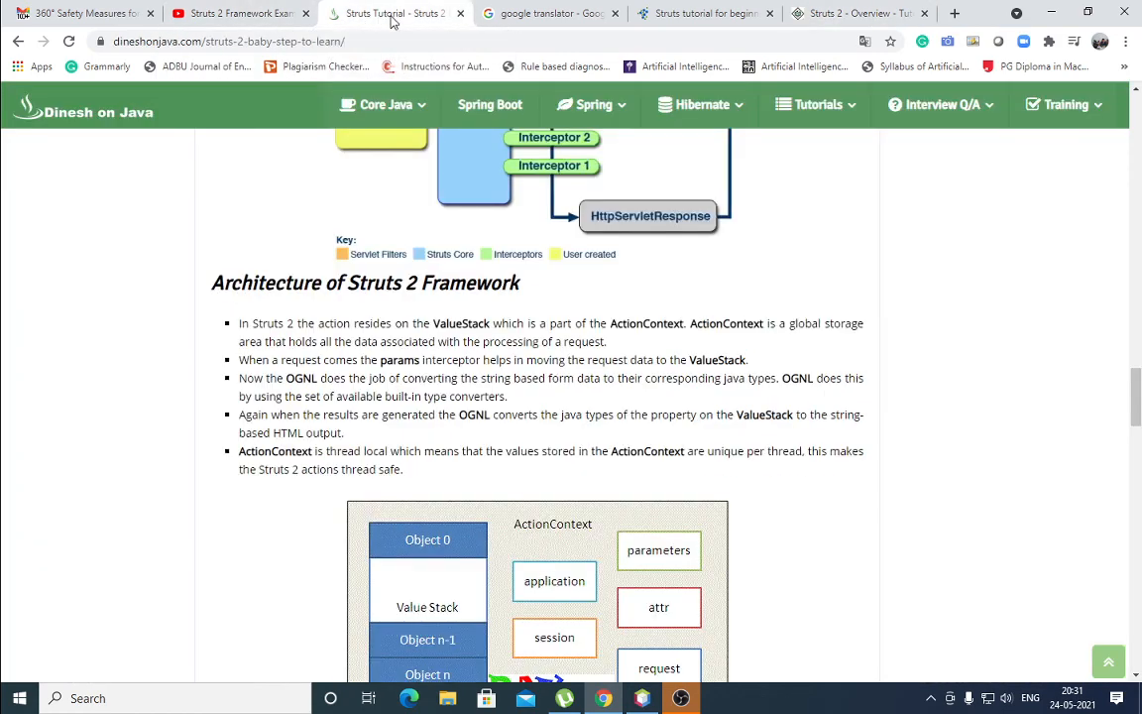
click(856, 12)
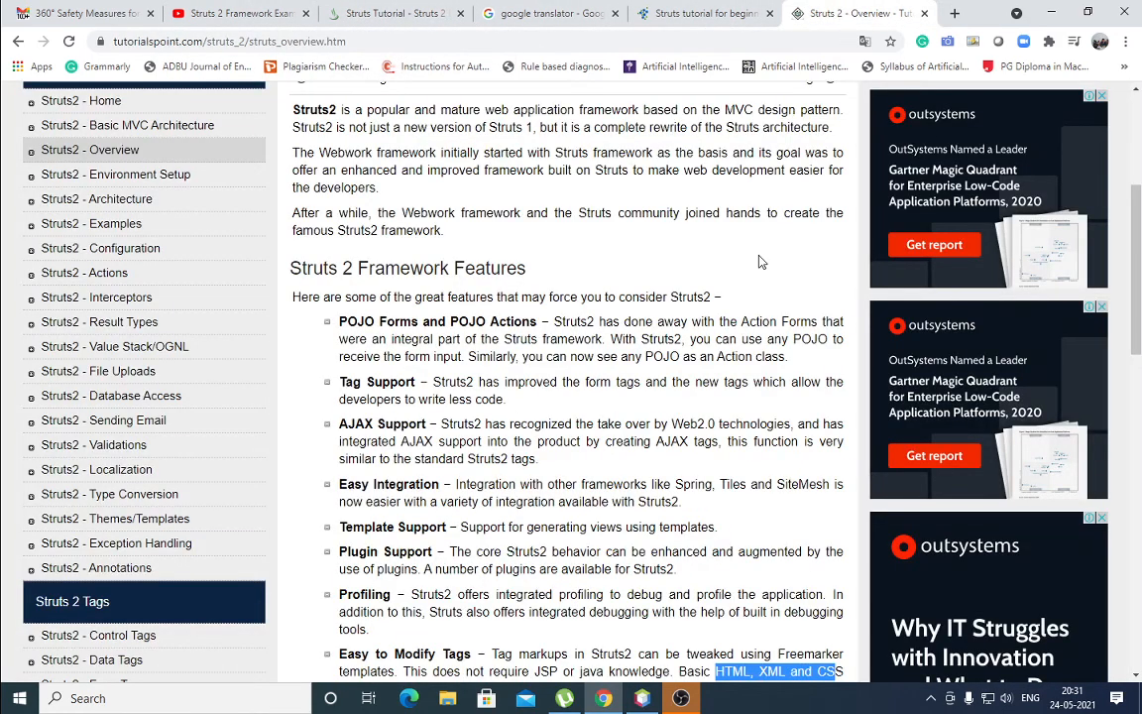
scroll(down, 3)
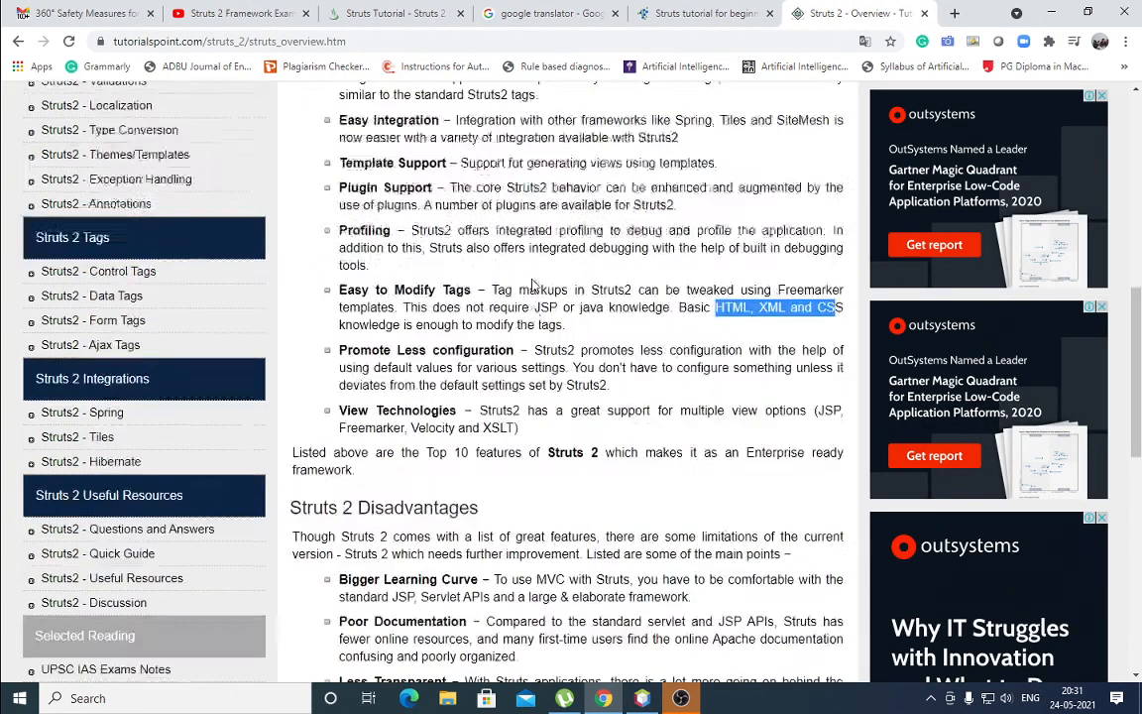
scroll(down, 3)
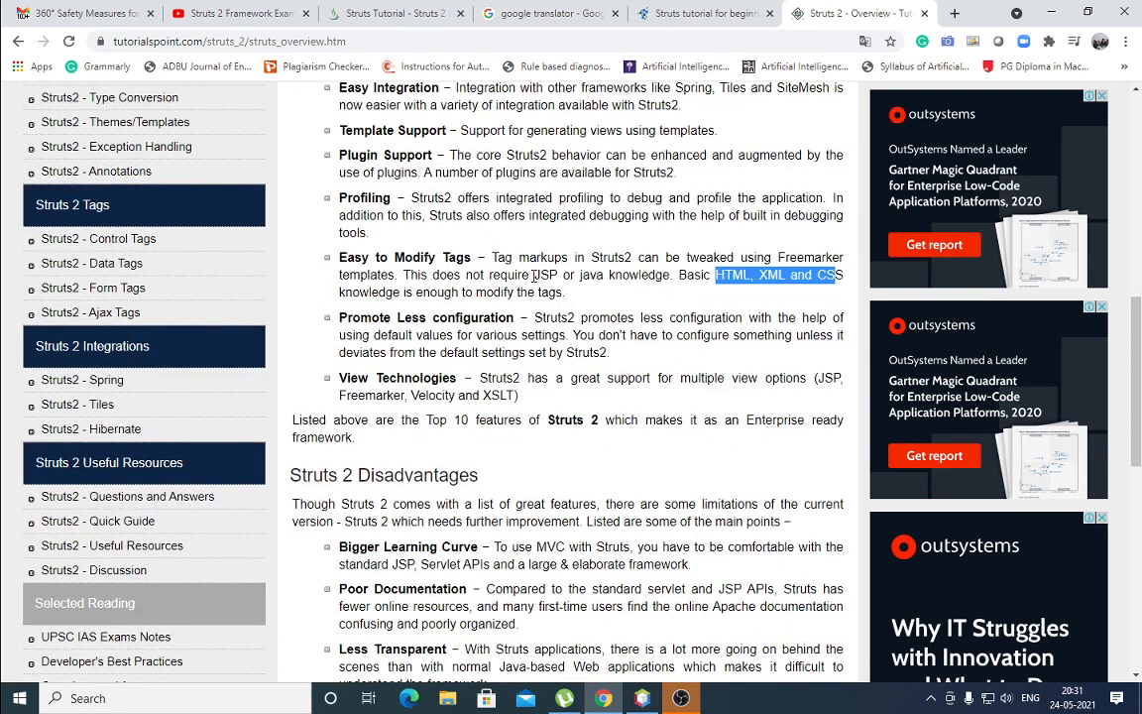